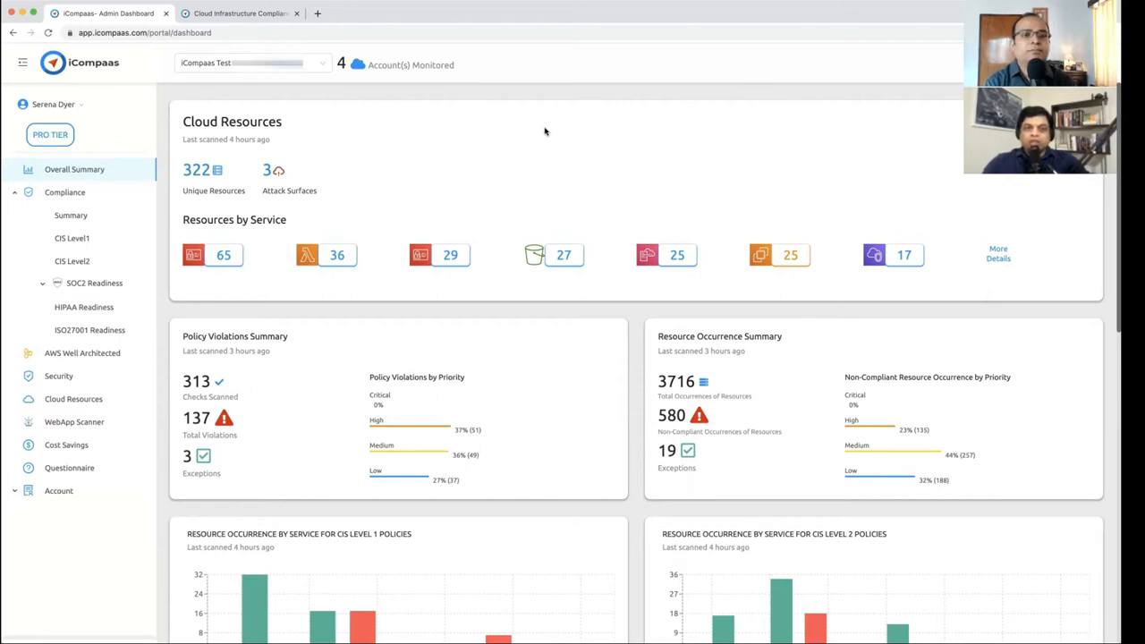
pyautogui.moveTo(474, 303)
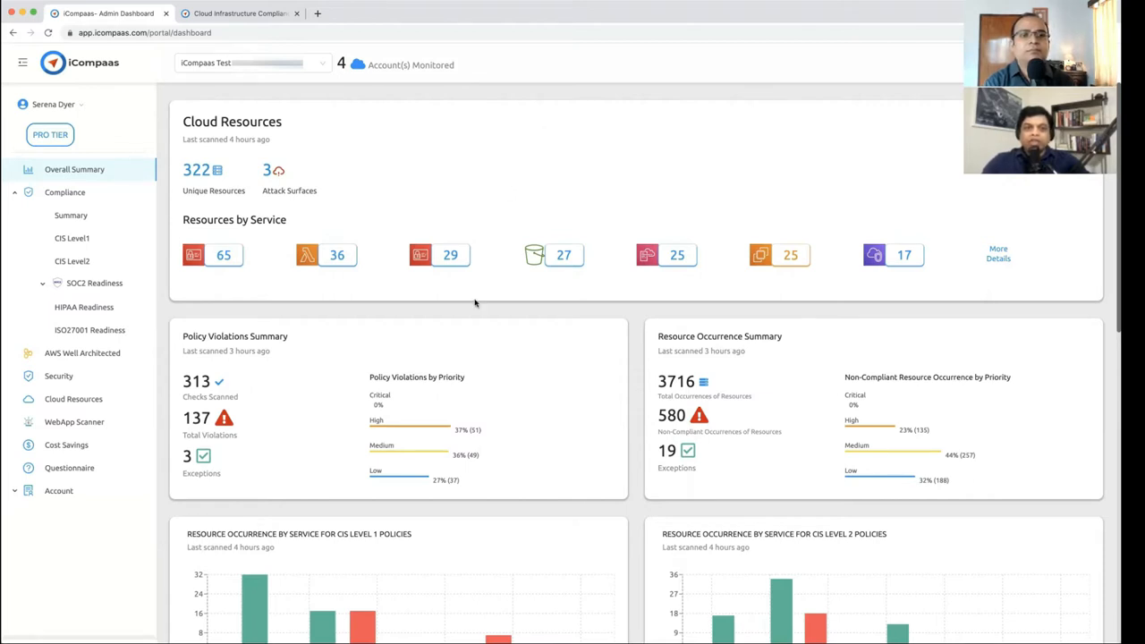
pyautogui.moveTo(435, 177)
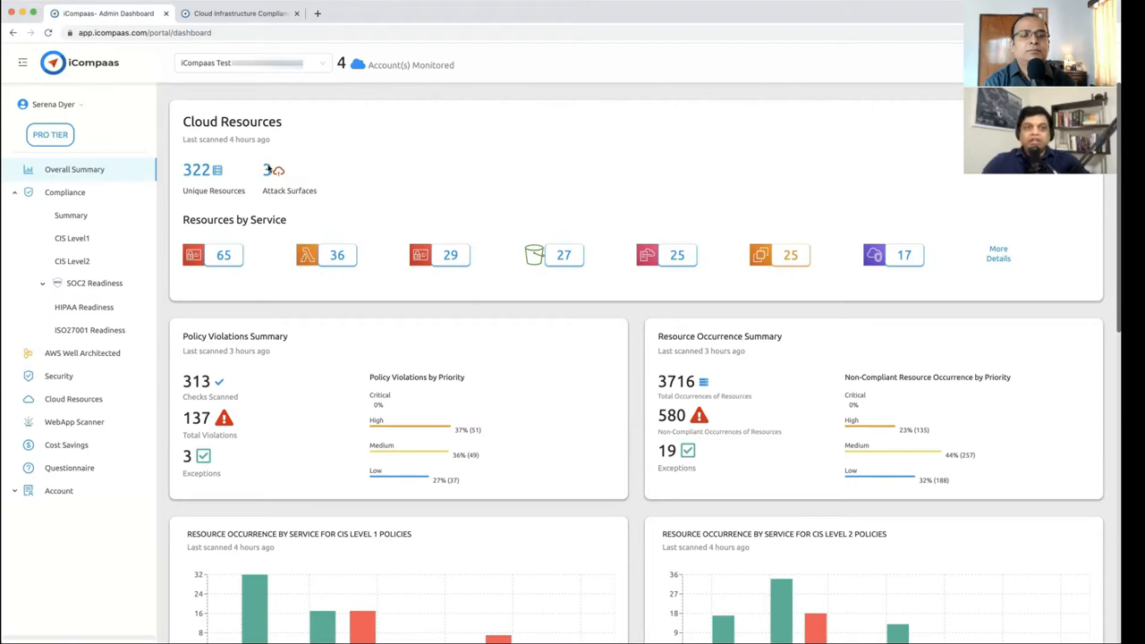
pyautogui.moveTo(352, 178)
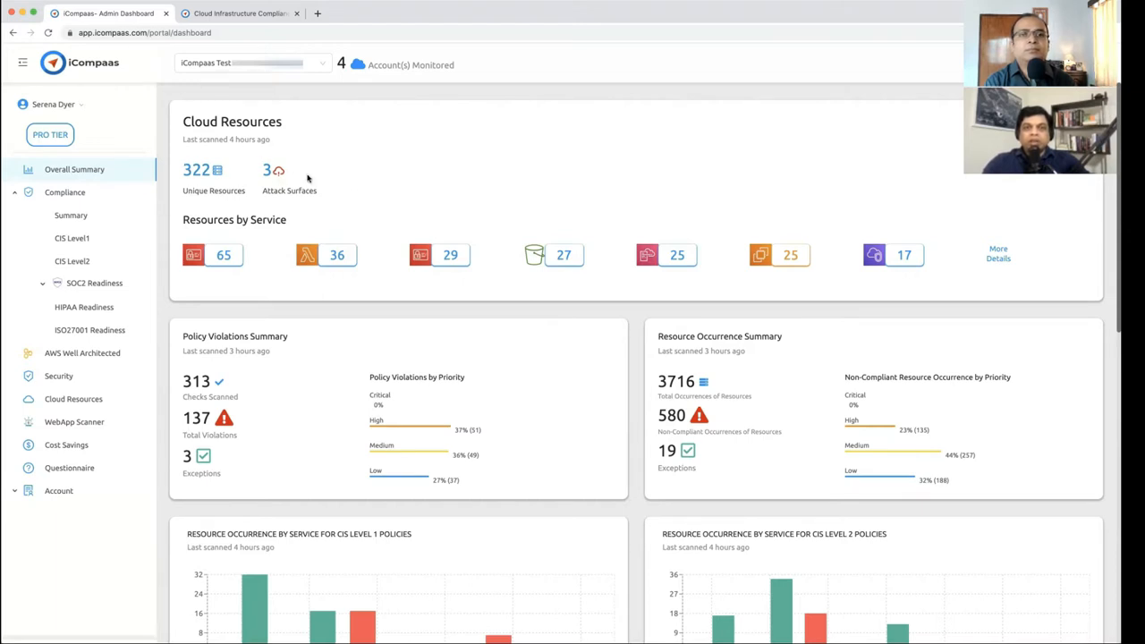
pyautogui.moveTo(312, 280)
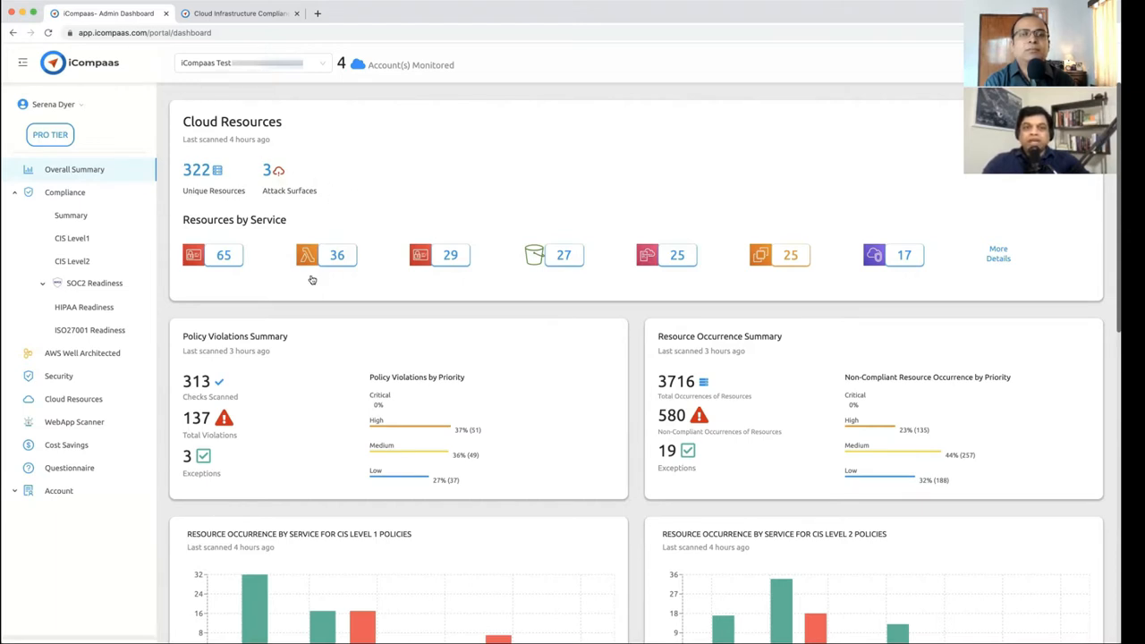
pyautogui.moveTo(284, 379)
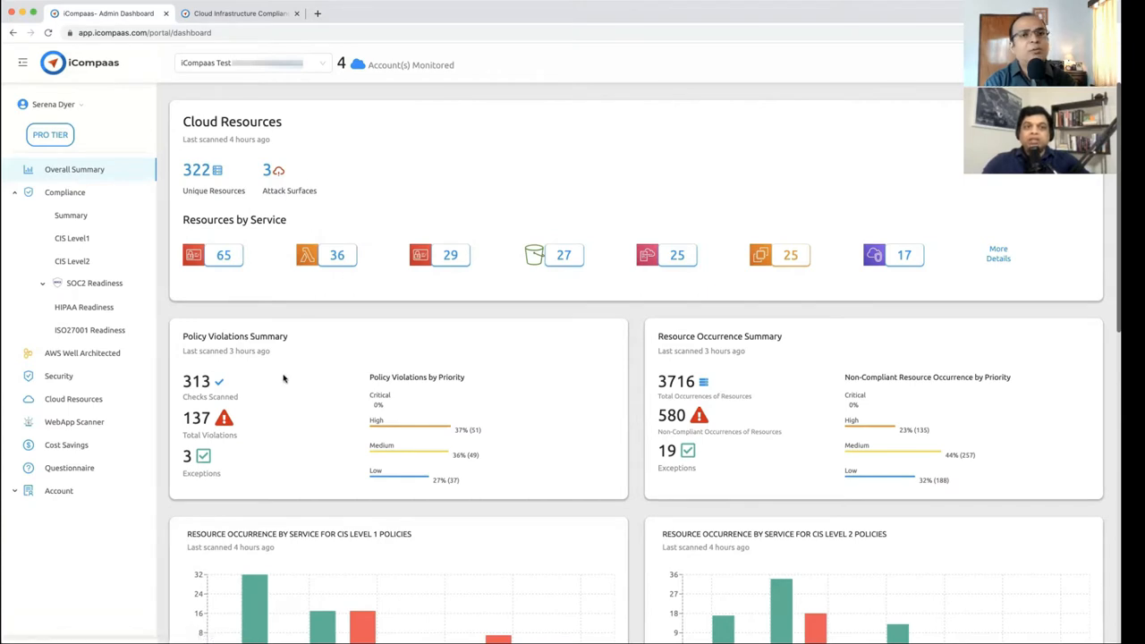
pyautogui.moveTo(355, 106)
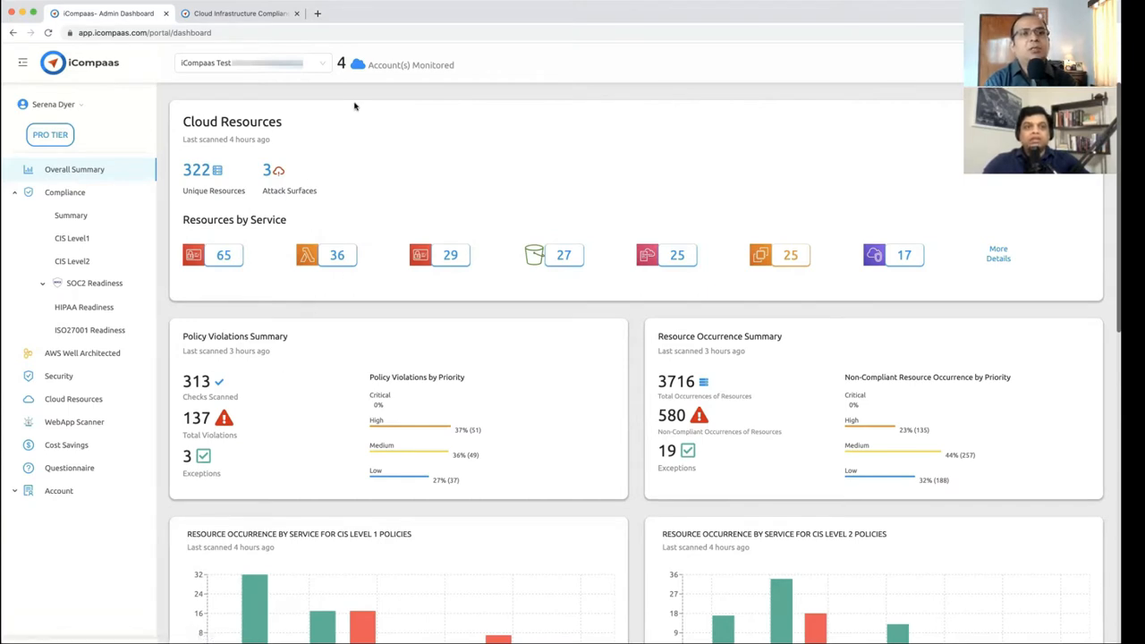
pyautogui.moveTo(348, 103)
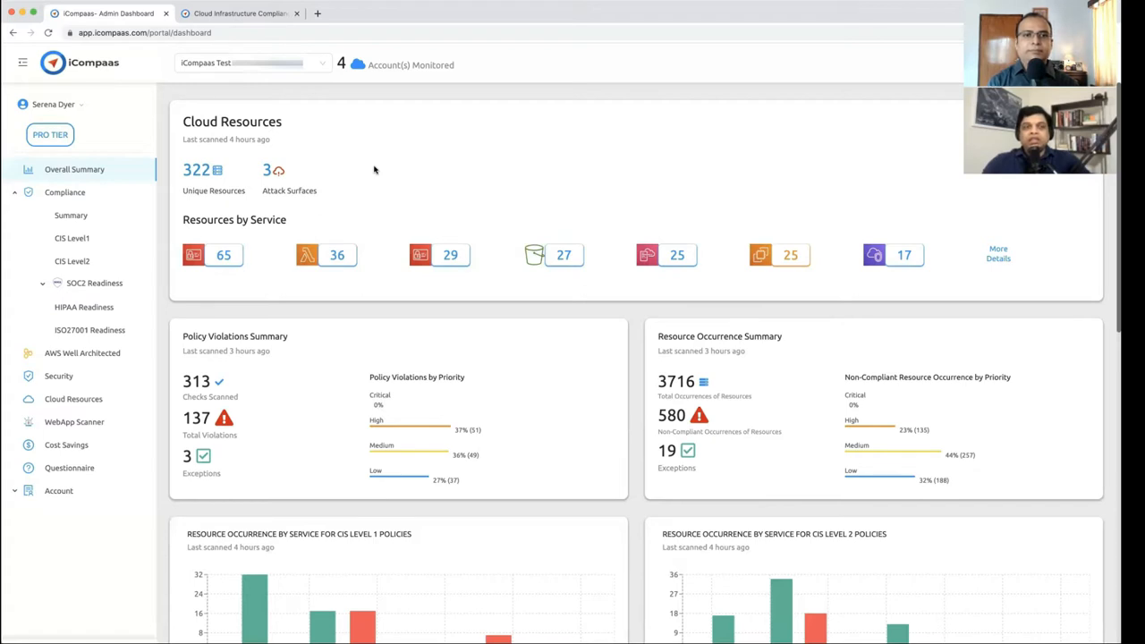
pyautogui.moveTo(292, 172)
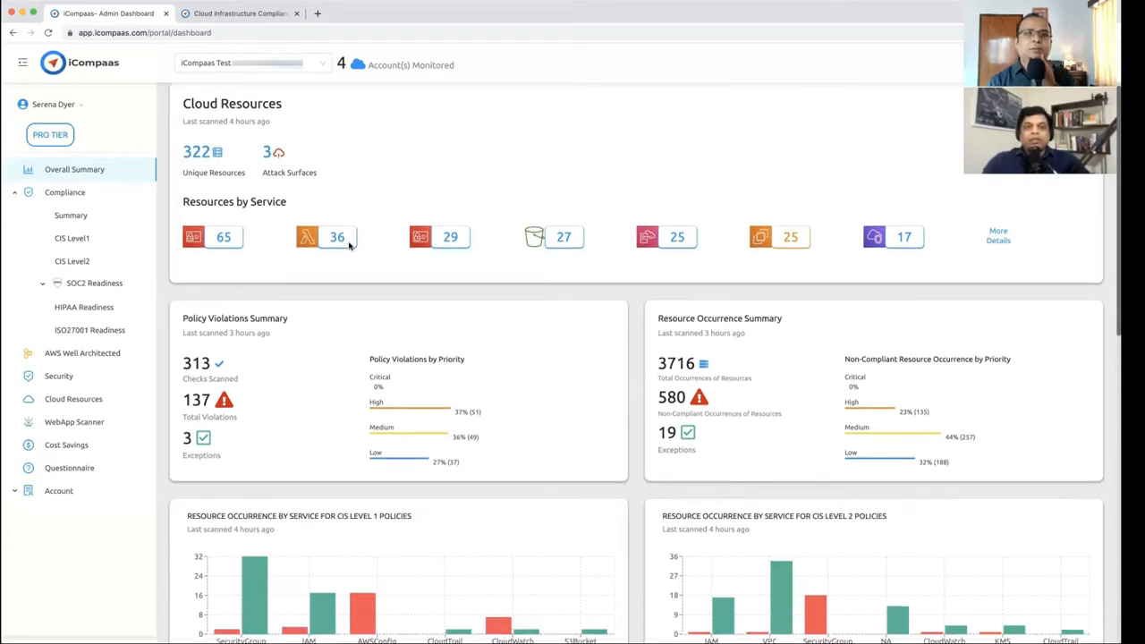
# Scroll through the Cloud Resources overview page.
pyautogui.scroll(-3)
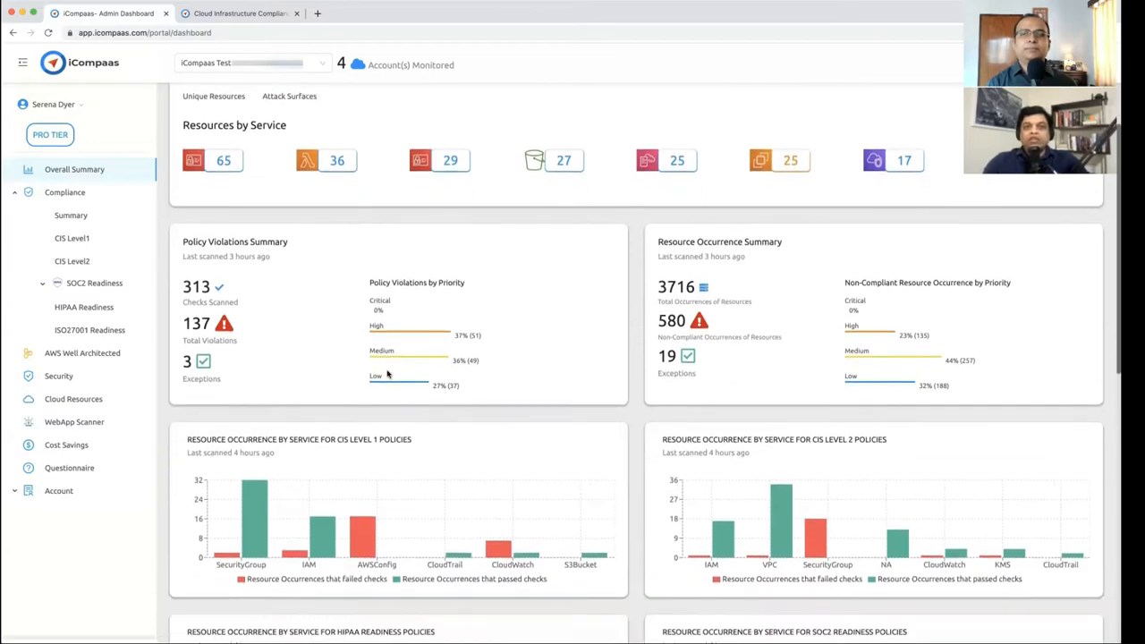
pyautogui.scroll(-3)
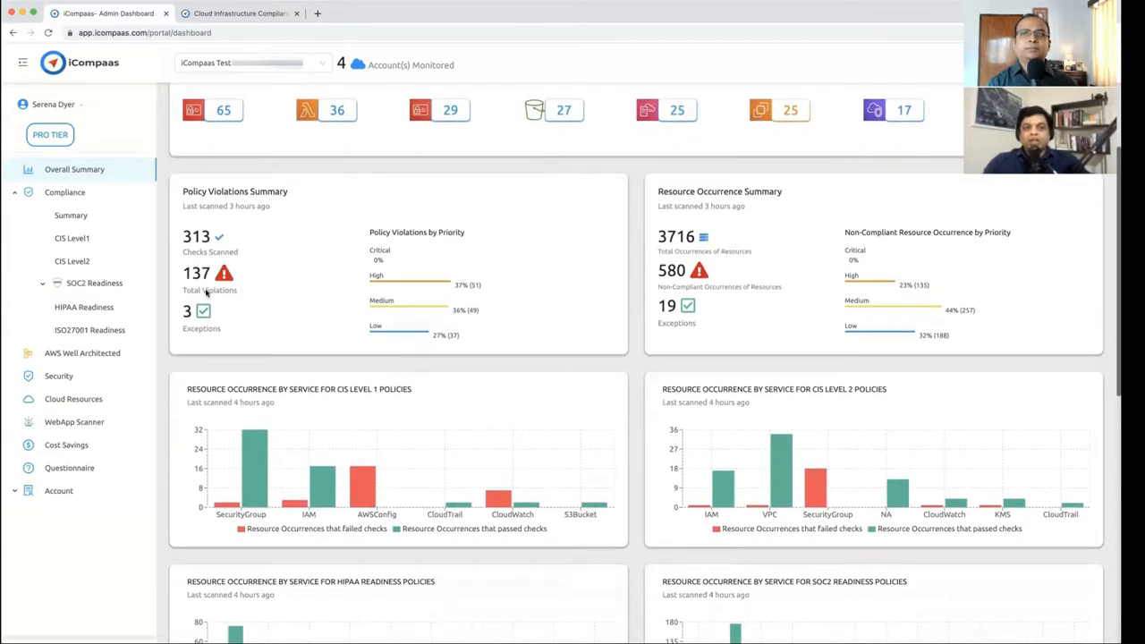
pyautogui.moveTo(308, 328)
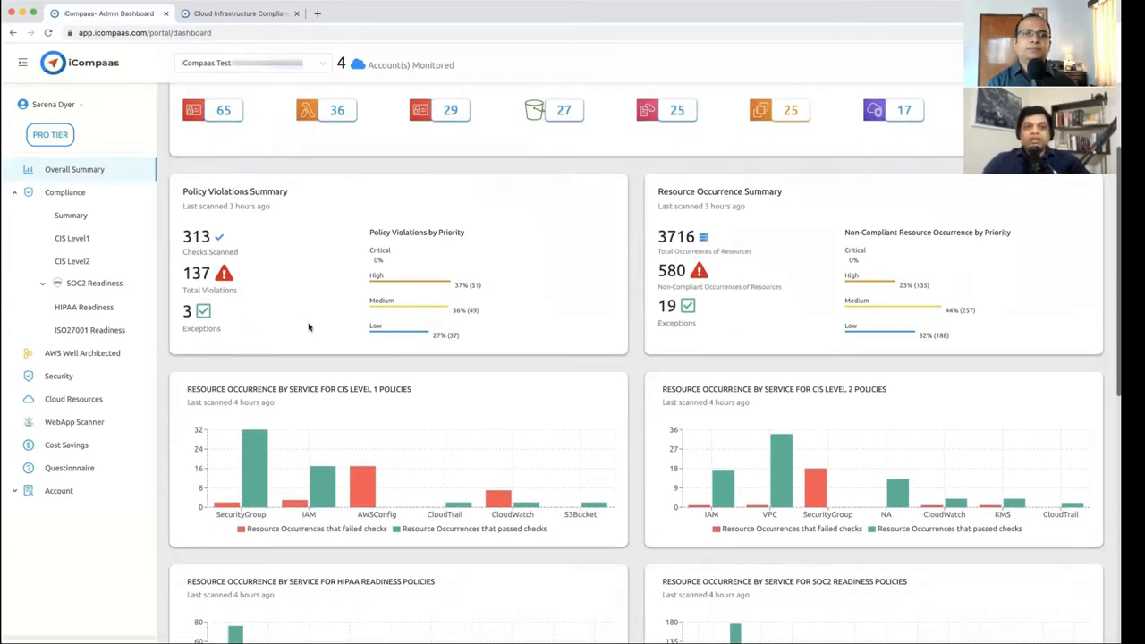
pyautogui.scroll(-3)
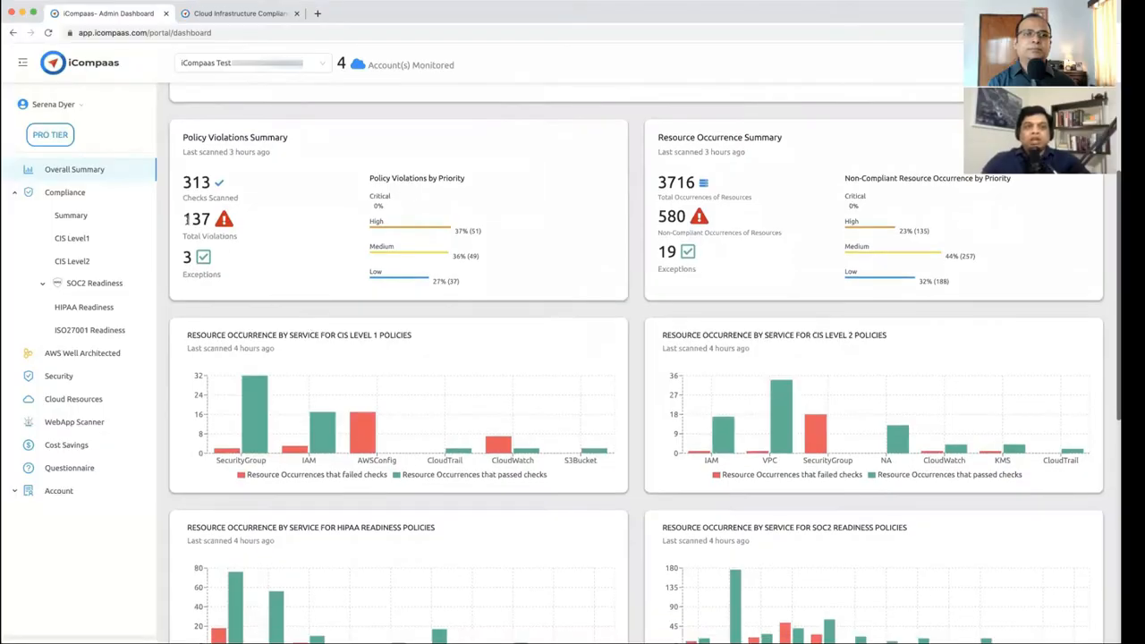
pyautogui.scroll(3)
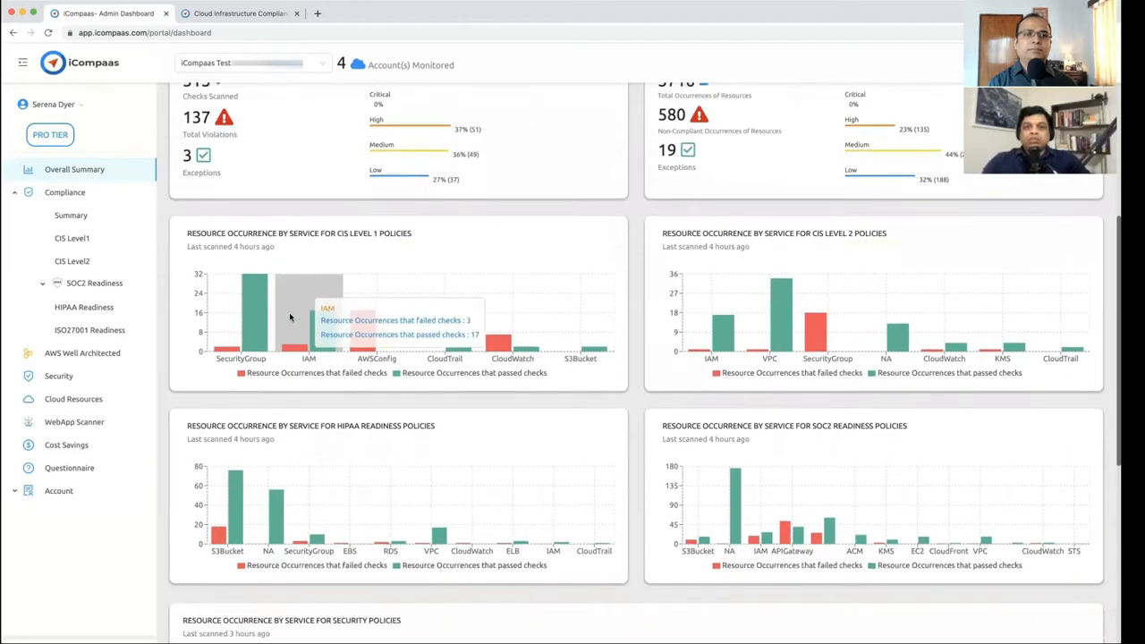
pyautogui.scroll(-3)
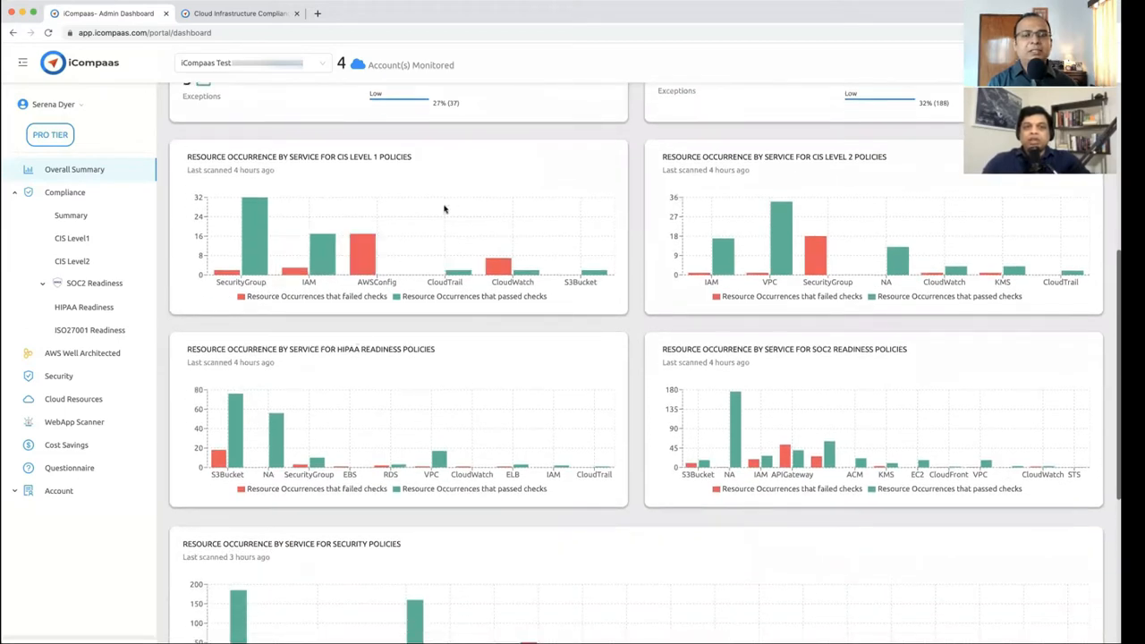
pyautogui.moveTo(612, 325)
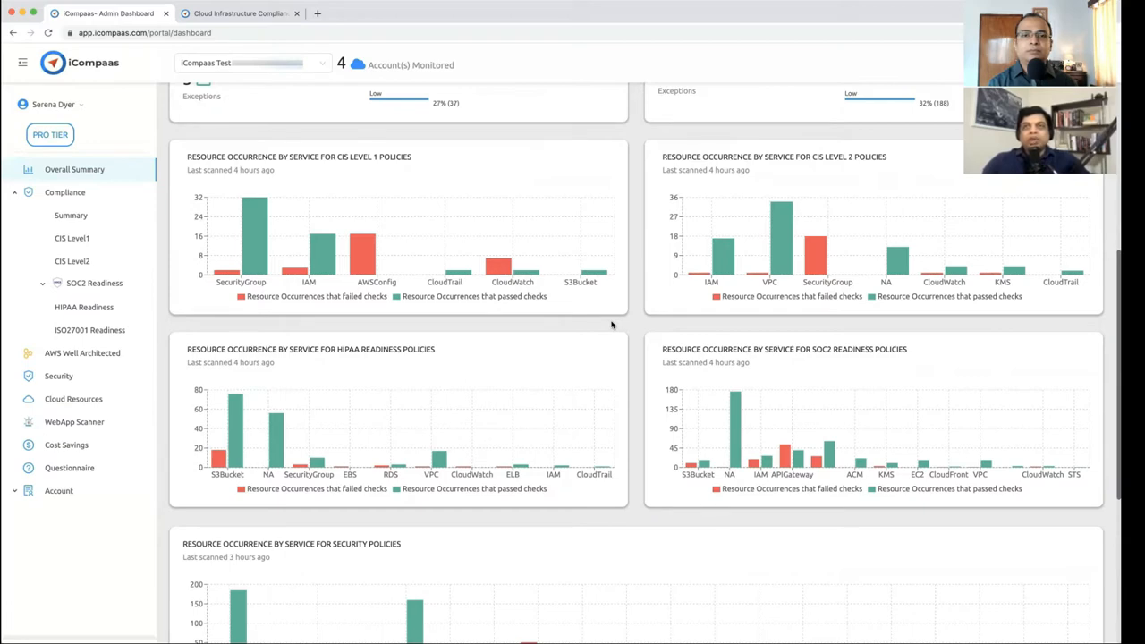
pyautogui.moveTo(423, 250)
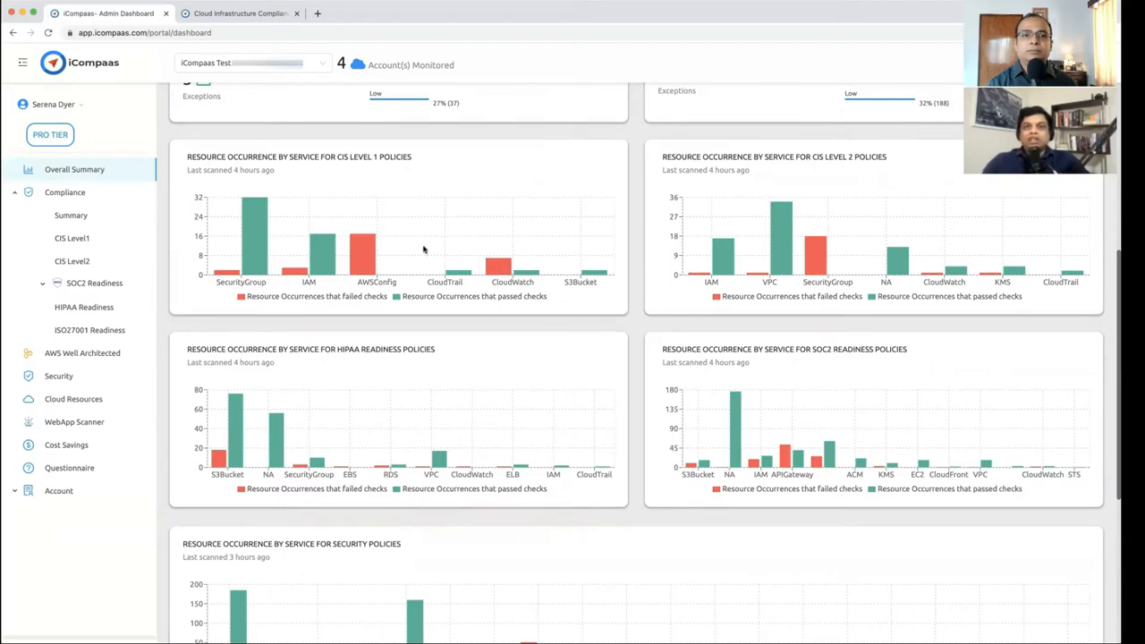
pyautogui.scroll(-3)
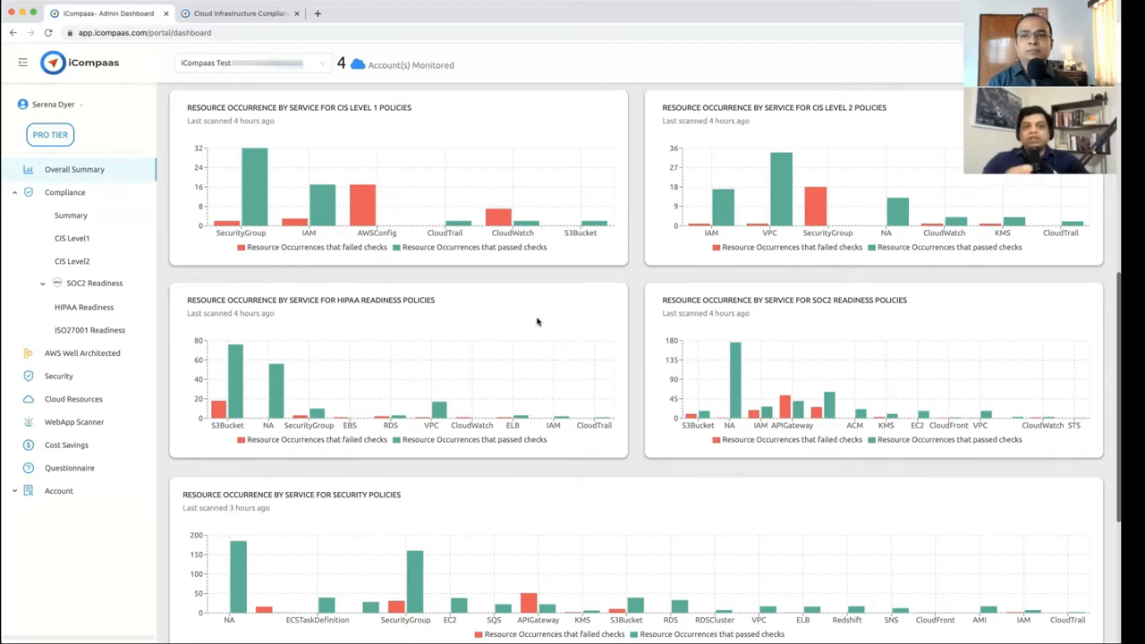
pyautogui.scroll(-3)
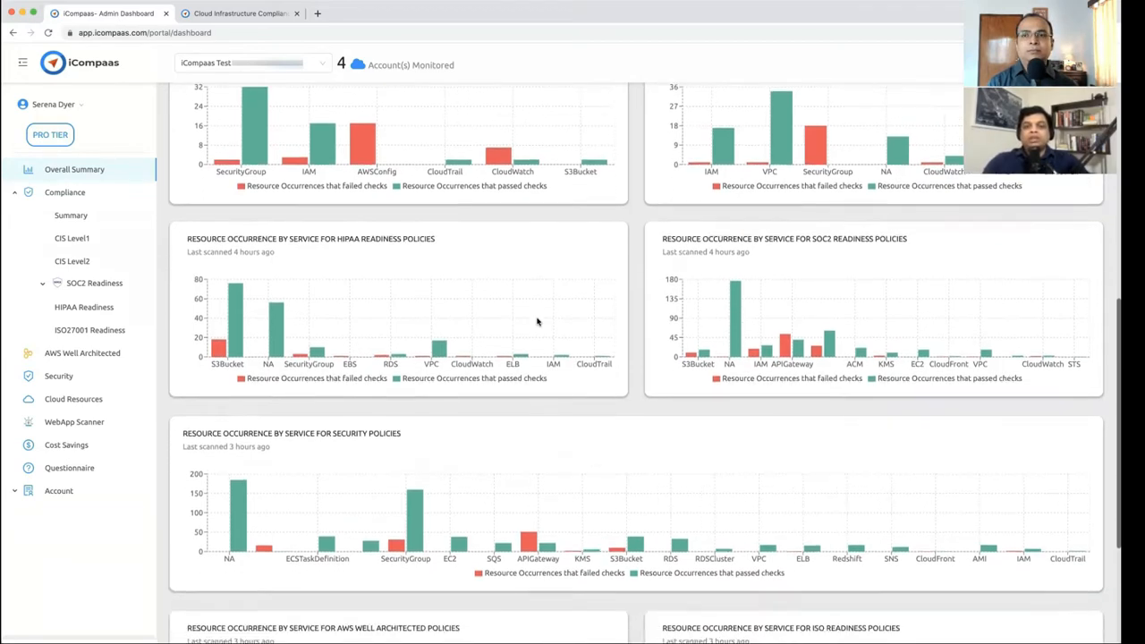
pyautogui.scroll(-3)
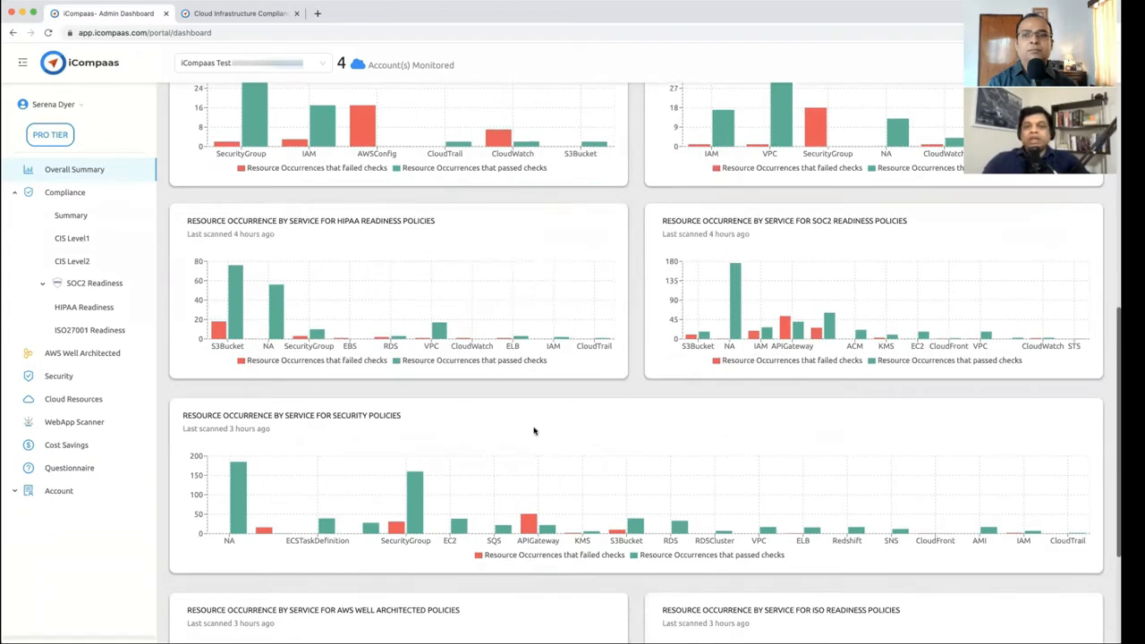
pyautogui.moveTo(370, 143)
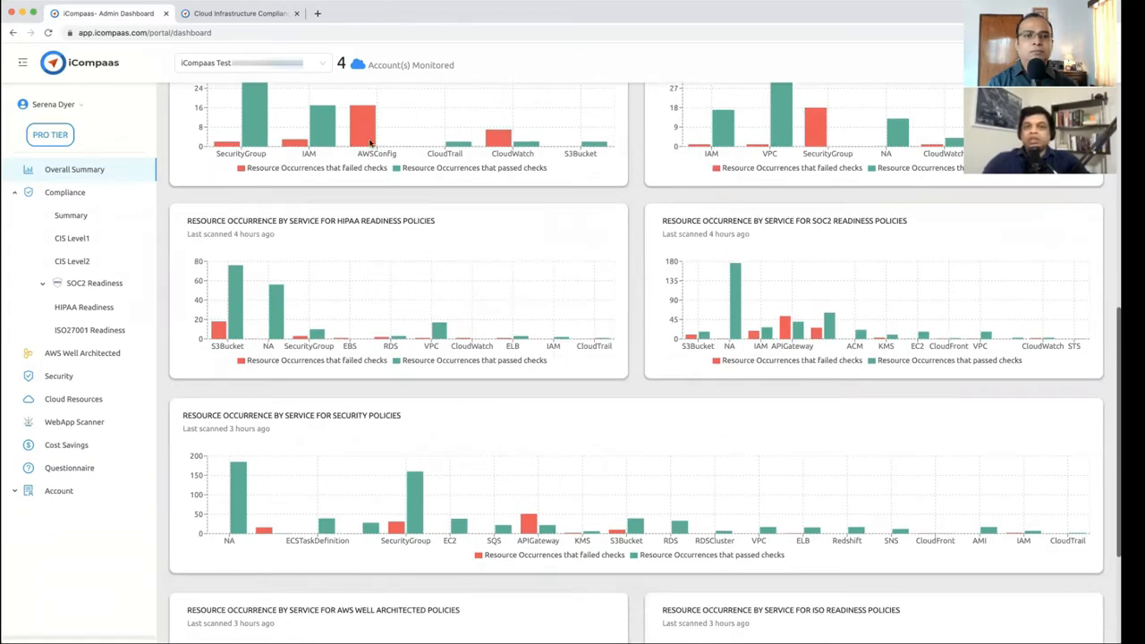
pyautogui.moveTo(814, 116)
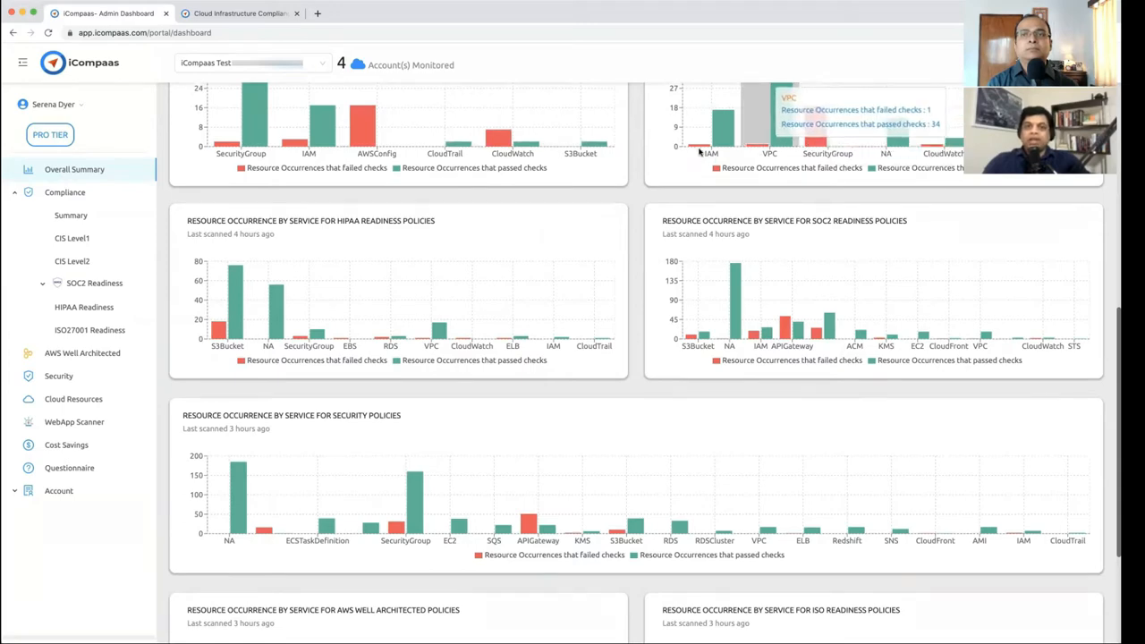
pyautogui.moveTo(626, 391)
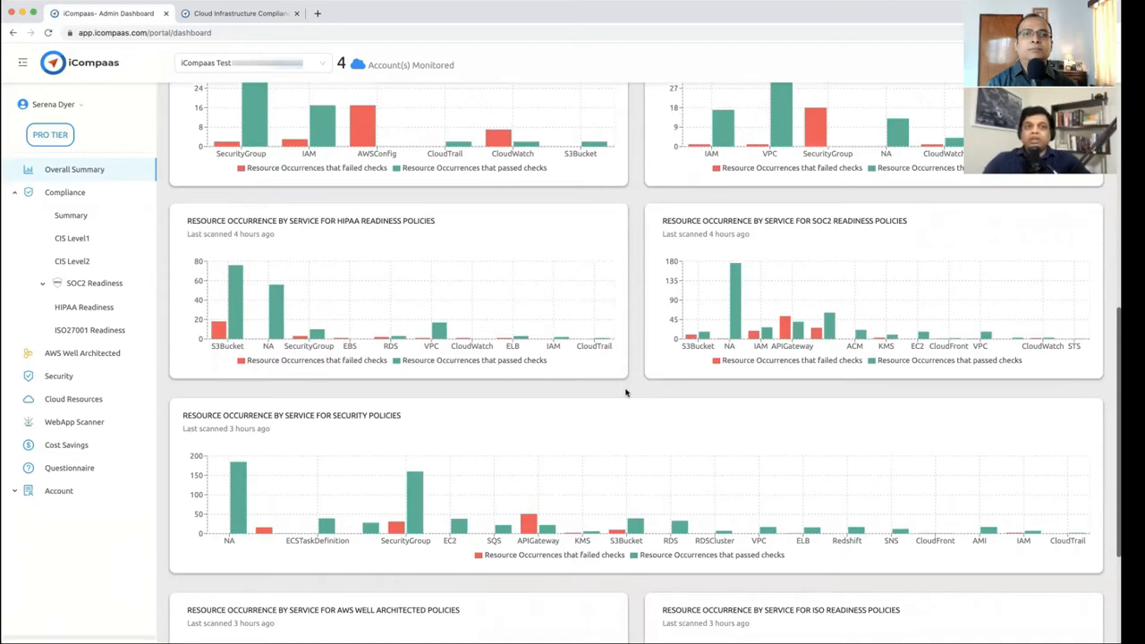
pyautogui.scroll(3)
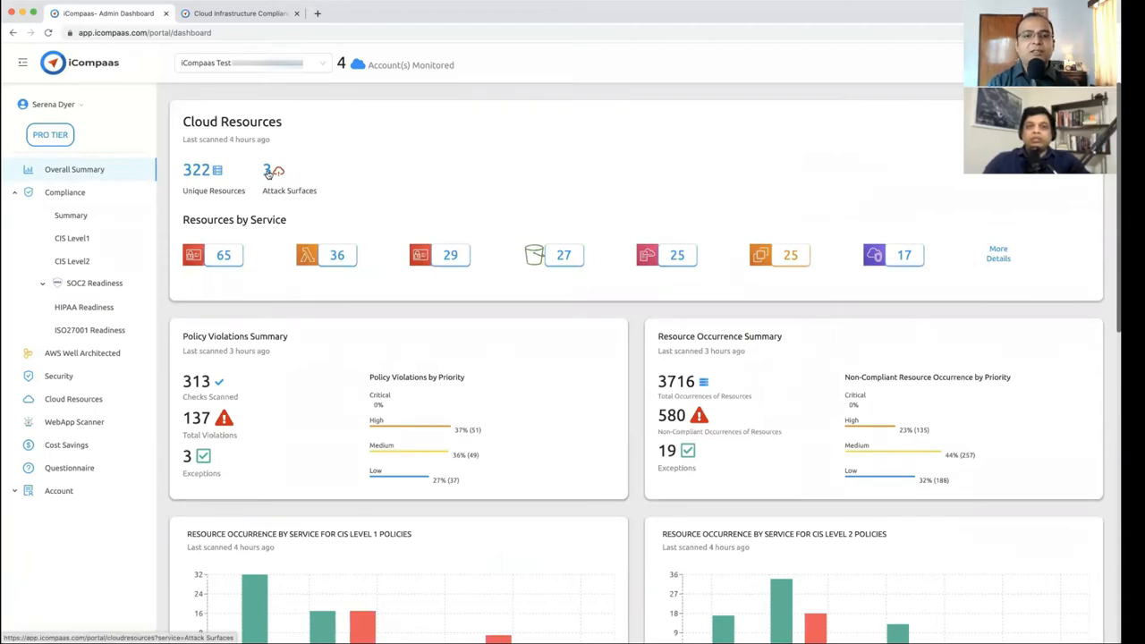
pyautogui.scroll(-3)
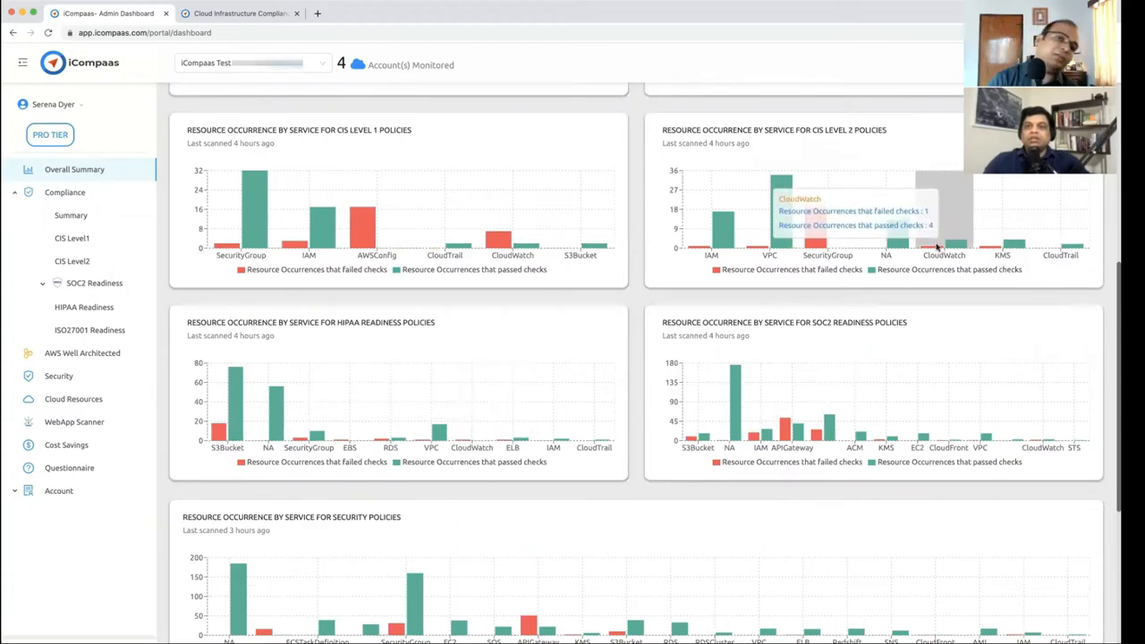
pyautogui.moveTo(463, 194)
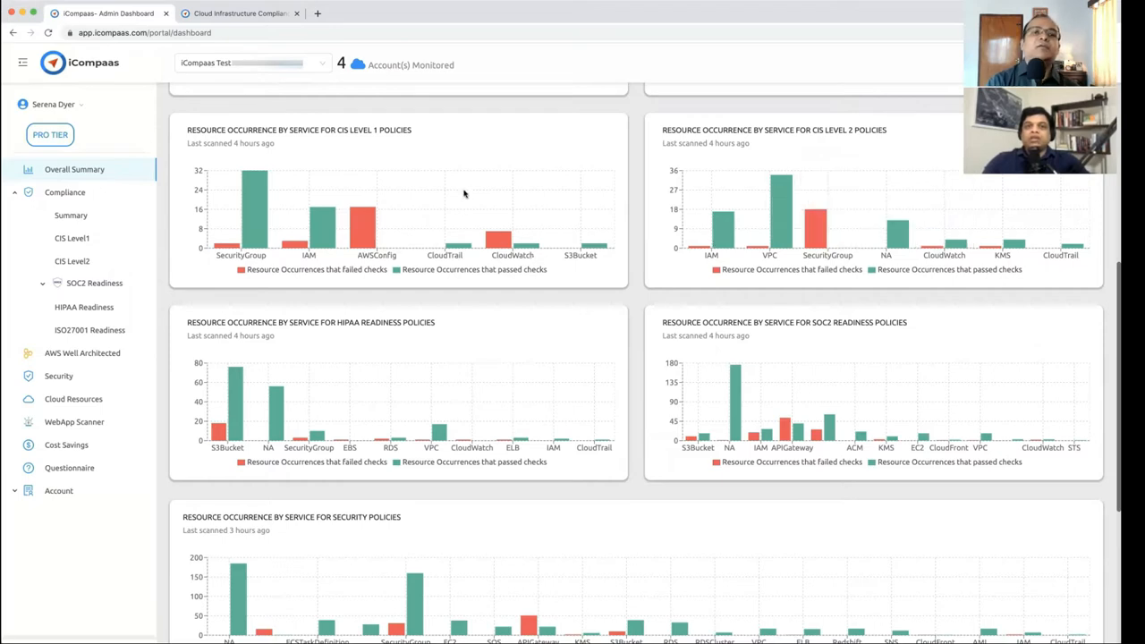
pyautogui.scroll(3)
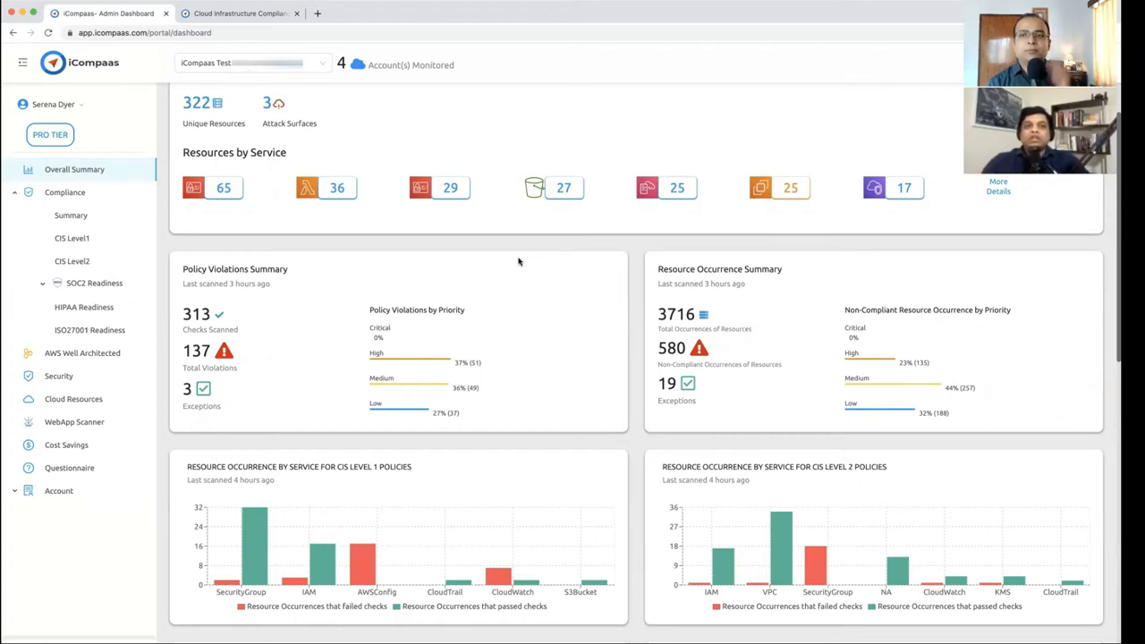
pyautogui.moveTo(284, 104)
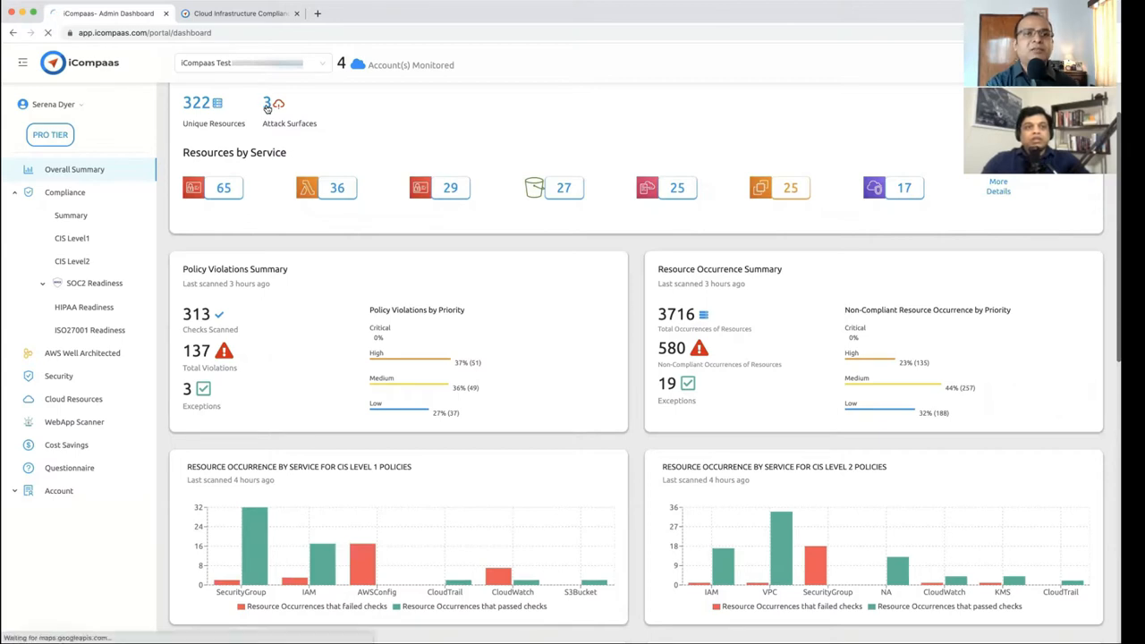
# Open the attack-surface resource list and scroll past Lambda, CloudFormation, CloudTrail and CloudWatch entries.
pyautogui.click(269, 108)
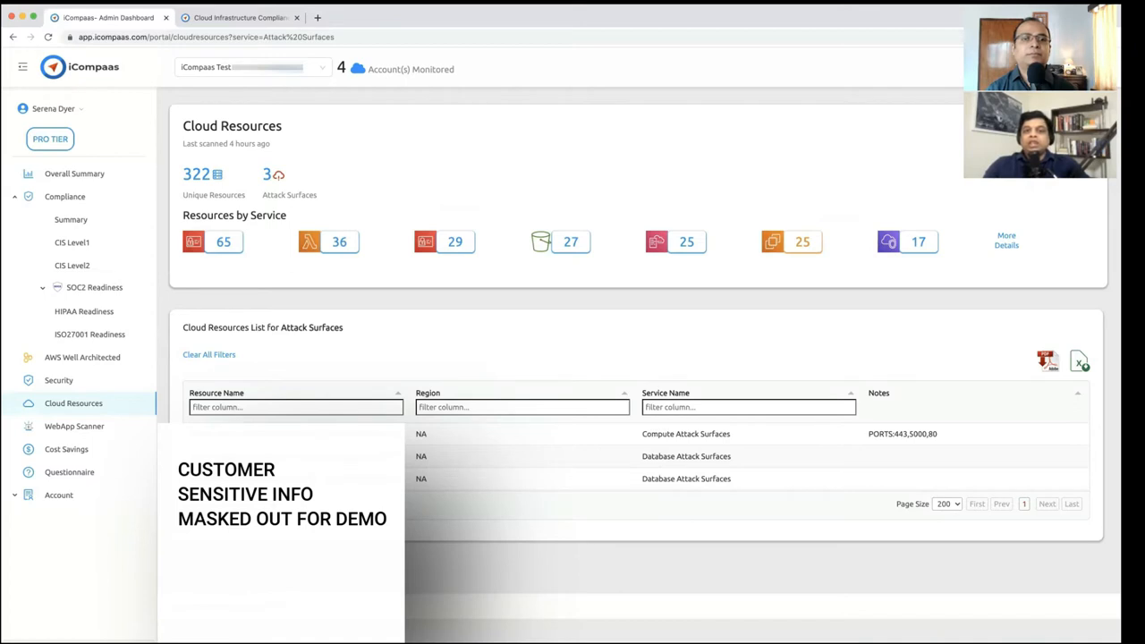
pyautogui.moveTo(673, 488)
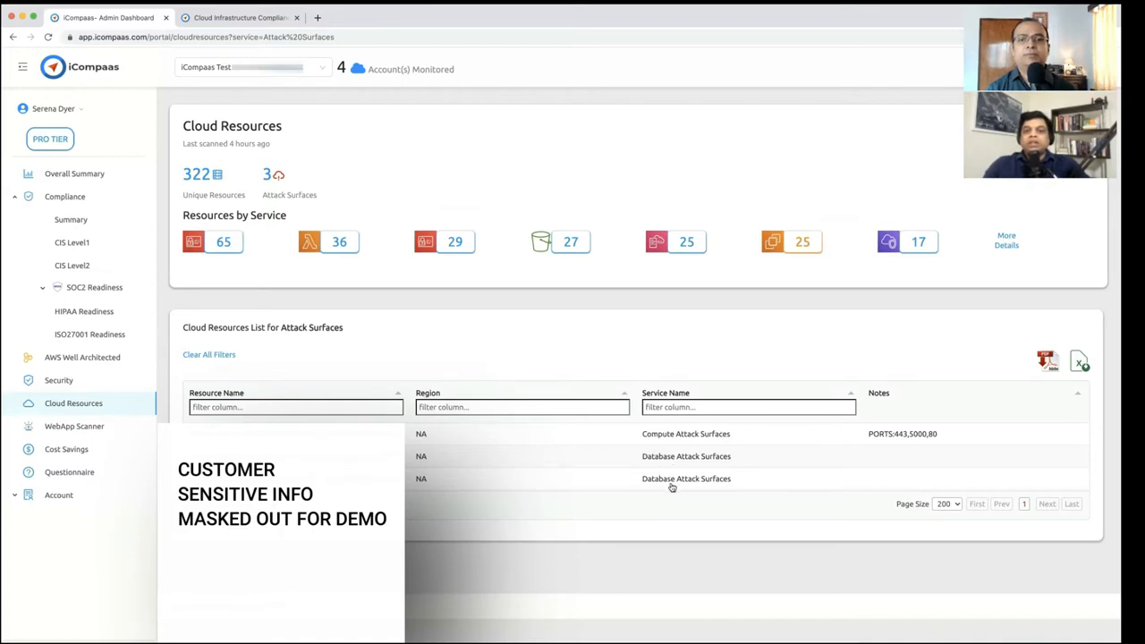
pyautogui.moveTo(294, 271)
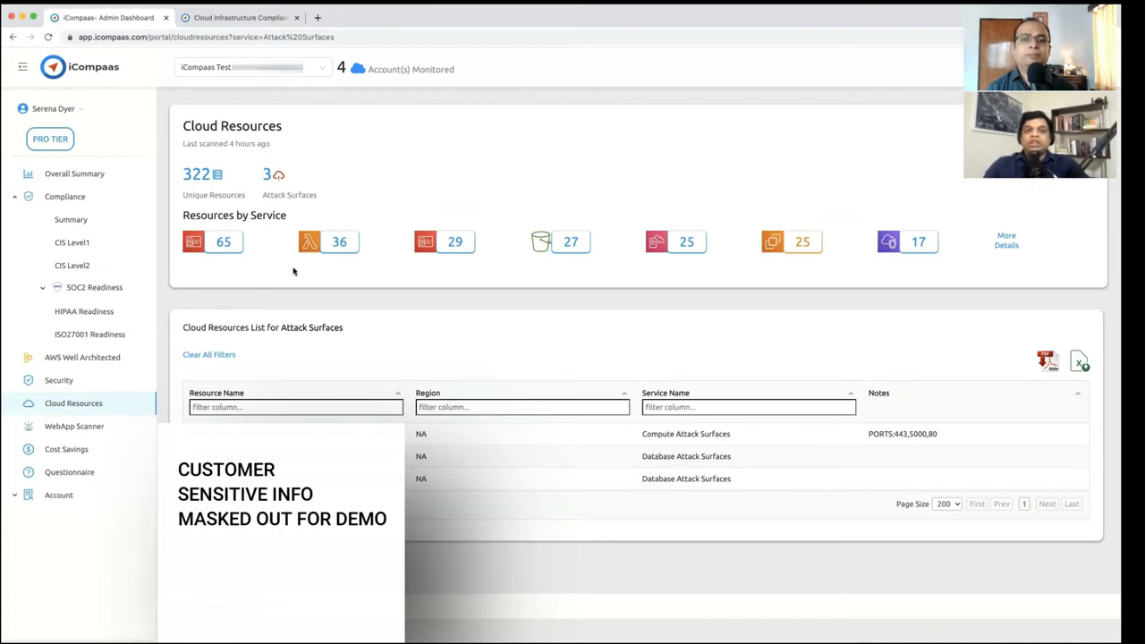
pyautogui.moveTo(297, 322)
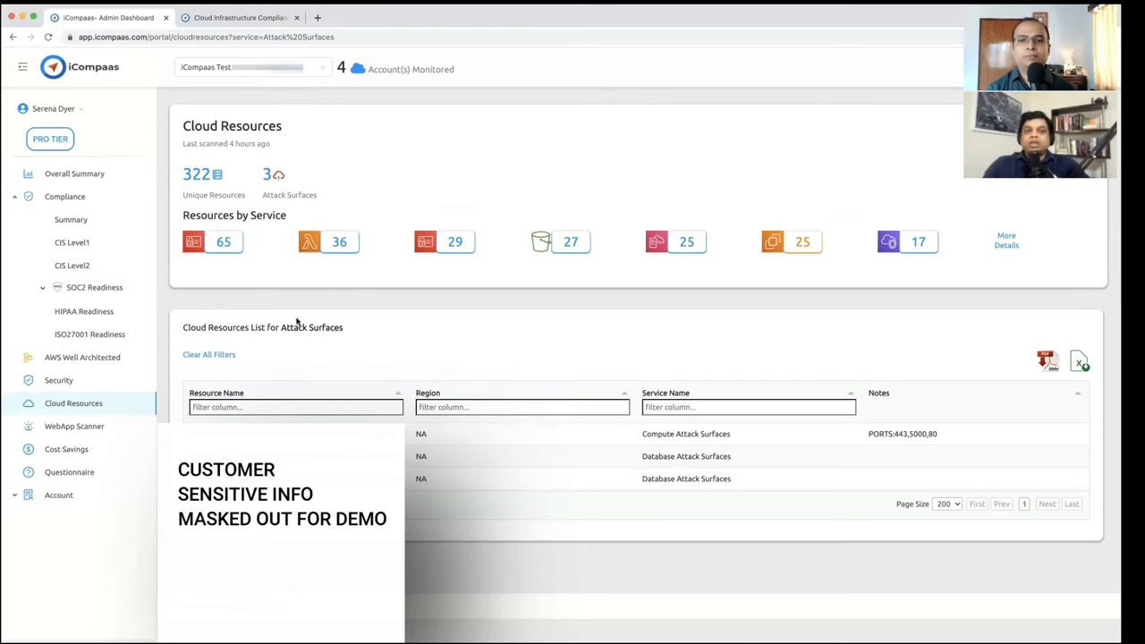
pyautogui.scroll(-3)
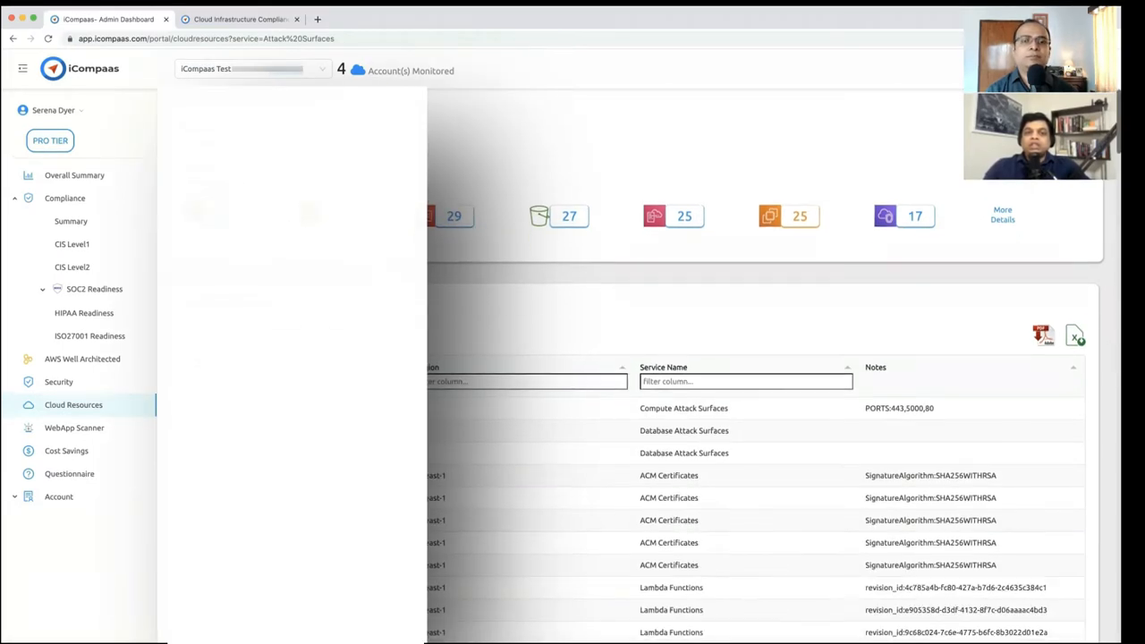
pyautogui.scroll(-3)
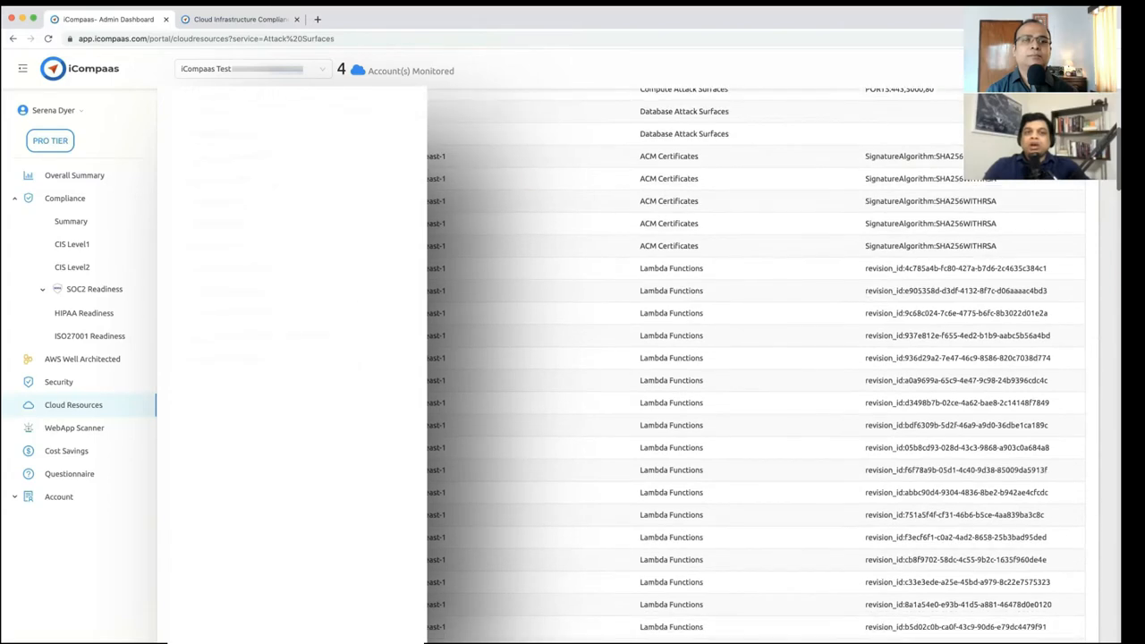
pyautogui.scroll(-3)
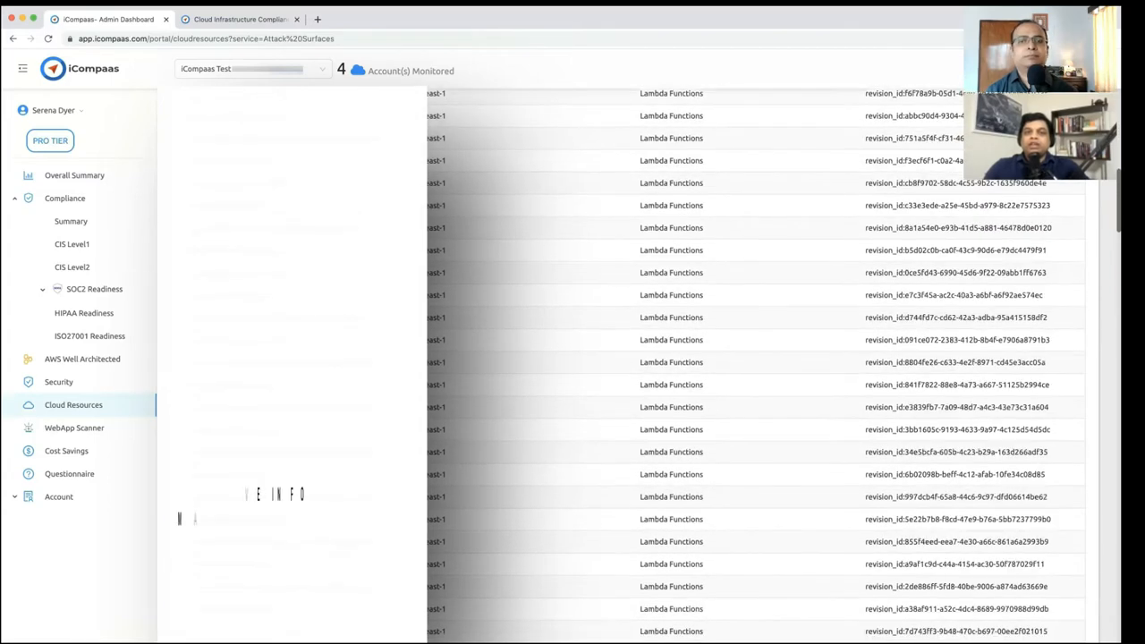
pyautogui.scroll(-3)
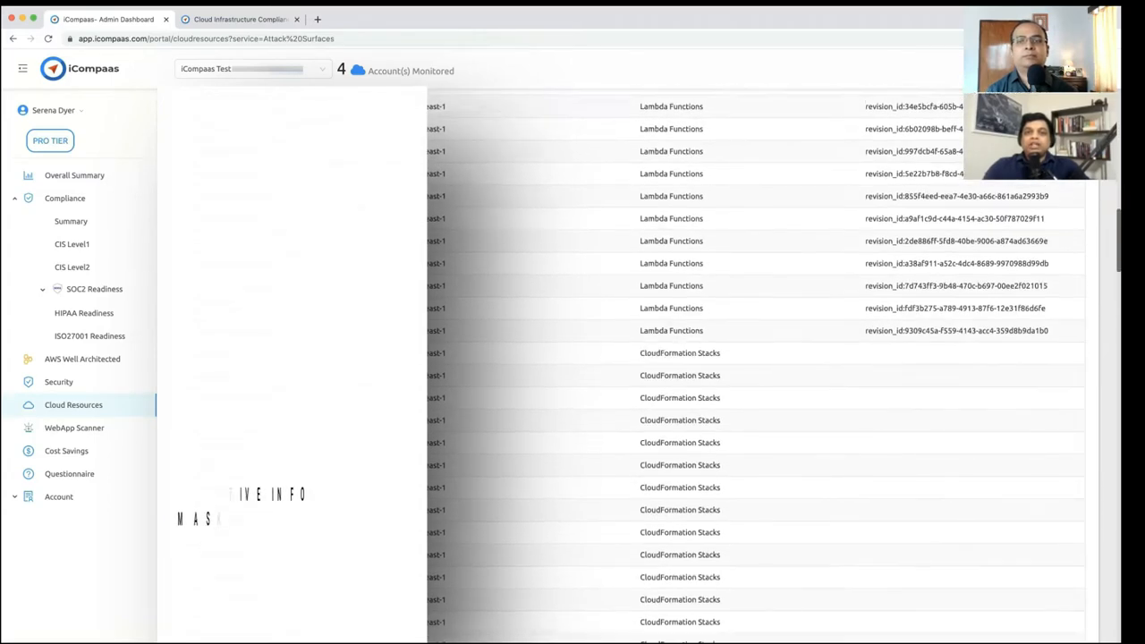
pyautogui.scroll(-3)
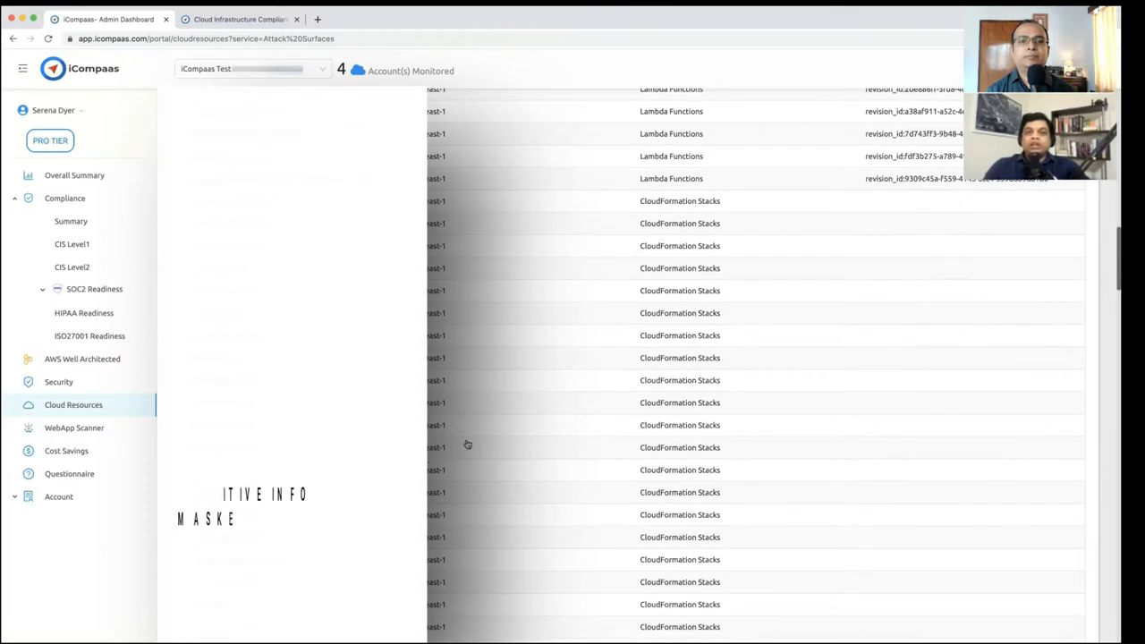
pyautogui.scroll(-3)
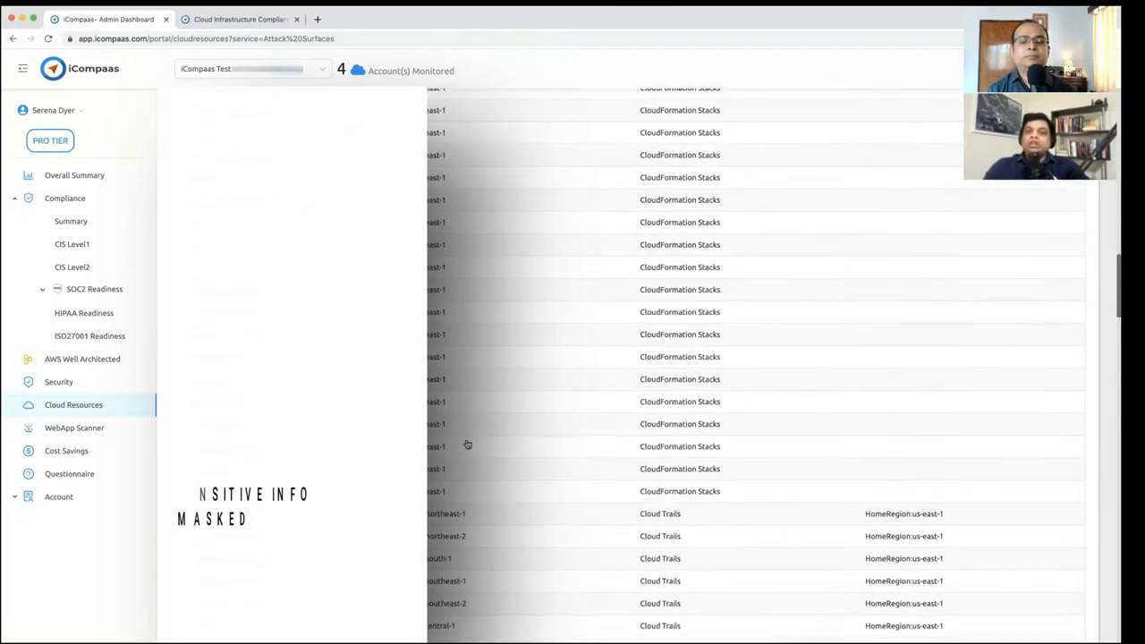
pyautogui.scroll(-3)
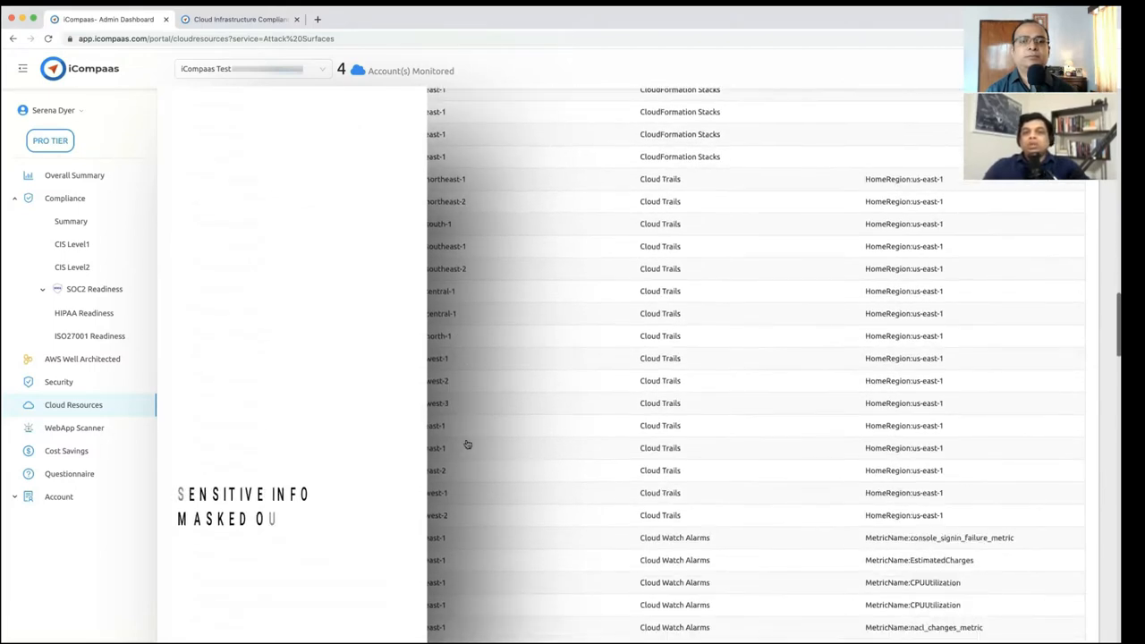
pyautogui.scroll(-3)
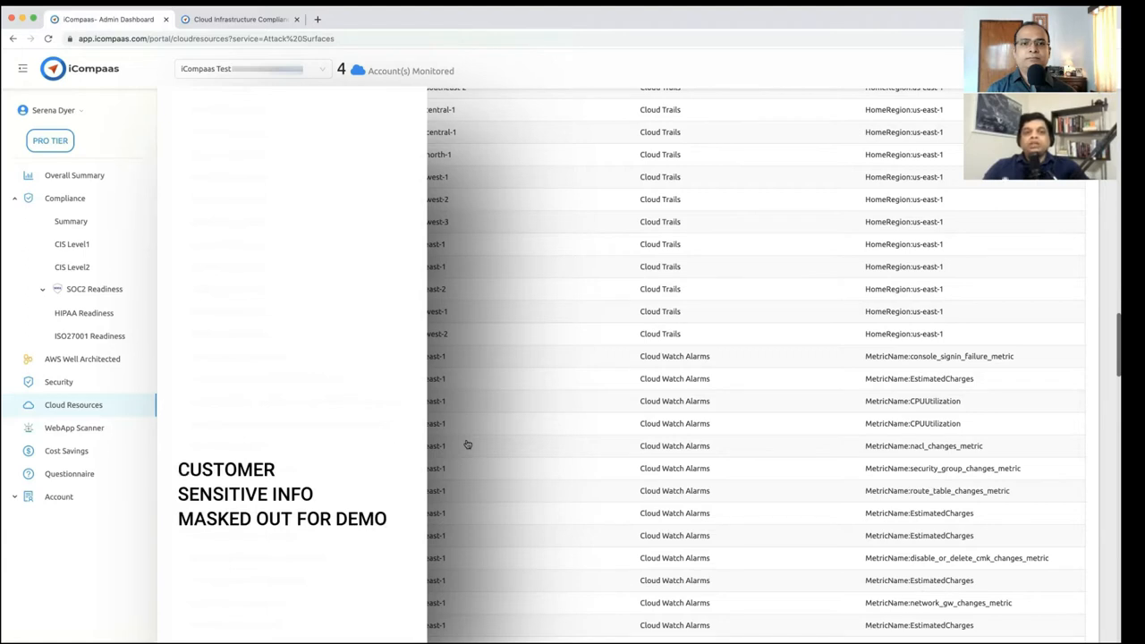
pyautogui.scroll(-3)
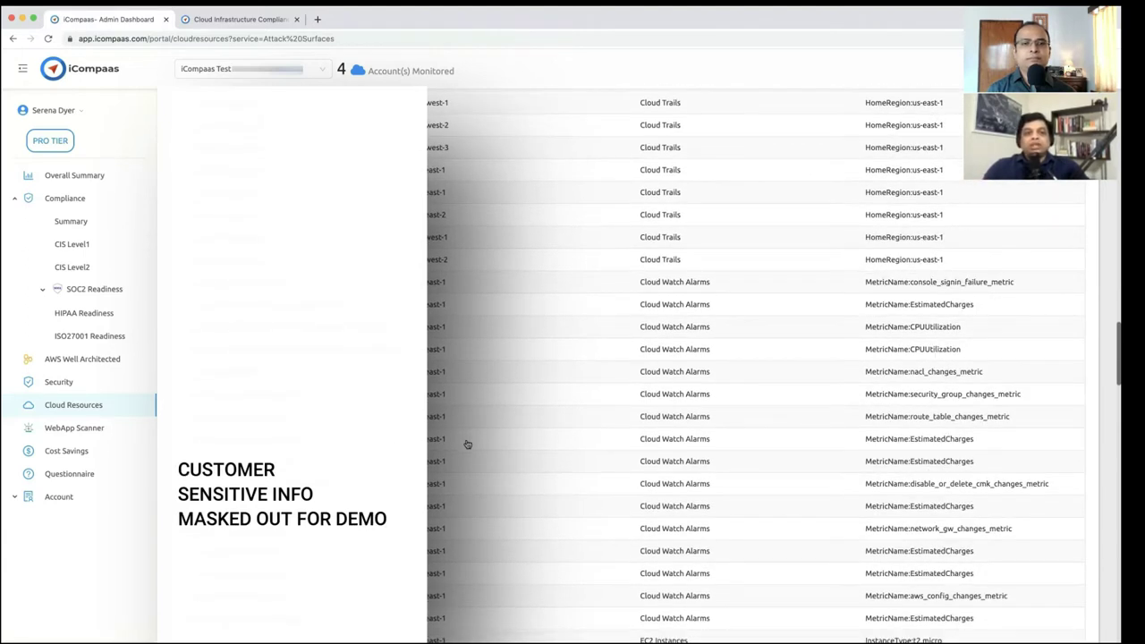
pyautogui.scroll(-3)
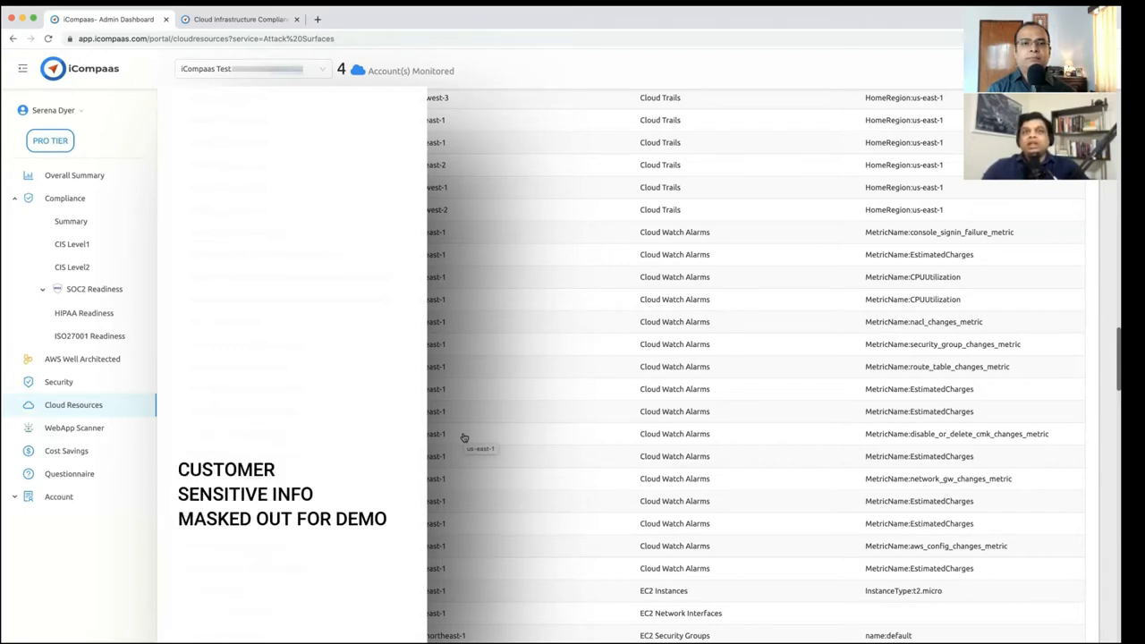
pyautogui.moveTo(497, 419)
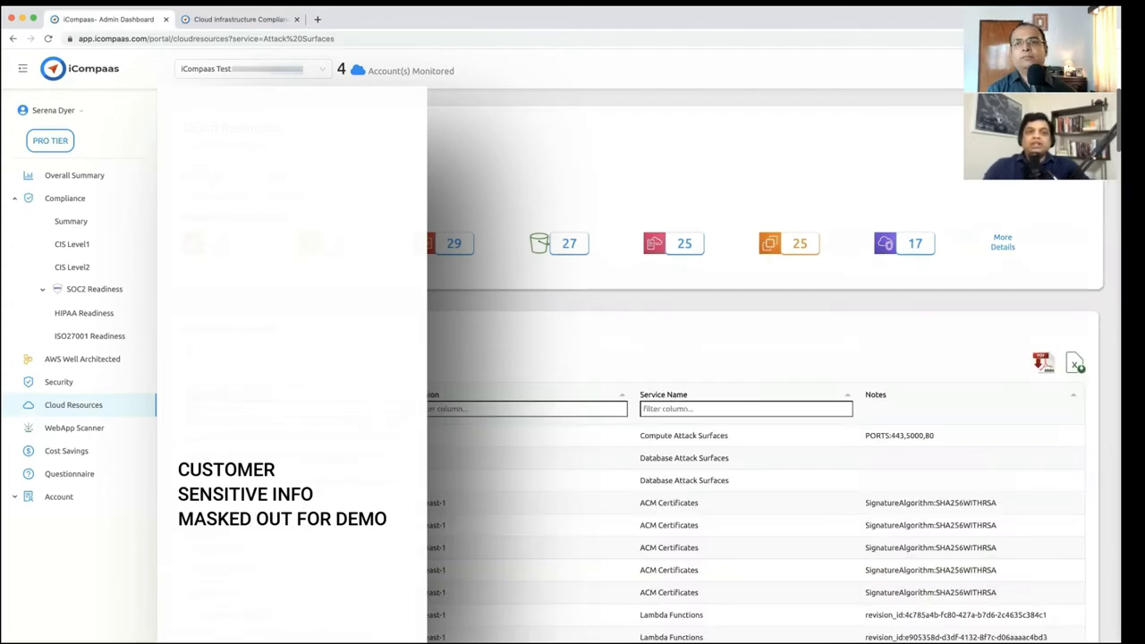
pyautogui.moveTo(86, 188)
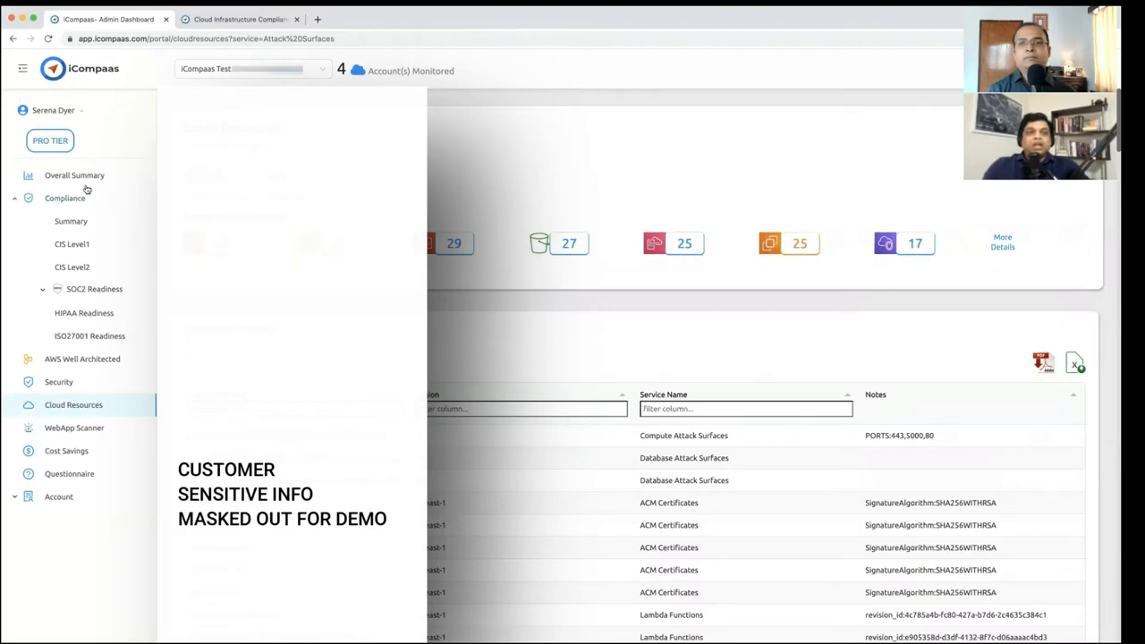
pyautogui.moveTo(117, 178)
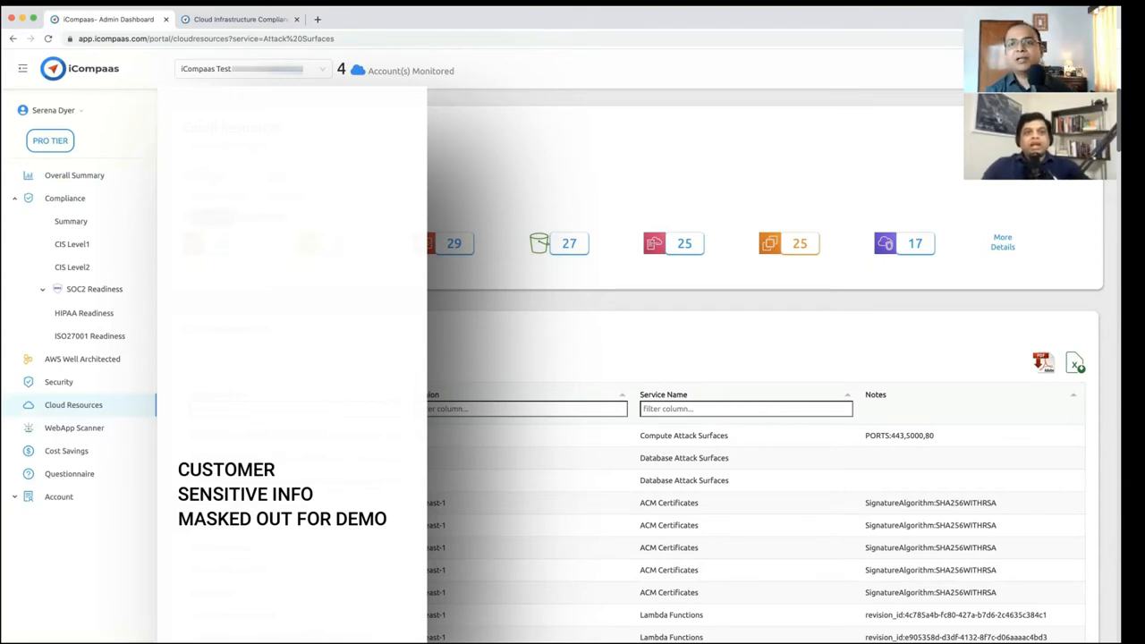
pyautogui.moveTo(454, 243)
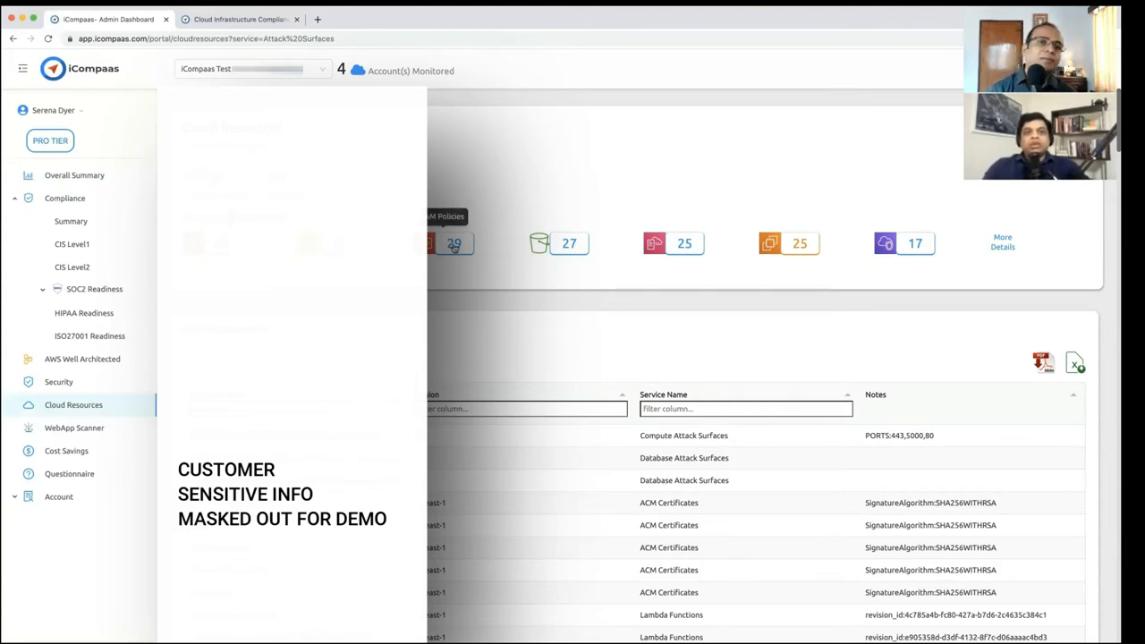
pyautogui.moveTo(684, 244)
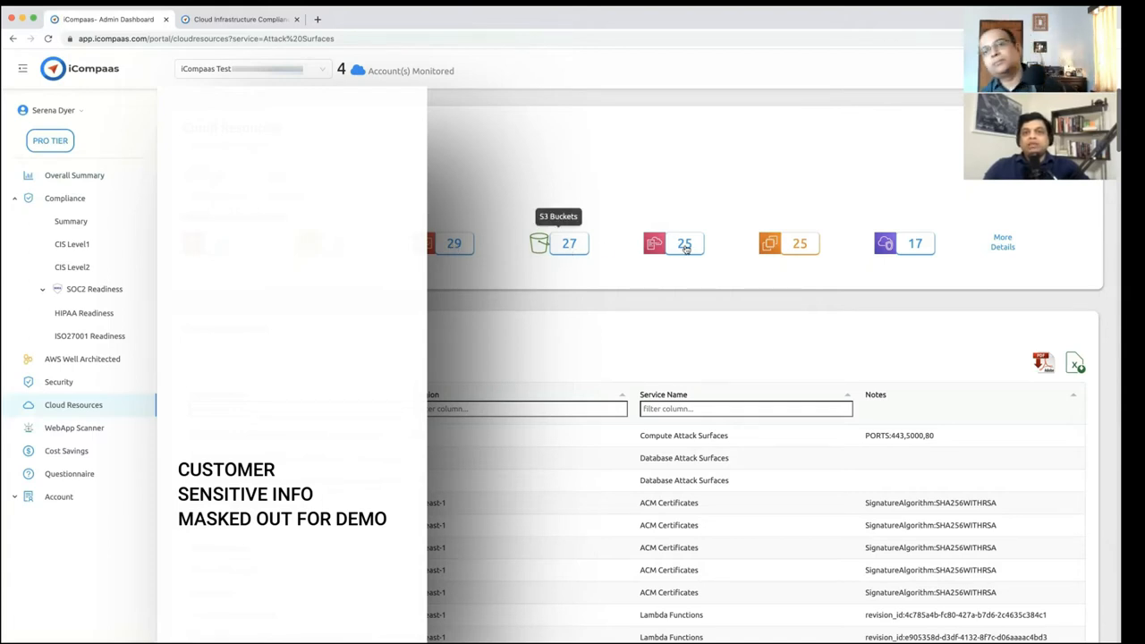
pyautogui.moveTo(685, 244)
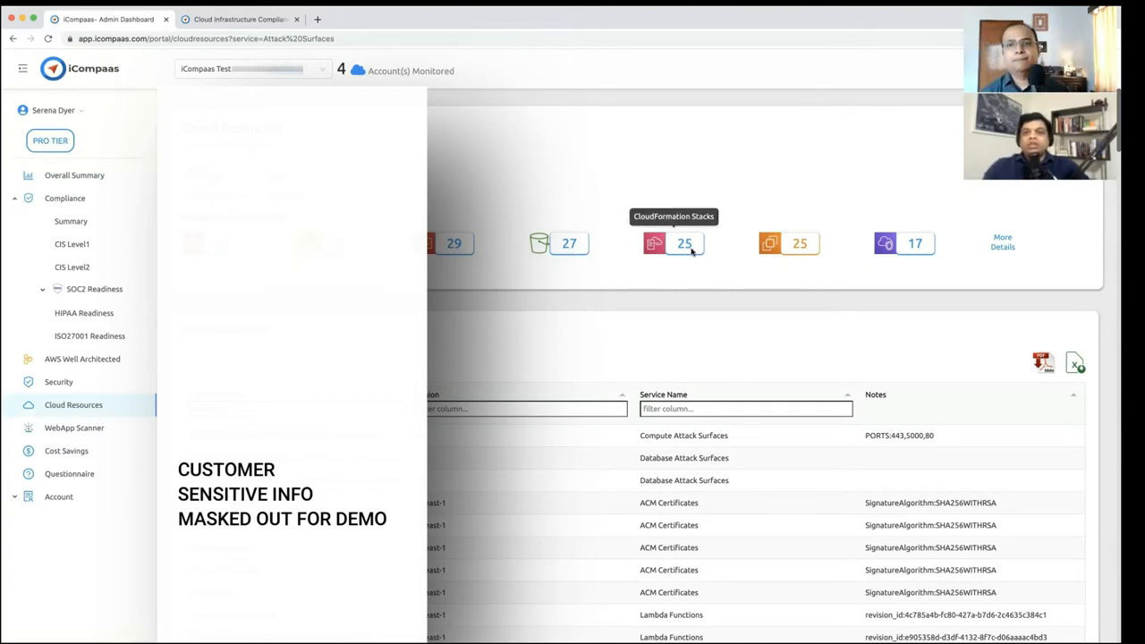
pyautogui.moveTo(1003, 246)
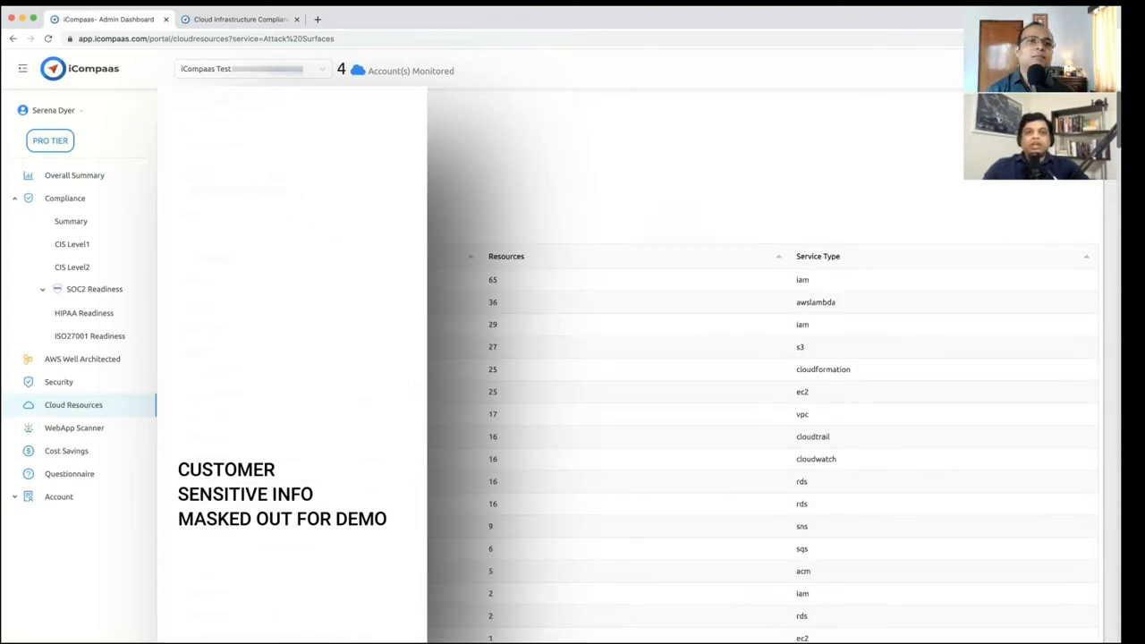
# Scroll the More Details per-service resource counts down to Route53 (1) and back up.
pyautogui.scroll(3)
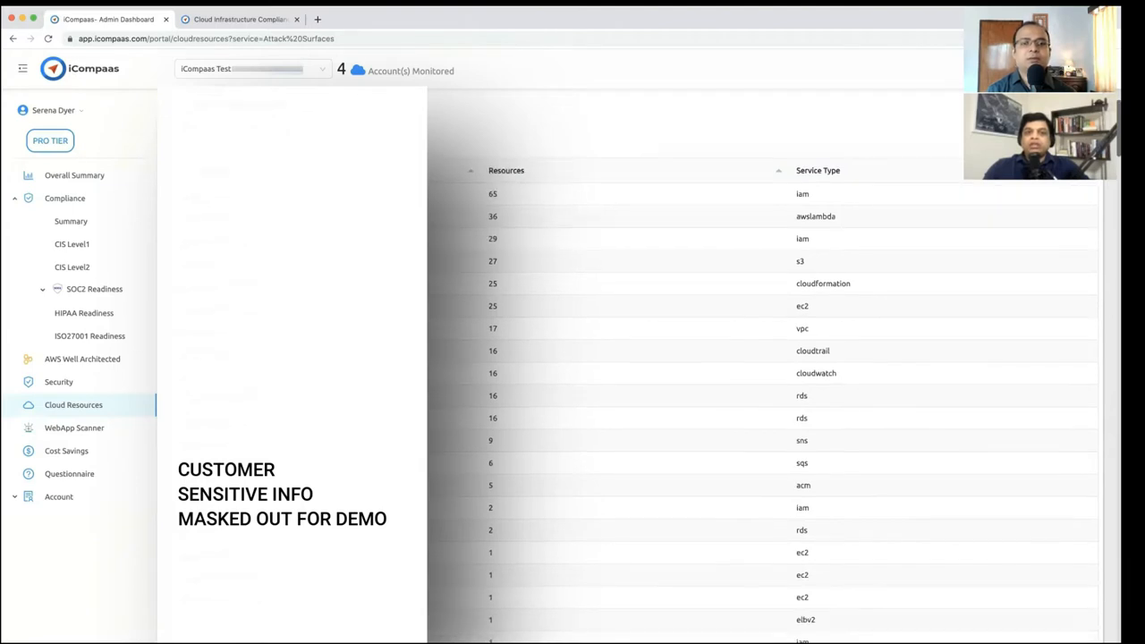
pyautogui.scroll(-3)
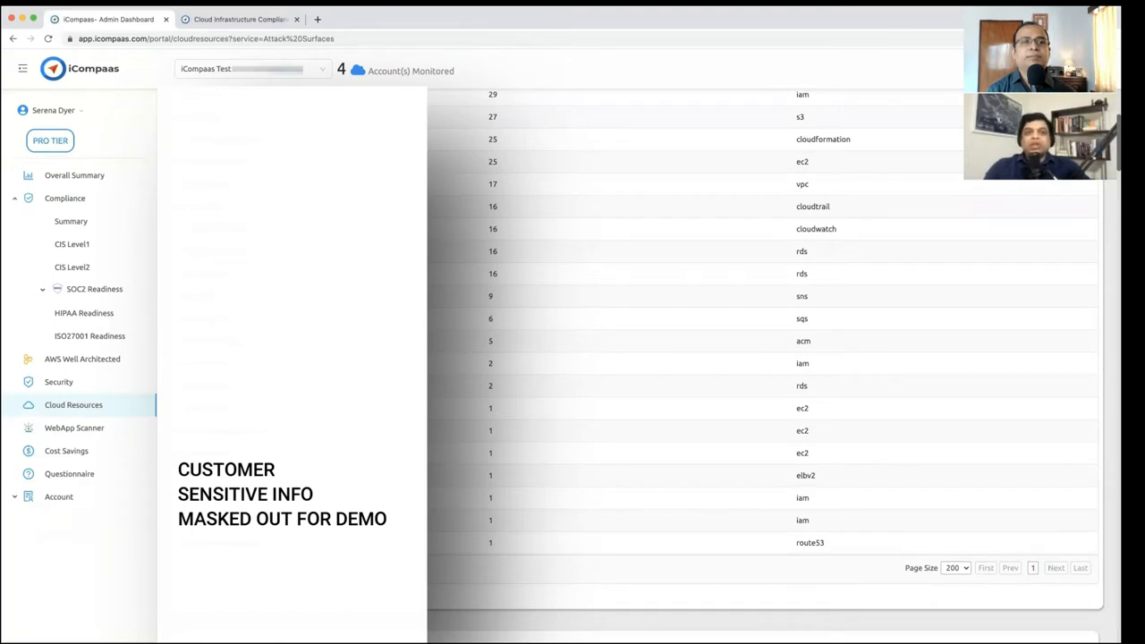
pyautogui.scroll(3)
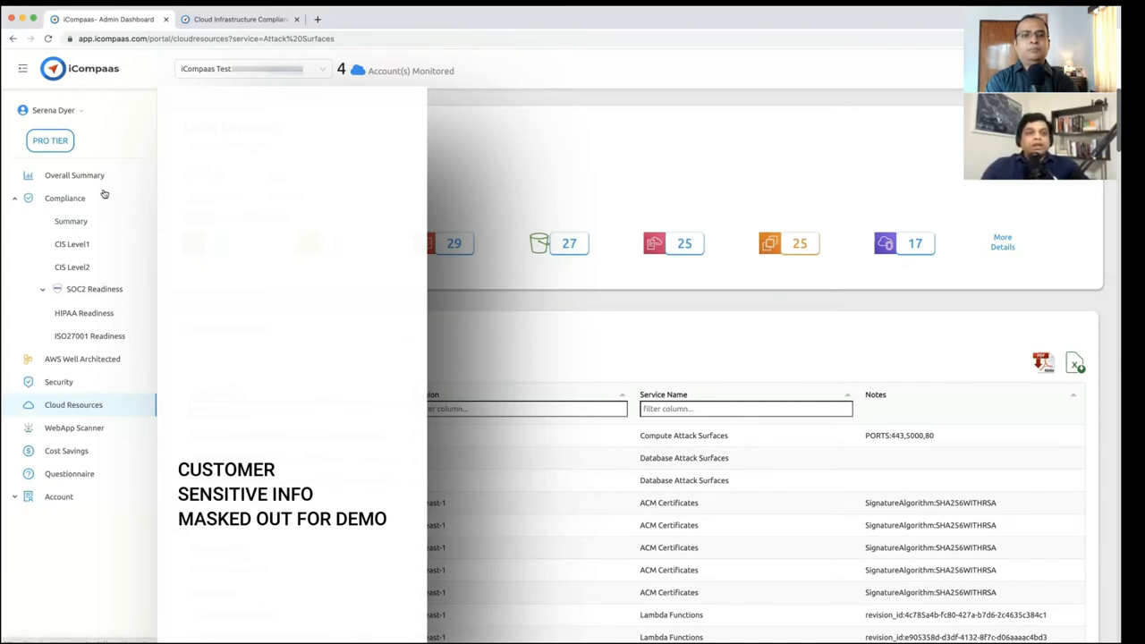
# Expand SOC2 Readiness to show Personnel, Roles, Vendors, Devices and Policy Checks.
pyautogui.click(94, 288)
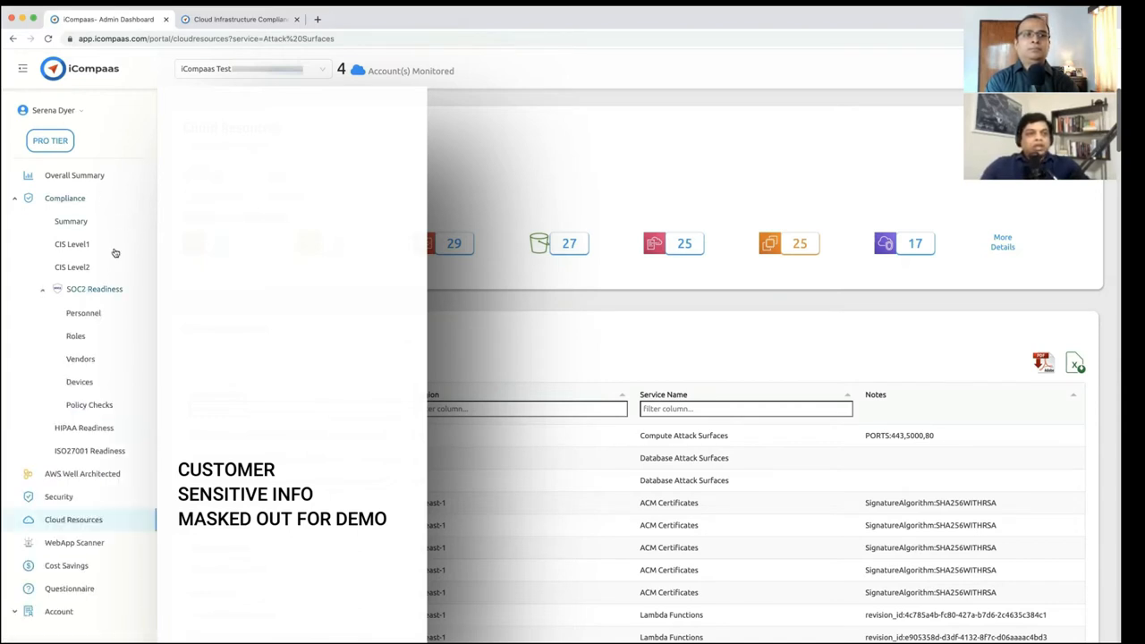
pyautogui.moveTo(137, 321)
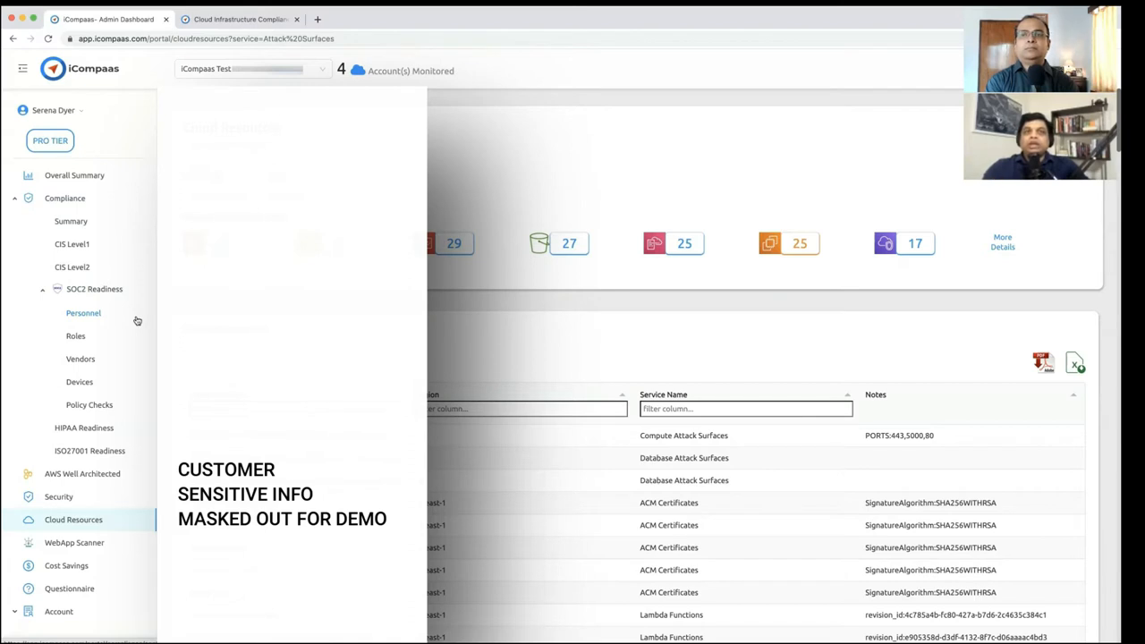
pyautogui.moveTo(110, 405)
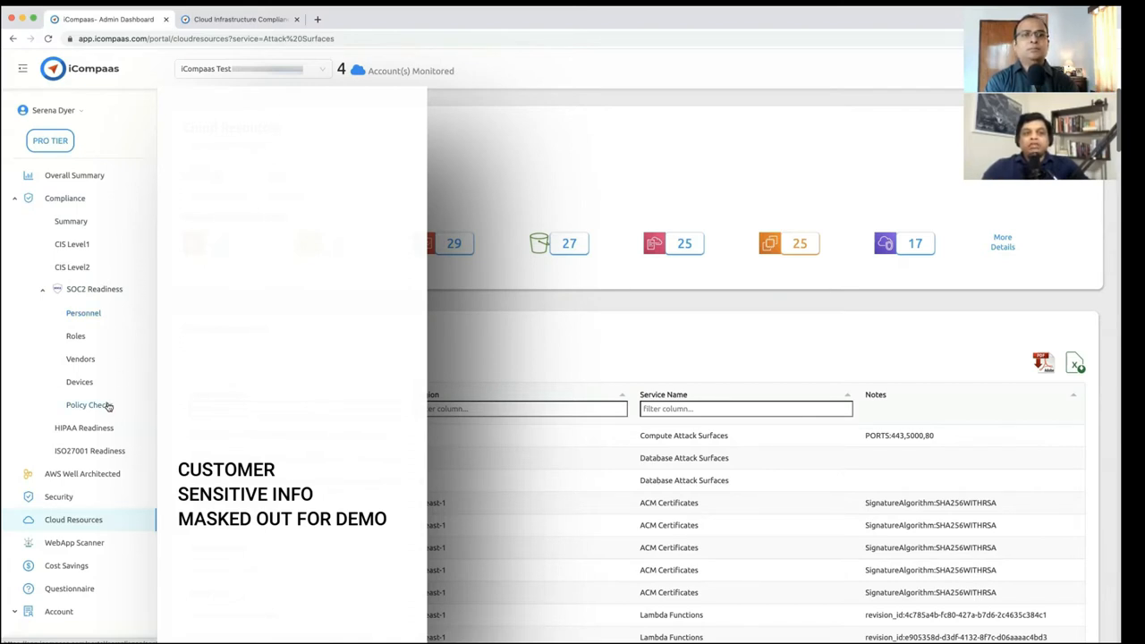
# Open SOC2 Policy Checks (26/47 compliant, 21 violations) and scroll the failing checks.
pyautogui.click(88, 404)
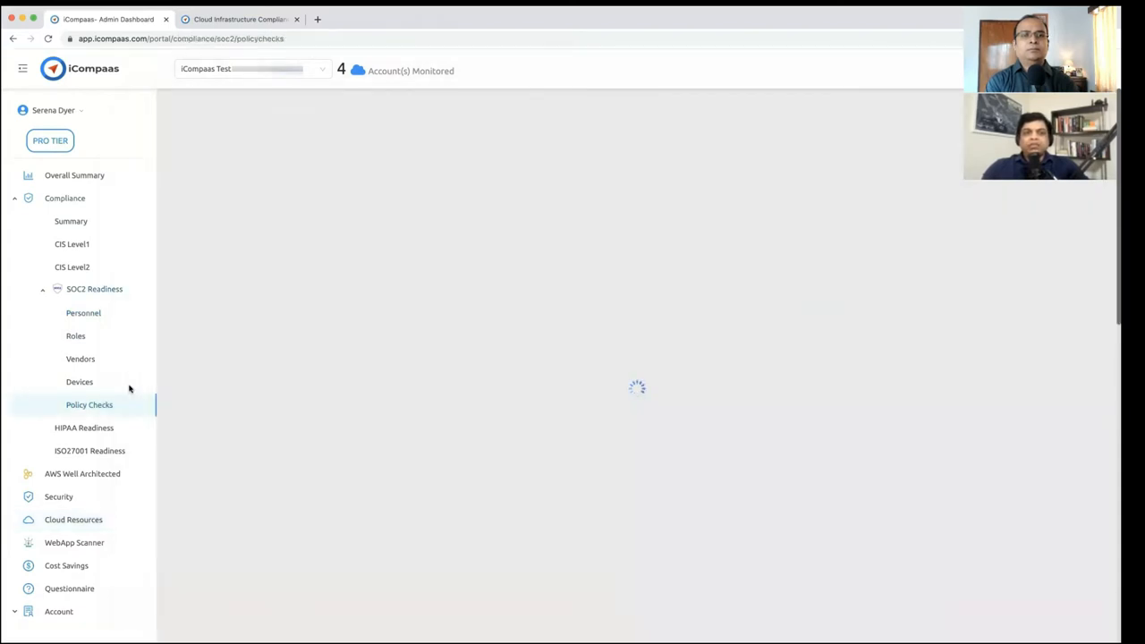
pyautogui.moveTo(333, 294)
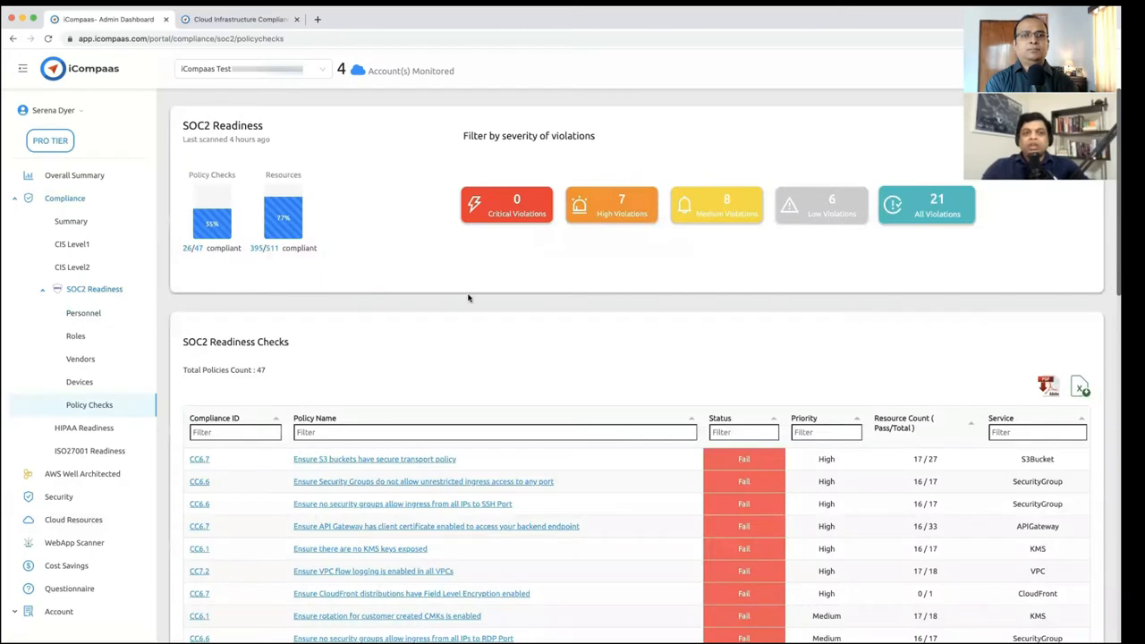
pyautogui.scroll(-3)
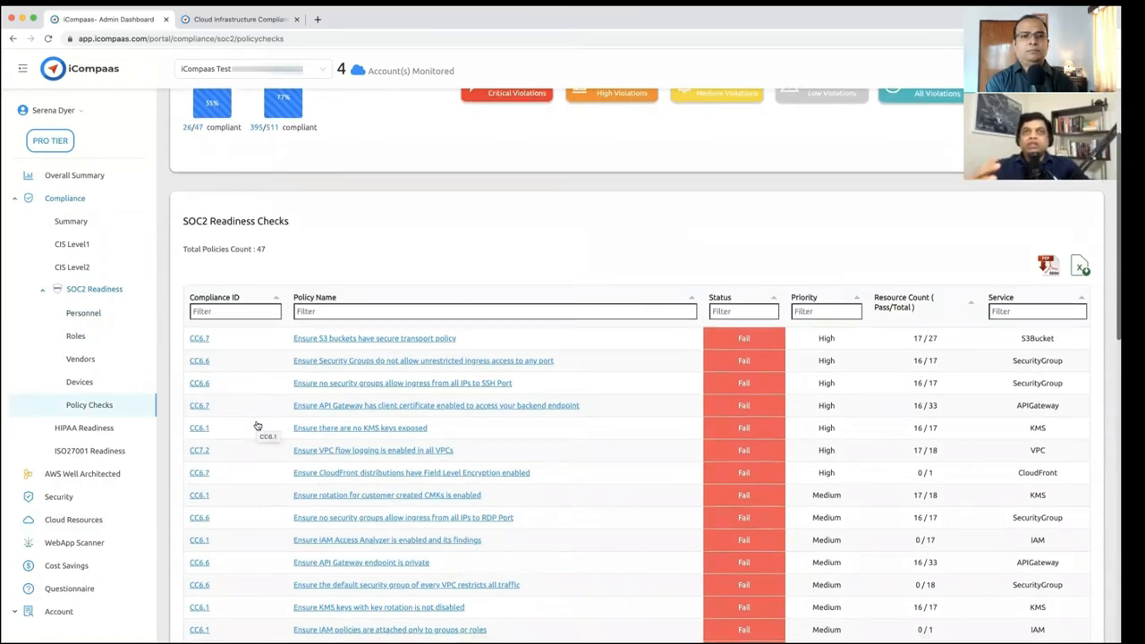
pyautogui.moveTo(400, 344)
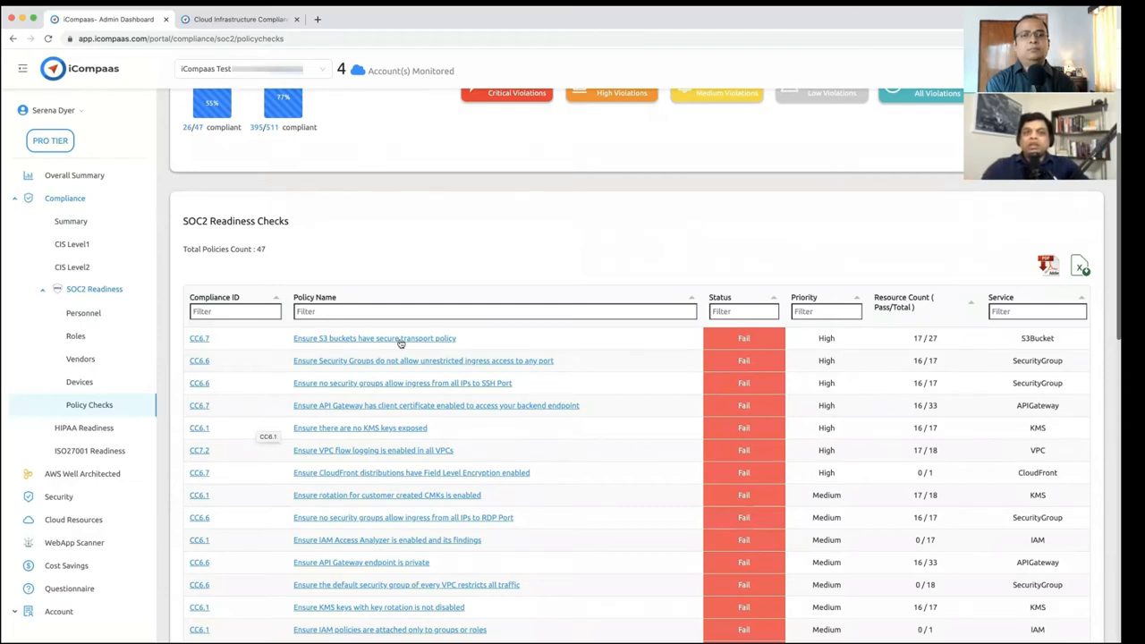
pyautogui.moveTo(480, 350)
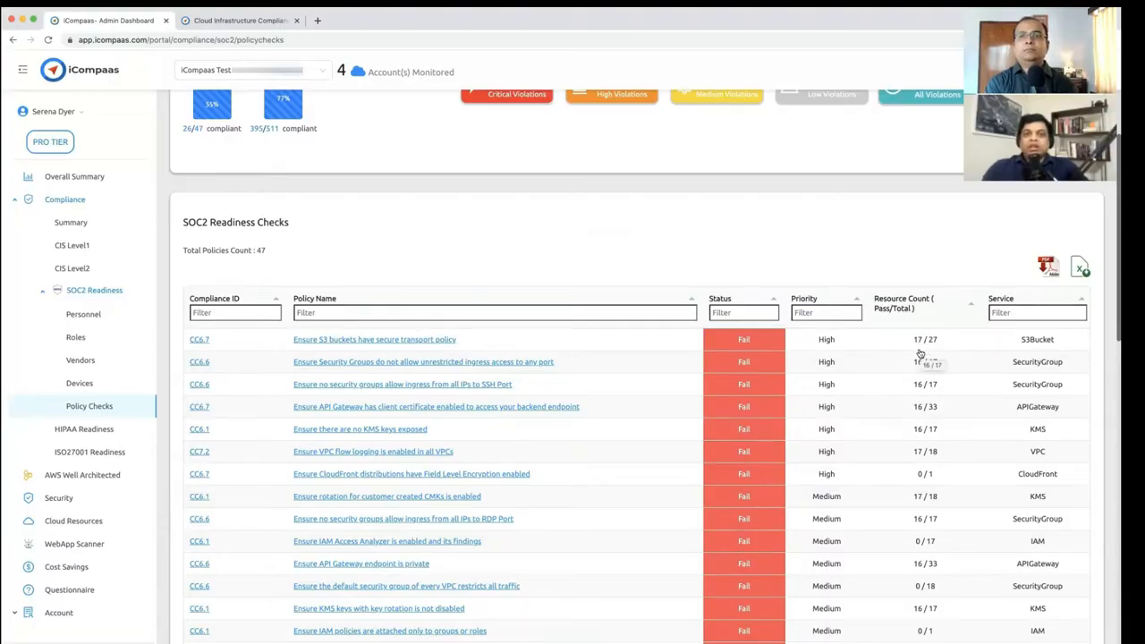
pyautogui.moveTo(492, 339)
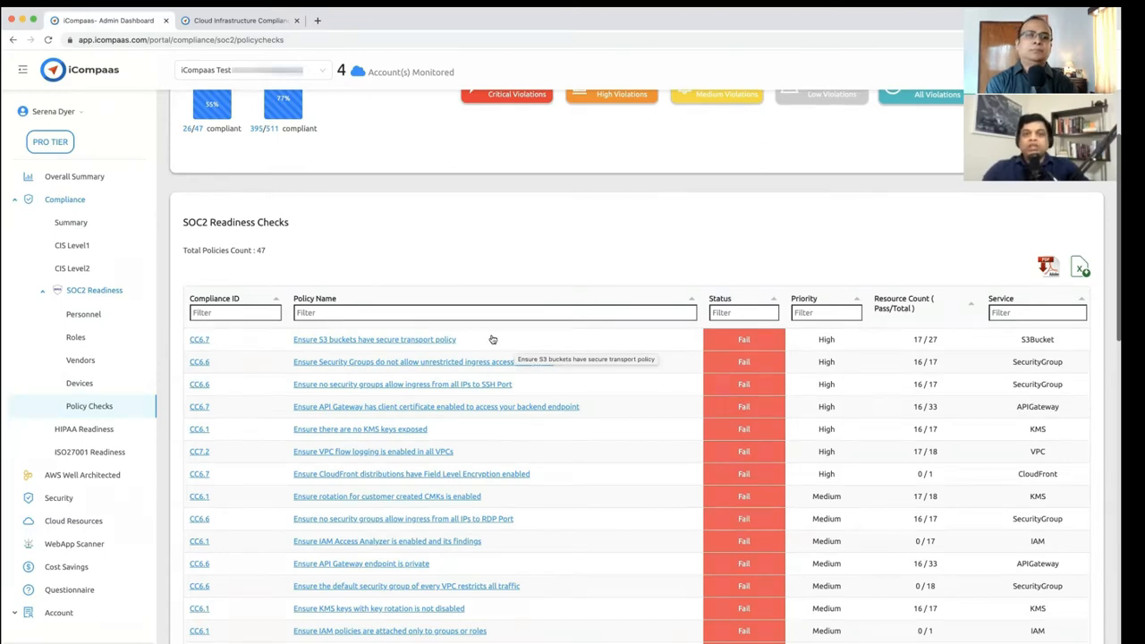
# Open the 'Ensure S3 buckets have secure transport policy' check (CC6.7, High) and scroll its details.
pyautogui.click(374, 339)
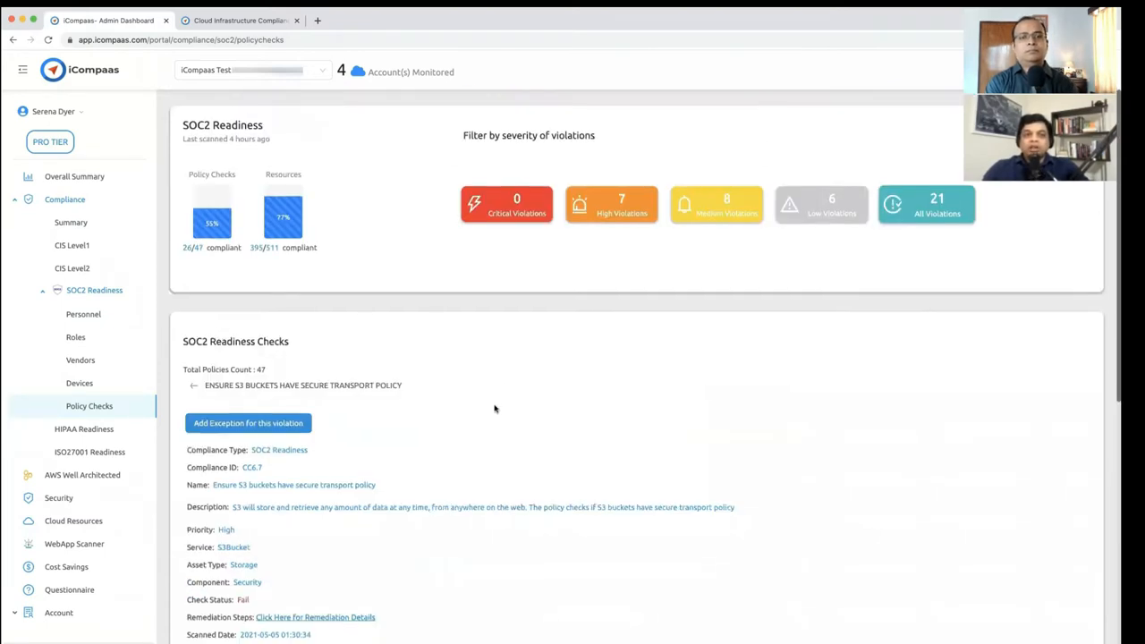
pyautogui.scroll(-3)
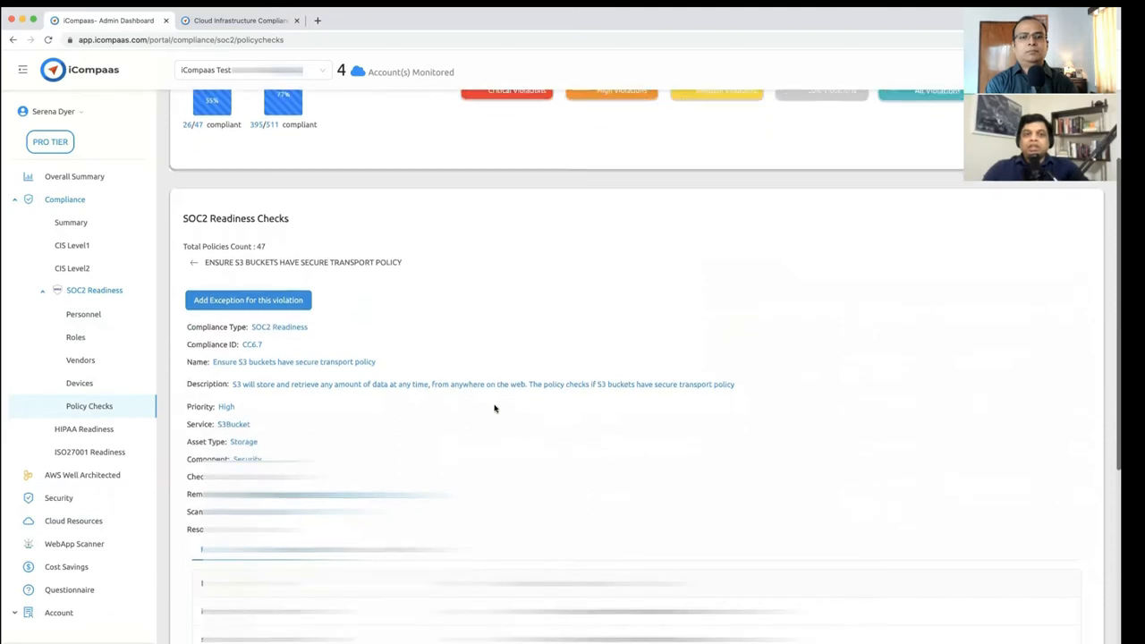
pyautogui.scroll(3)
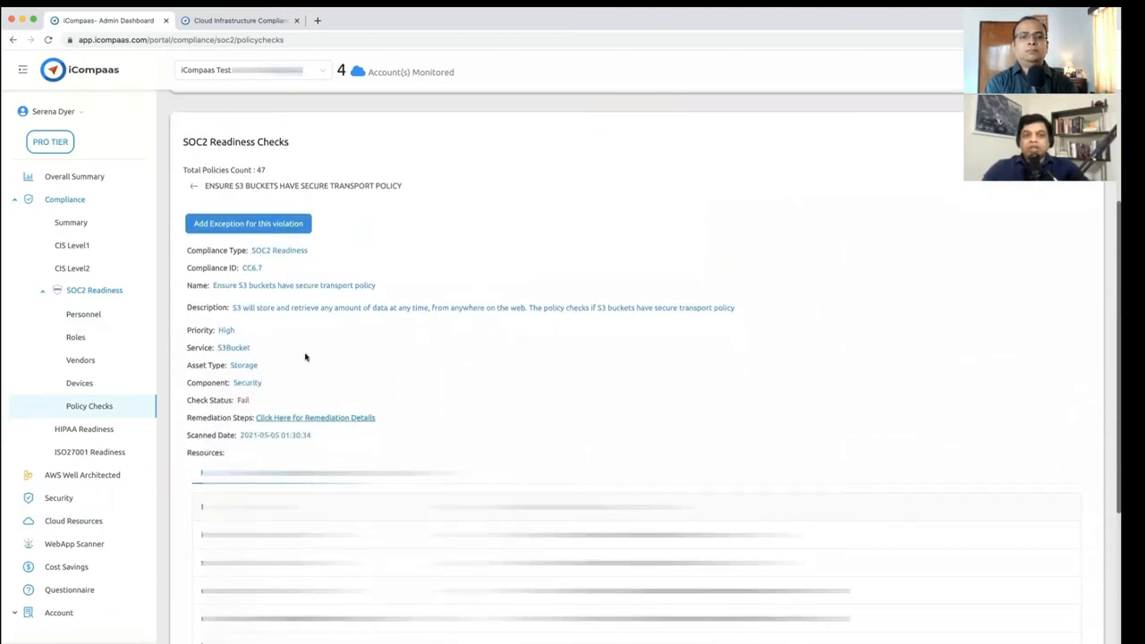
pyautogui.moveTo(246, 345)
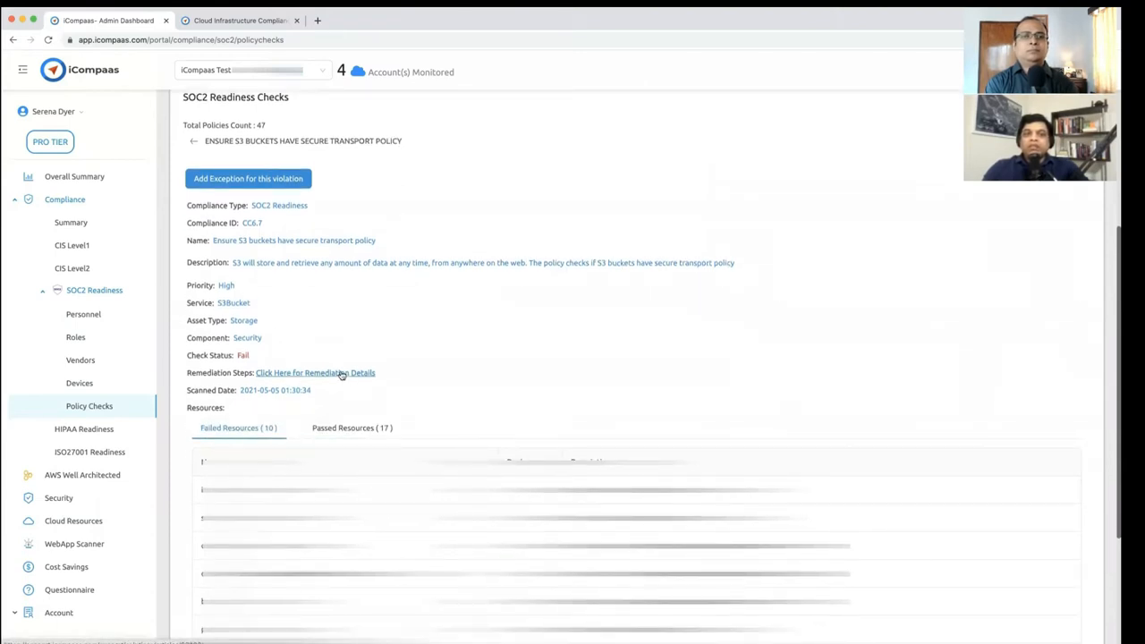
# Open the S3 secure-transport remediation article in a new tab and scroll through it.
pyautogui.click(315, 372)
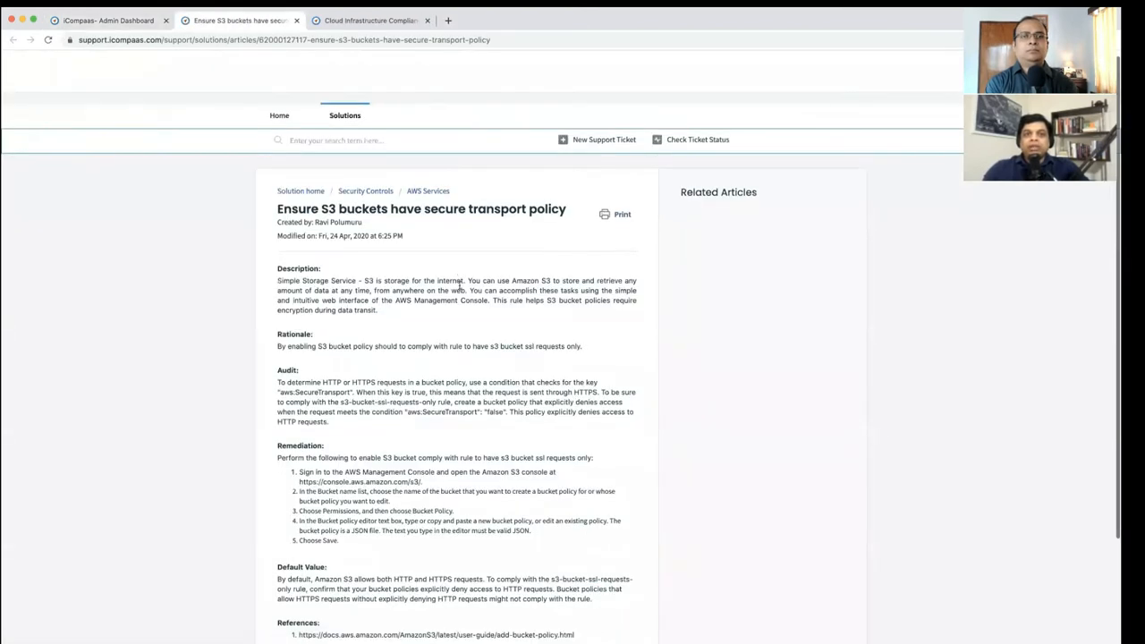
pyautogui.scroll(-3)
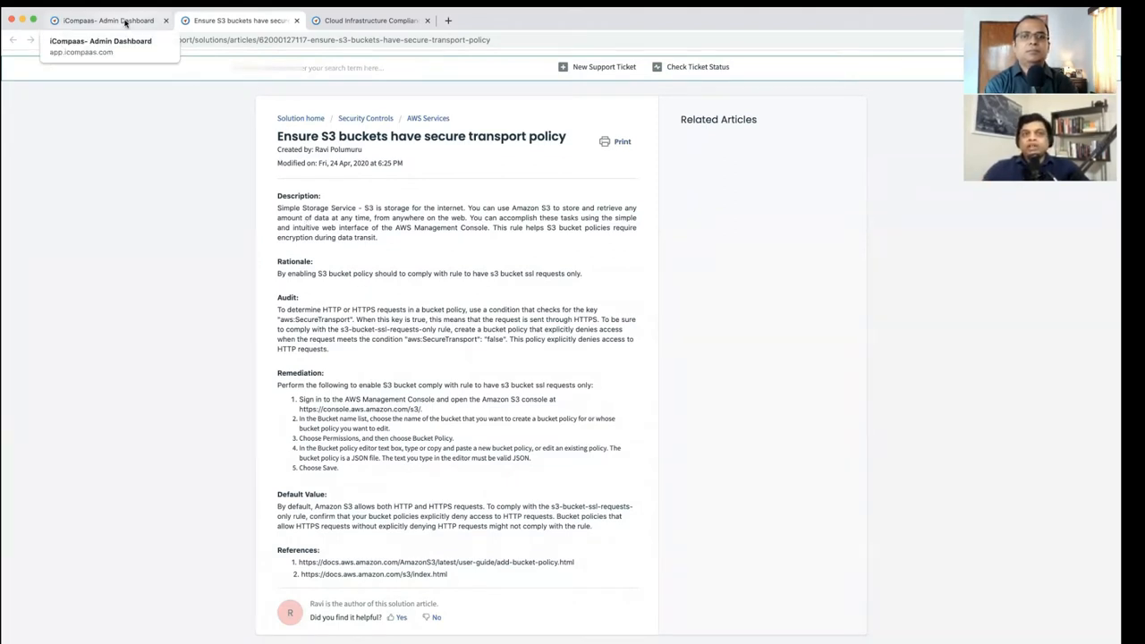
# Return to the Admin Dashboard tab and scroll to the S3 check's 10 of 27 failed resources.
pyautogui.click(108, 20)
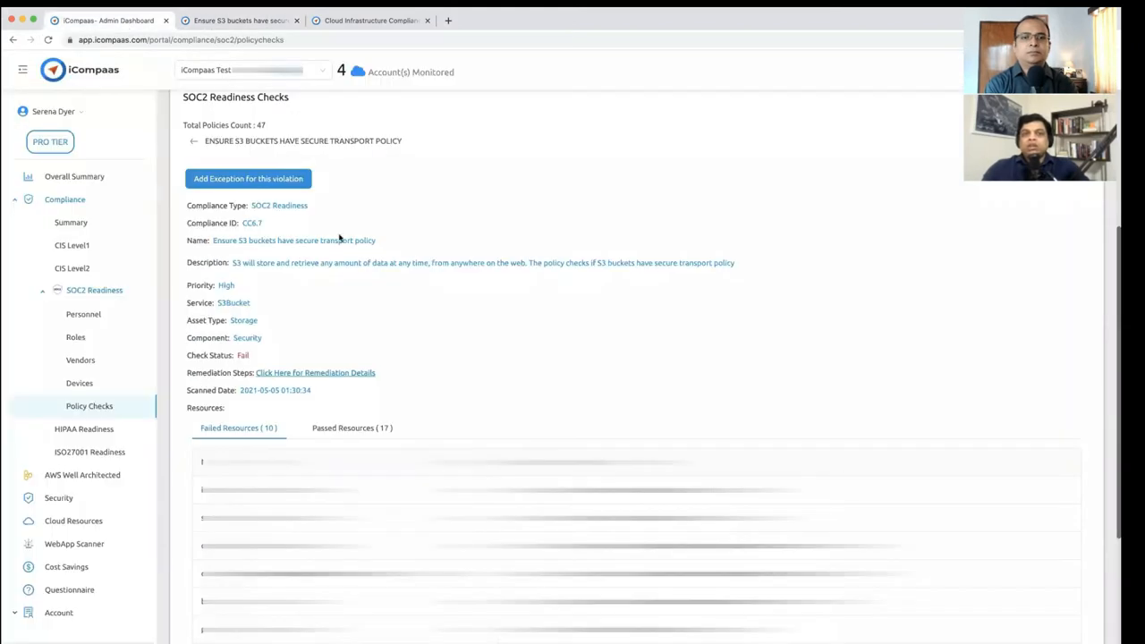
pyautogui.moveTo(417, 355)
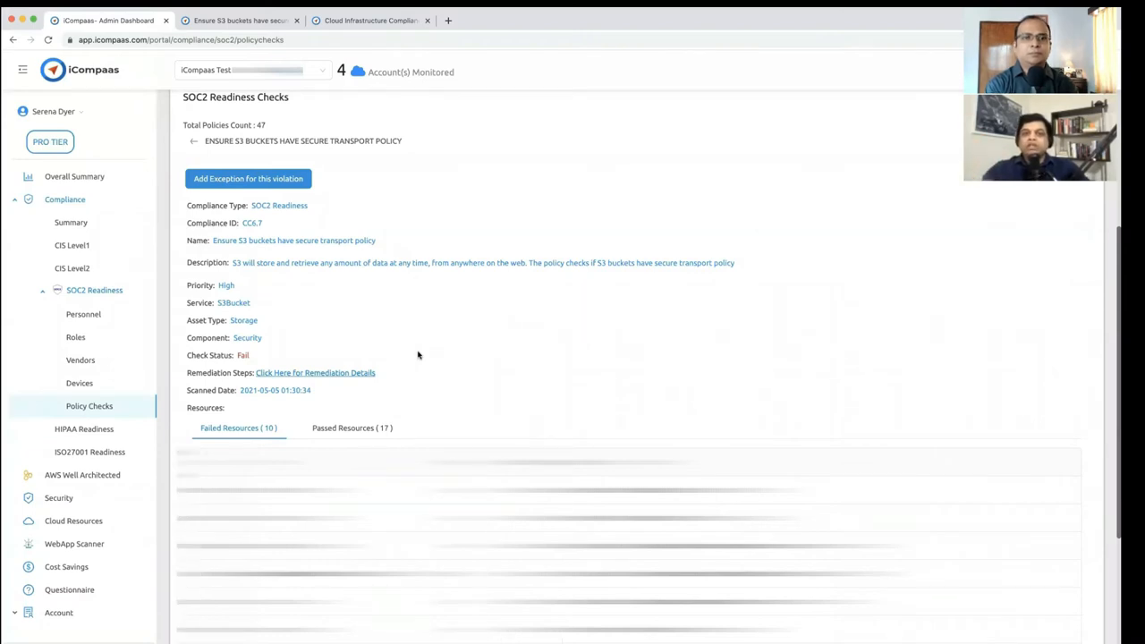
pyautogui.scroll(-3)
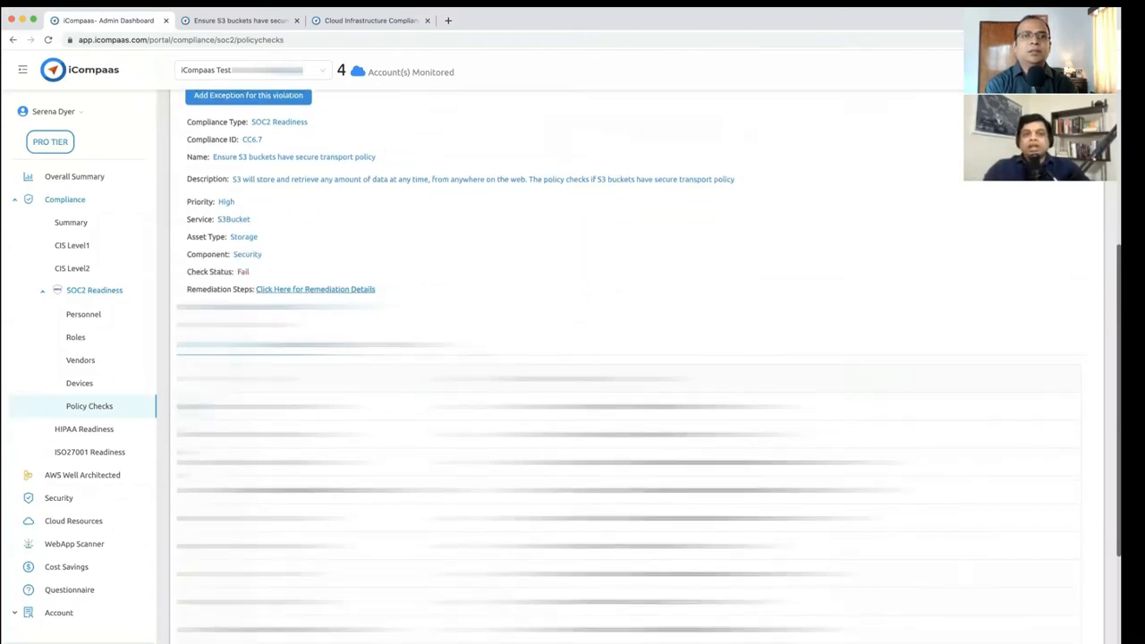
pyautogui.scroll(-3)
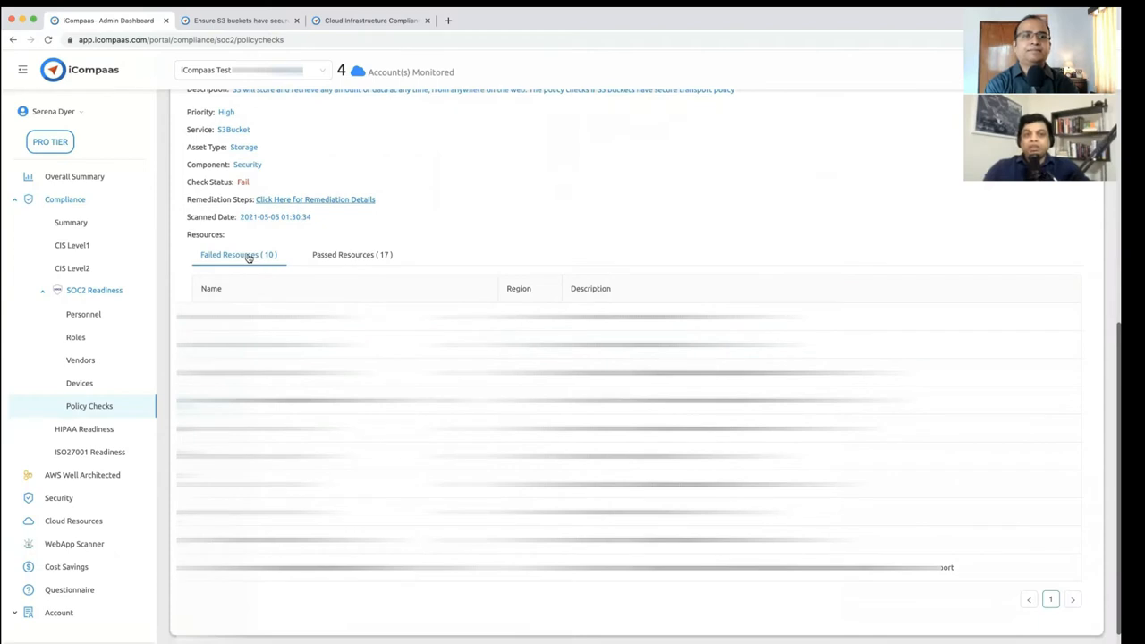
pyautogui.scroll(-3)
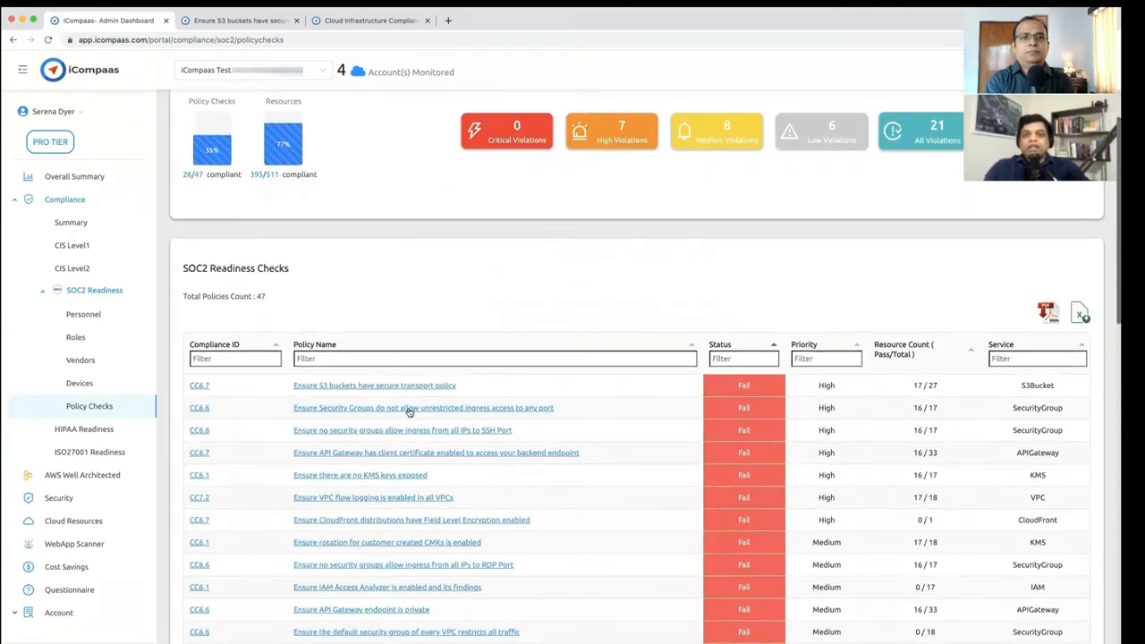
# Open the Security Groups unrestricted ingress check (CC6.6, High) and scroll through it.
pyautogui.scroll(3)
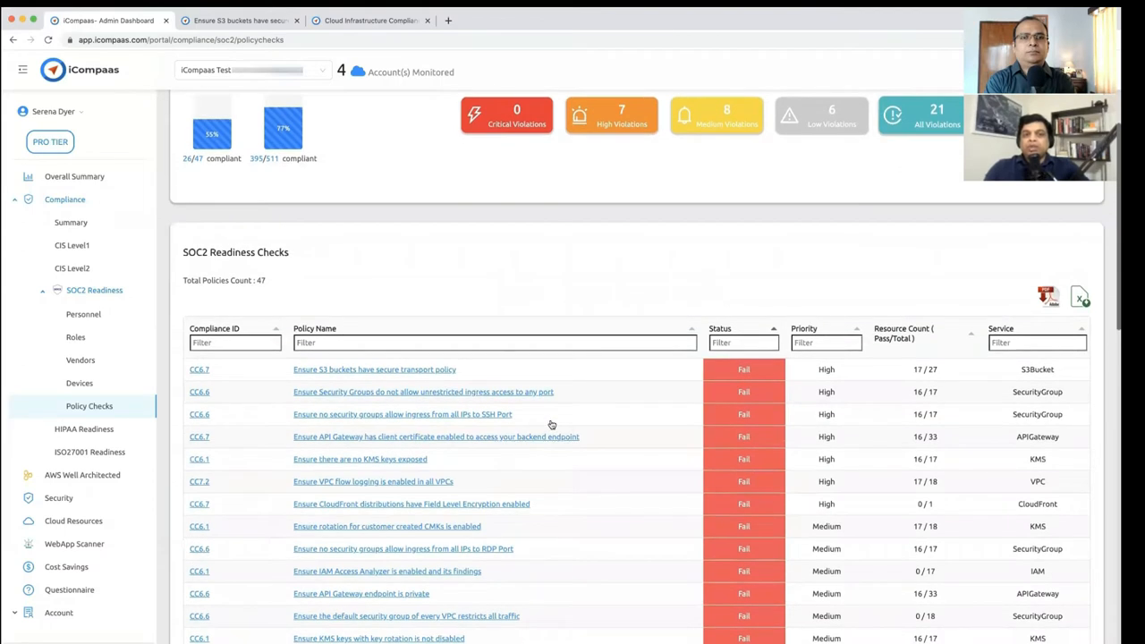
pyautogui.moveTo(532, 394)
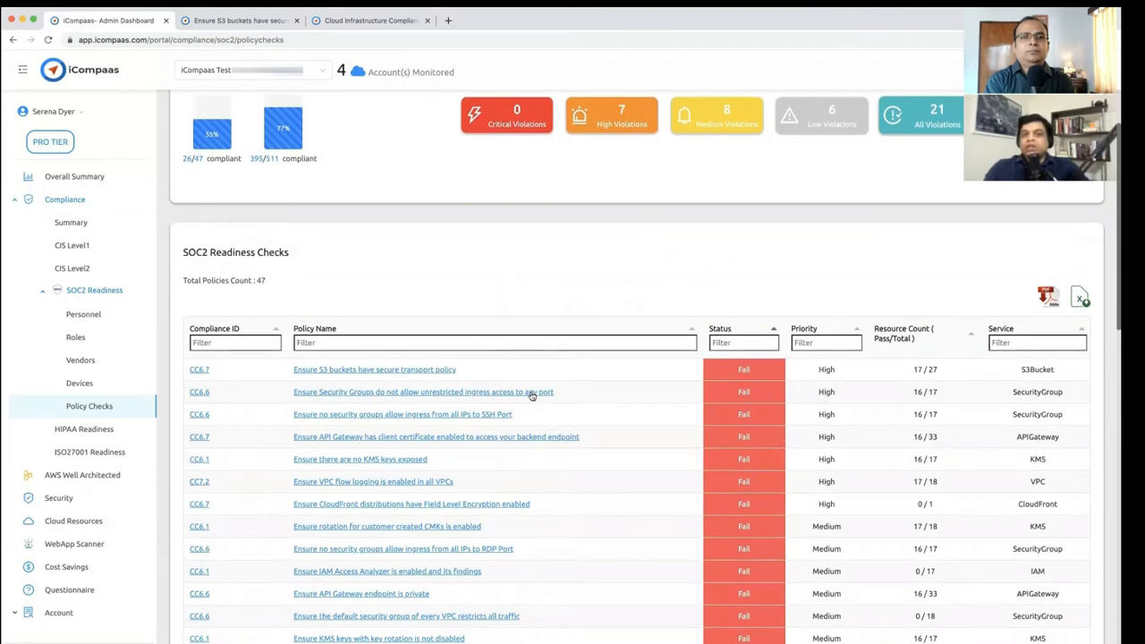
pyautogui.click(423, 392)
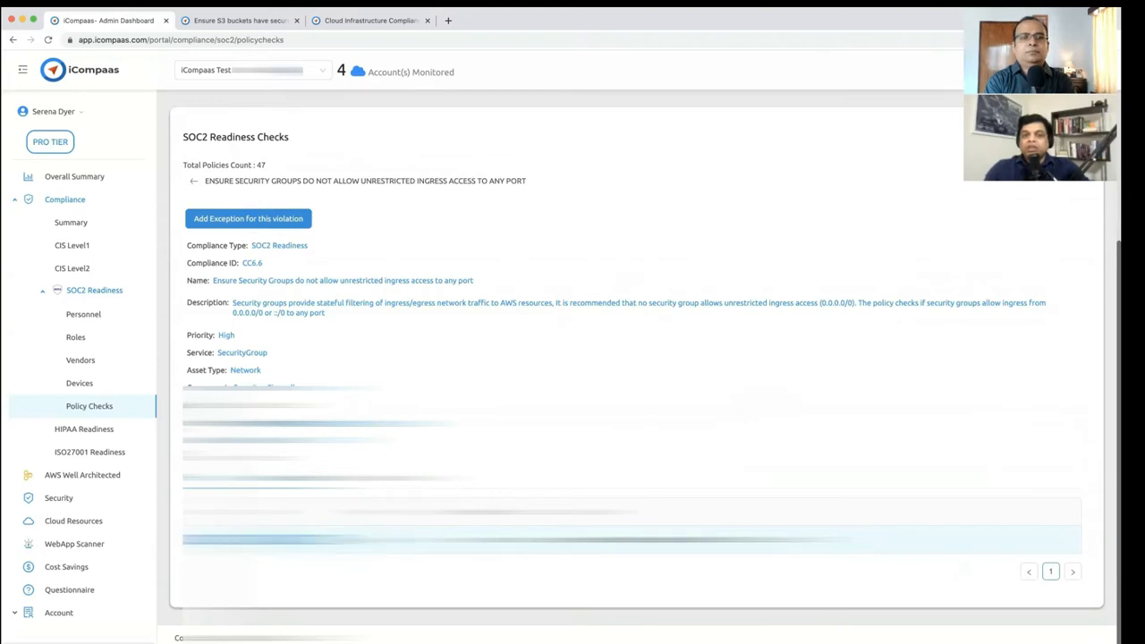
pyautogui.scroll(3)
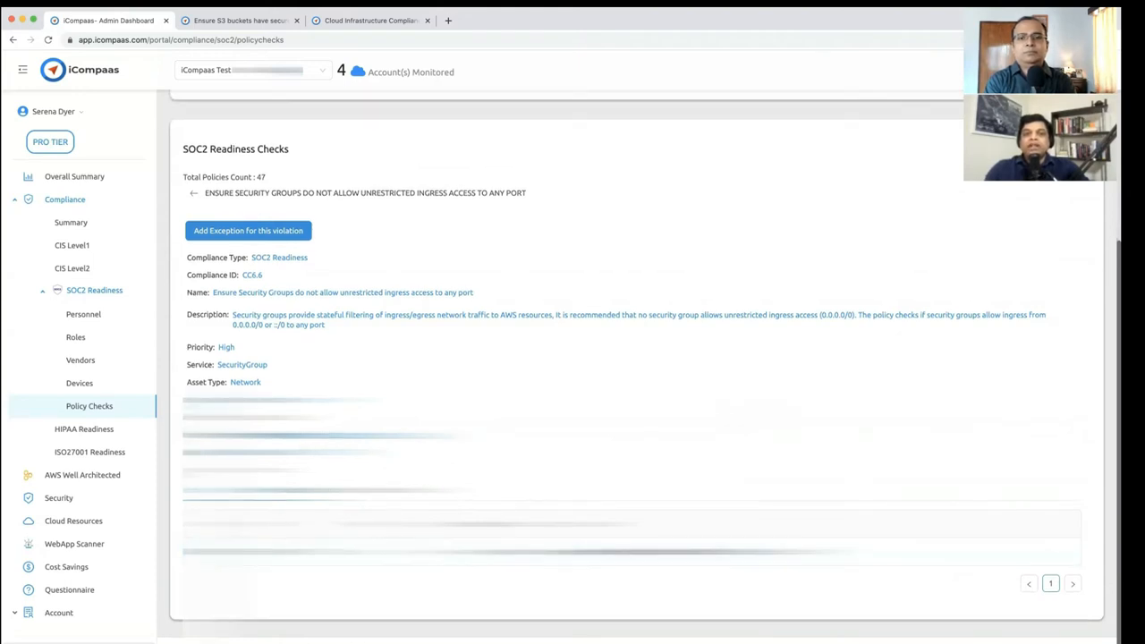
pyautogui.scroll(3)
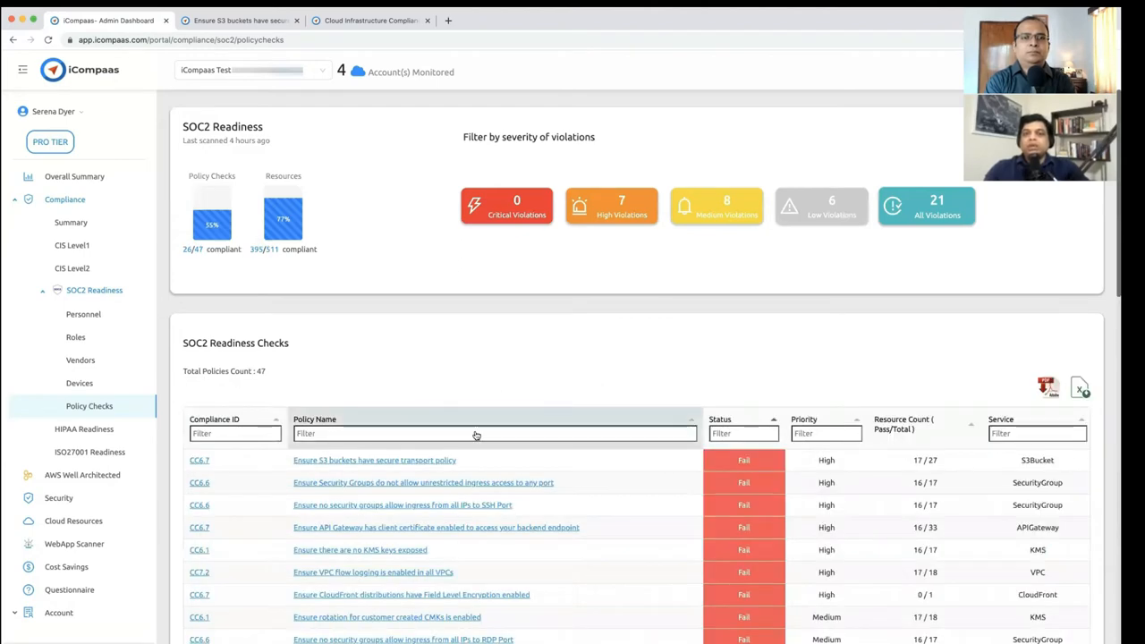
pyautogui.scroll(-3)
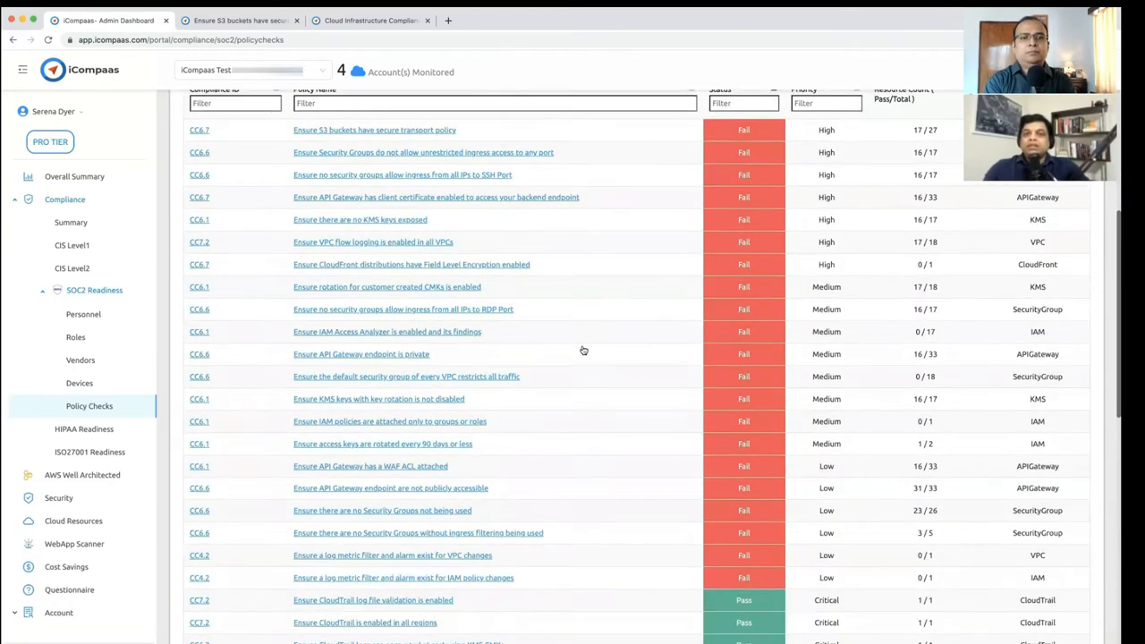
pyautogui.scroll(-3)
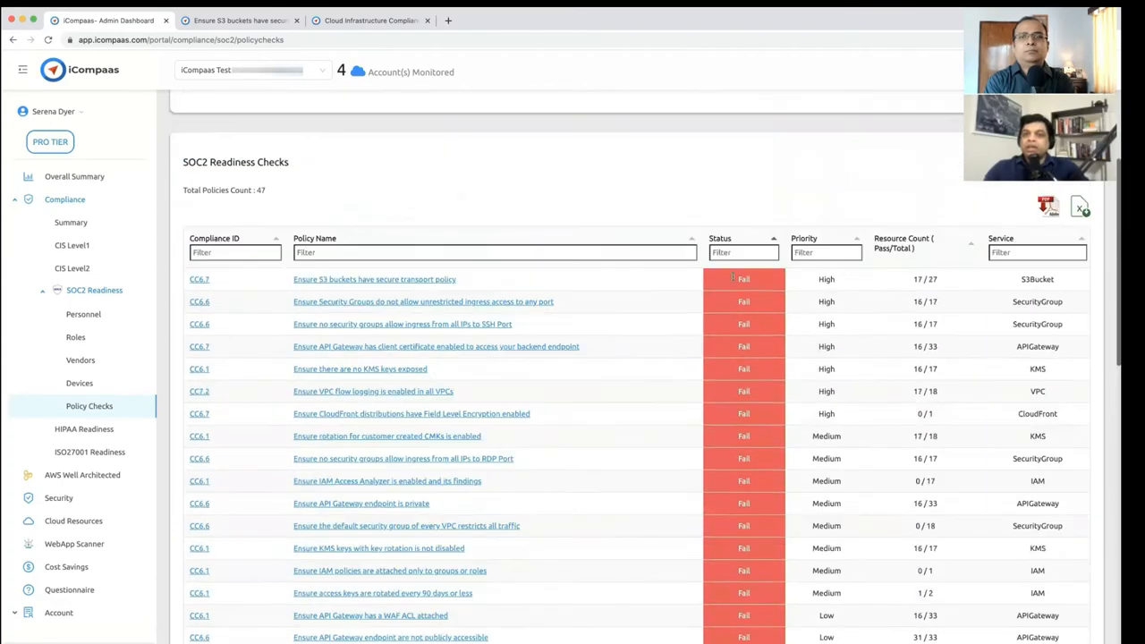
pyautogui.scroll(3)
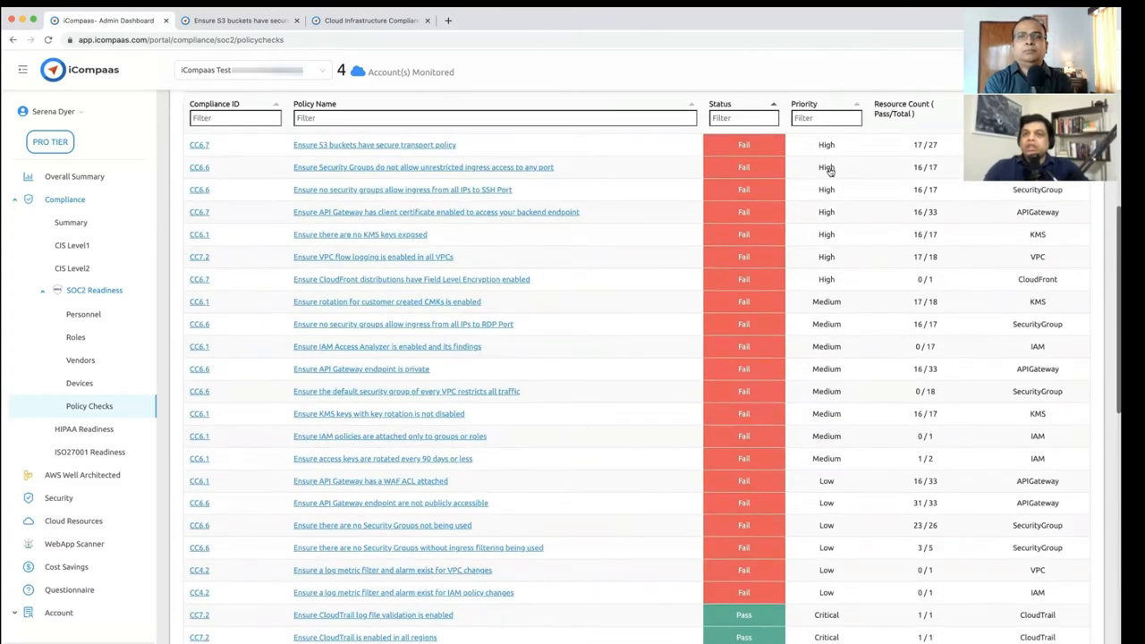
pyautogui.moveTo(837, 305)
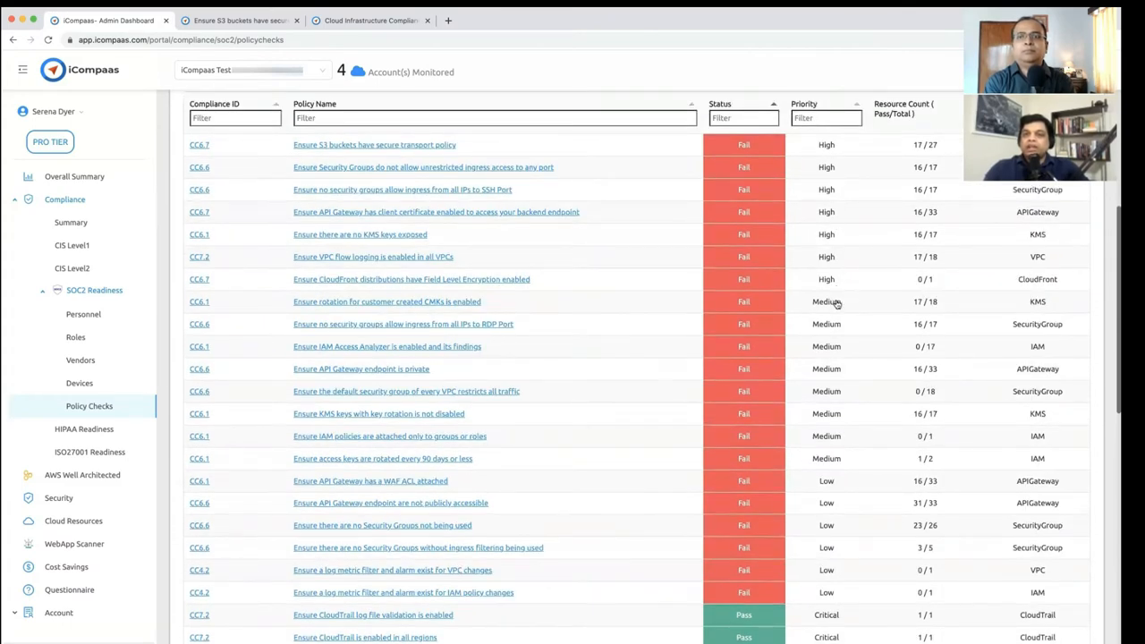
pyautogui.scroll(-3)
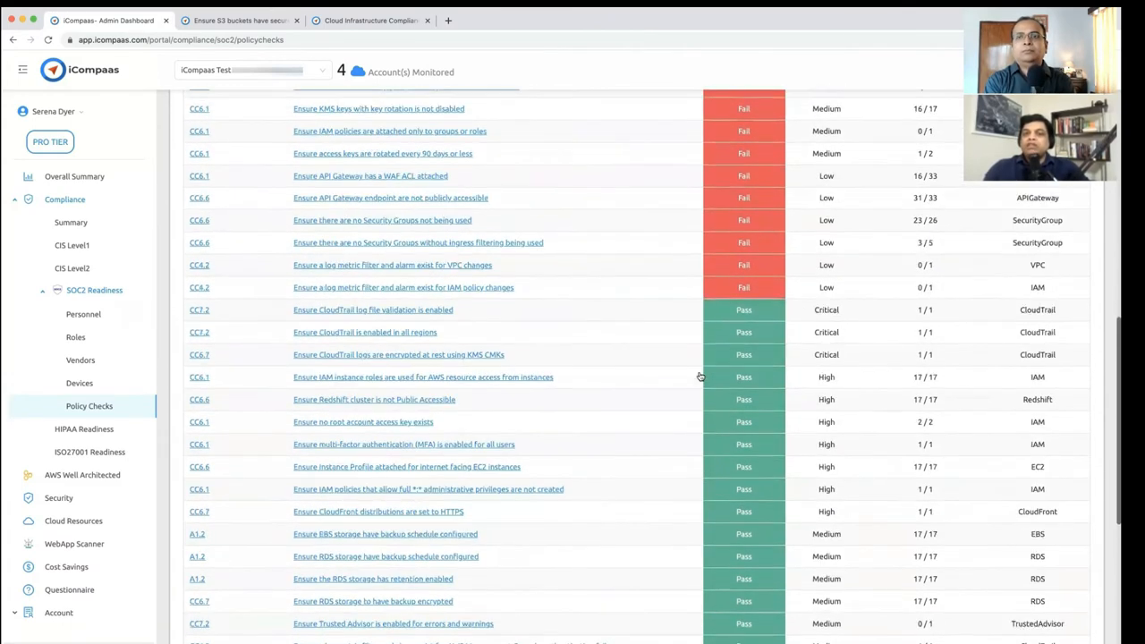
pyautogui.scroll(-3)
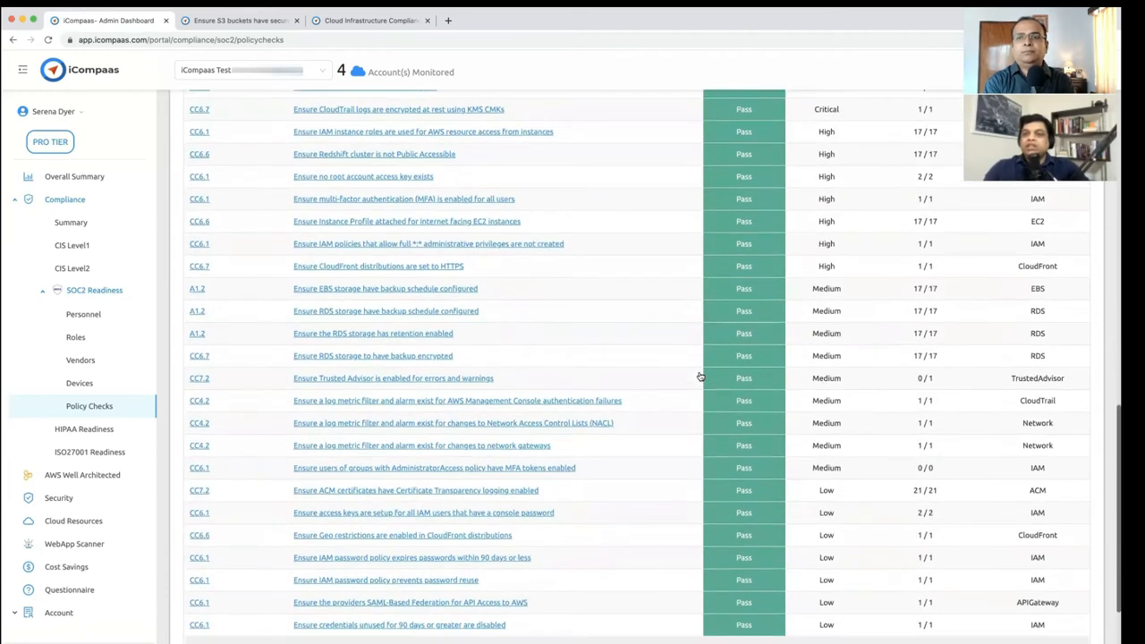
pyautogui.scroll(-3)
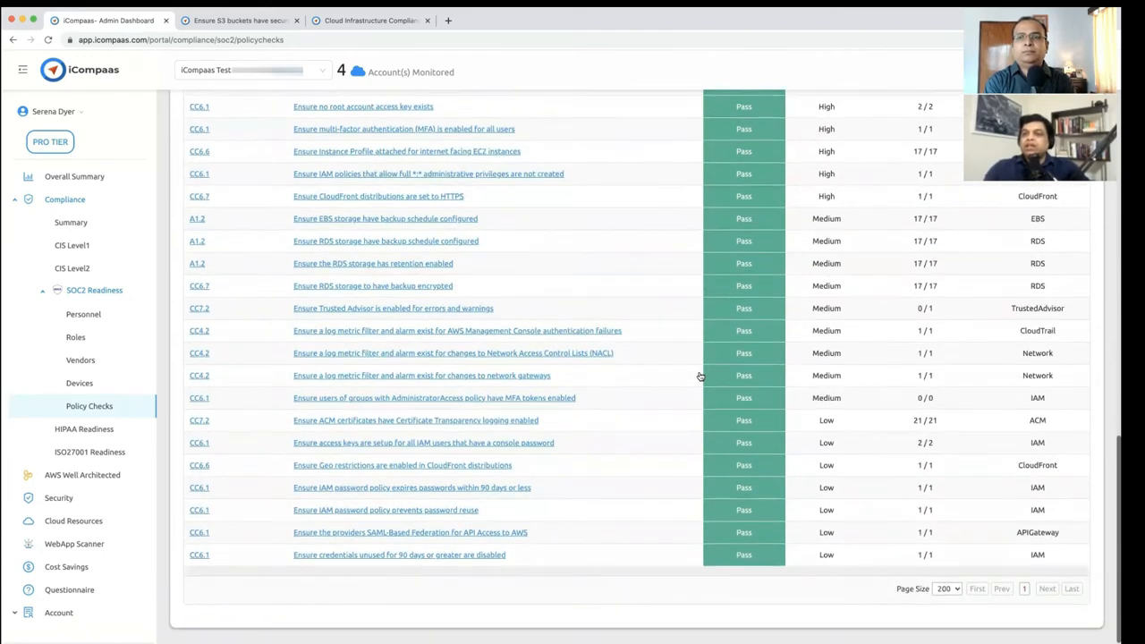
pyautogui.moveTo(1033, 457)
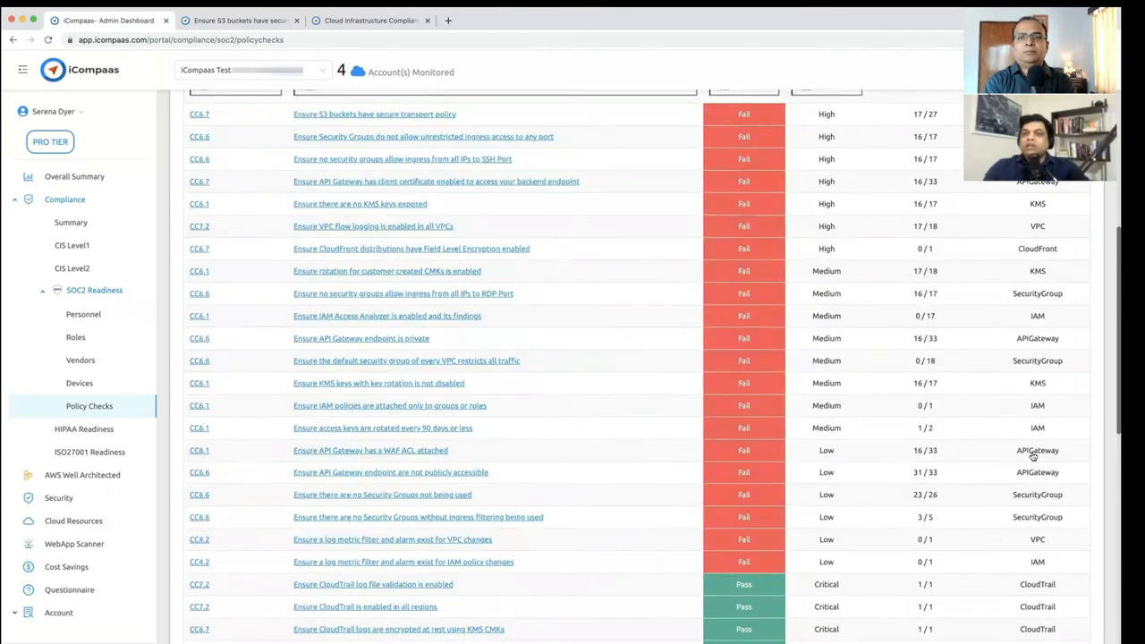
pyautogui.scroll(3)
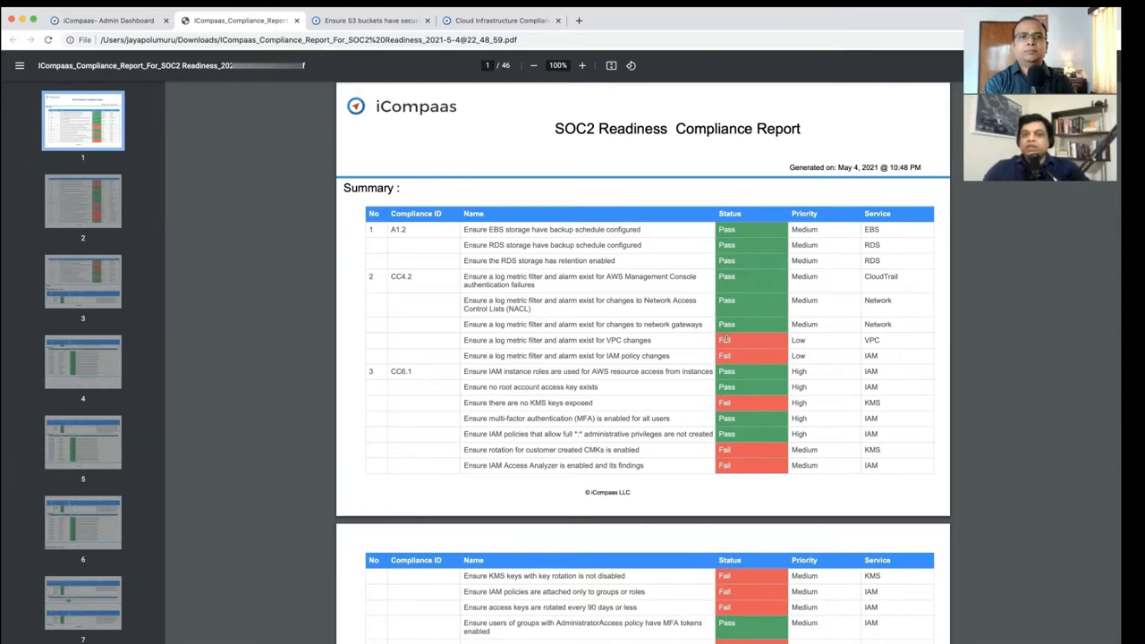
pyautogui.moveTo(411, 275)
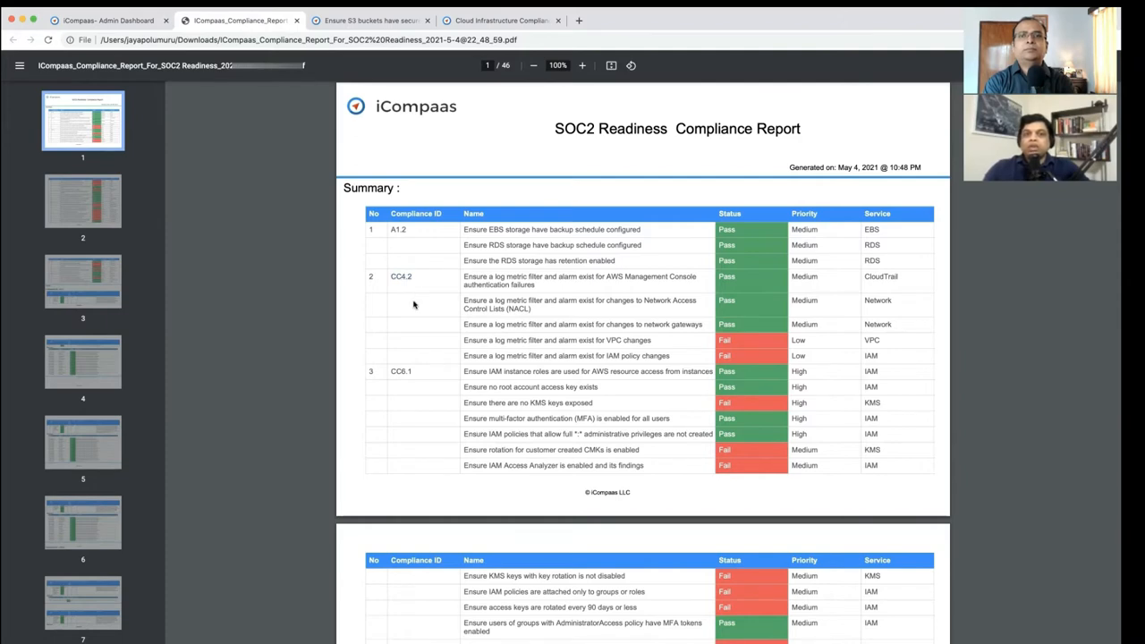
pyautogui.moveTo(668, 308)
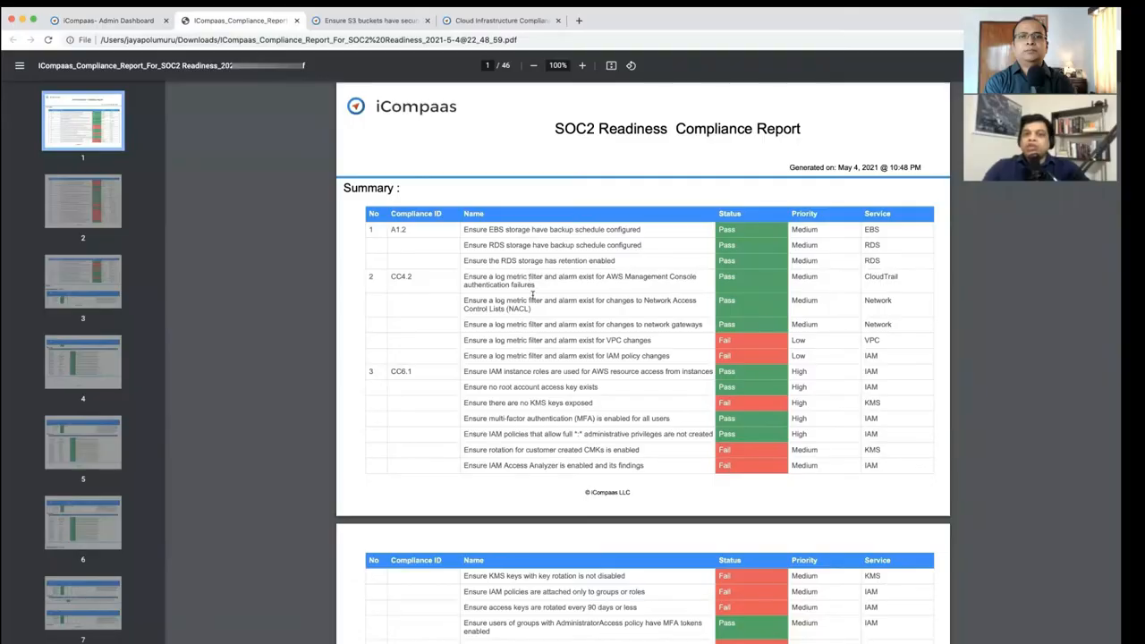
pyautogui.moveTo(552, 337)
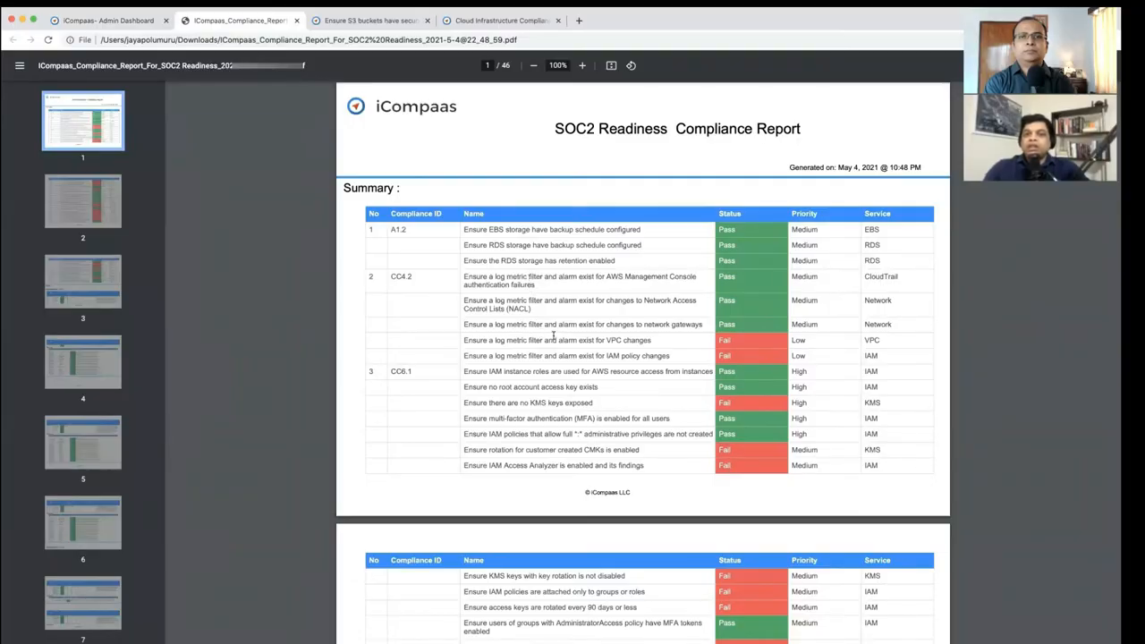
pyautogui.moveTo(633, 338)
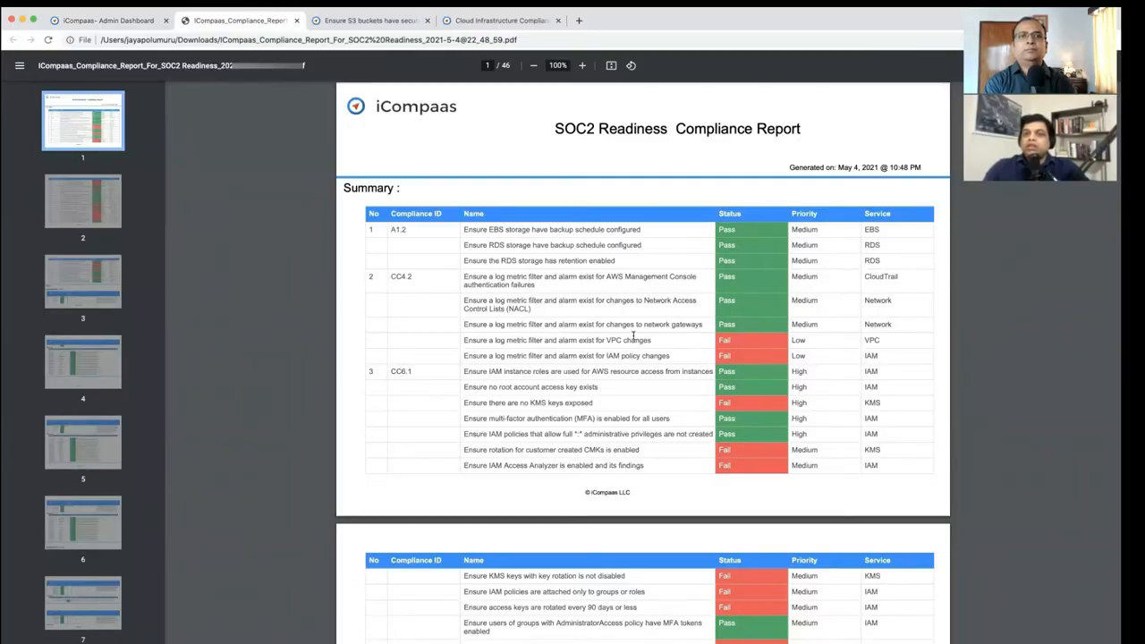
pyautogui.moveTo(450, 295)
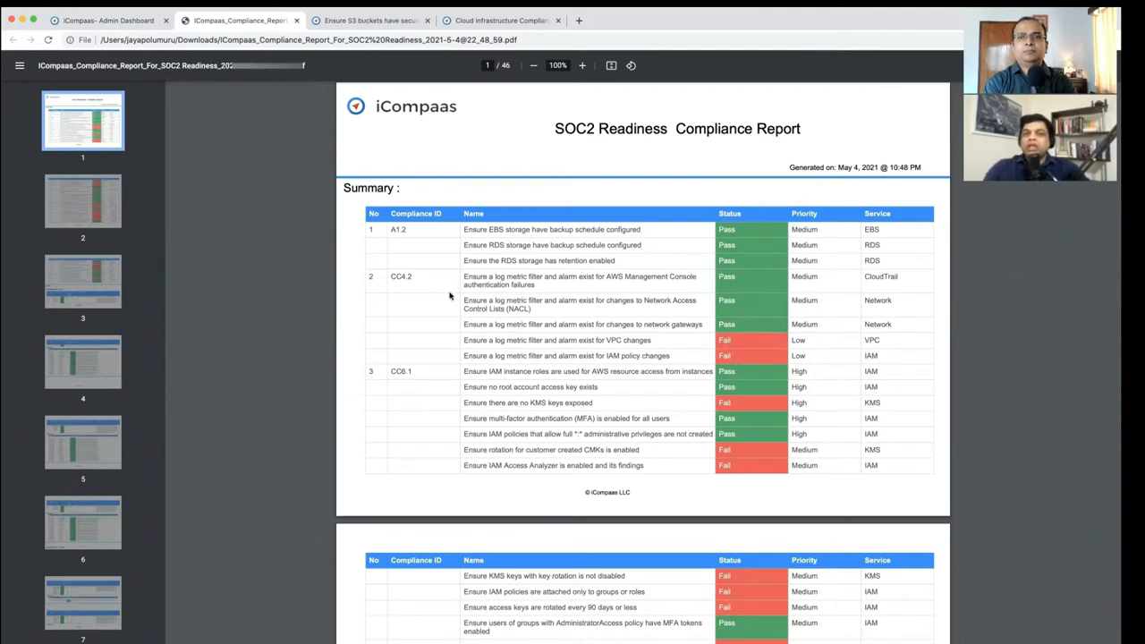
pyautogui.moveTo(543, 357)
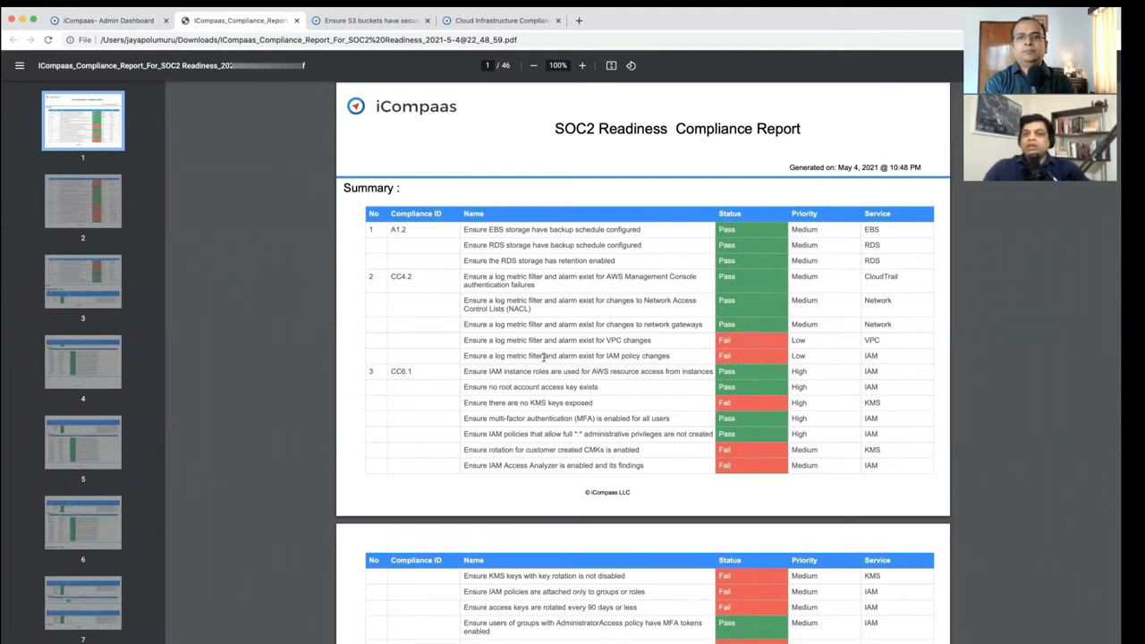
# Scroll through the SOC2 Readiness report PDF pages, including the CC6.6 security group checks.
pyautogui.scroll(-3)
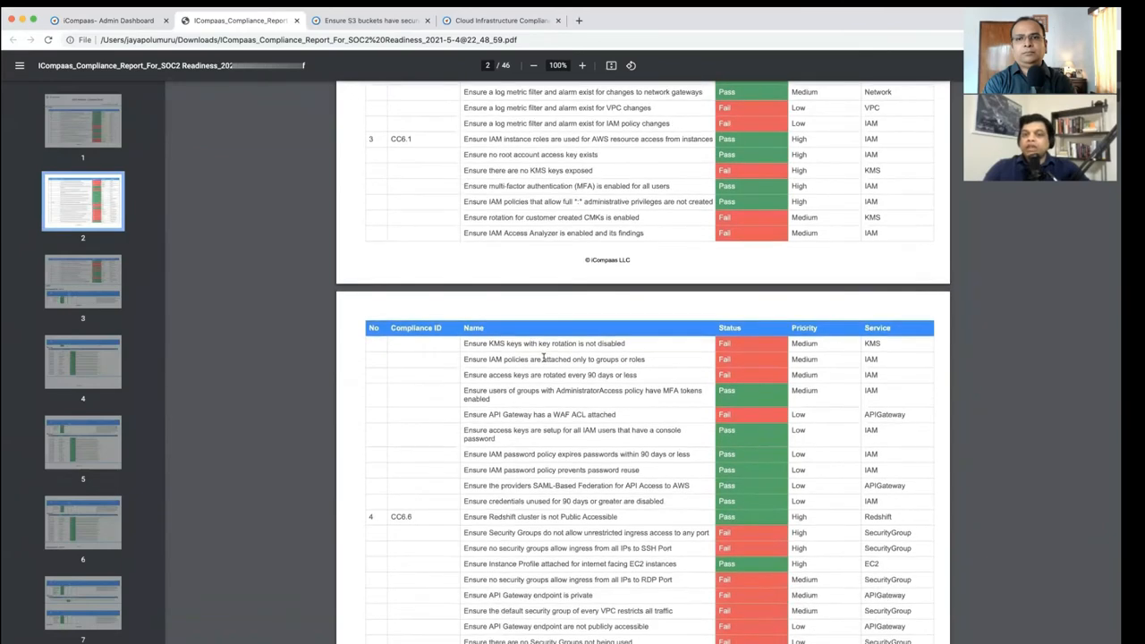
pyautogui.scroll(-3)
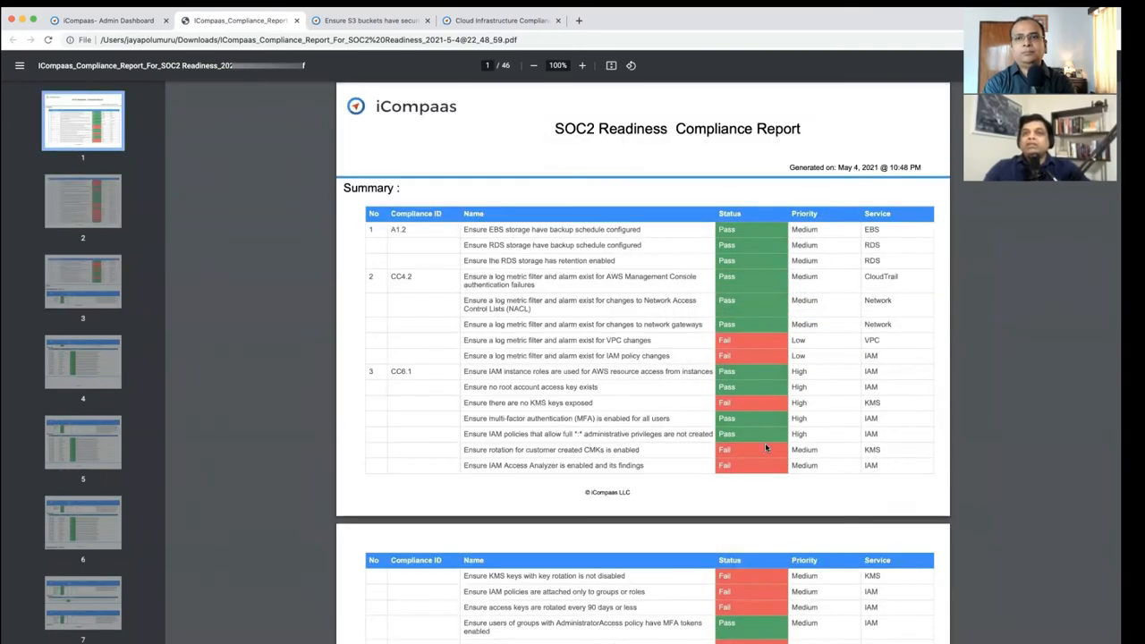
pyautogui.moveTo(402, 152)
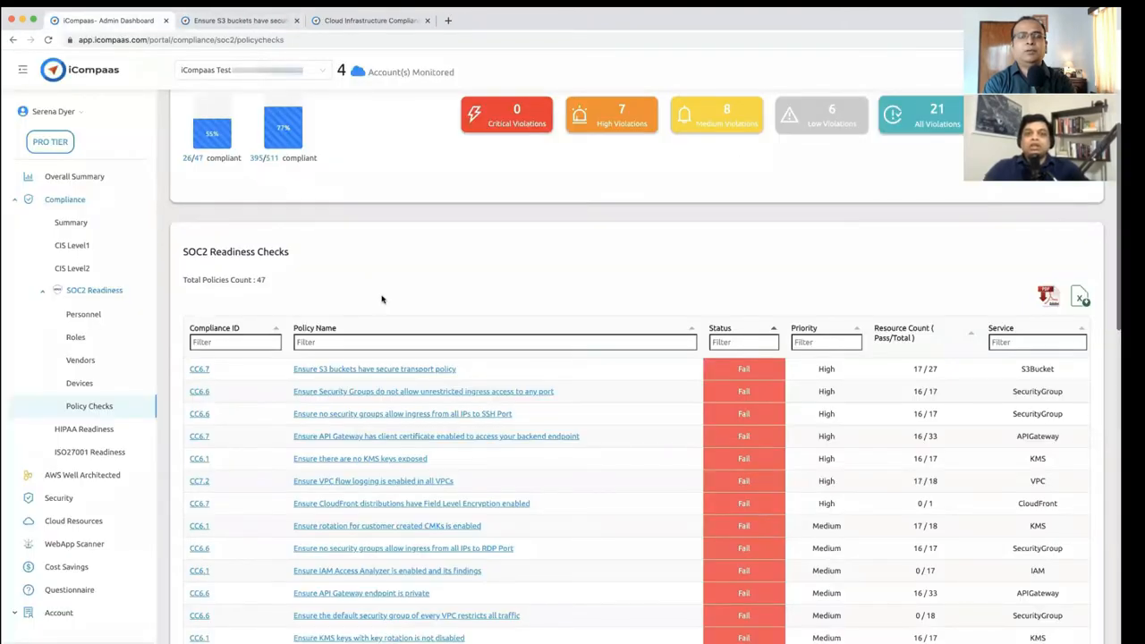
pyautogui.moveTo(460, 453)
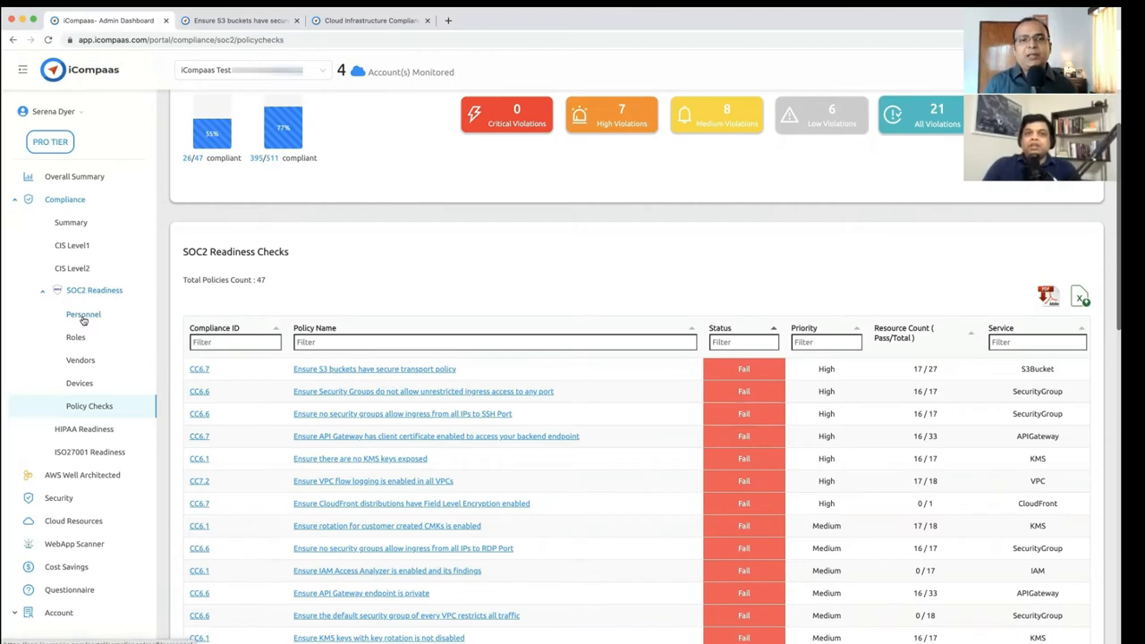
# Scroll up on SOC2 Readiness, showing 26/47 checks and 395/511 resources compliant.
pyautogui.scroll(3)
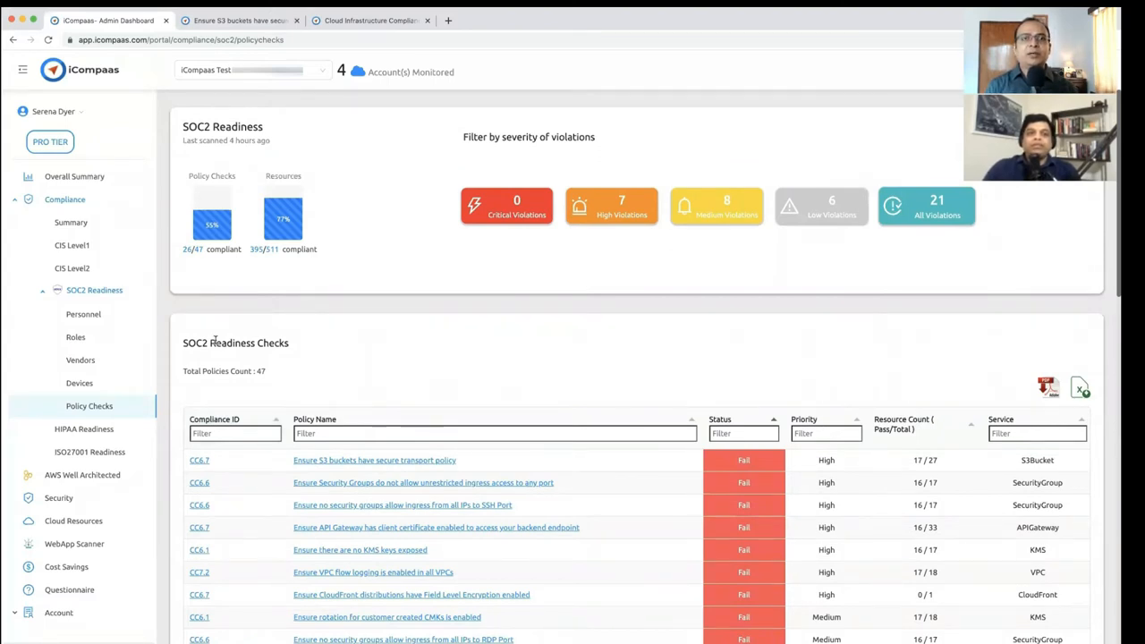
pyautogui.moveTo(117, 320)
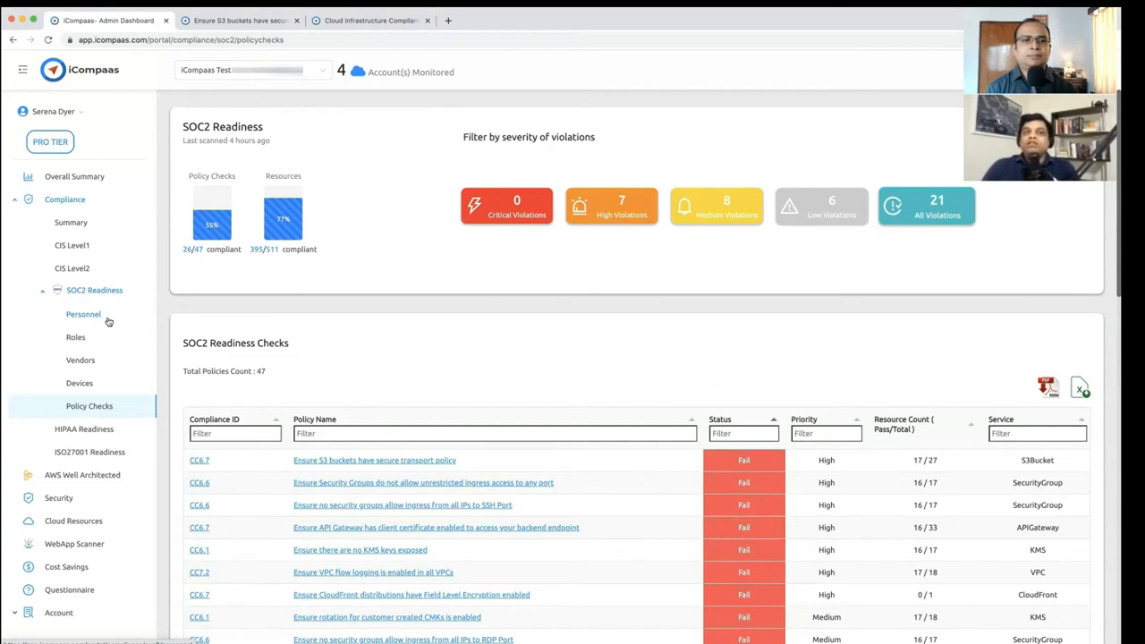
pyautogui.moveTo(87, 394)
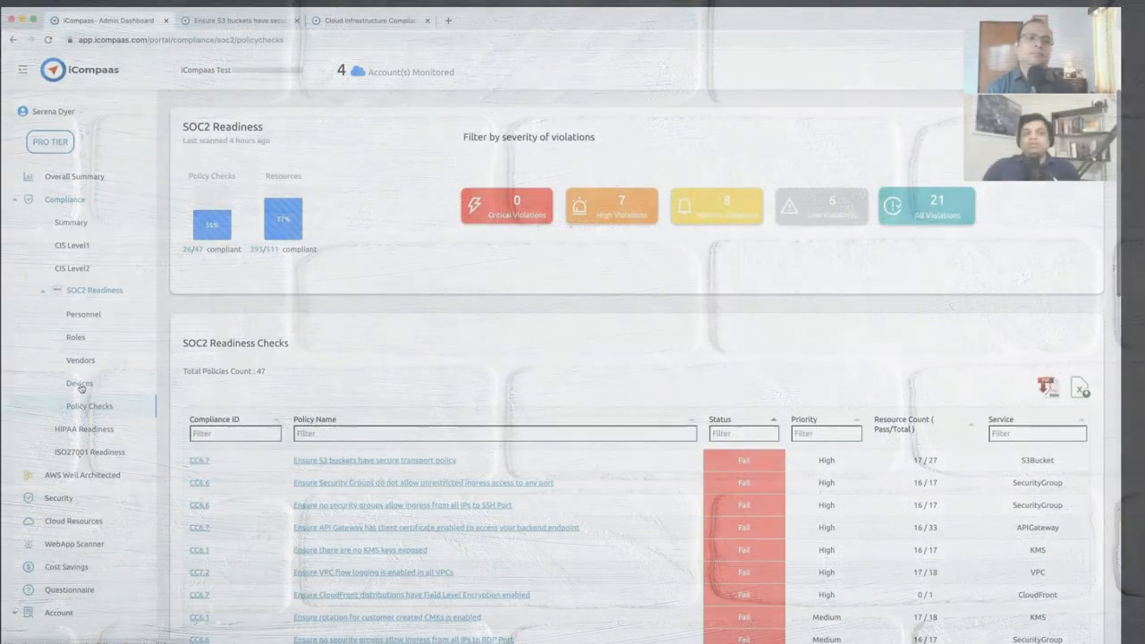
# Open SOC2 Devices and expand the Microsoft Windows 10 Pro device entry.
pyautogui.click(79, 383)
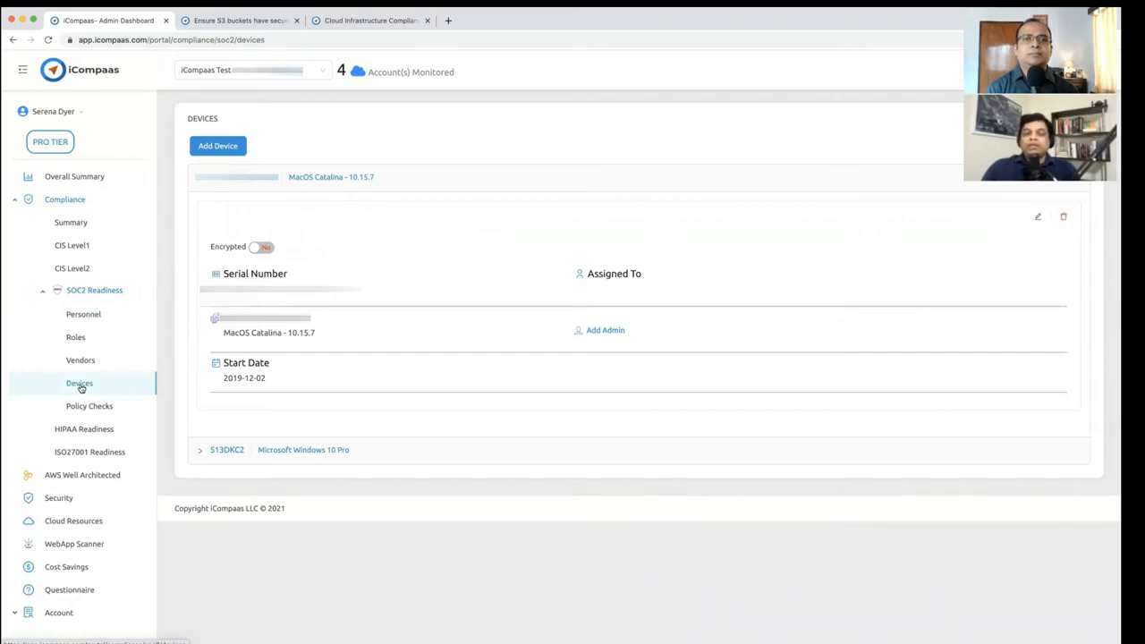
pyautogui.click(263, 246)
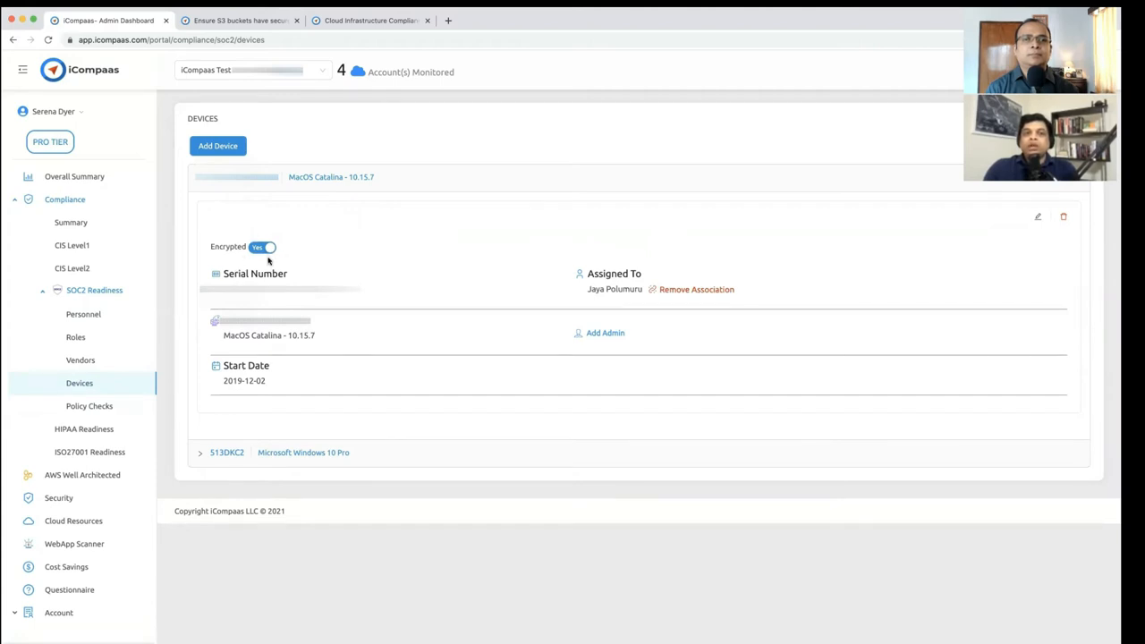
pyautogui.moveTo(307, 338)
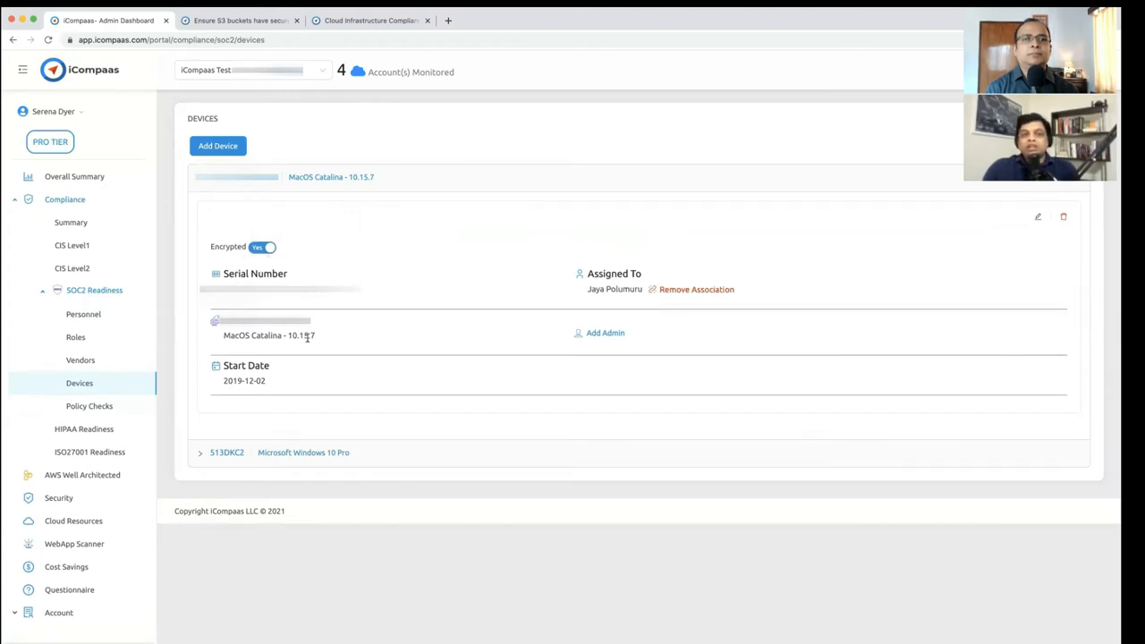
pyautogui.moveTo(309, 338)
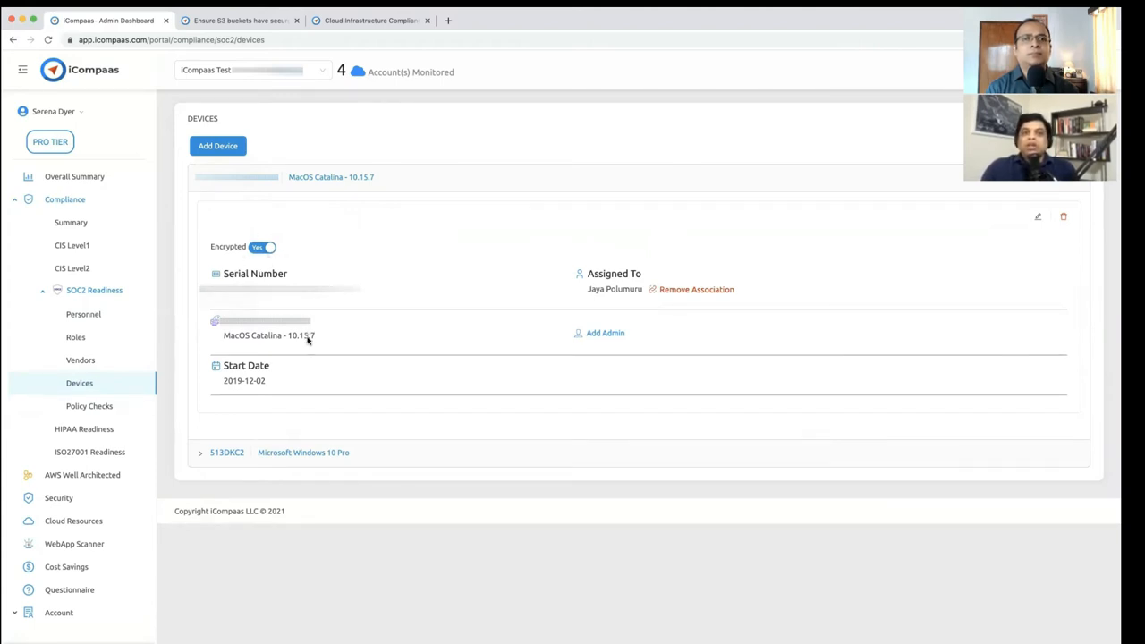
pyautogui.moveTo(267, 430)
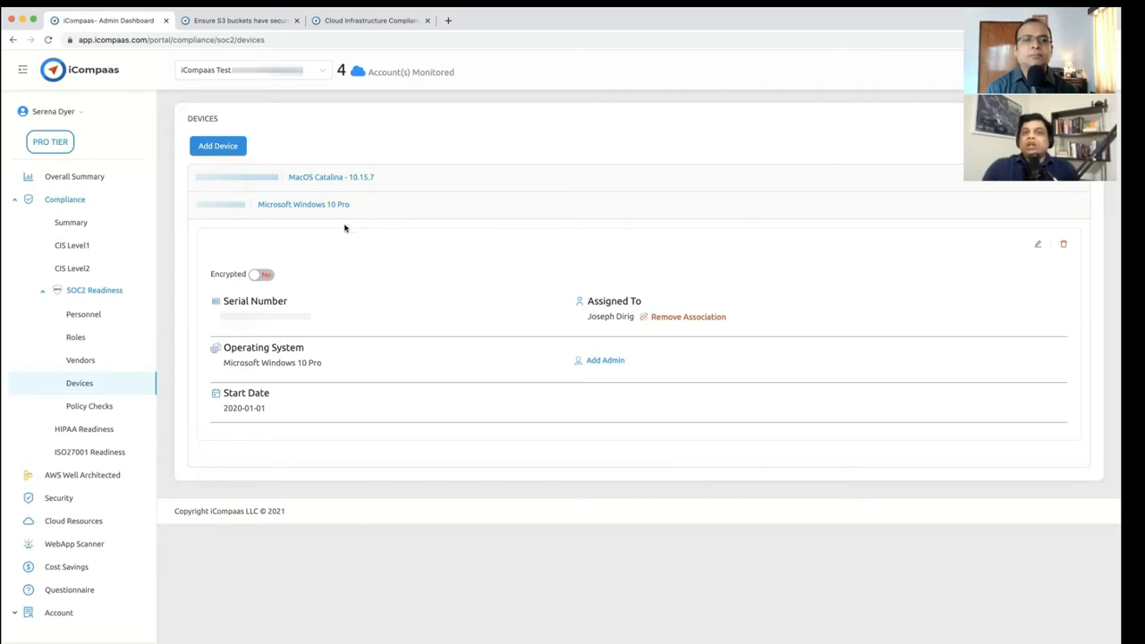
pyautogui.moveTo(376, 365)
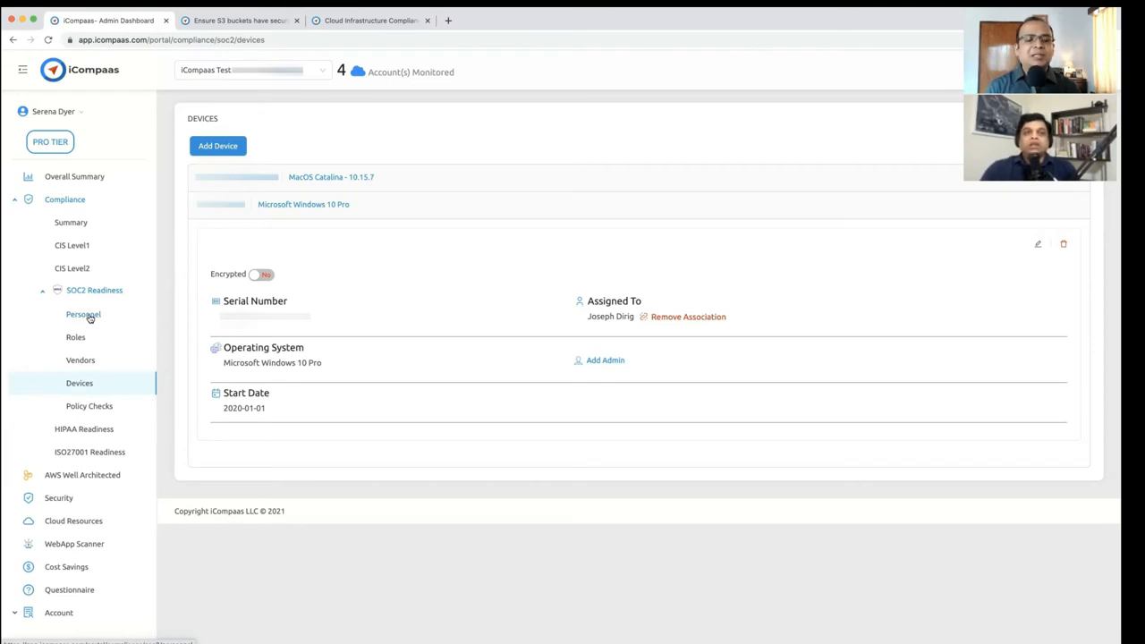
# Open SOC2 Personnel and expand the Software Architect / Engineering Manager record.
pyautogui.click(83, 314)
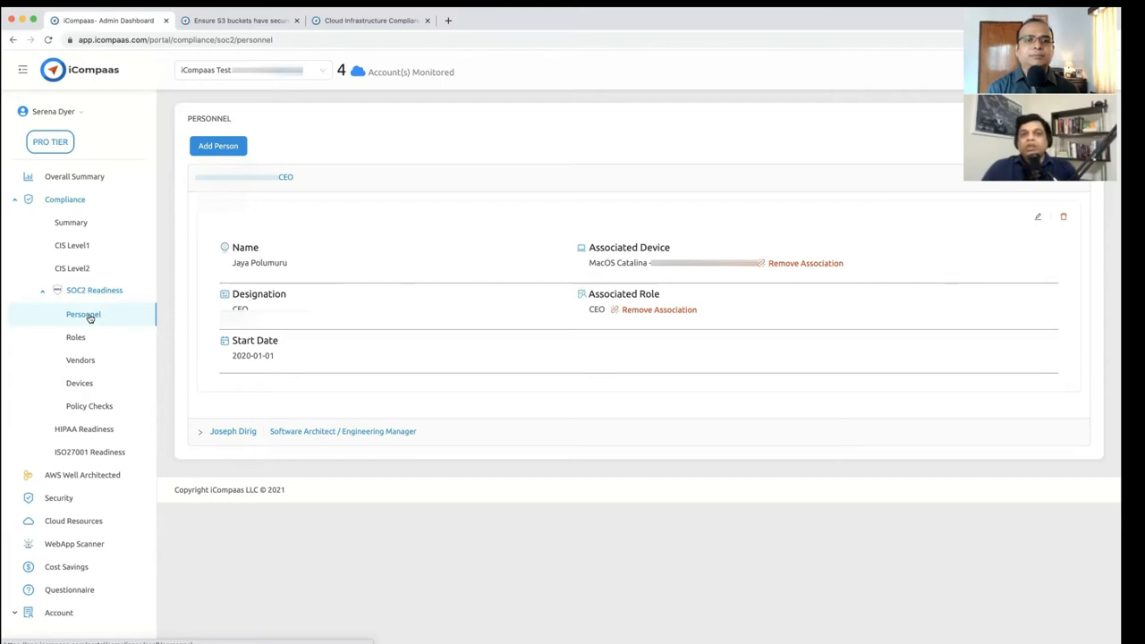
pyautogui.moveTo(207, 335)
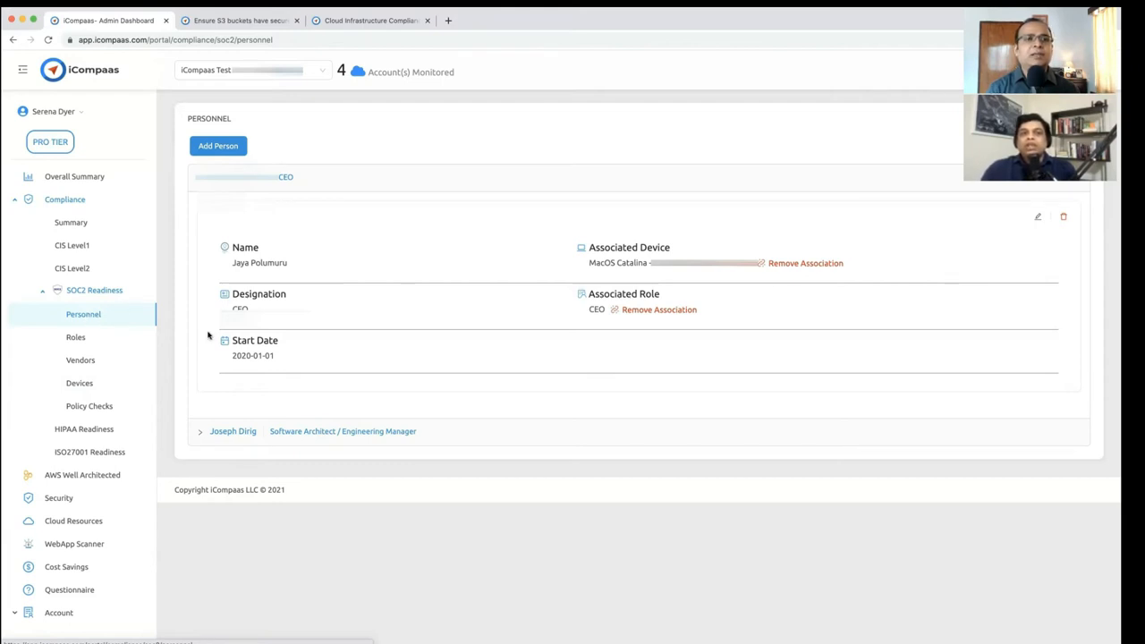
pyautogui.click(232, 430)
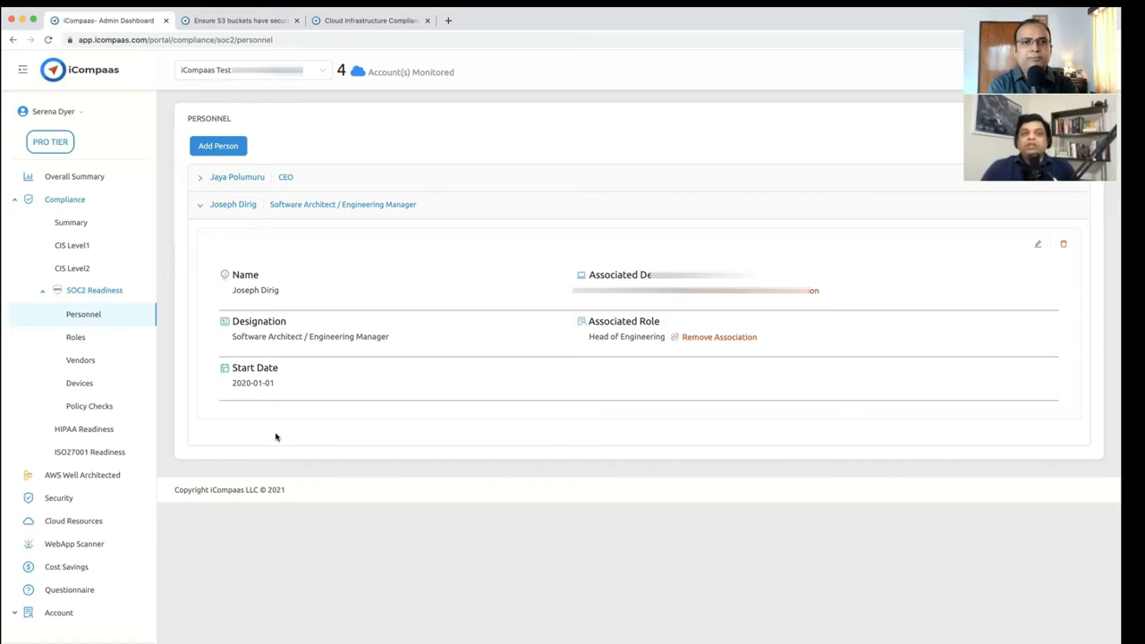
pyautogui.moveTo(94, 390)
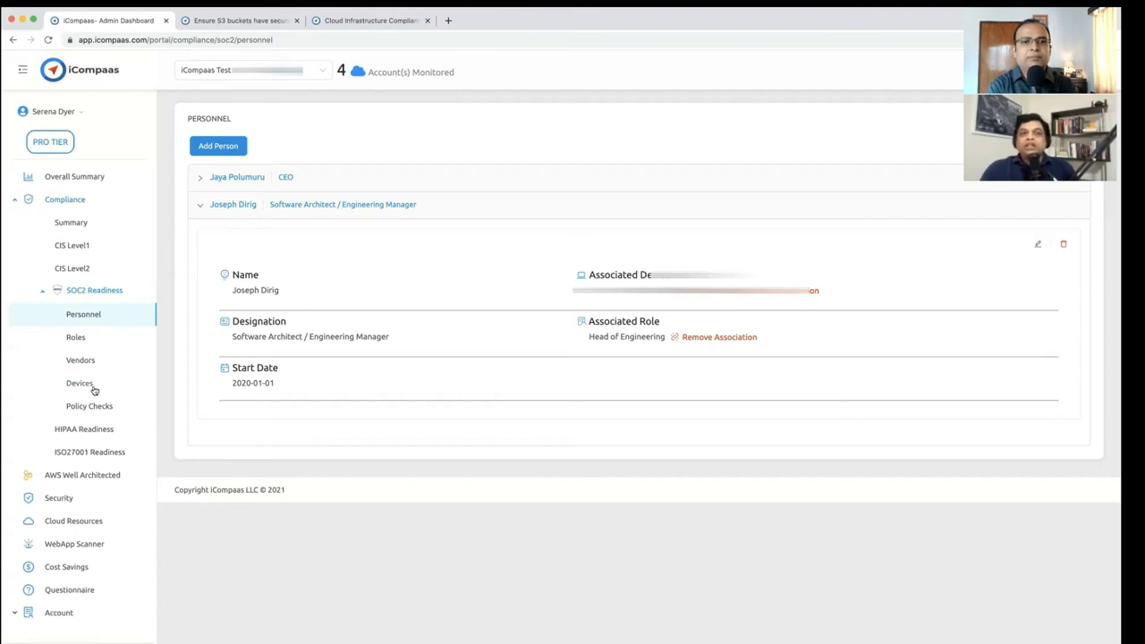
pyautogui.moveTo(258, 192)
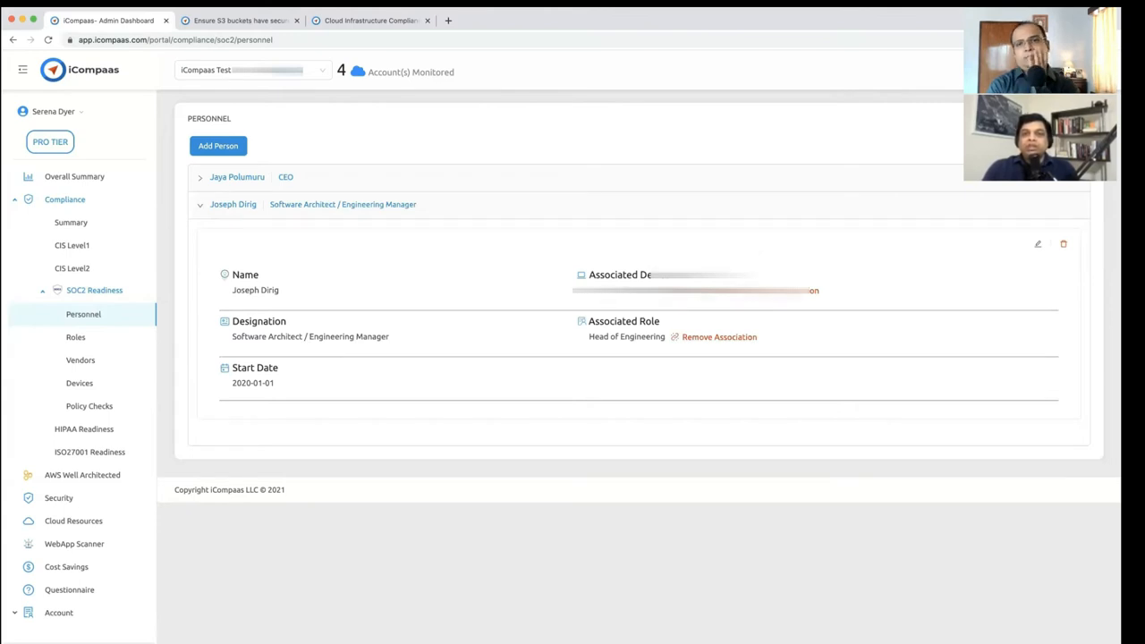
pyautogui.moveTo(503, 320)
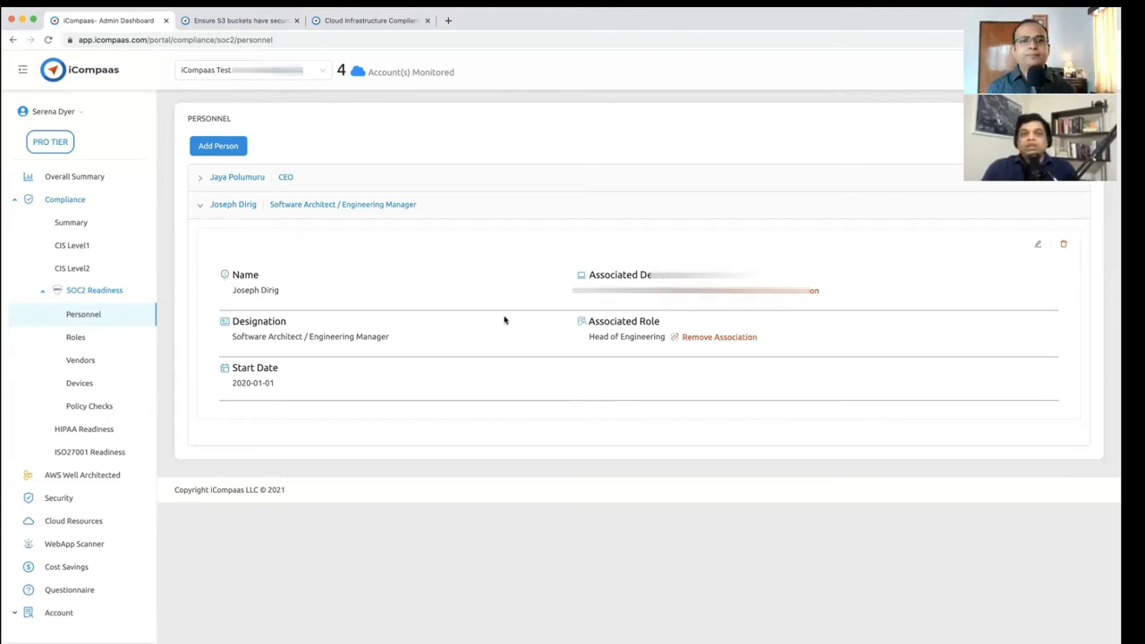
pyautogui.moveTo(524, 310)
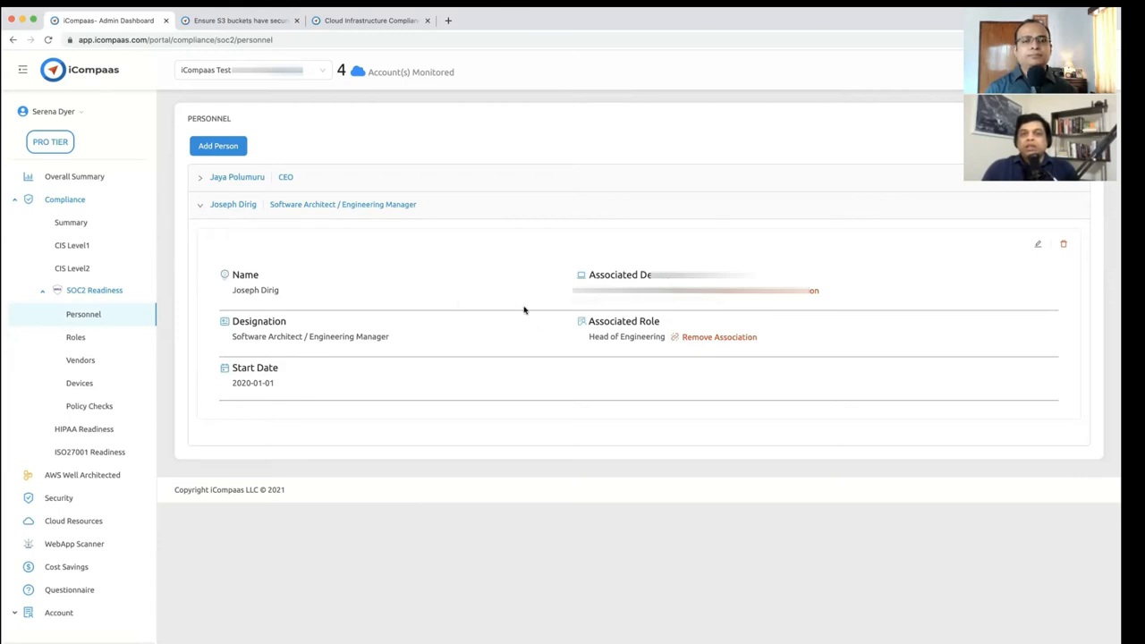
pyautogui.moveTo(674, 353)
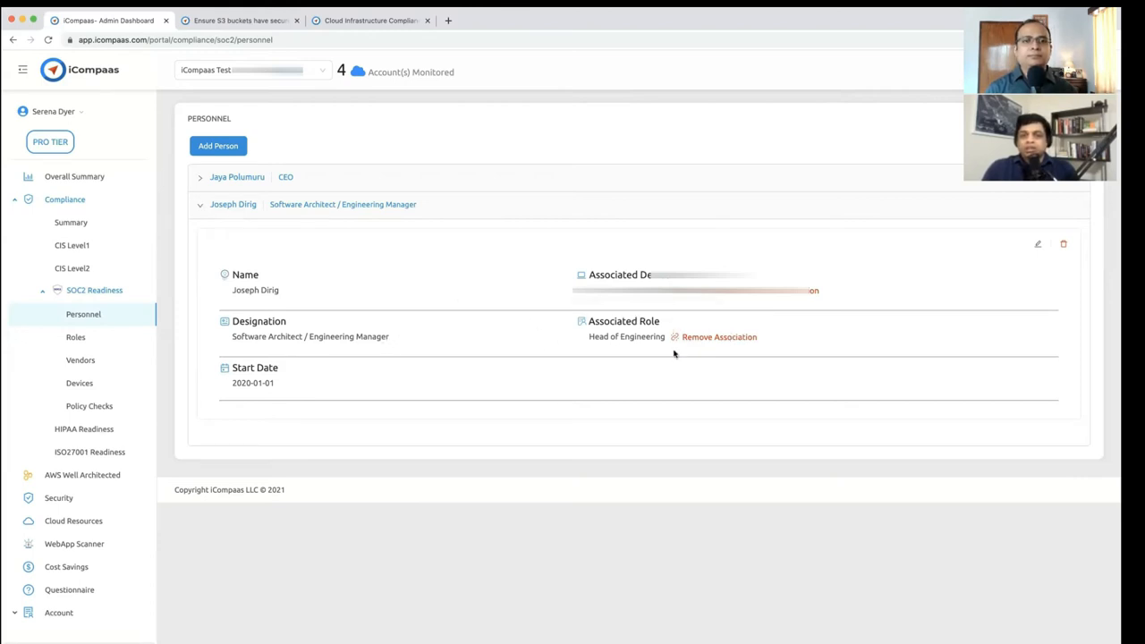
pyautogui.moveTo(660, 364)
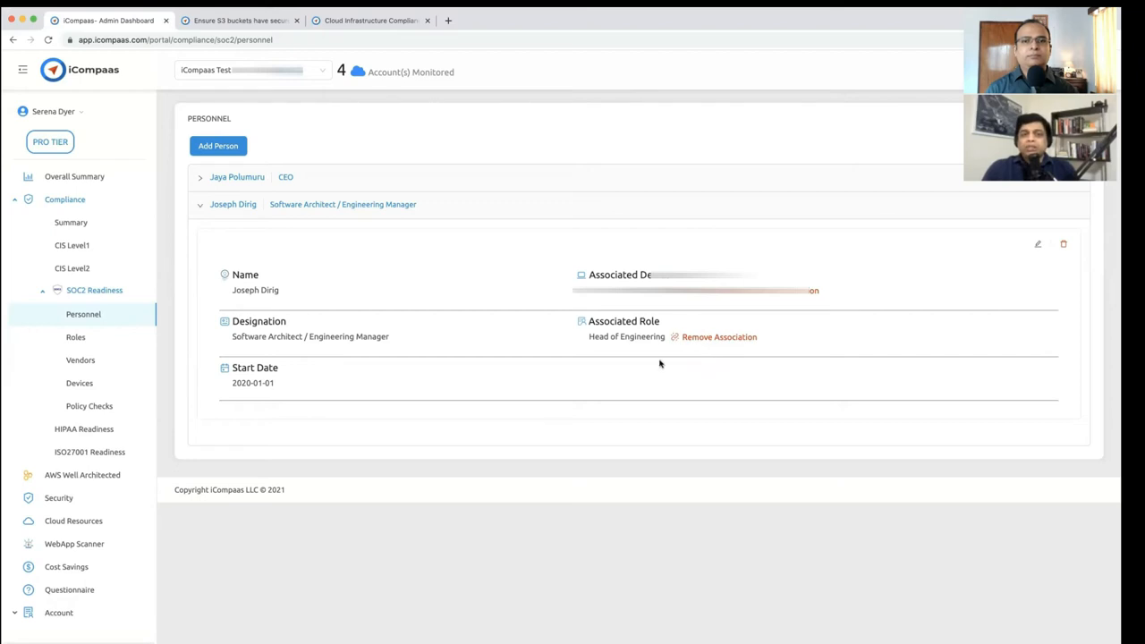
pyautogui.moveTo(154, 352)
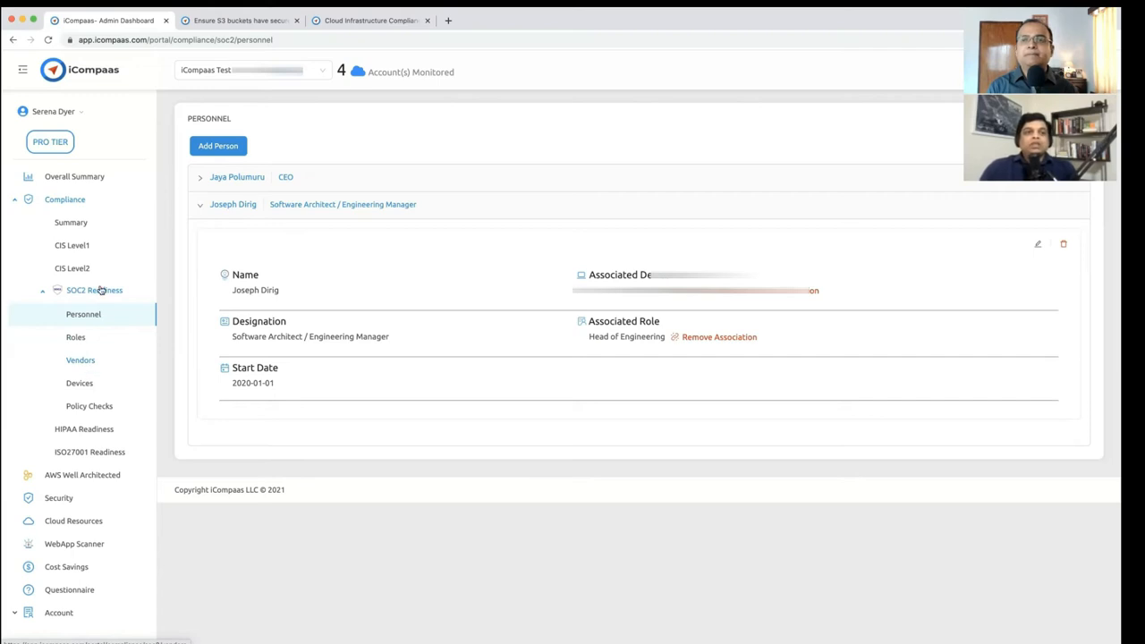
pyautogui.moveTo(144, 405)
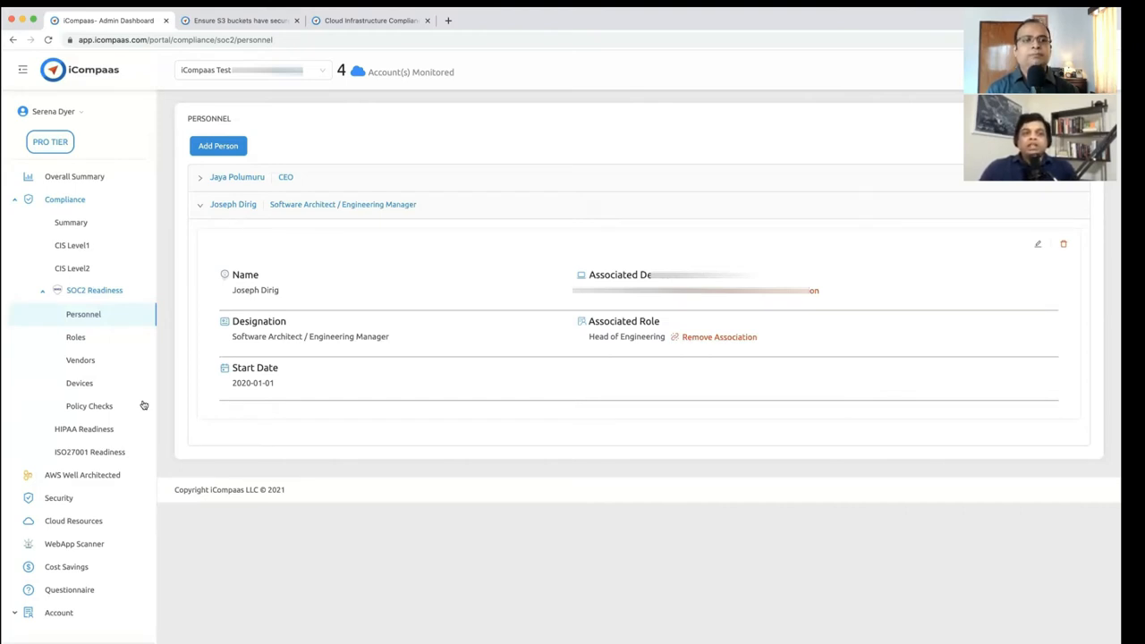
pyautogui.click(89, 452)
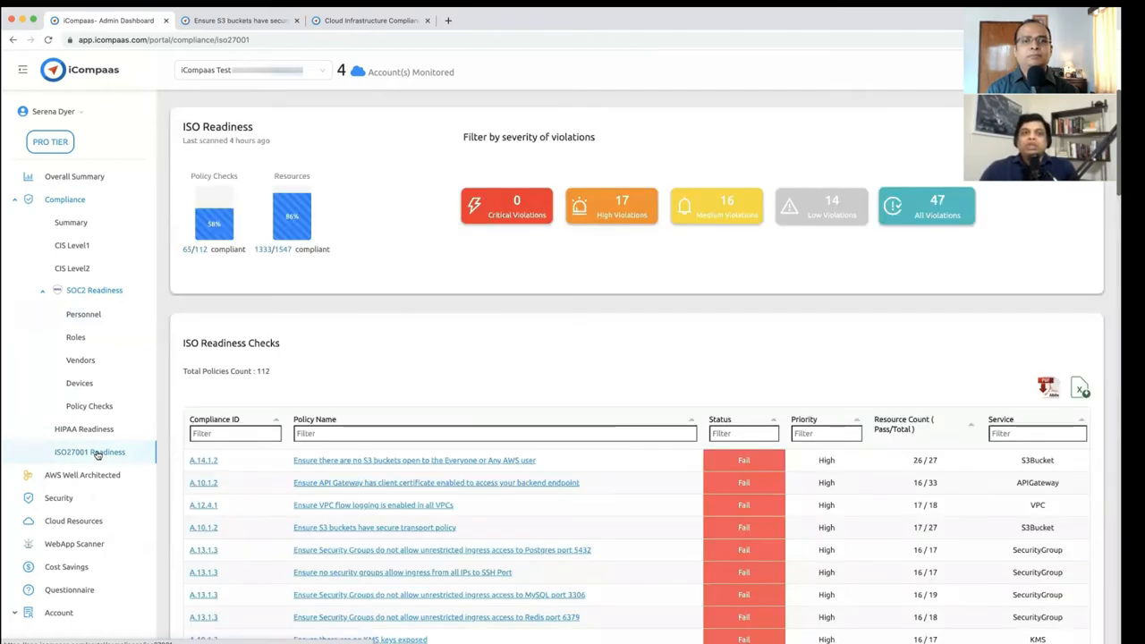
pyautogui.moveTo(256, 309)
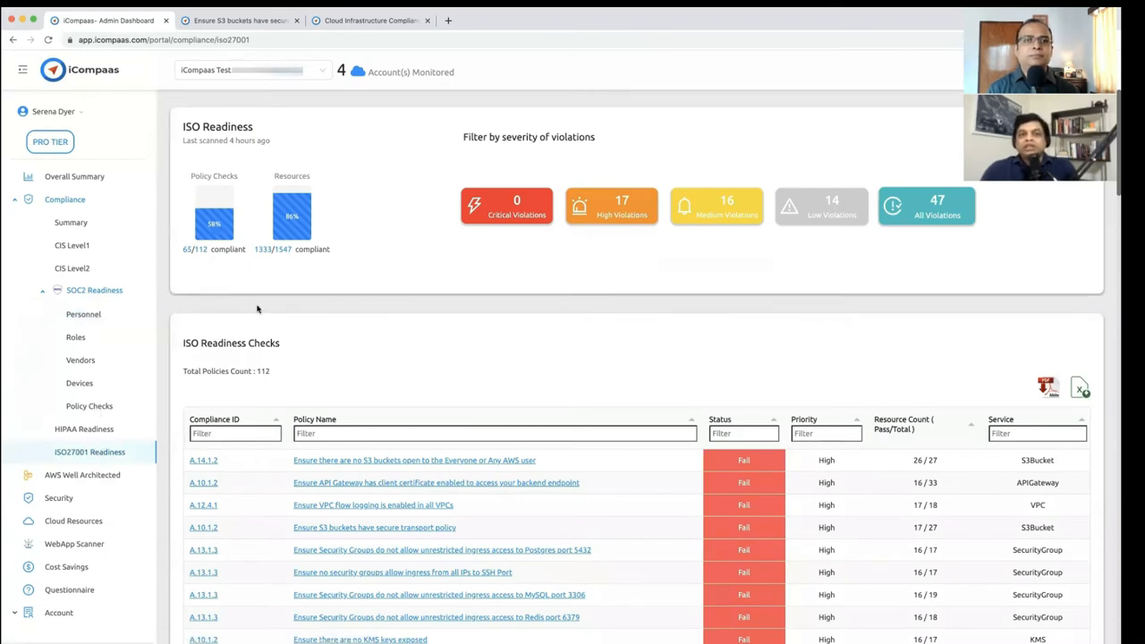
pyautogui.scroll(-3)
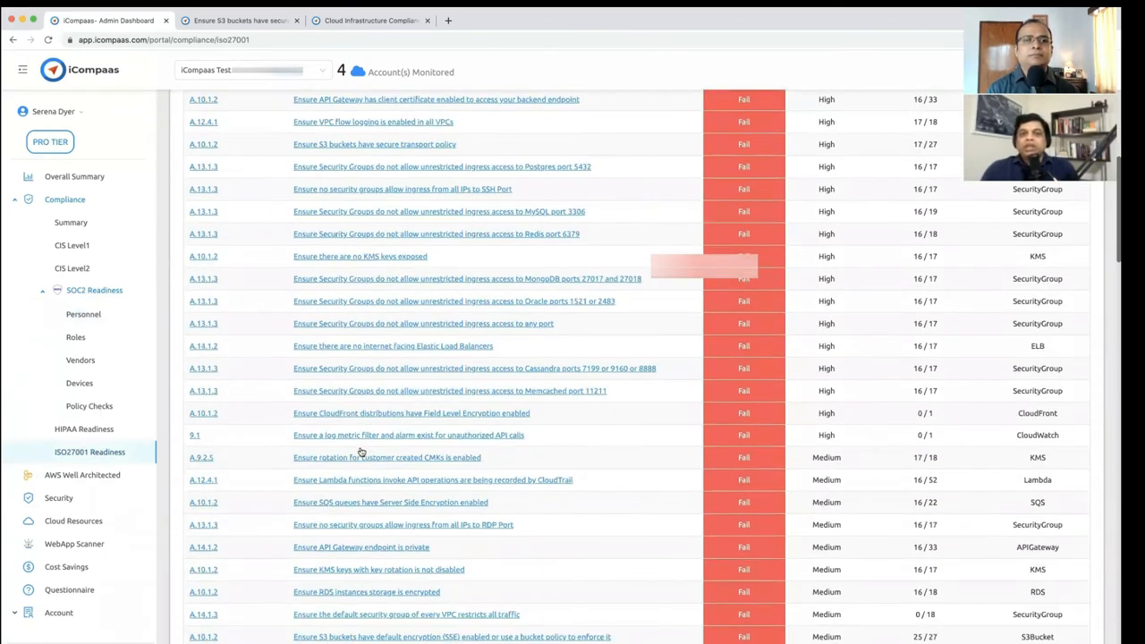
pyautogui.scroll(-3)
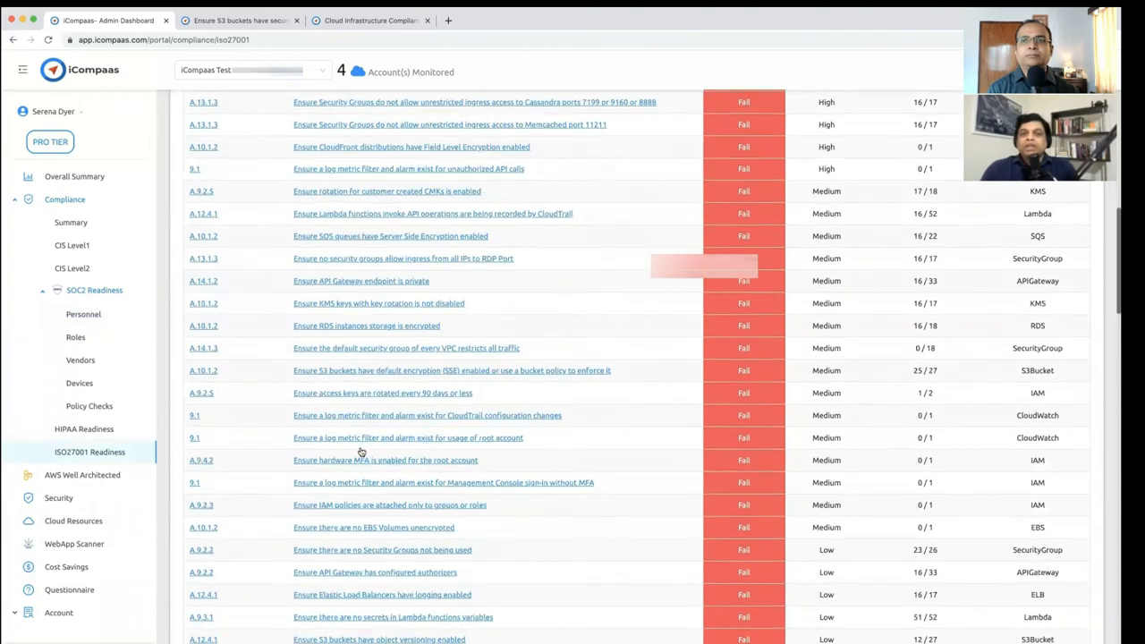
pyautogui.scroll(-3)
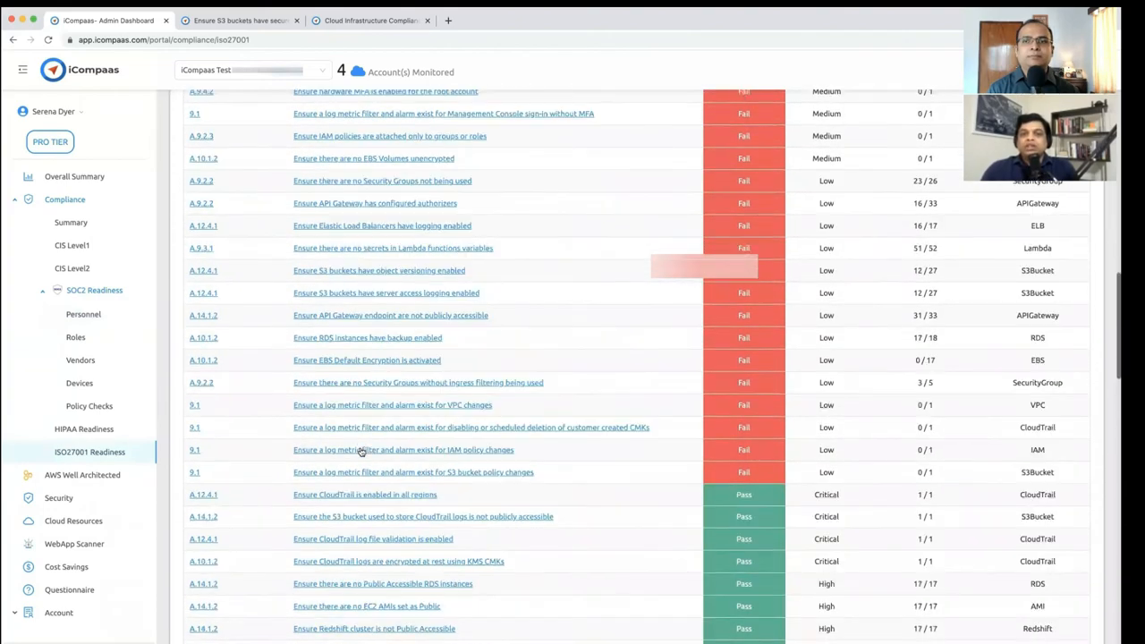
pyautogui.scroll(-3)
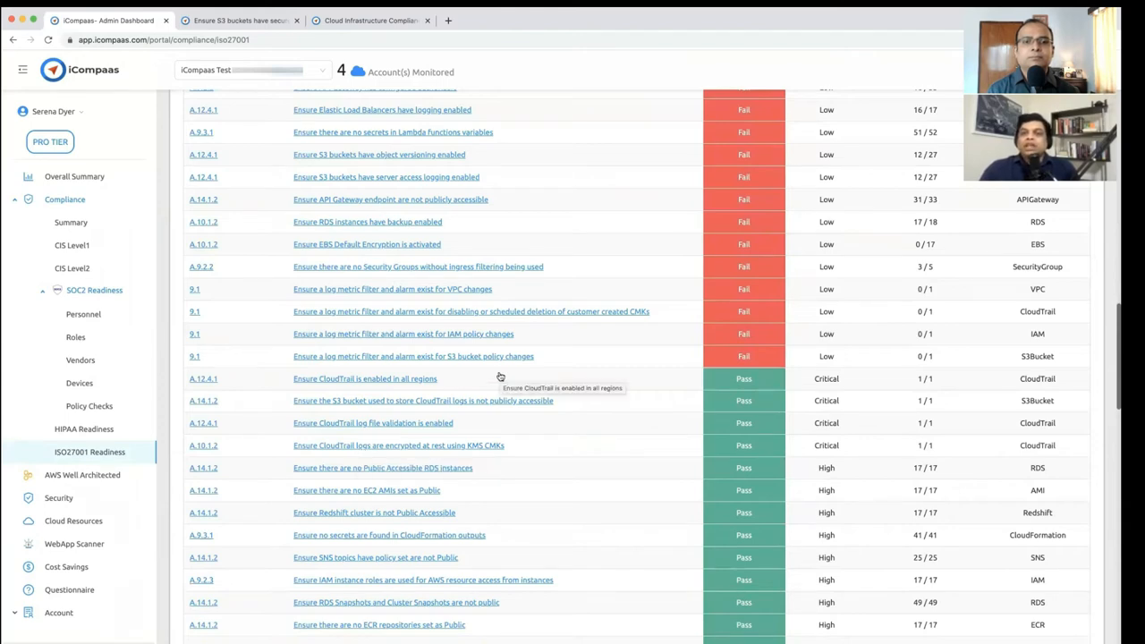
pyautogui.scroll(3)
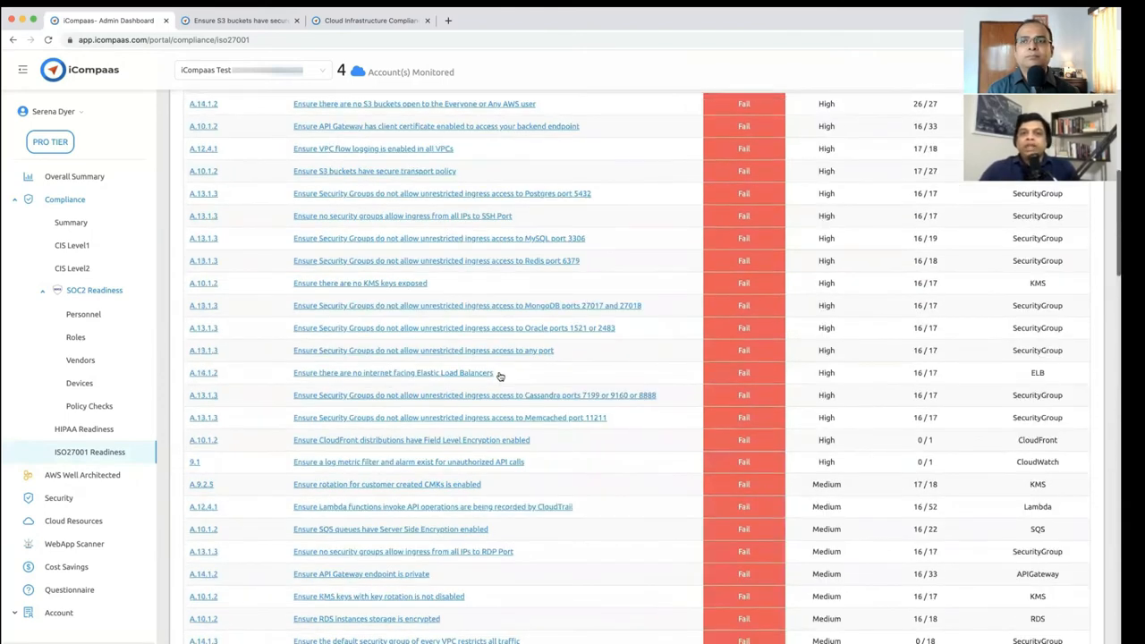
pyautogui.scroll(3)
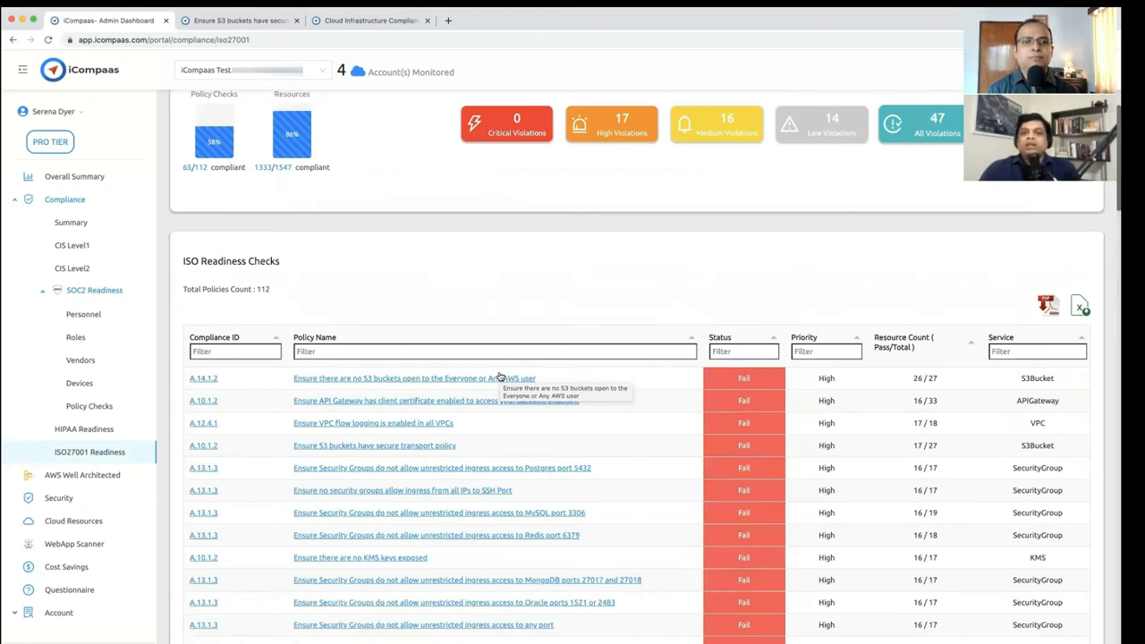
# Open the failing high-priority A.14.1.2 check on S3 buckets open to Everyone.
pyautogui.click(413, 378)
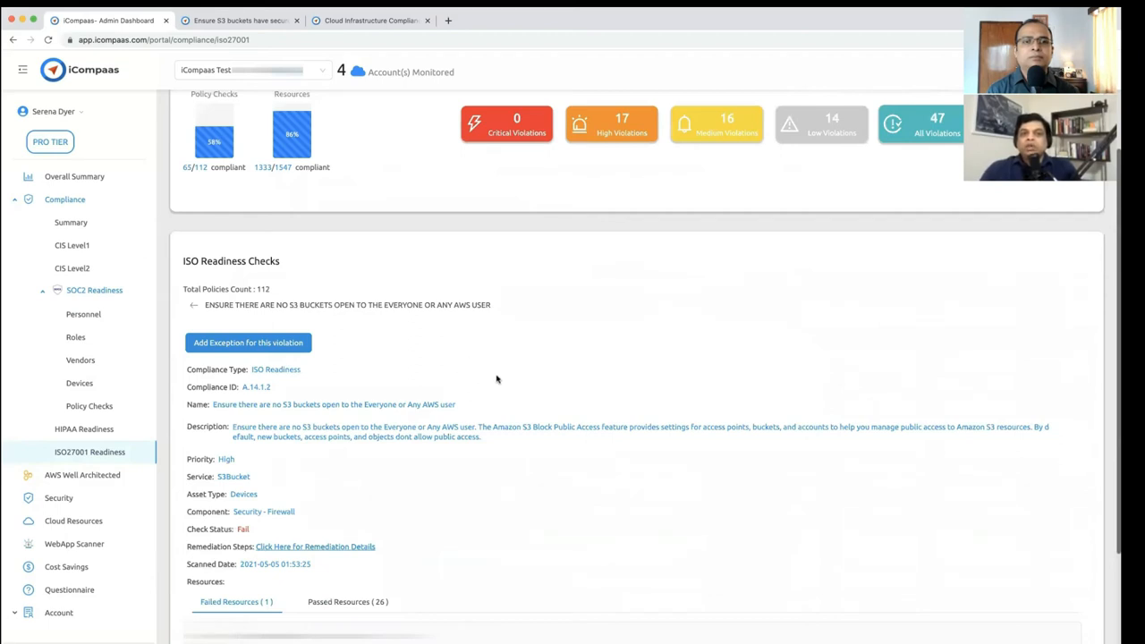
pyautogui.scroll(-3)
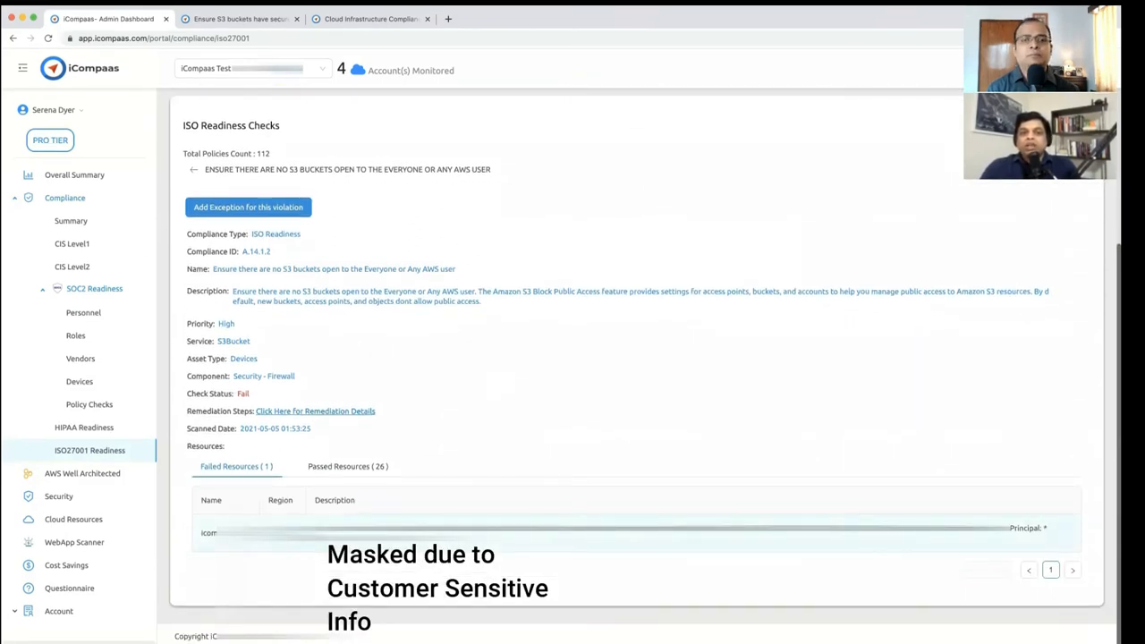
pyautogui.scroll(3)
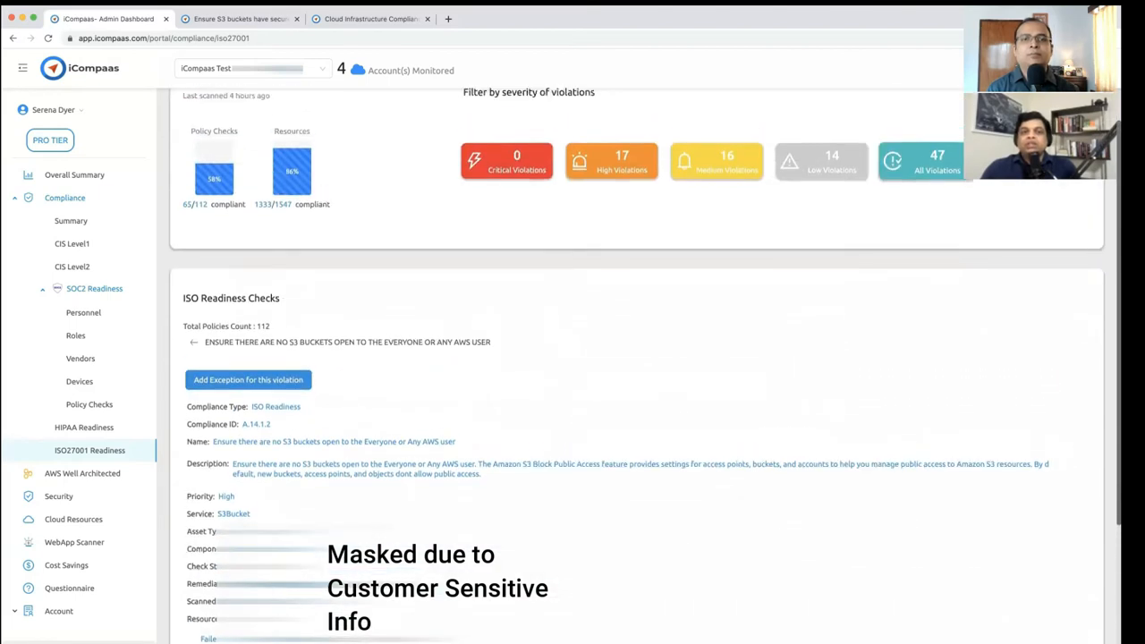
pyautogui.scroll(3)
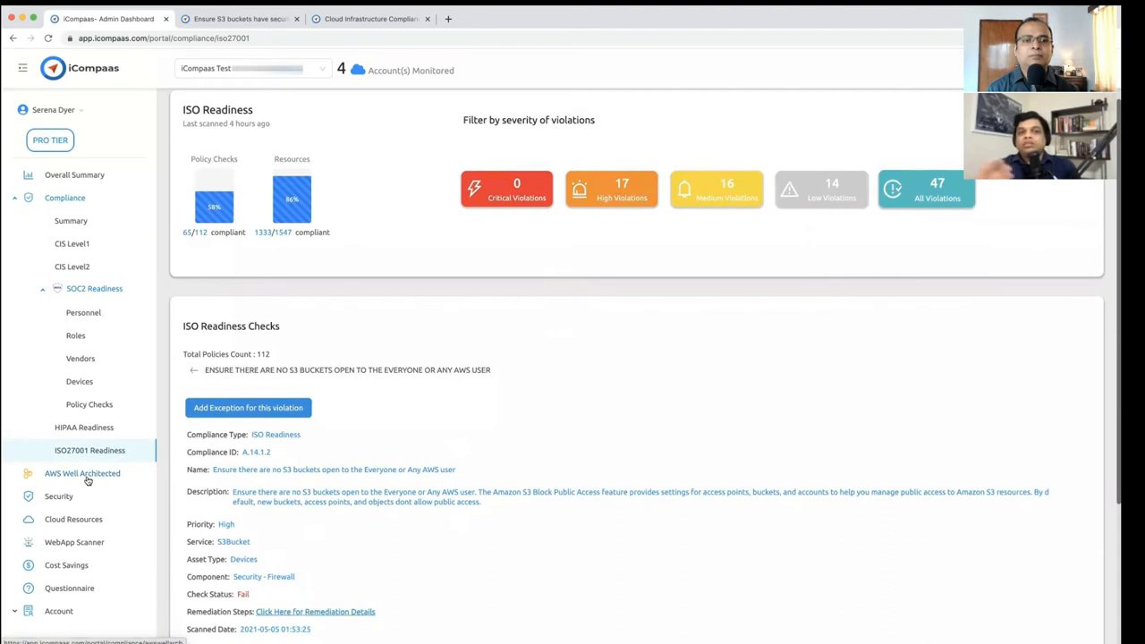
pyautogui.moveTo(141, 353)
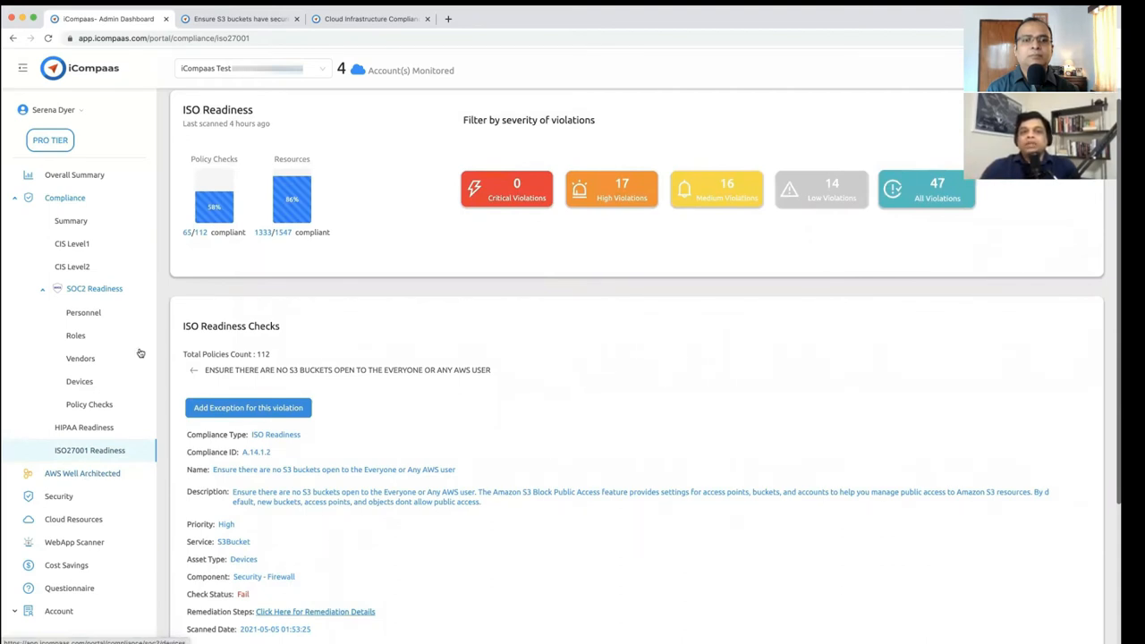
pyautogui.moveTo(351, 391)
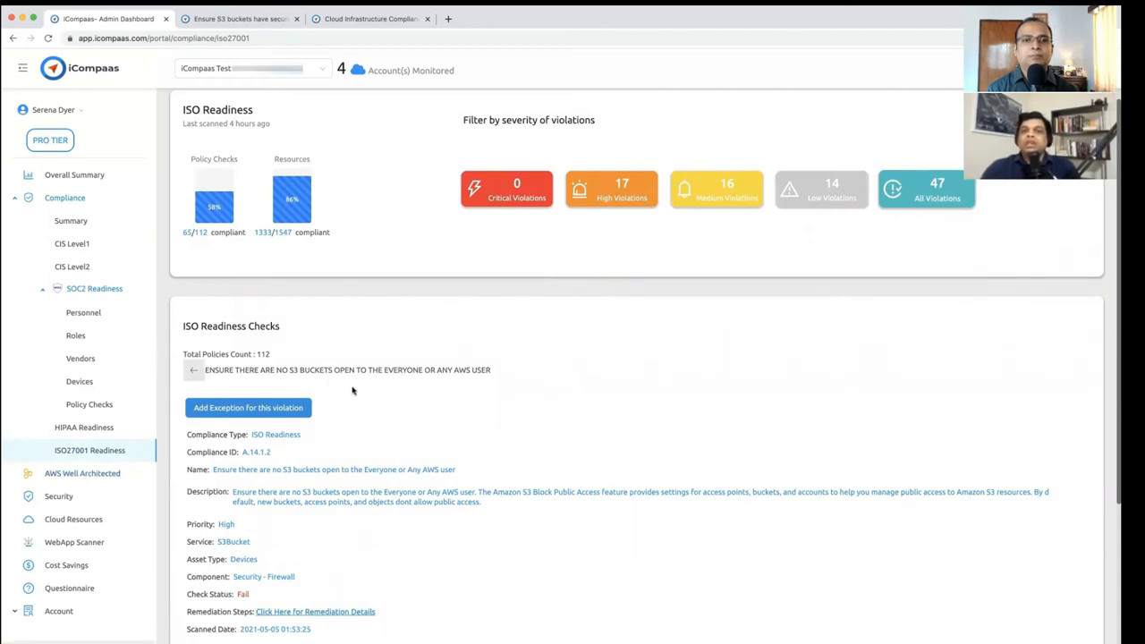
# Return to the 112-policy ISO27001 checks list and expand Account in the sidebar.
pyautogui.click(195, 369)
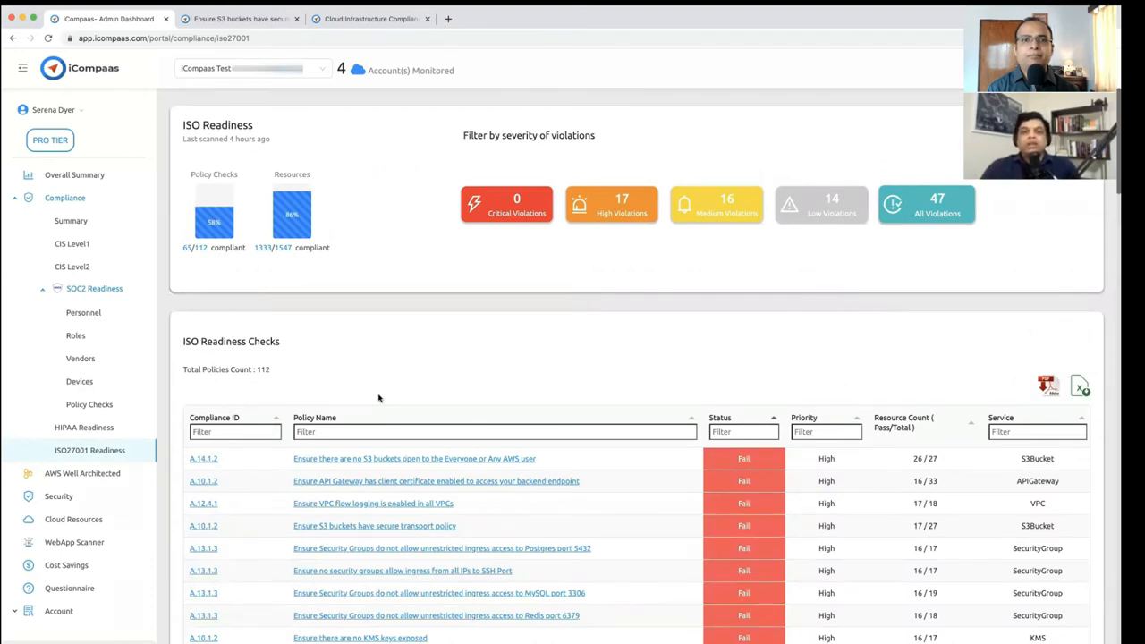
pyautogui.moveTo(1004, 414)
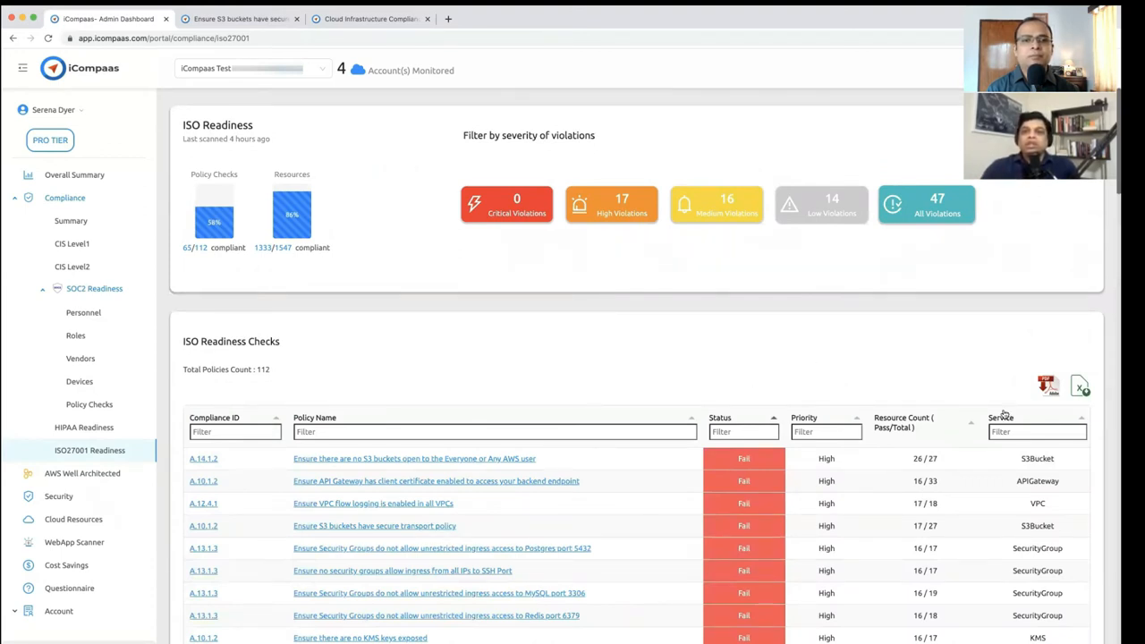
pyautogui.moveTo(536, 352)
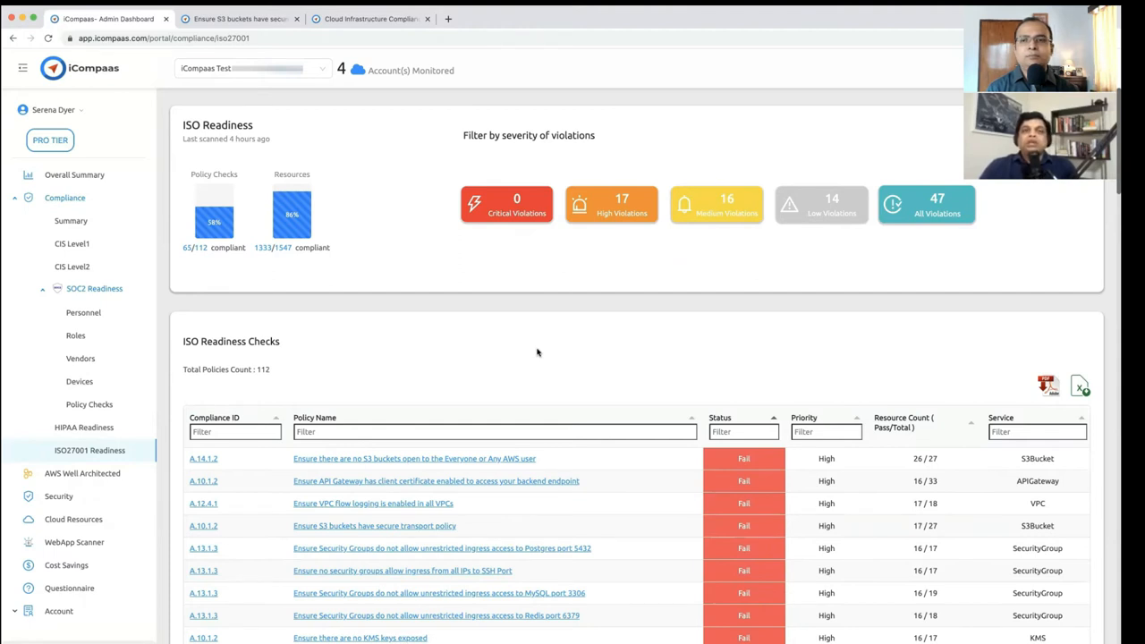
pyautogui.moveTo(424, 369)
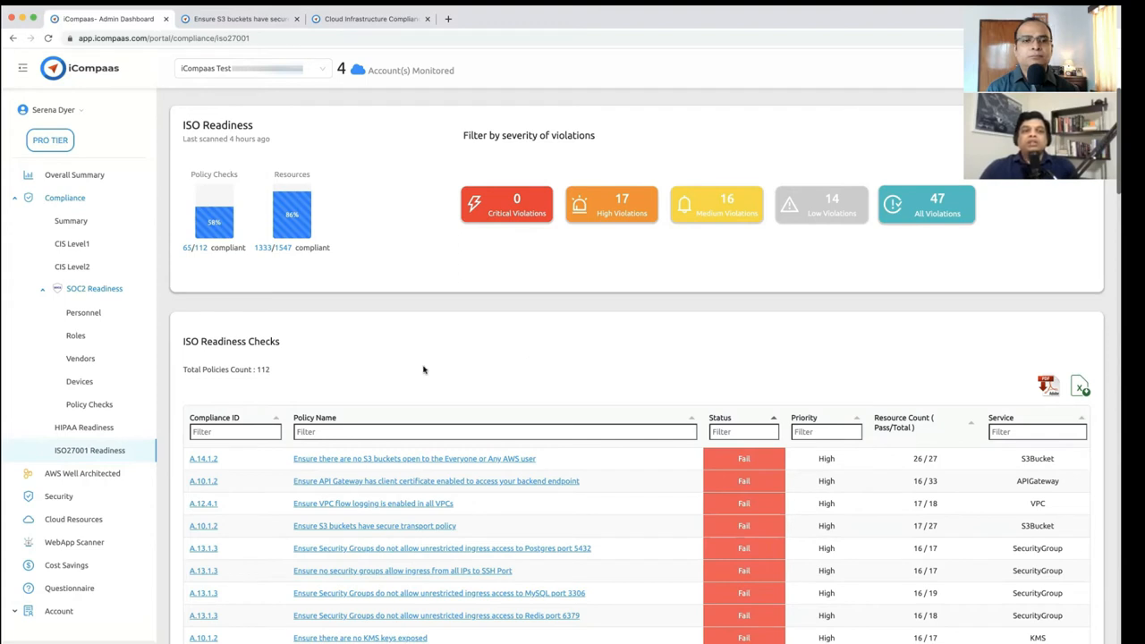
pyautogui.click(60, 610)
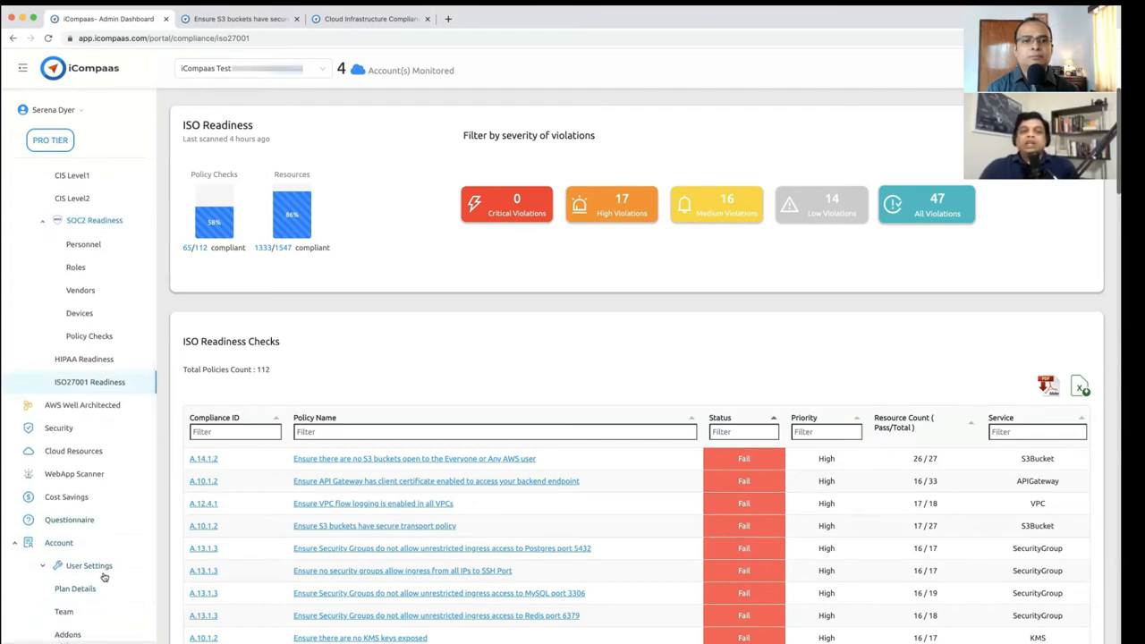
pyautogui.scroll(-3)
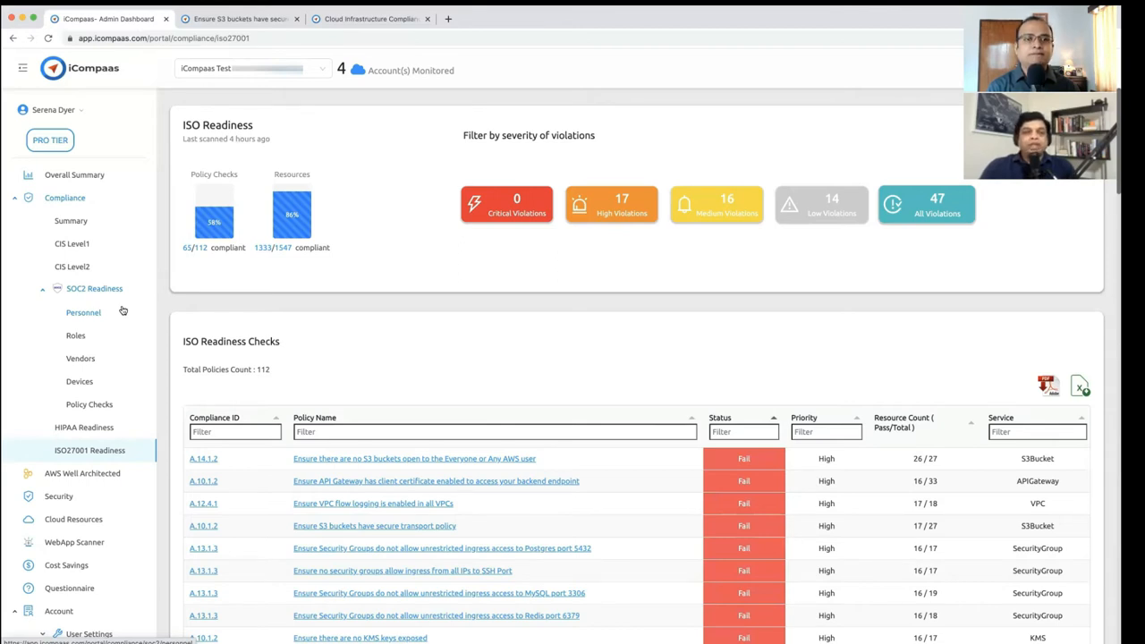
pyautogui.moveTo(163, 521)
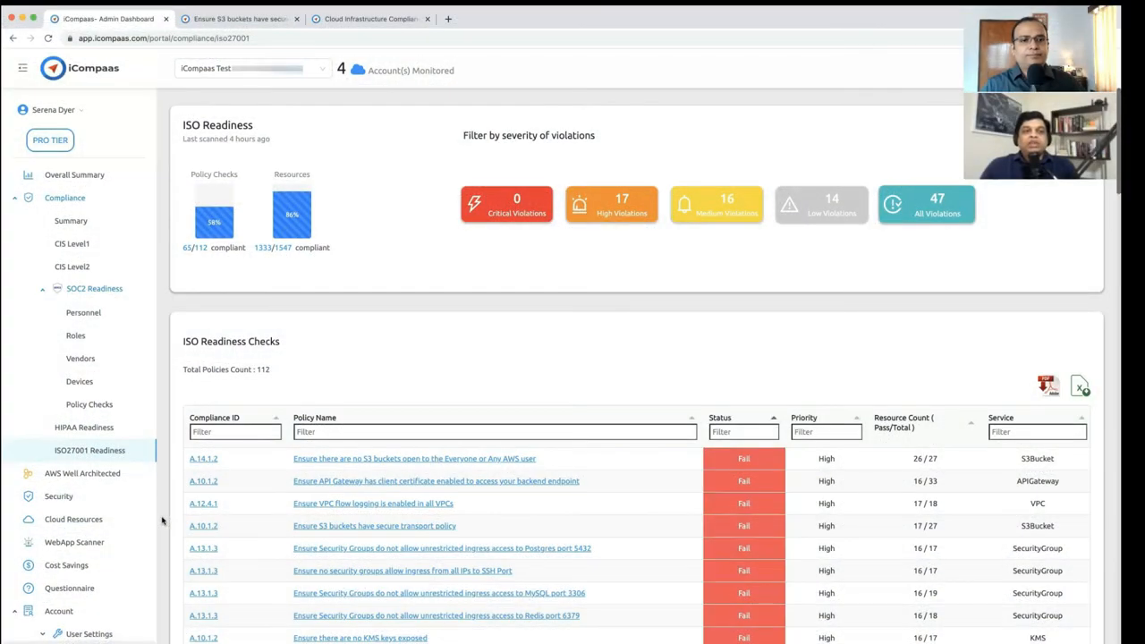
pyautogui.moveTo(125, 490)
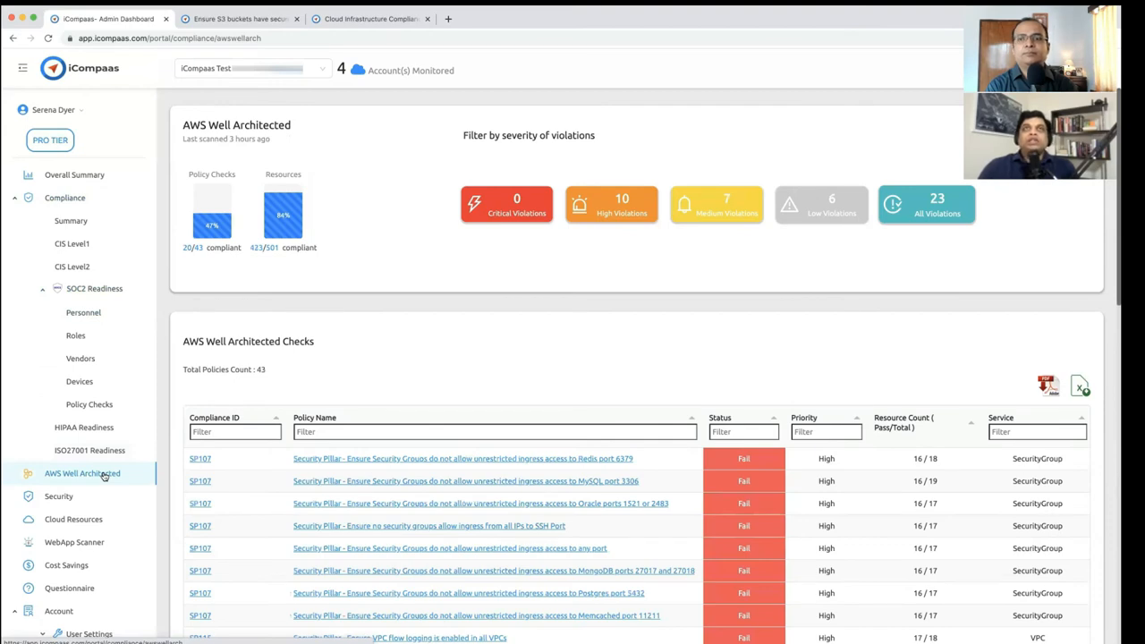
pyautogui.moveTo(490, 363)
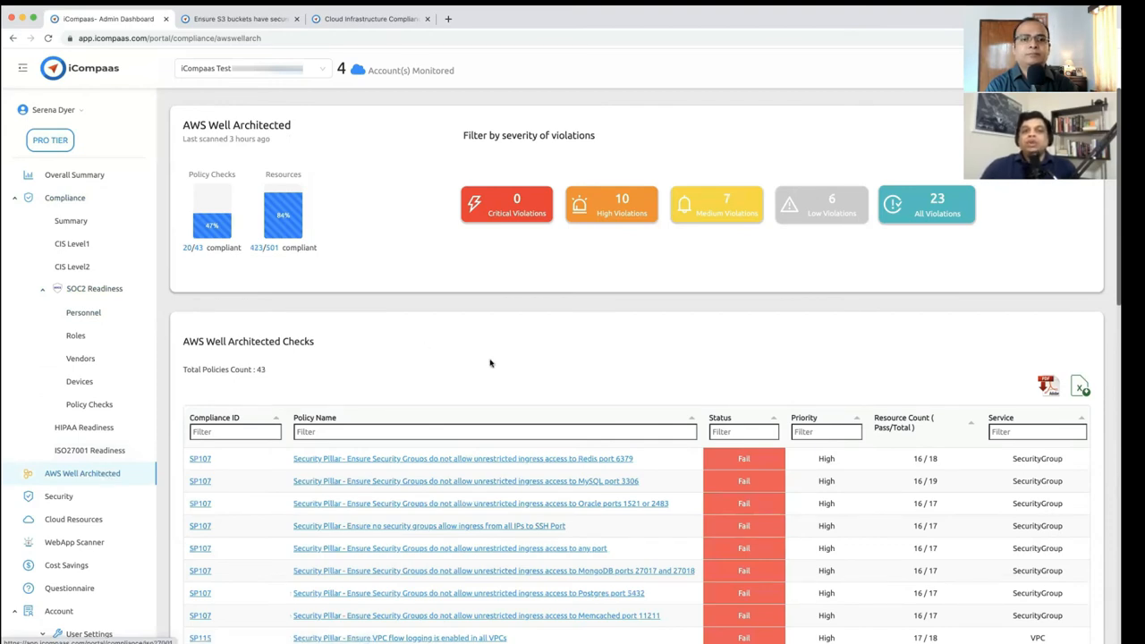
pyautogui.scroll(-3)
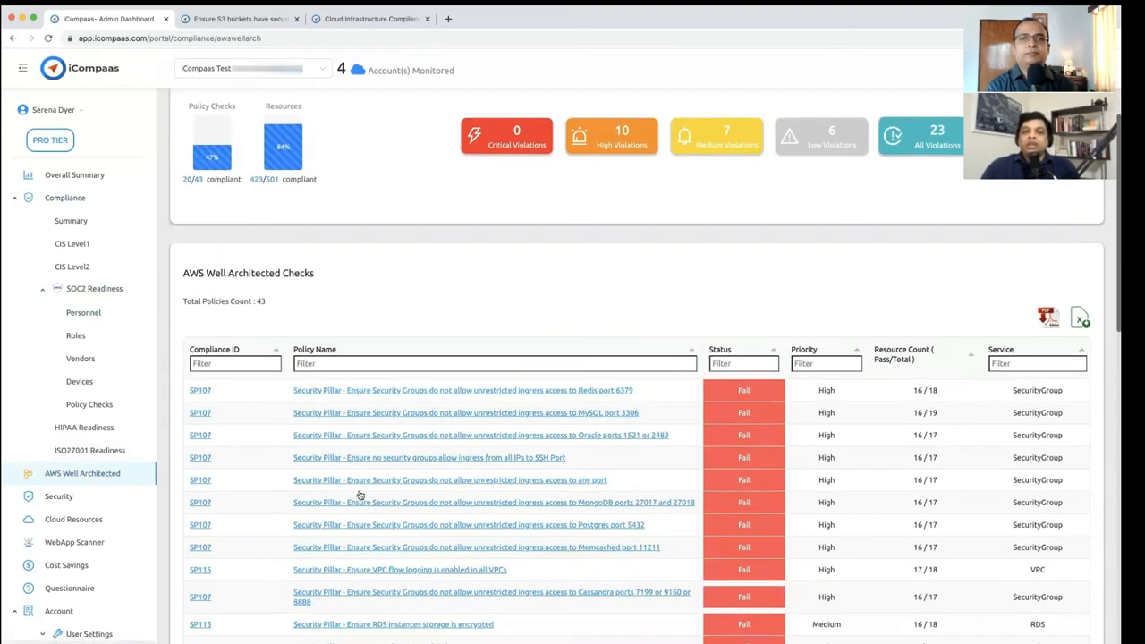
pyautogui.scroll(-3)
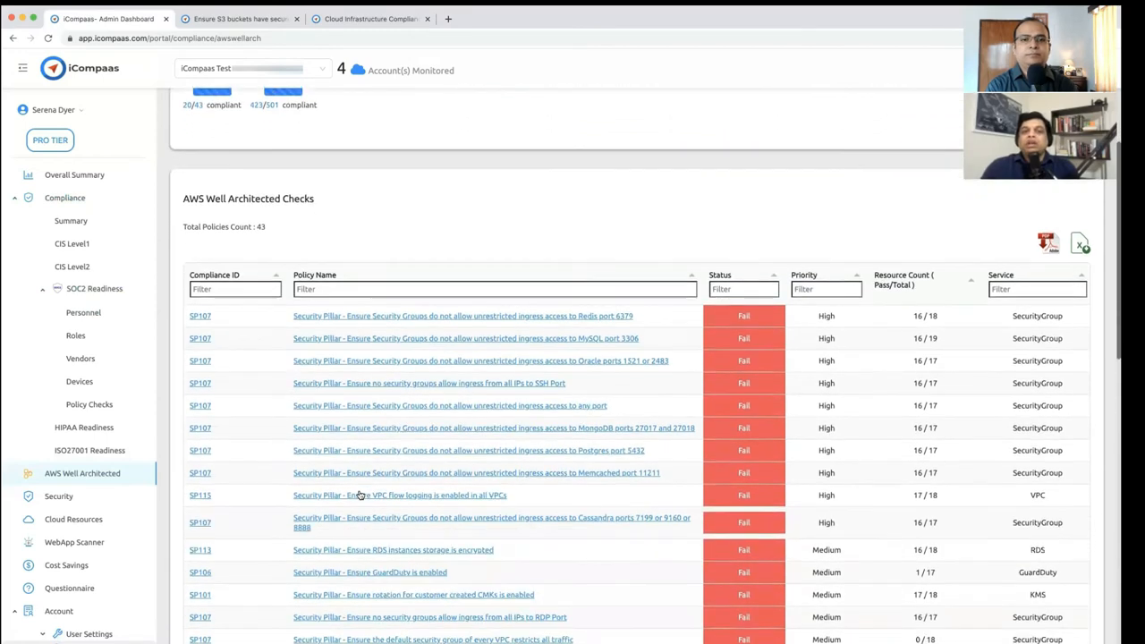
pyautogui.scroll(-3)
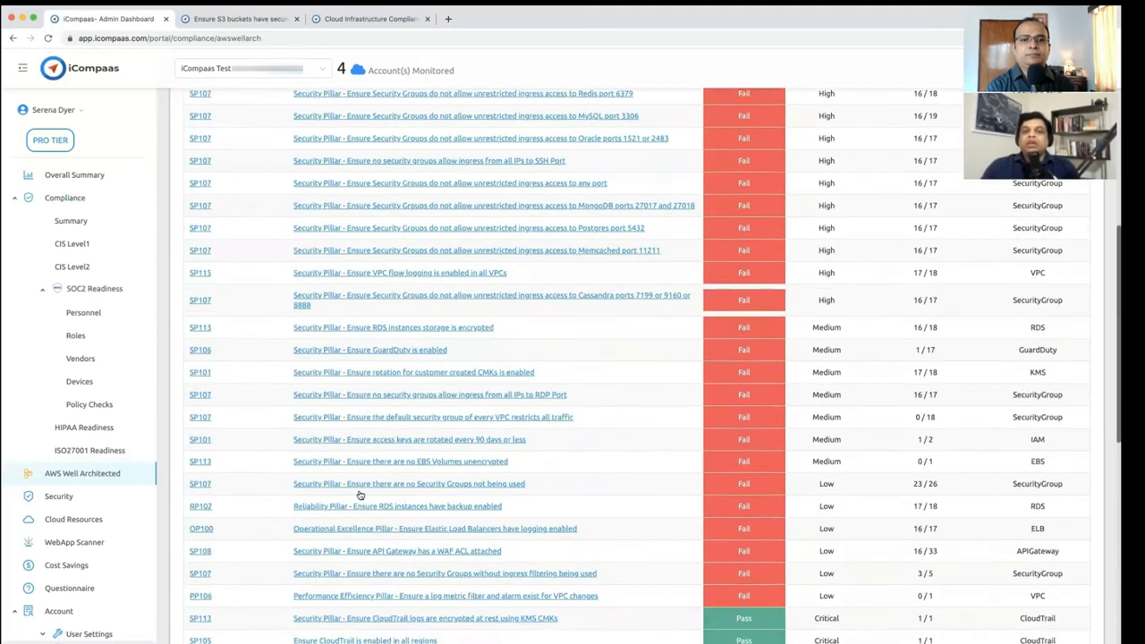
pyautogui.scroll(-3)
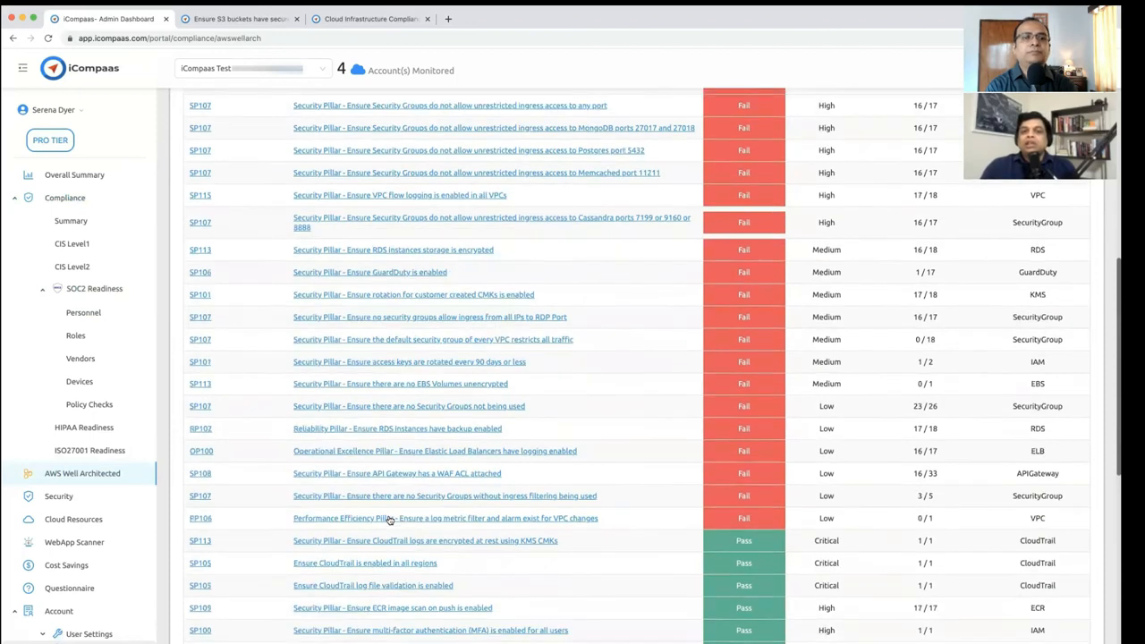
pyautogui.scroll(-3)
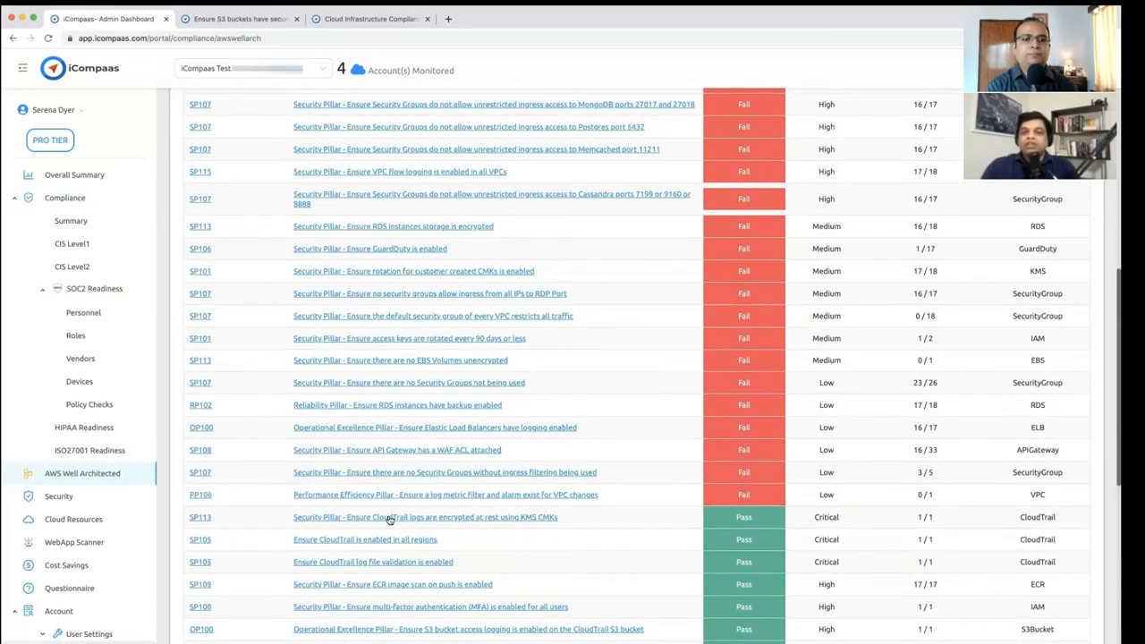
pyautogui.scroll(-3)
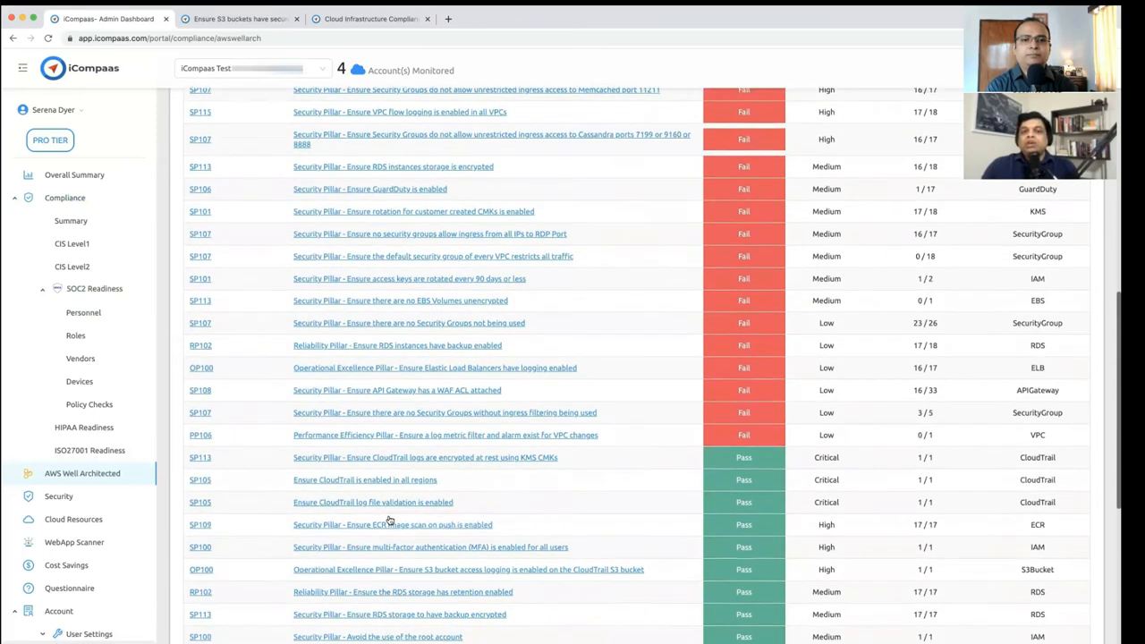
pyautogui.scroll(-3)
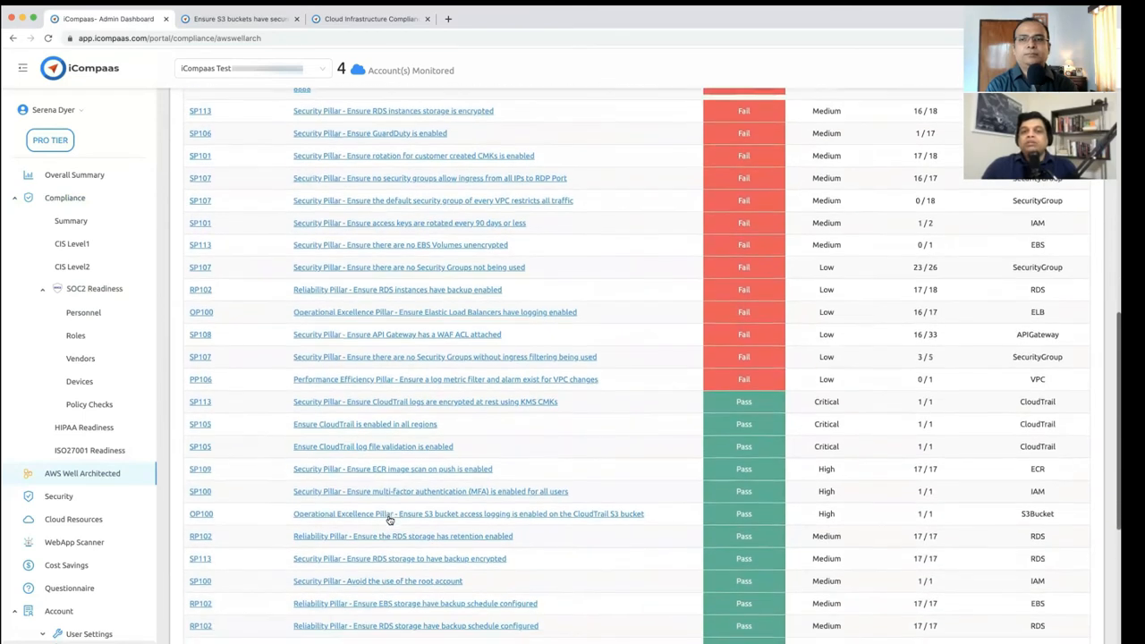
pyautogui.scroll(-3)
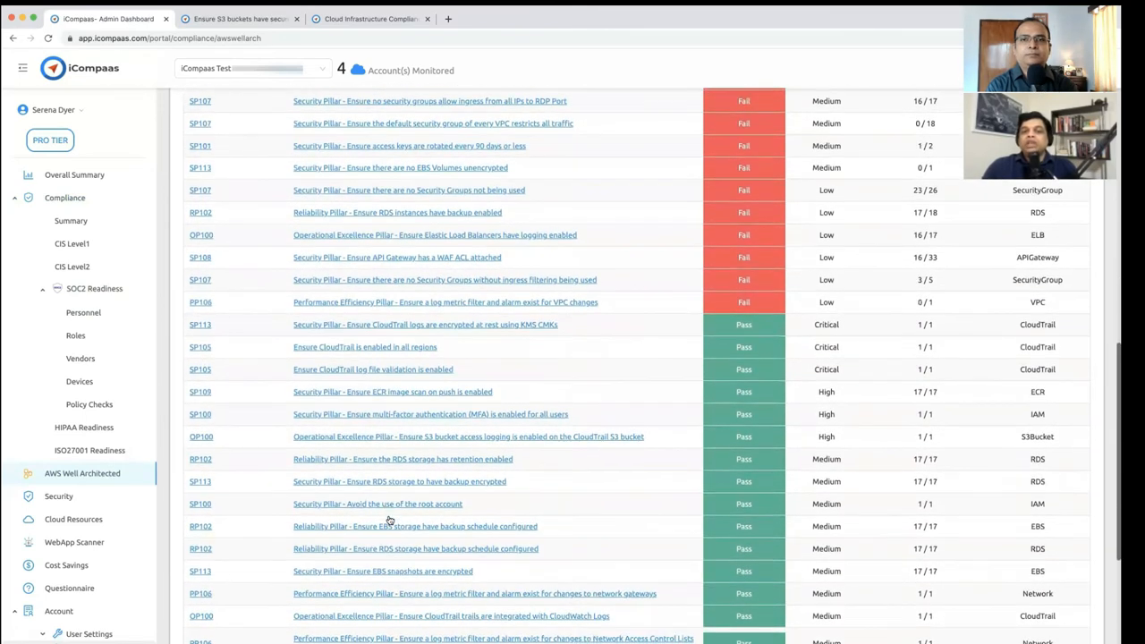
pyautogui.scroll(-3)
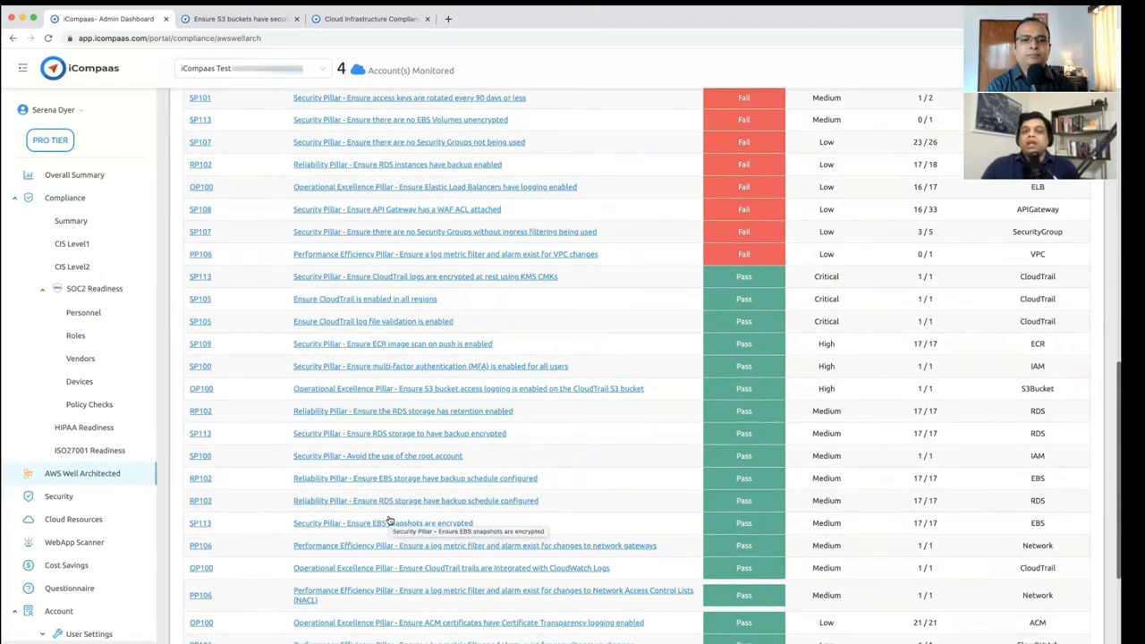
pyautogui.scroll(-3)
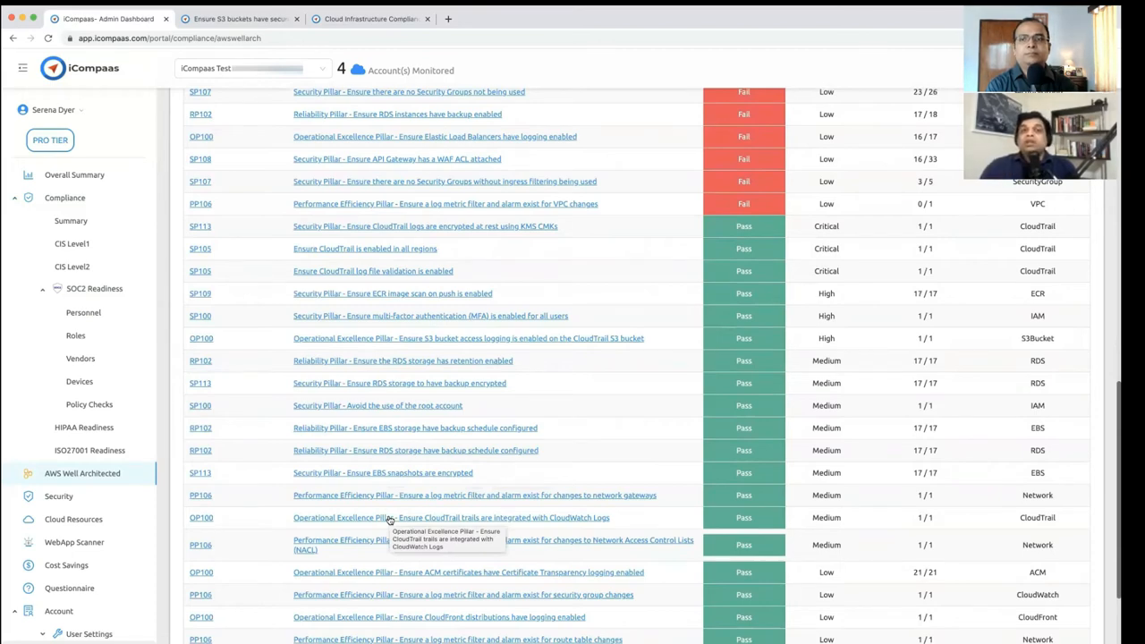
pyautogui.scroll(3)
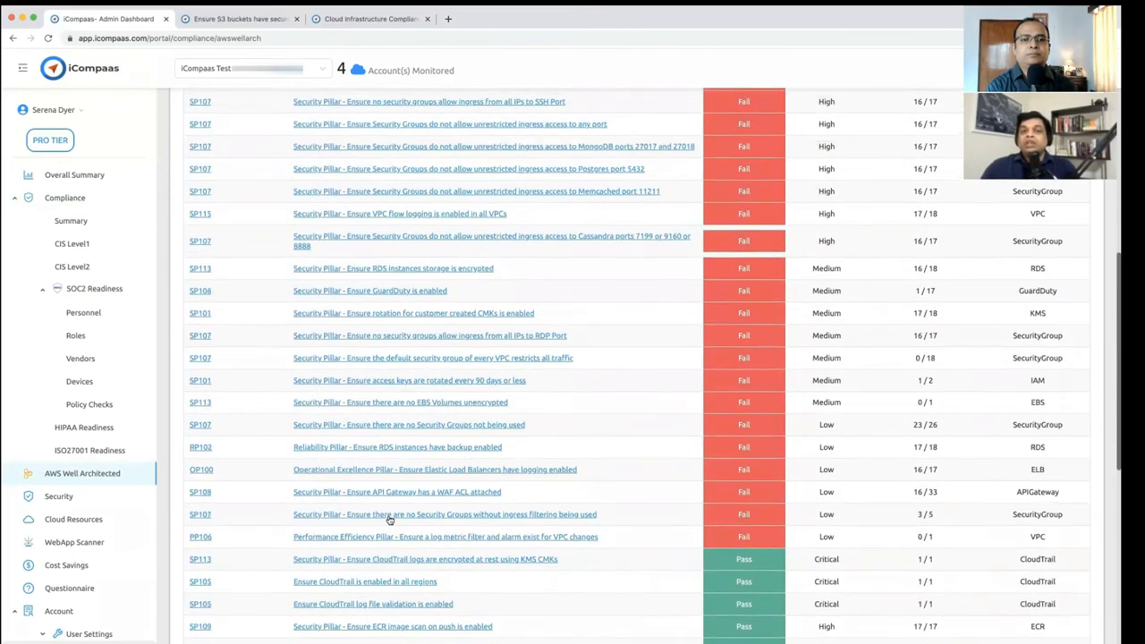
pyautogui.scroll(3)
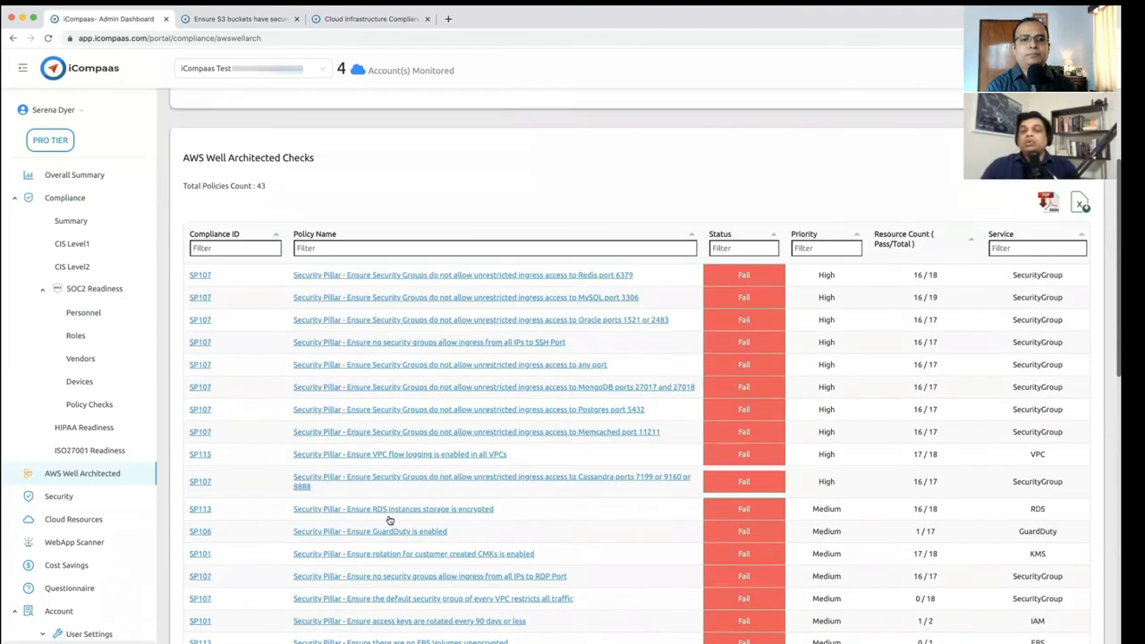
pyautogui.scroll(3)
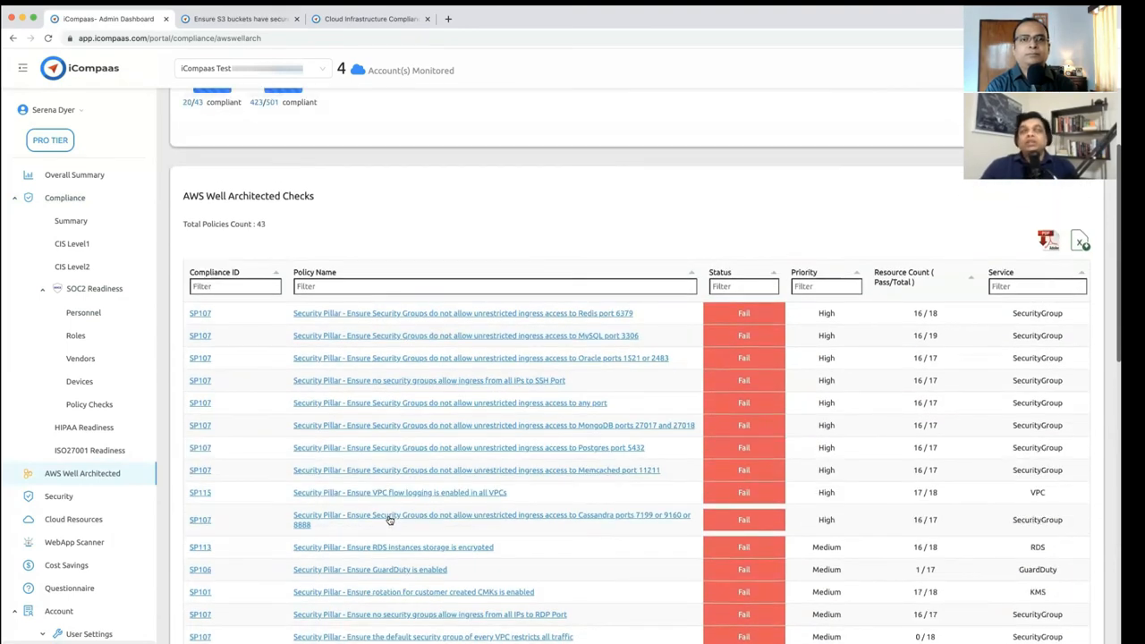
pyautogui.moveTo(390, 520)
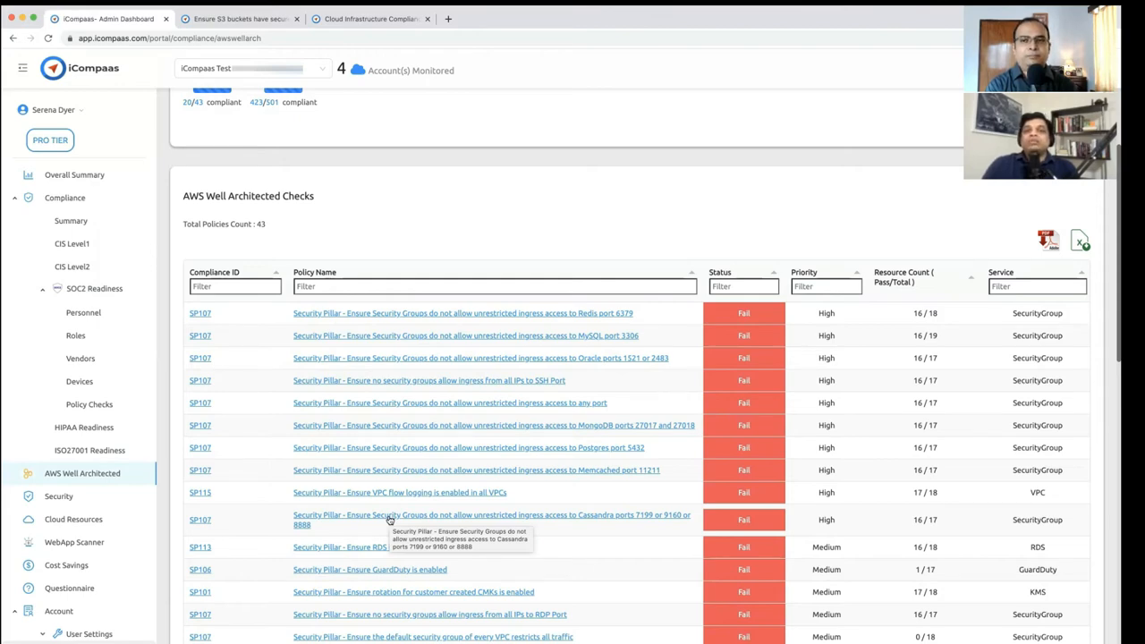
pyautogui.moveTo(416, 386)
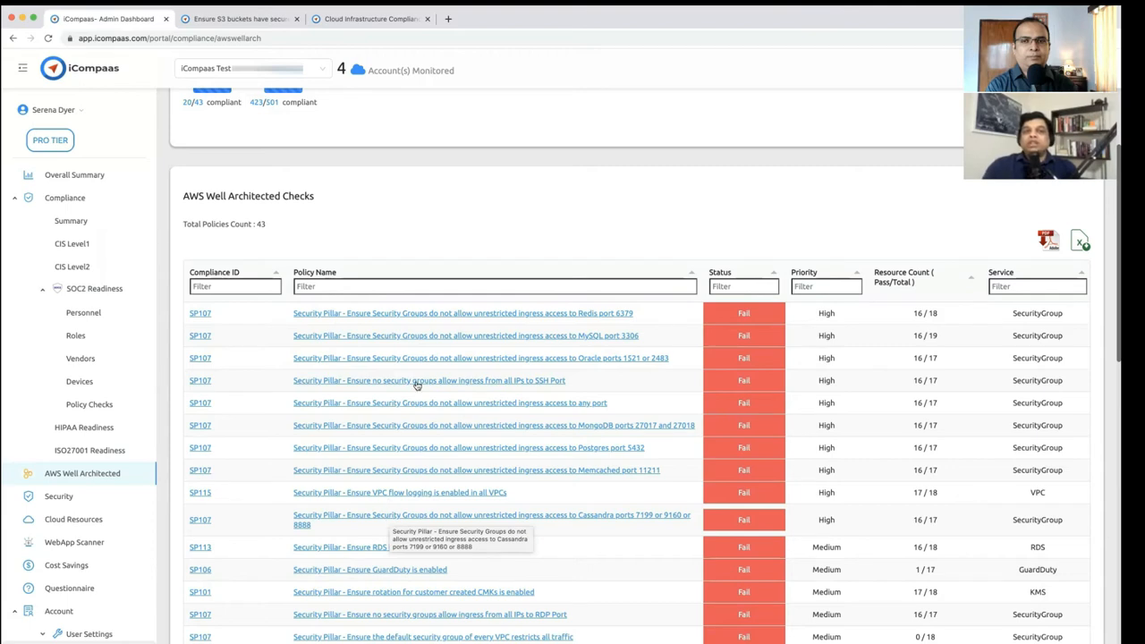
pyautogui.scroll(3)
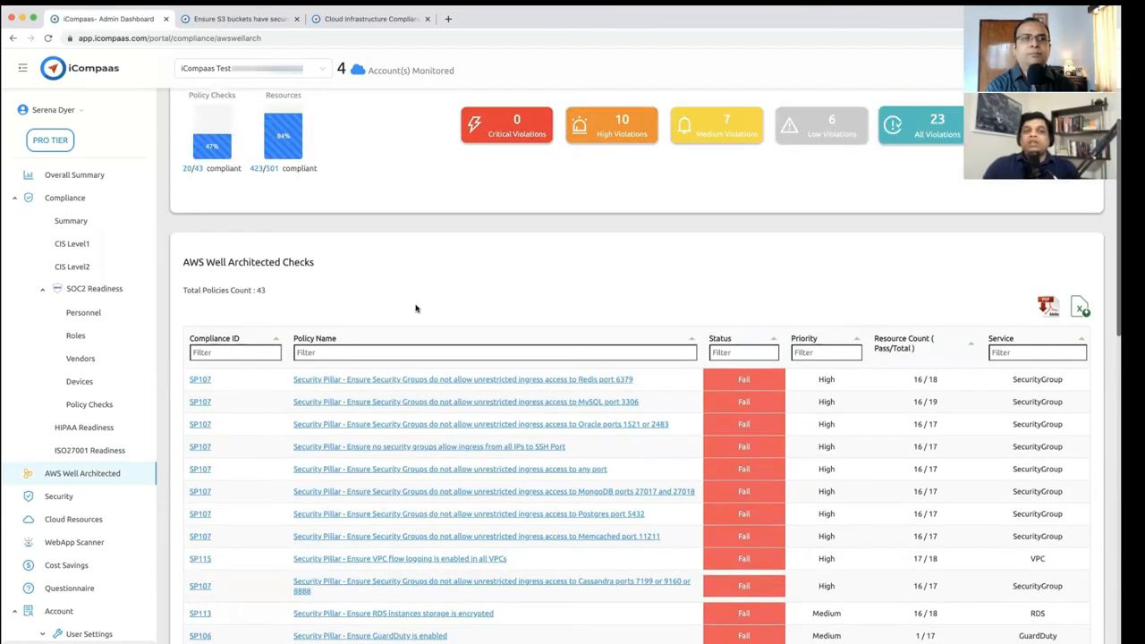
pyautogui.scroll(3)
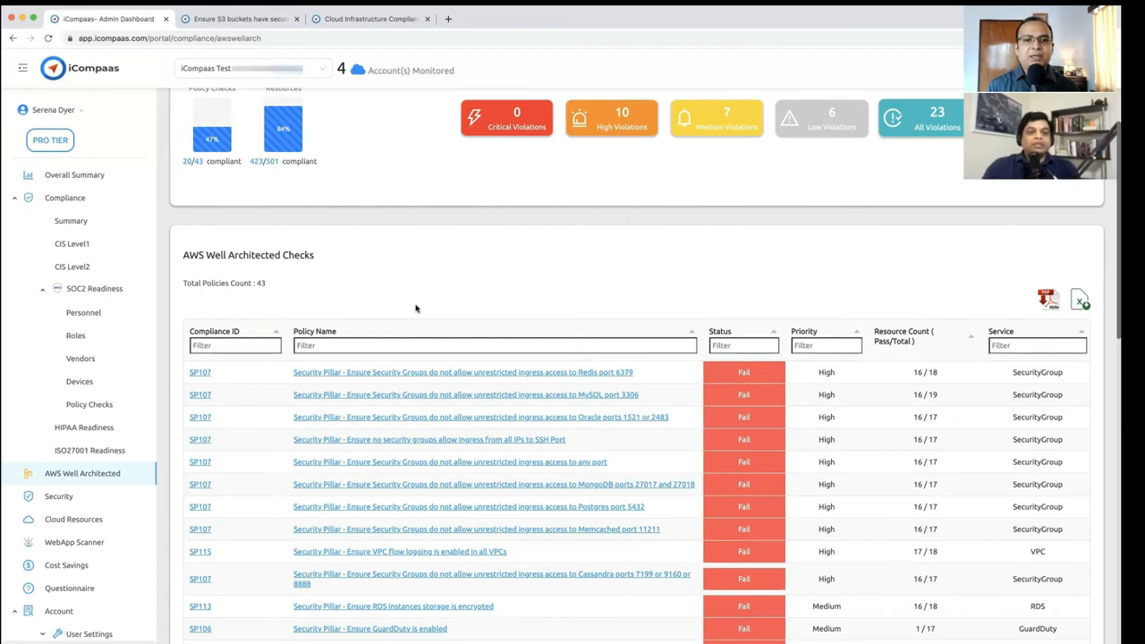
pyautogui.scroll(3)
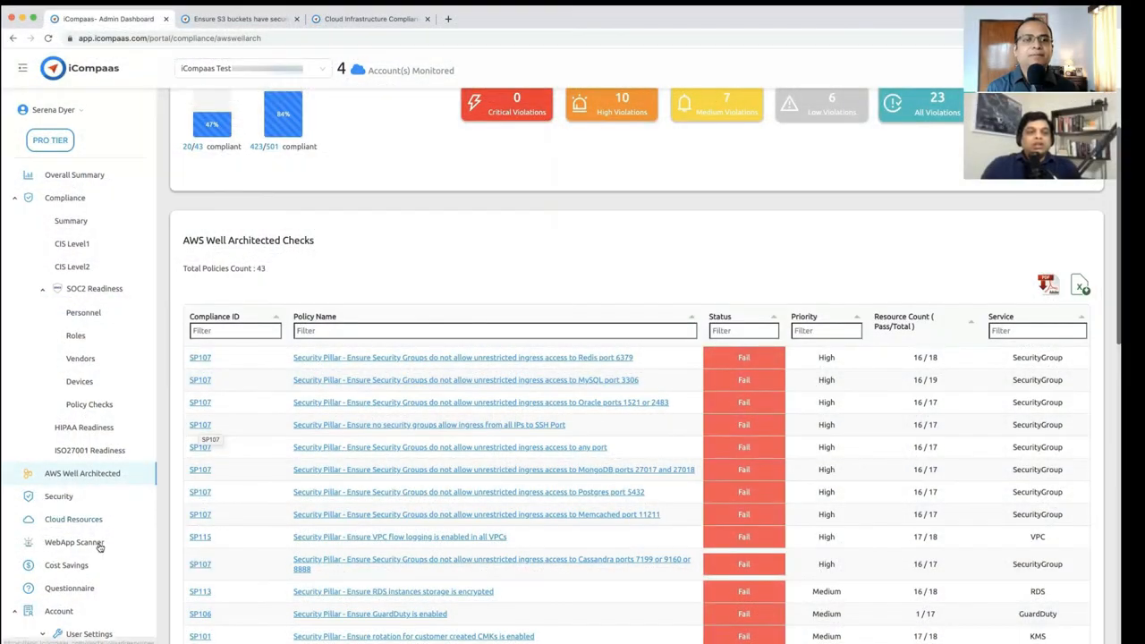
# Open WebApp Scanner, showing iCompaas Dev never scanned with 0 findings.
pyautogui.click(75, 542)
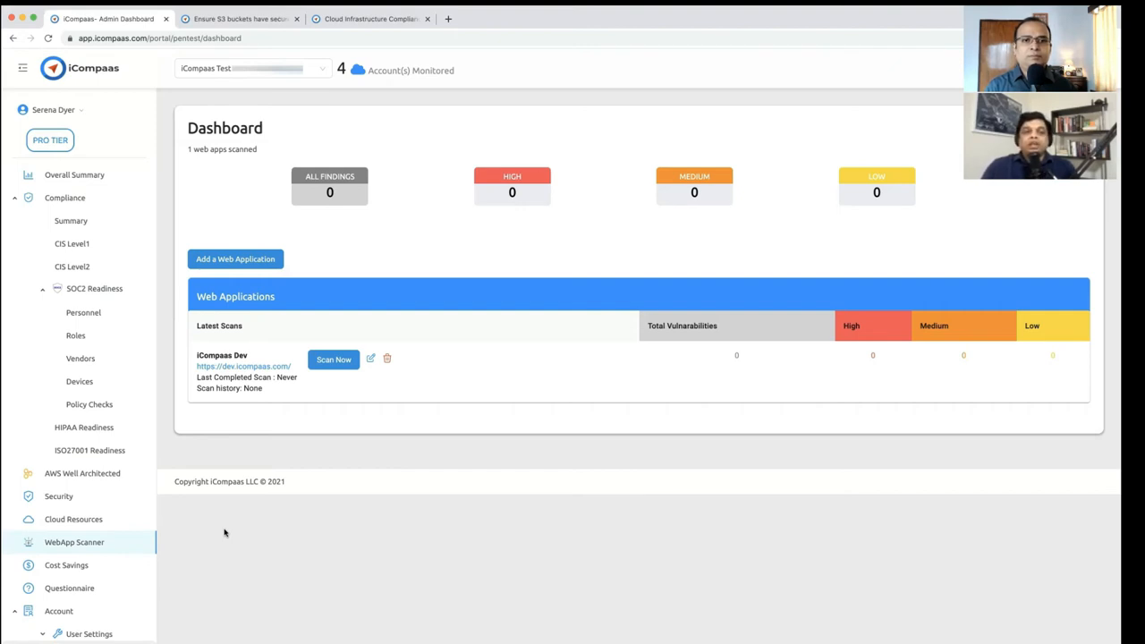
pyautogui.scroll(-3)
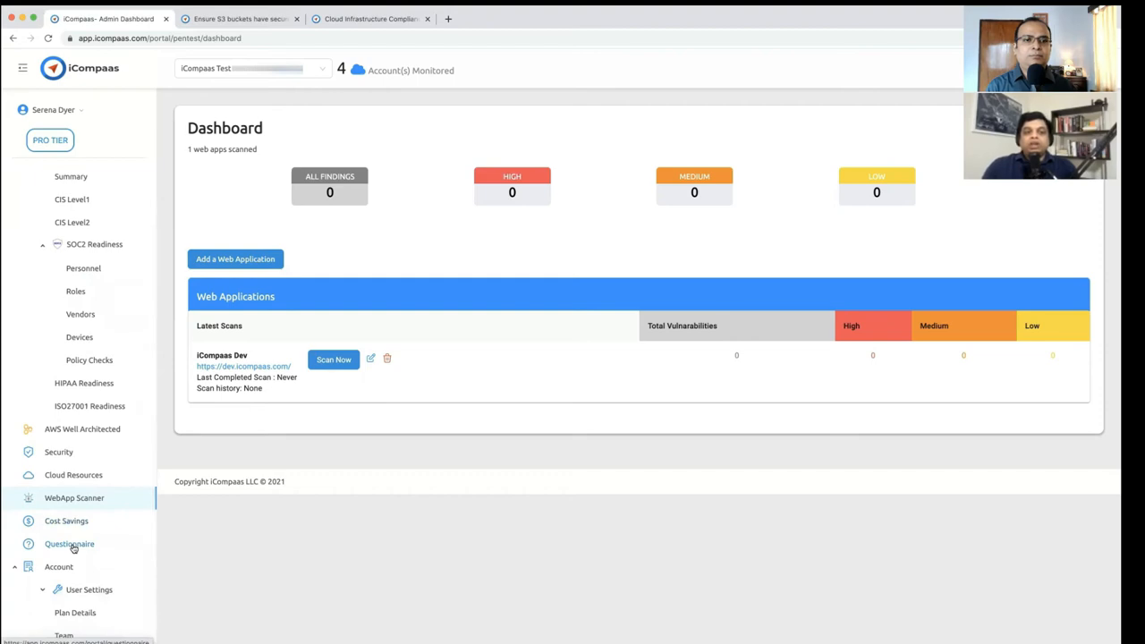
# Open the Questionnaire and collapse the 'a. General' section.
pyautogui.click(68, 543)
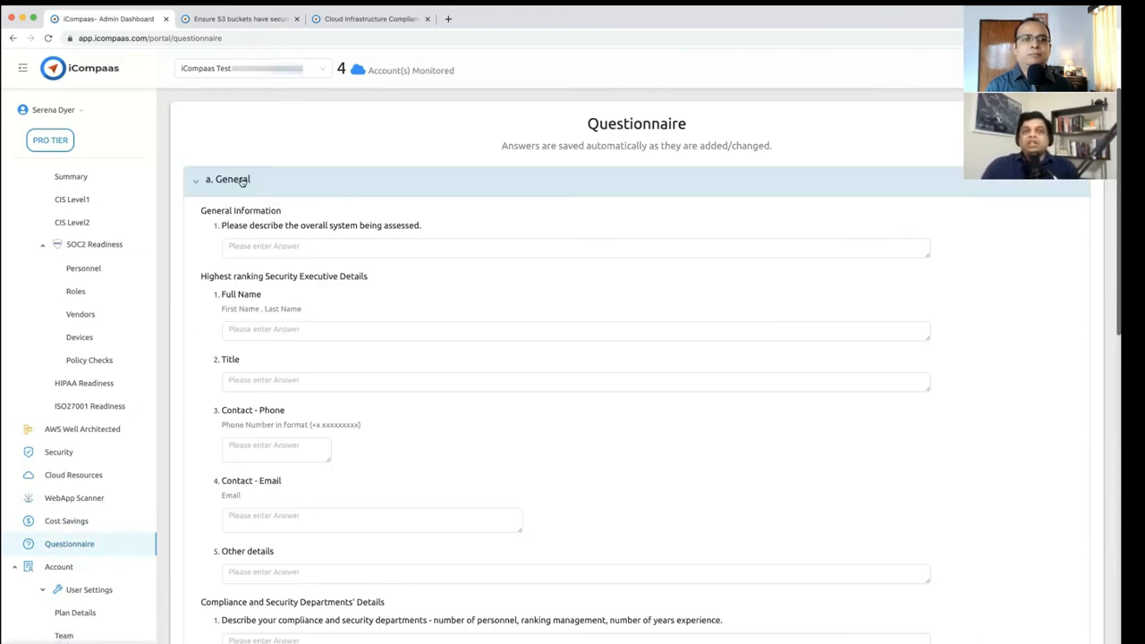
pyautogui.click(227, 179)
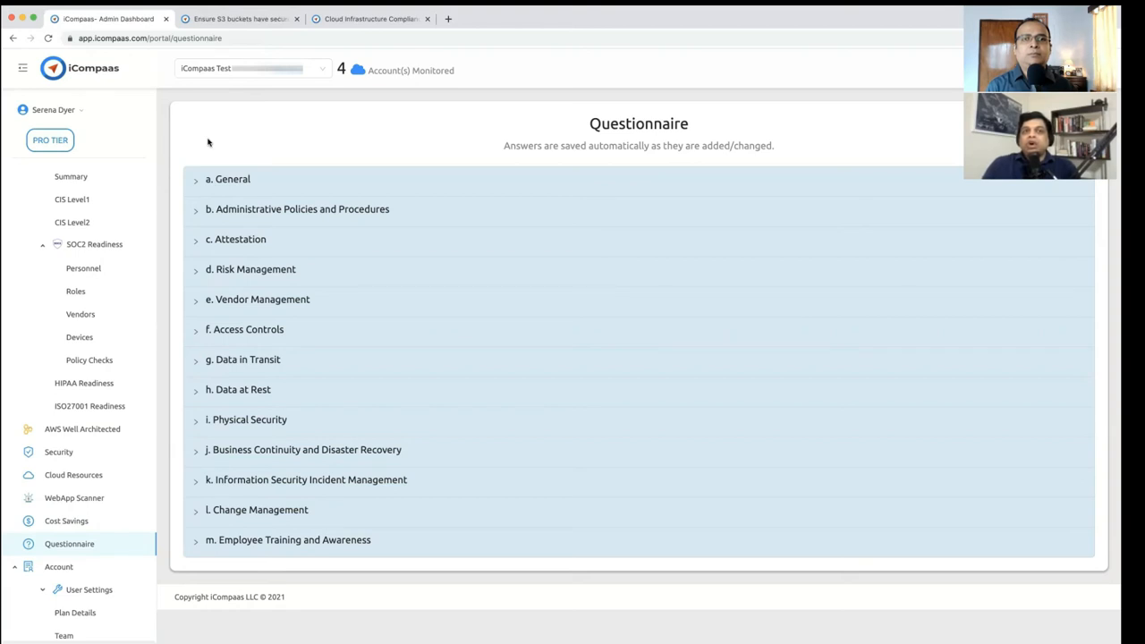
pyautogui.moveTo(239, 207)
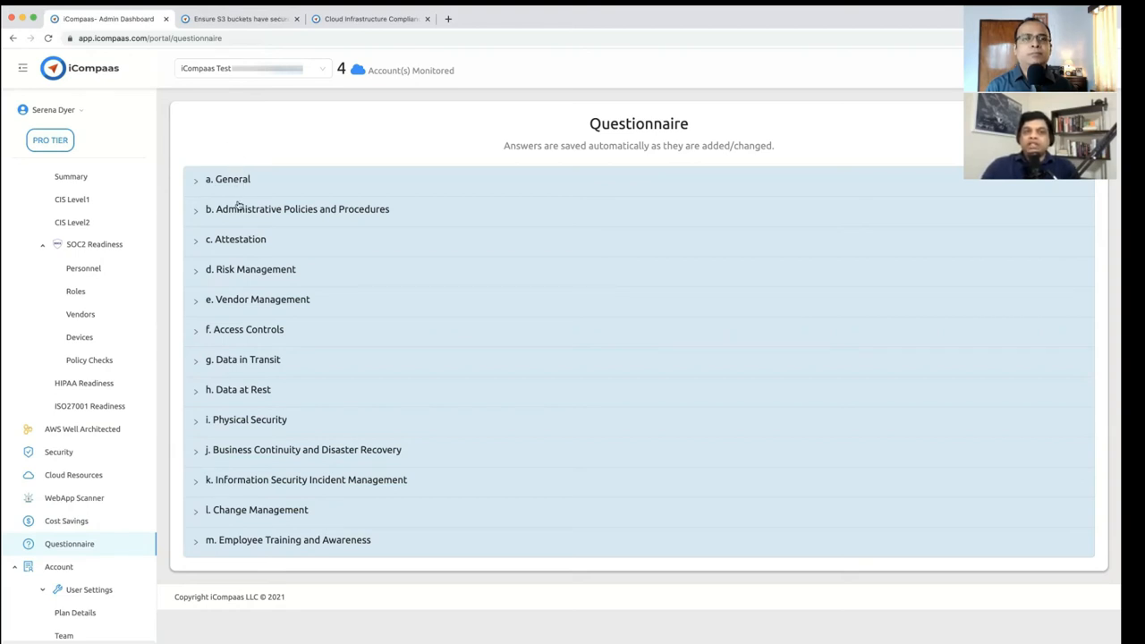
pyautogui.click(297, 208)
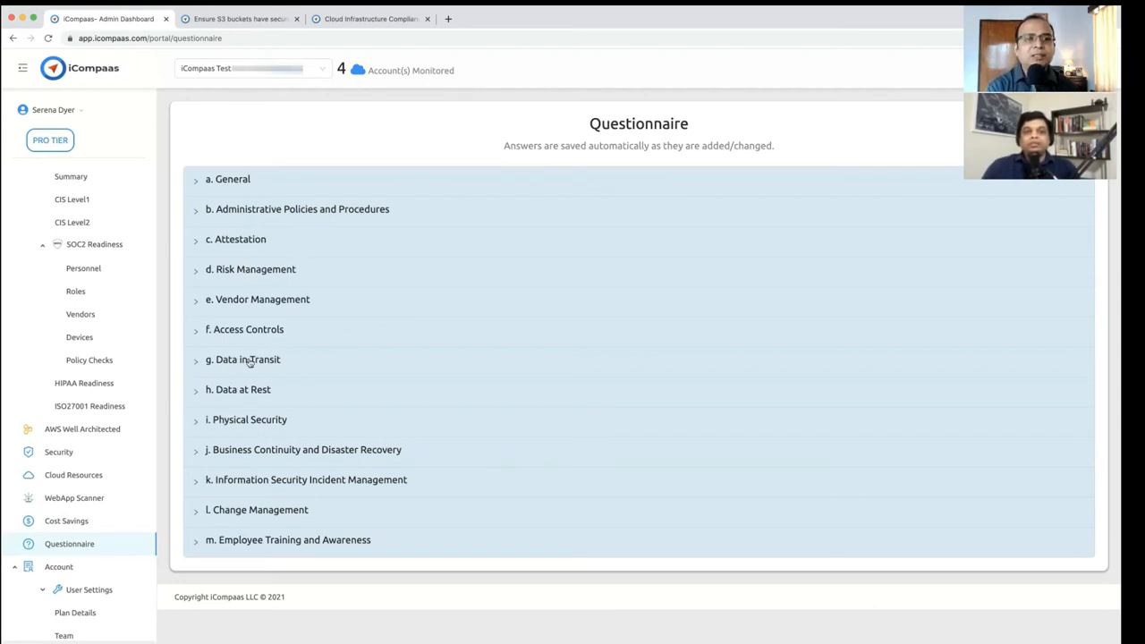
pyautogui.click(235, 238)
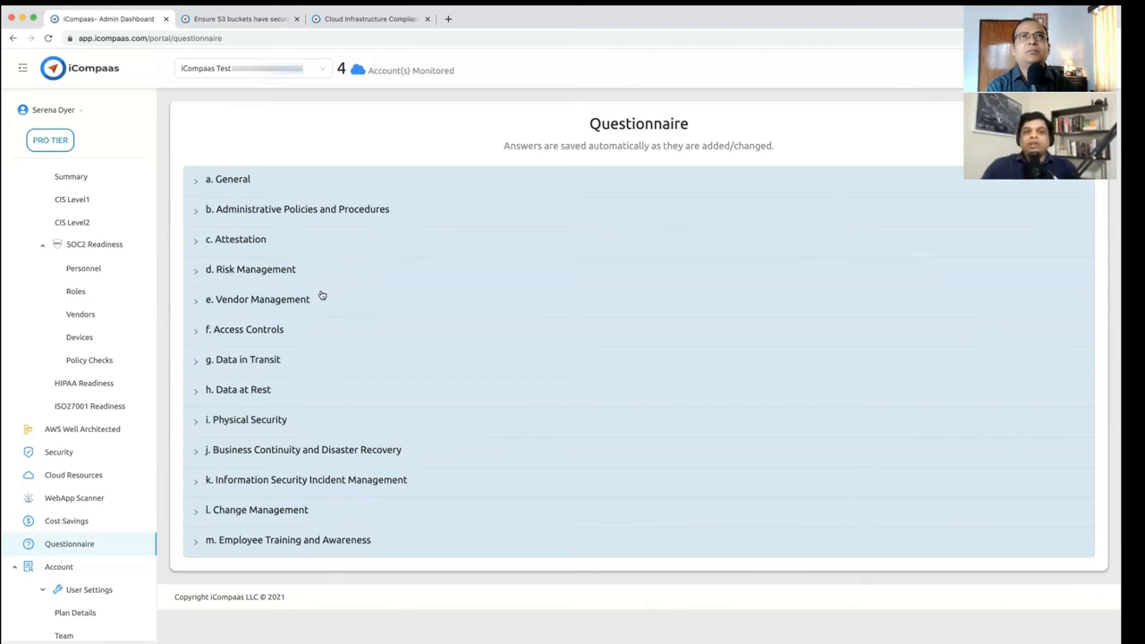
# Expand 'e. Vendor Management' and scroll through its third-party access and breach questions.
pyautogui.click(257, 299)
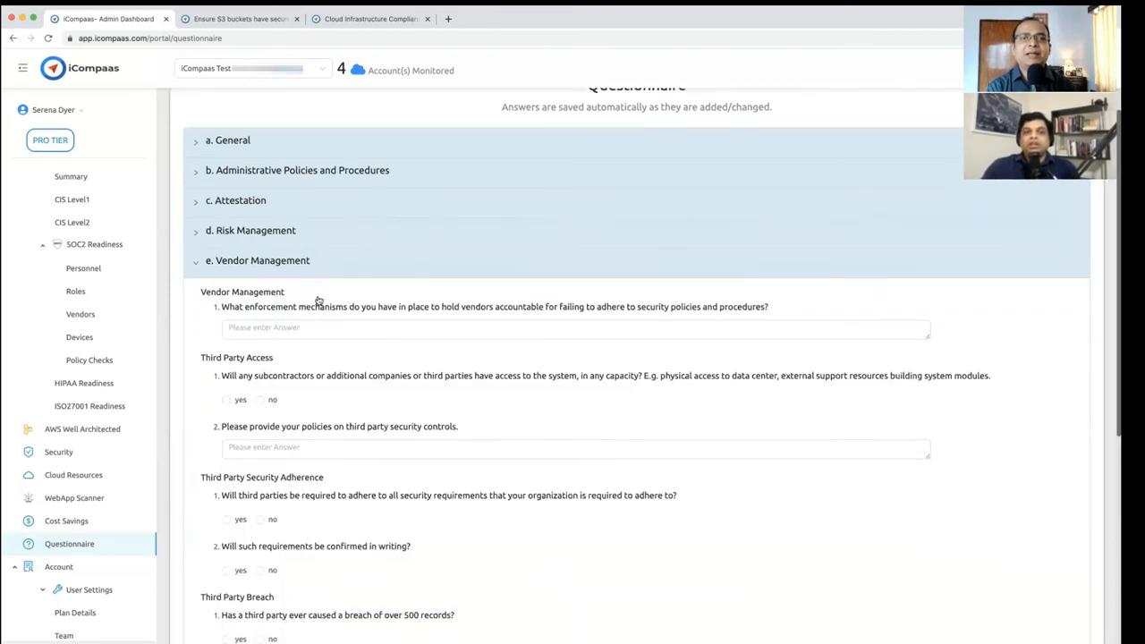
pyautogui.scroll(-3)
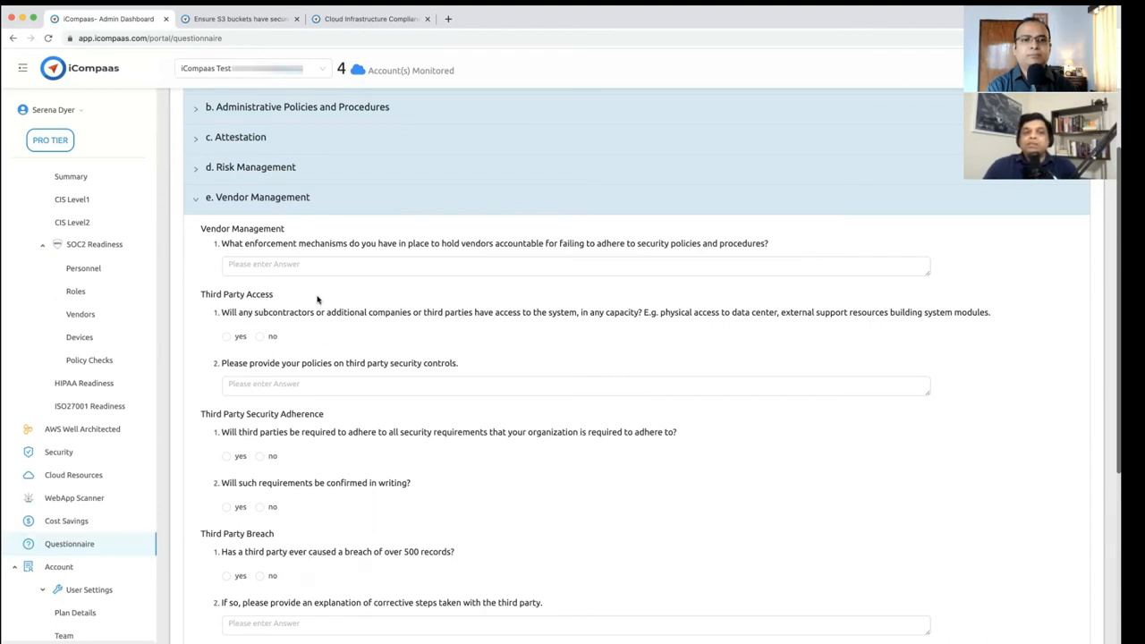
pyautogui.moveTo(174, 361)
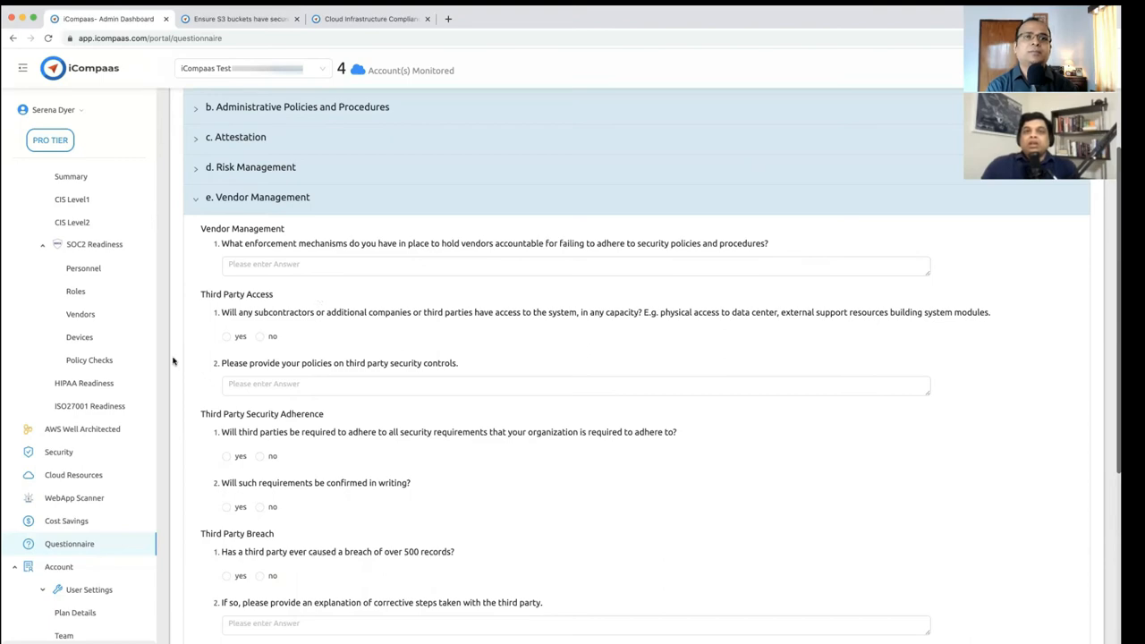
pyautogui.moveTo(66, 521)
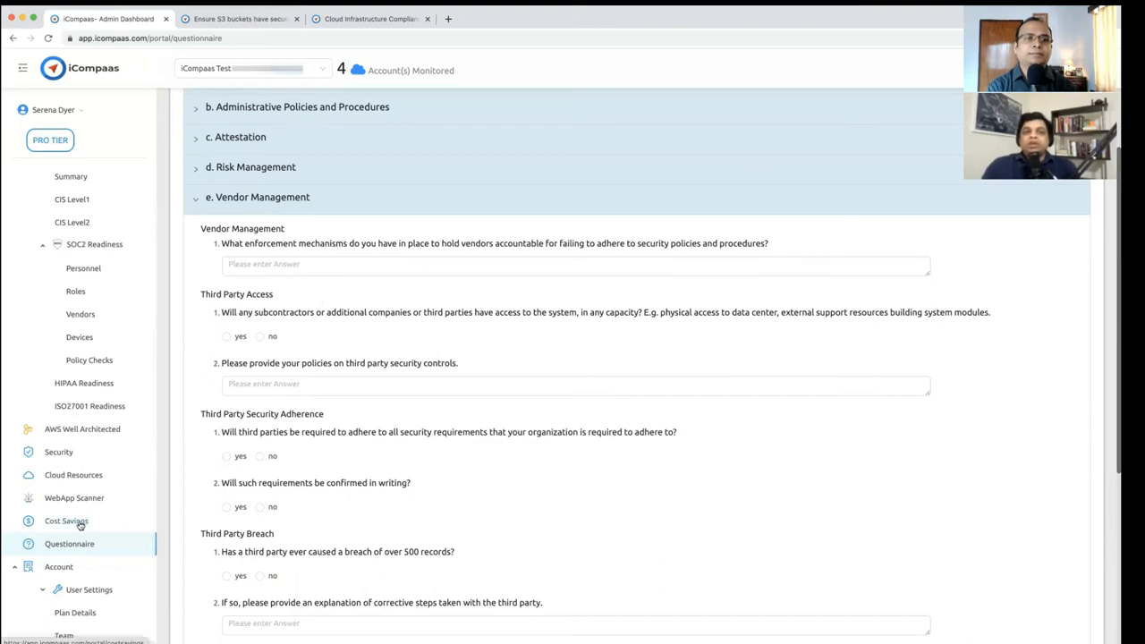
# Review Cost Savings ($292.12 last month, $35.95 current), then expand User Settings.
pyautogui.click(66, 521)
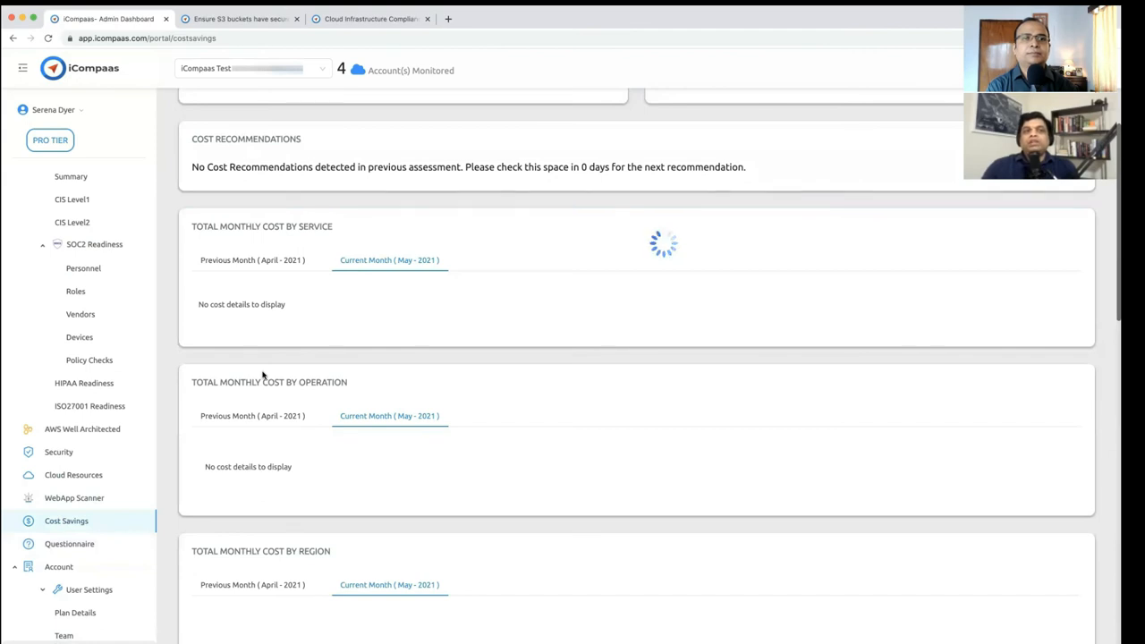
pyautogui.scroll(3)
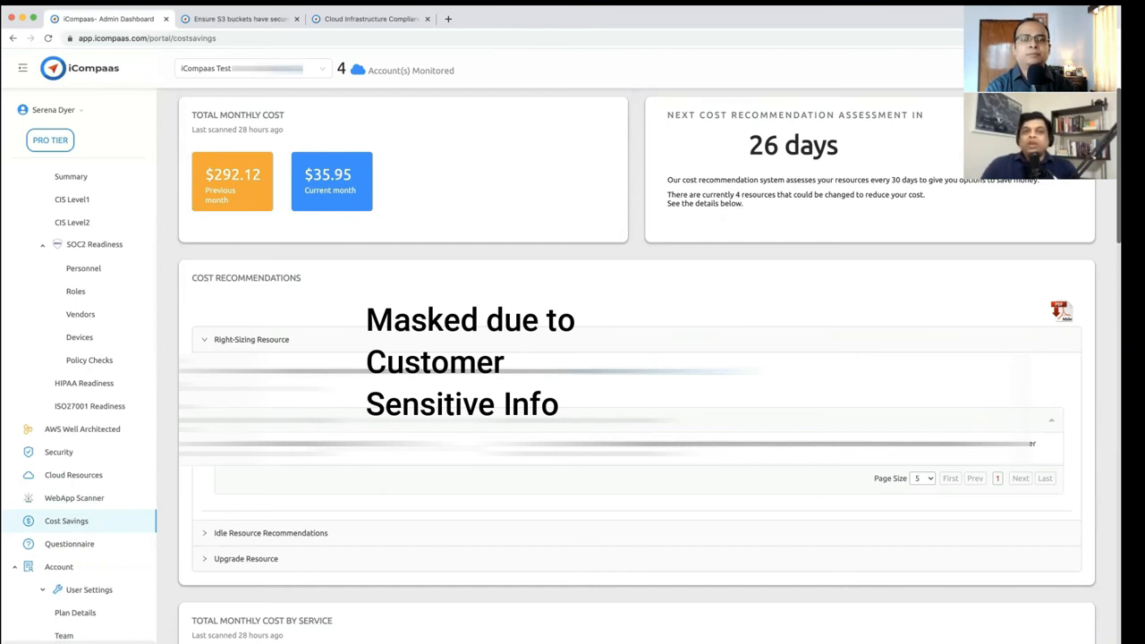
pyautogui.scroll(-3)
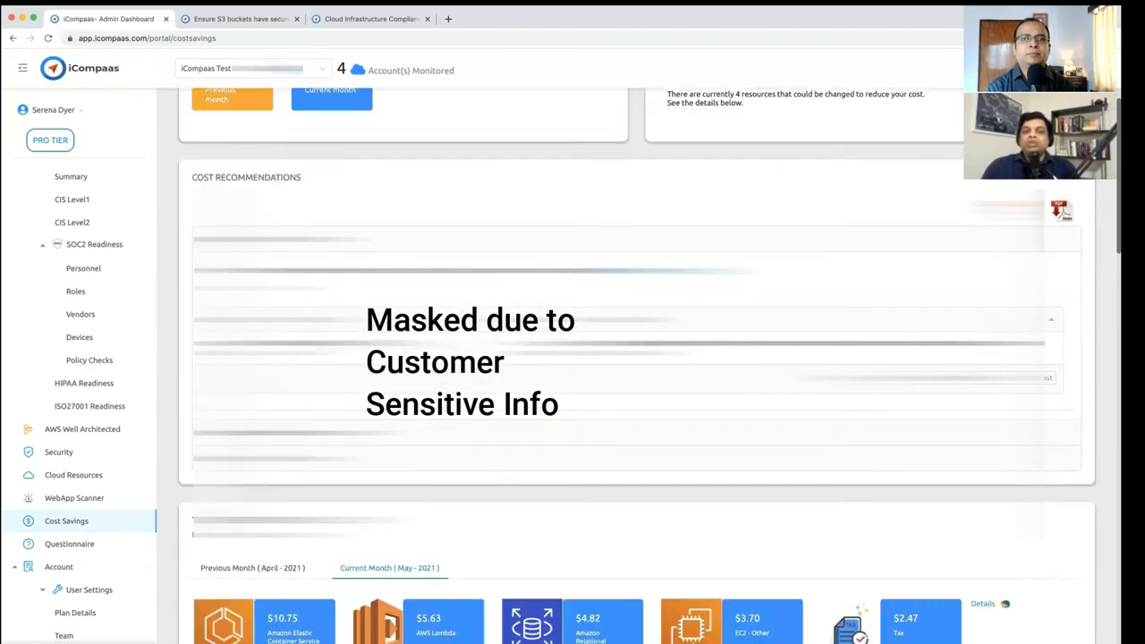
pyautogui.scroll(-3)
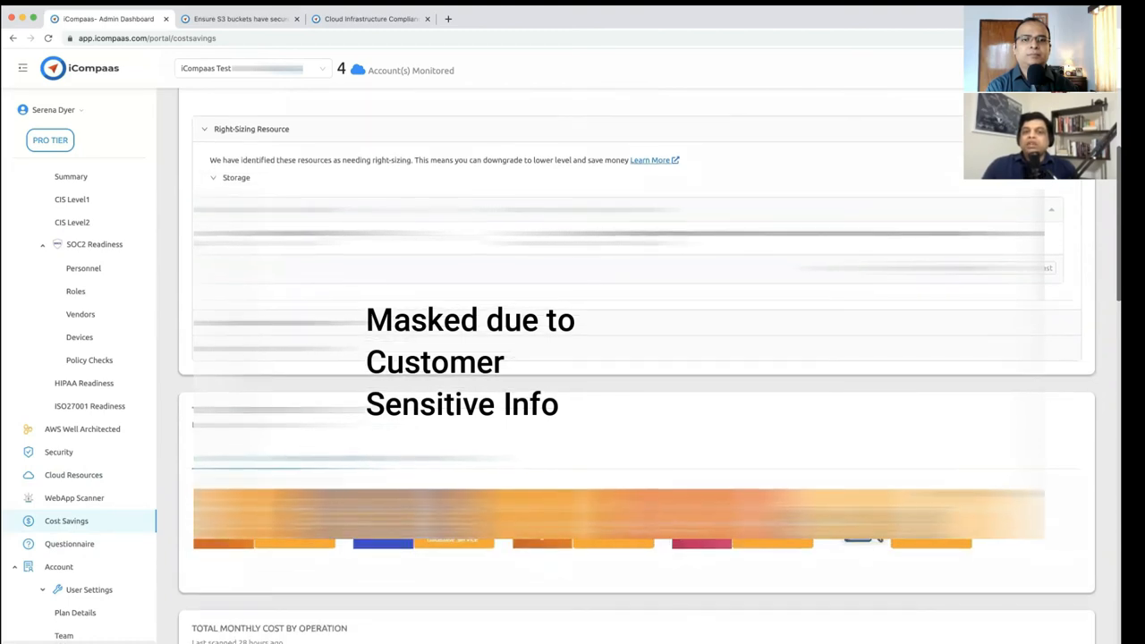
pyautogui.scroll(3)
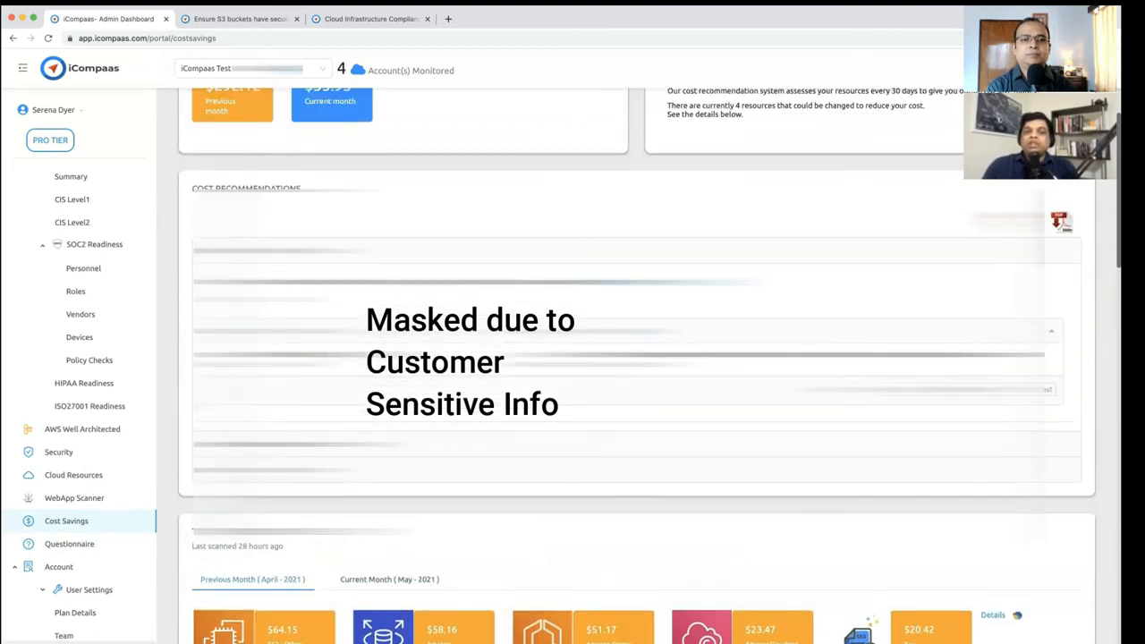
pyautogui.scroll(3)
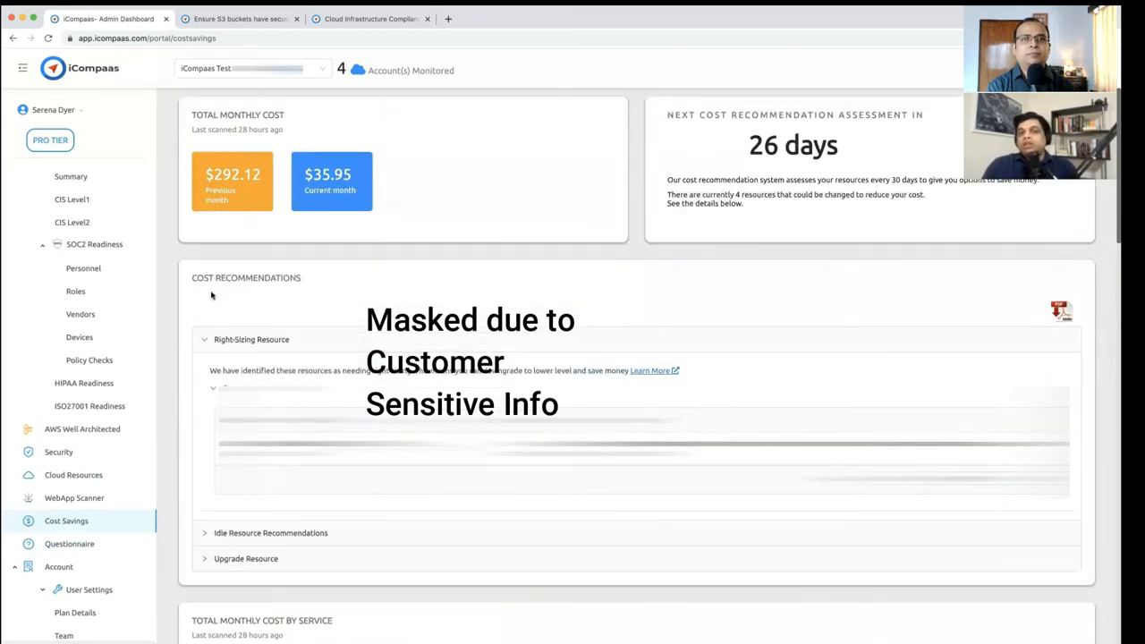
pyautogui.moveTo(334, 277)
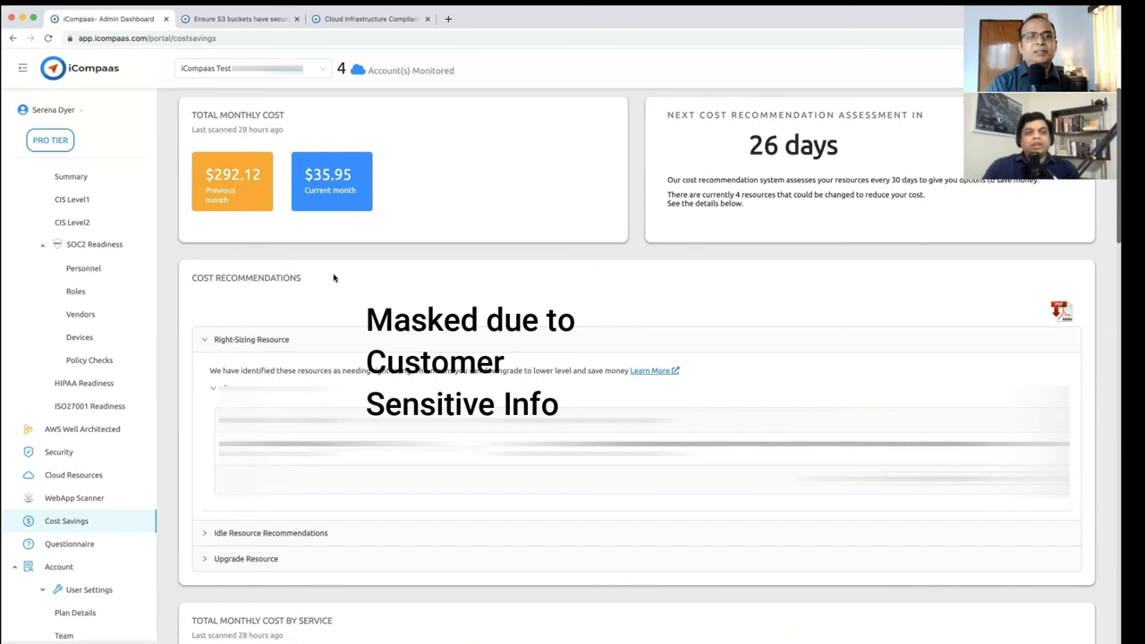
pyautogui.scroll(-3)
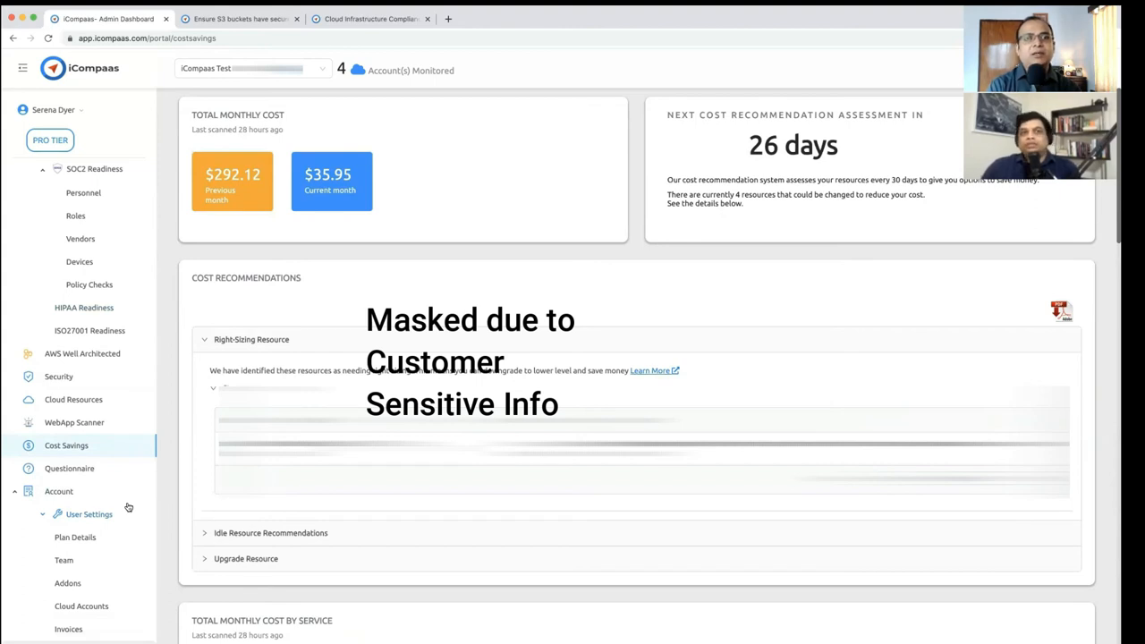
pyautogui.moveTo(109, 514)
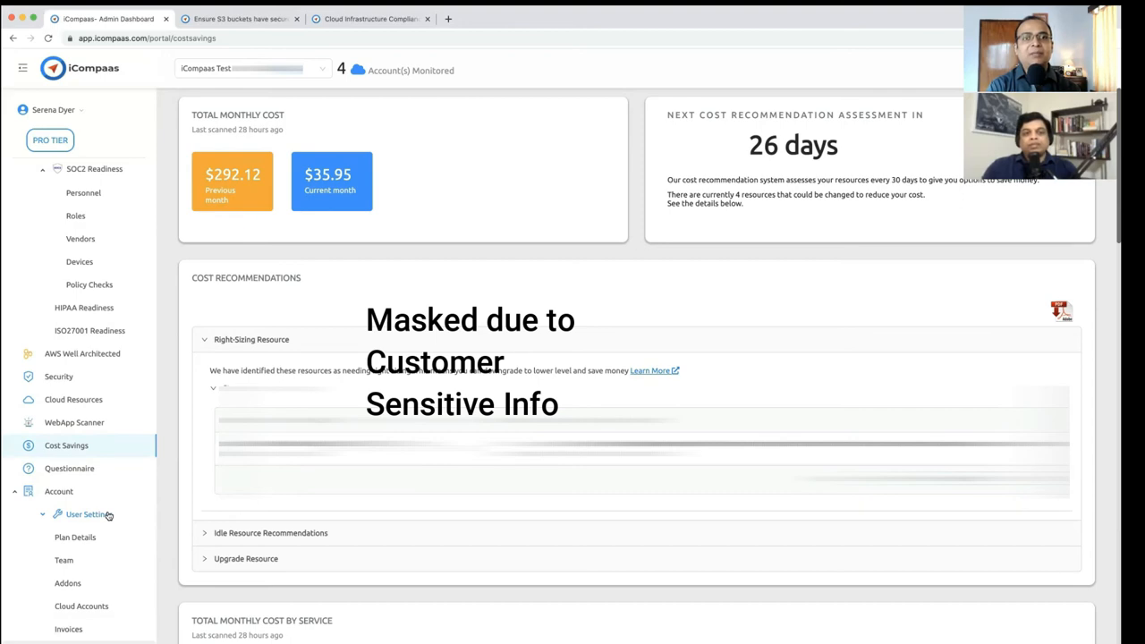
pyautogui.click(89, 513)
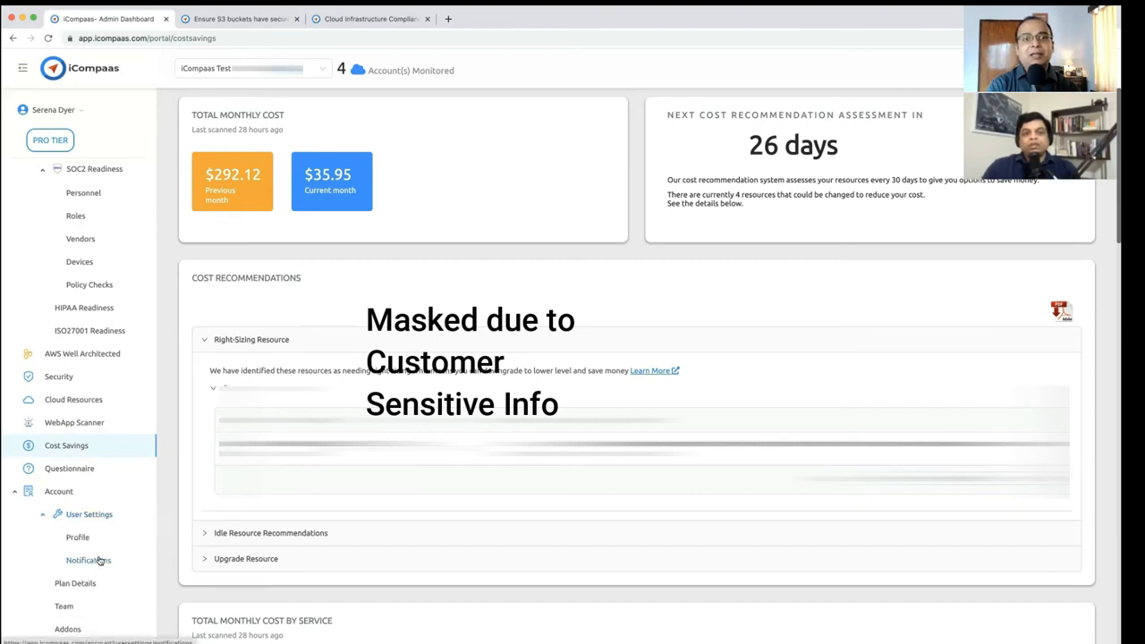
# View Notification Settings, then the Addons page listing CIS, HIPAA, SOC2 and WebApp Scanner.
pyautogui.click(88, 560)
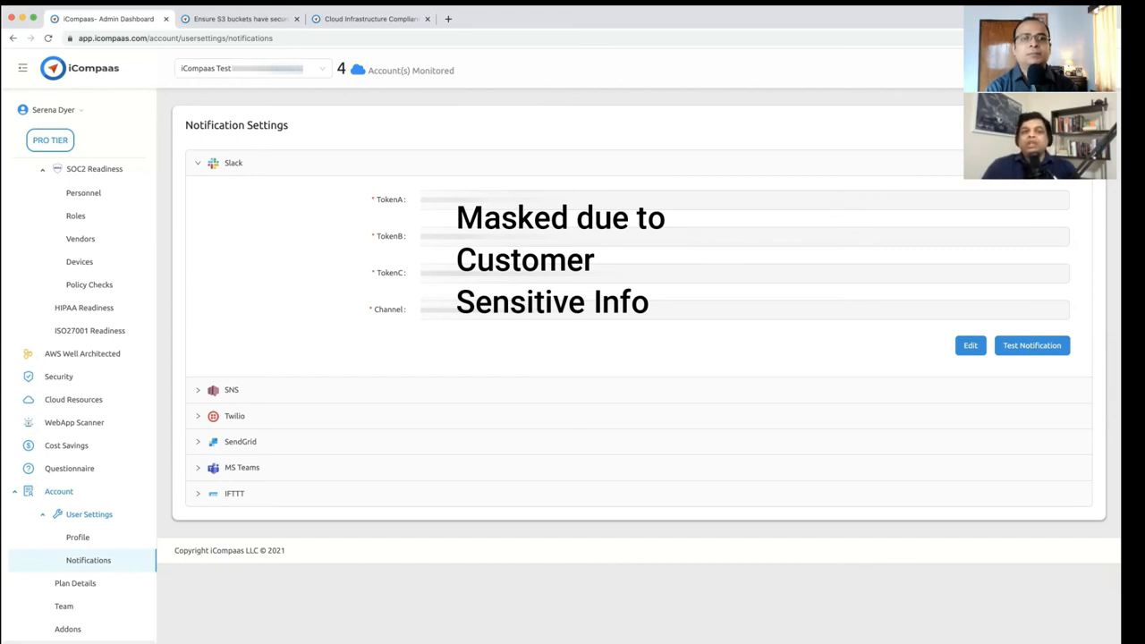
pyautogui.moveTo(350, 345)
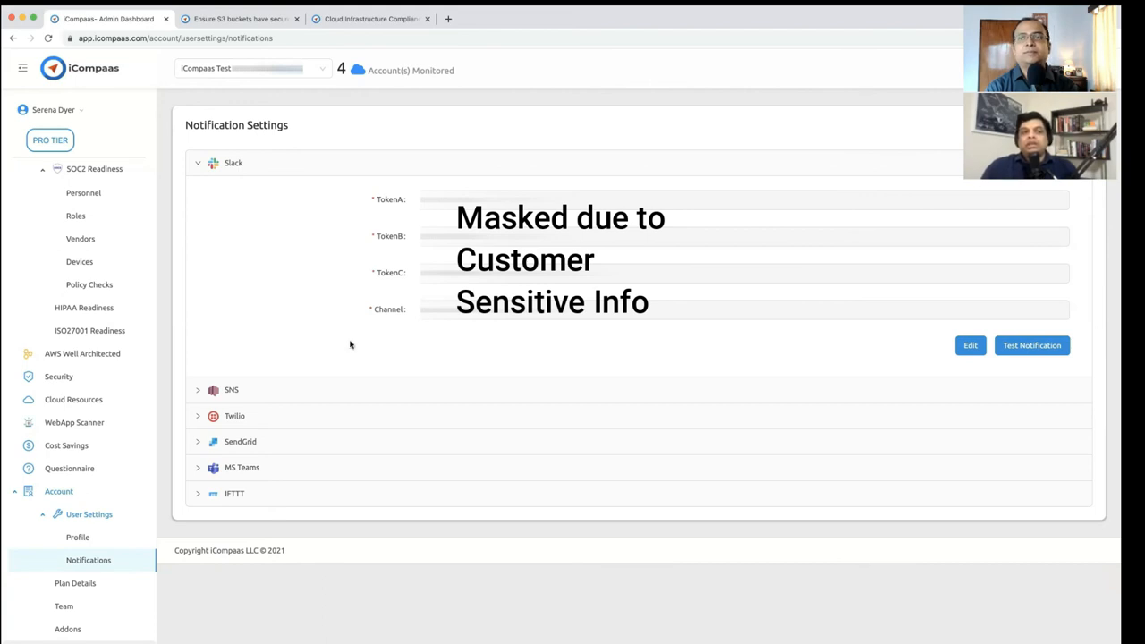
pyautogui.click(68, 629)
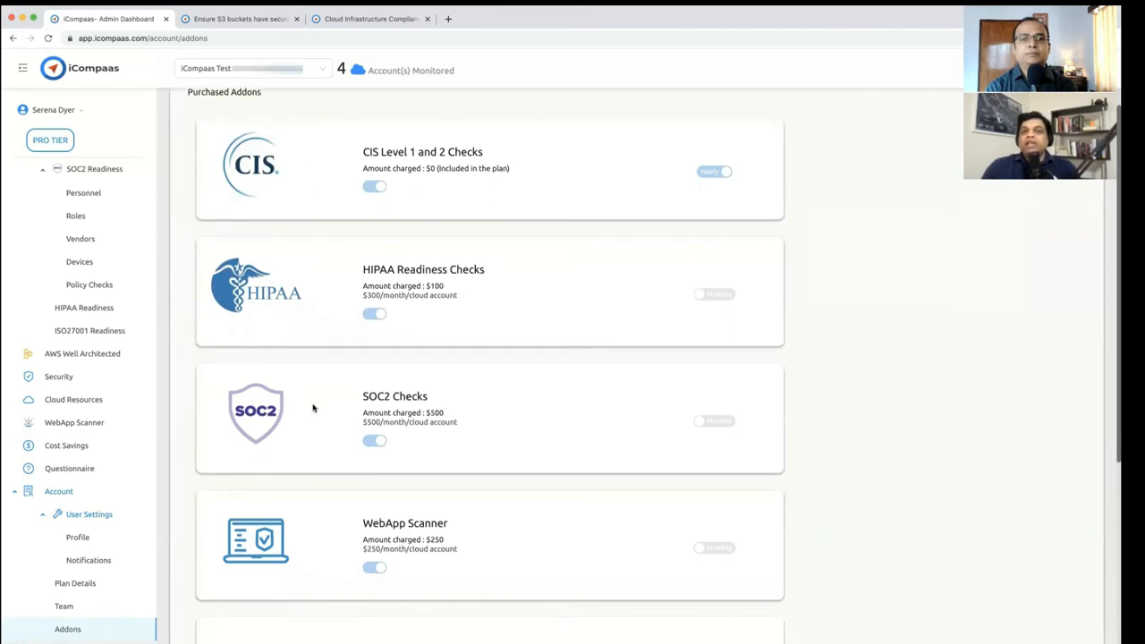
pyautogui.scroll(-3)
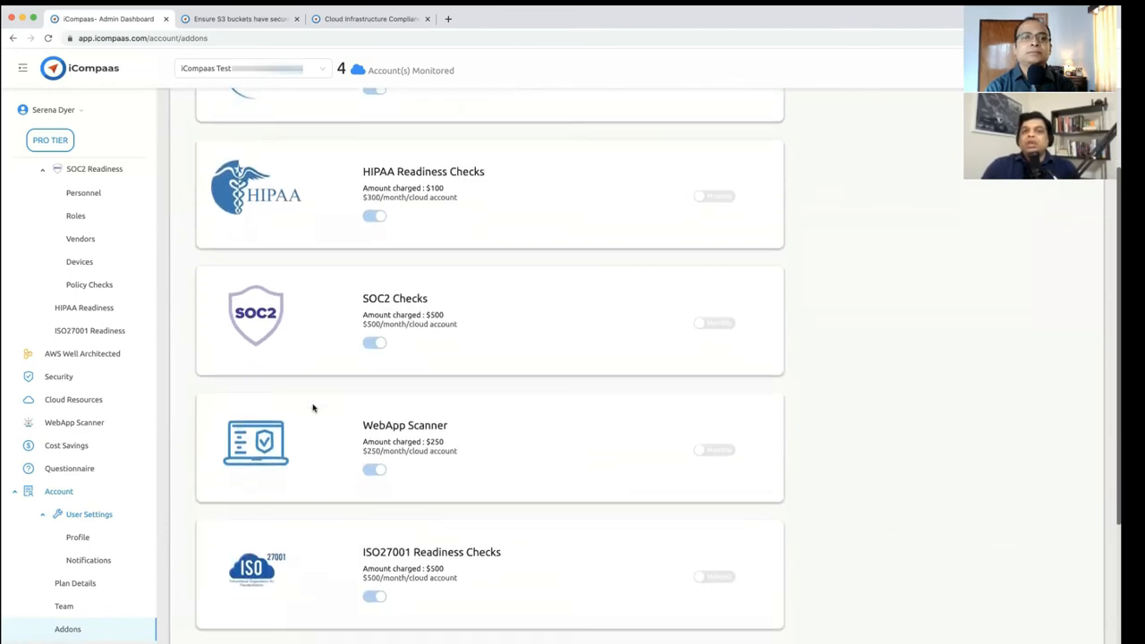
pyautogui.scroll(3)
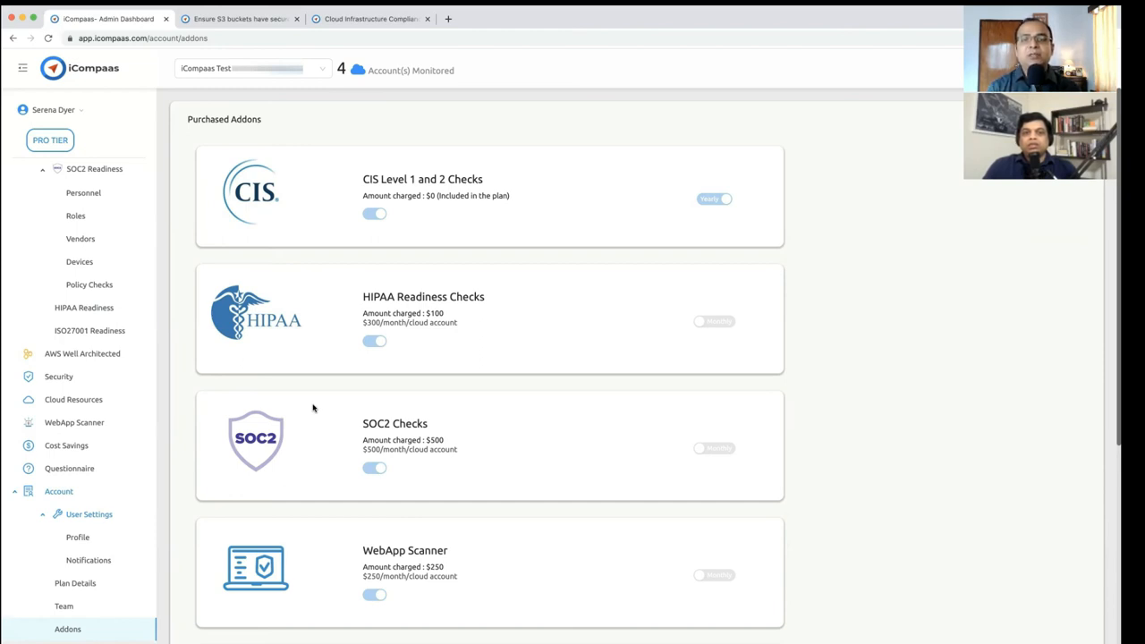
pyautogui.moveTo(409, 454)
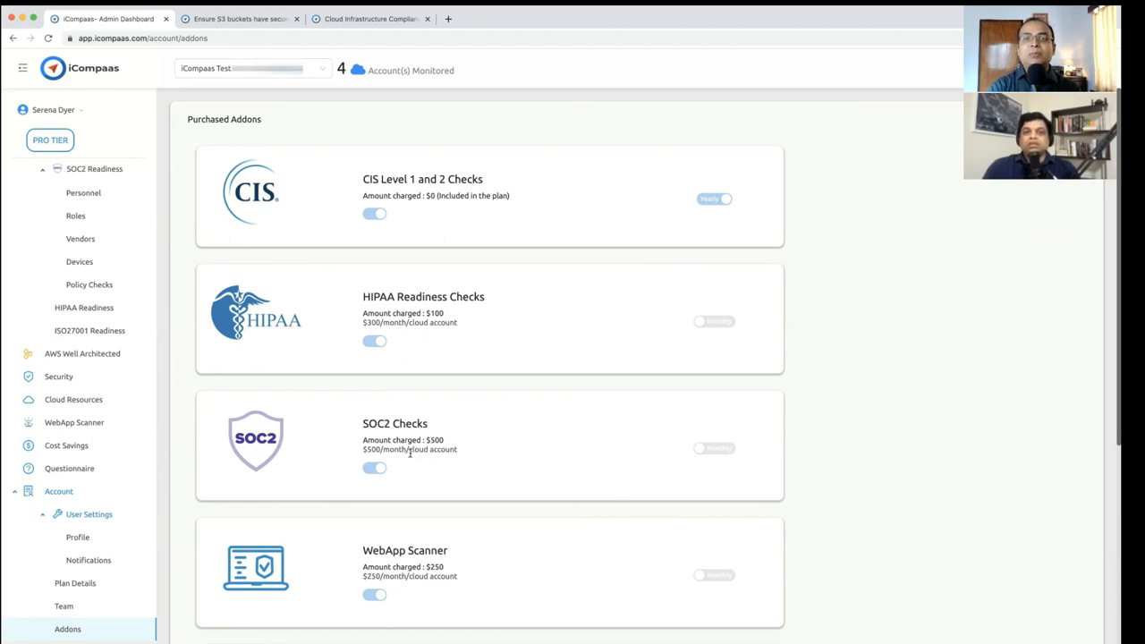
pyautogui.moveTo(468, 453)
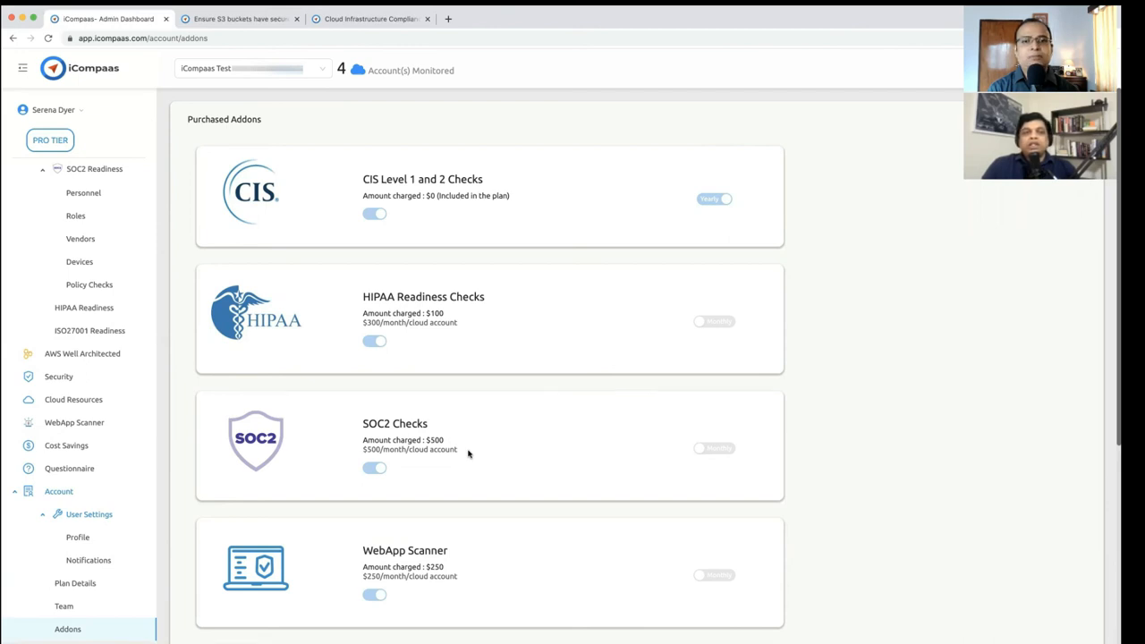
pyautogui.moveTo(114, 192)
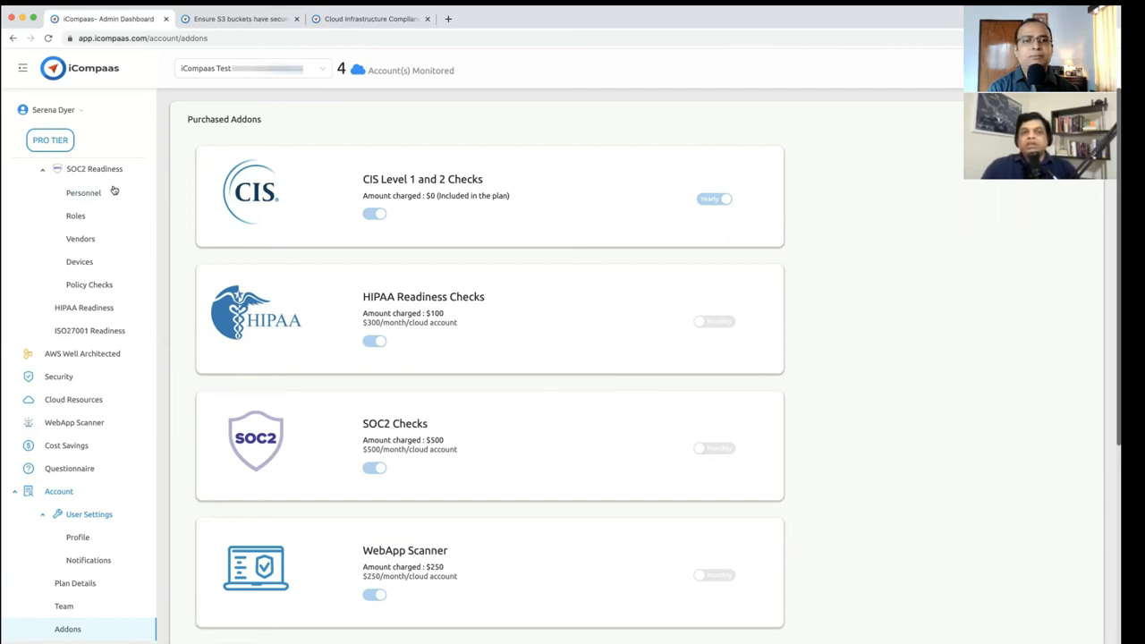
pyautogui.moveTo(477, 446)
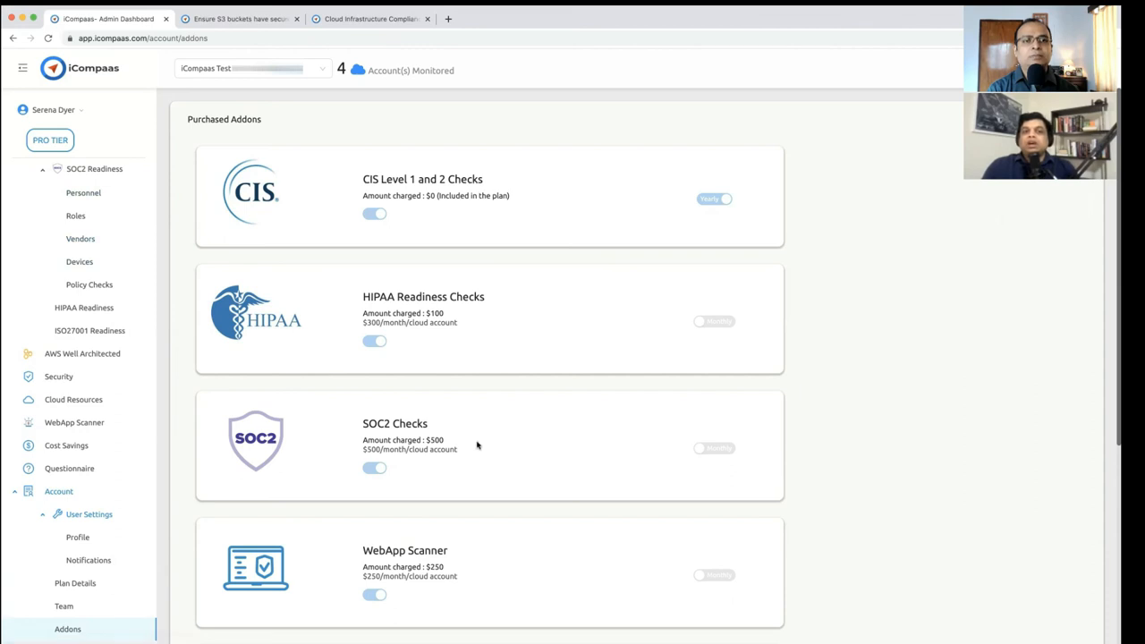
pyautogui.moveTo(526, 541)
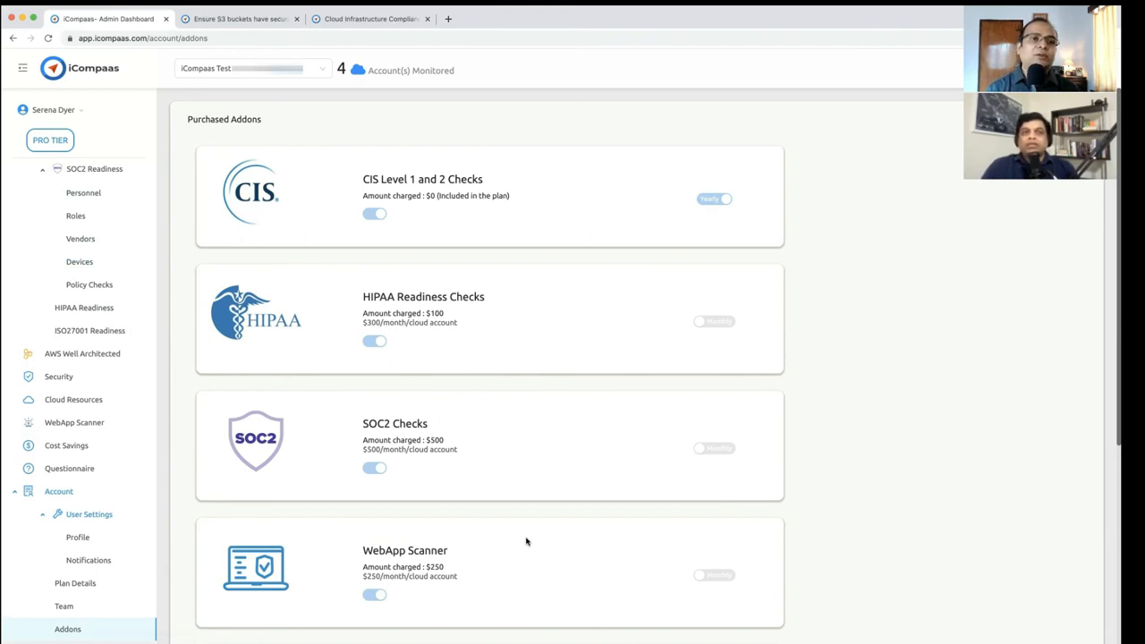
pyautogui.moveTo(369, 18)
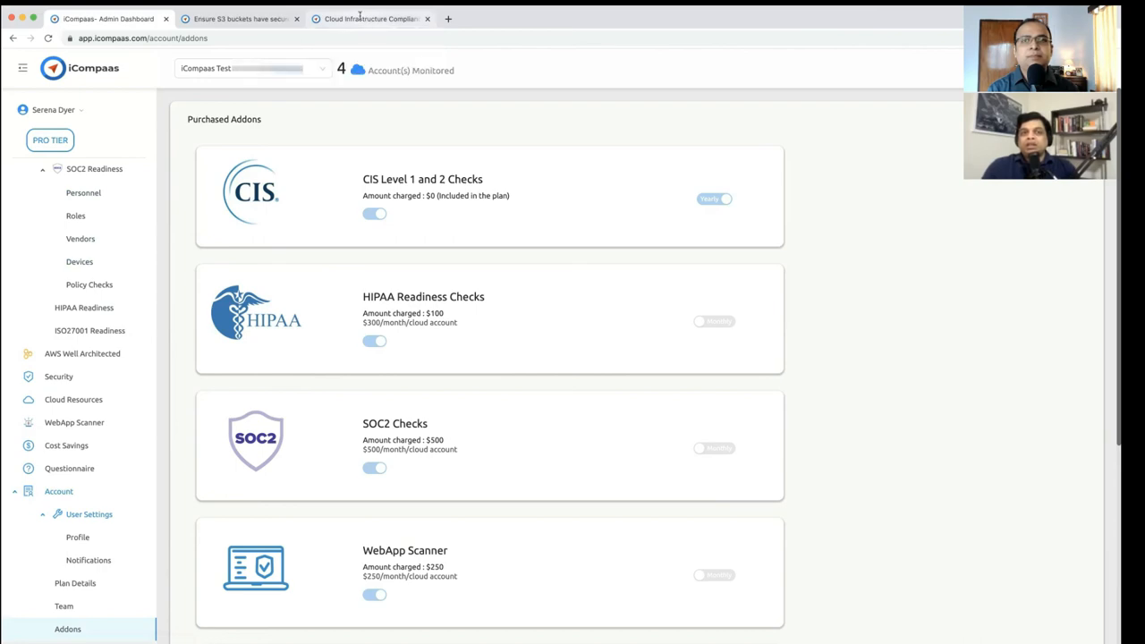
# On icompaas.com, show the Lite $90, Basic $180 and Pro $300 pricing plans.
pyautogui.click(370, 18)
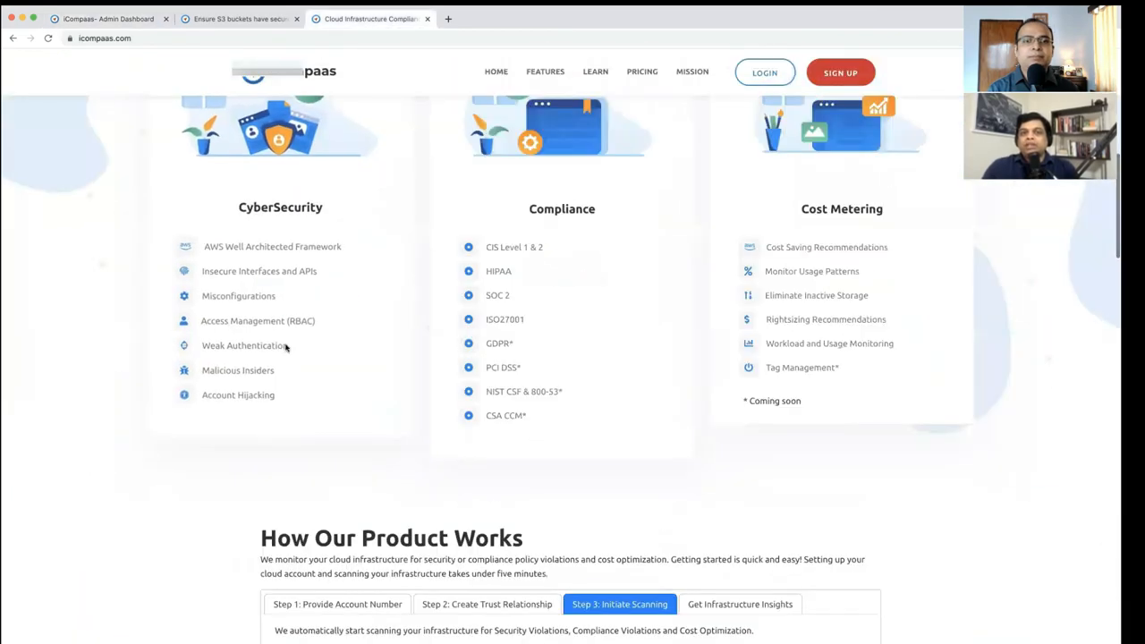
pyautogui.click(641, 72)
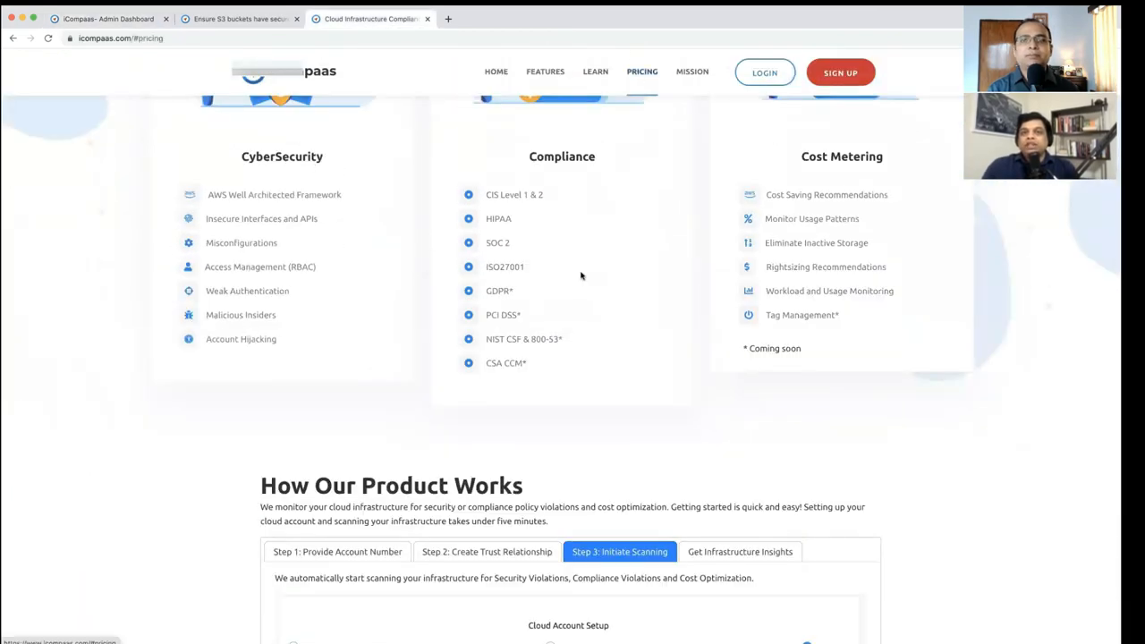
pyautogui.scroll(3)
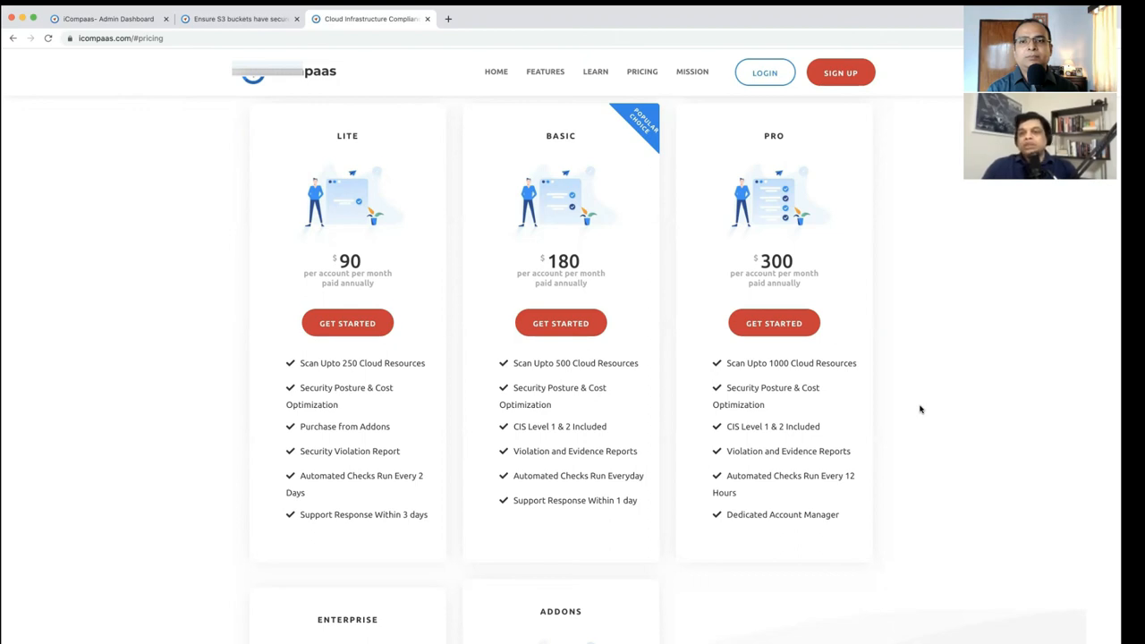
pyautogui.scroll(-3)
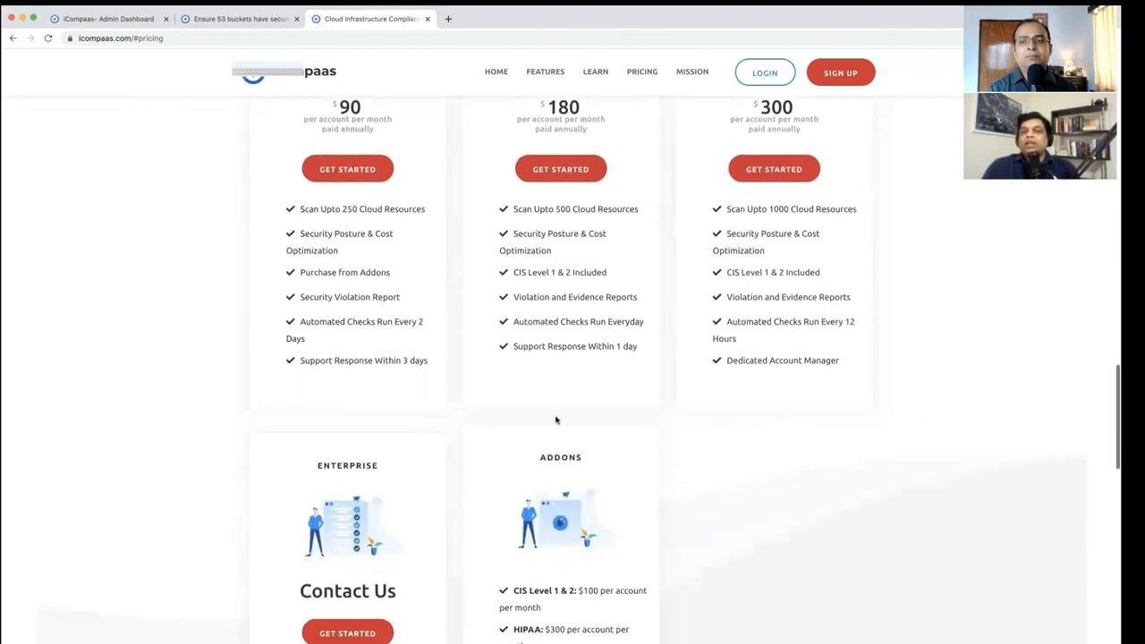
pyautogui.scroll(-3)
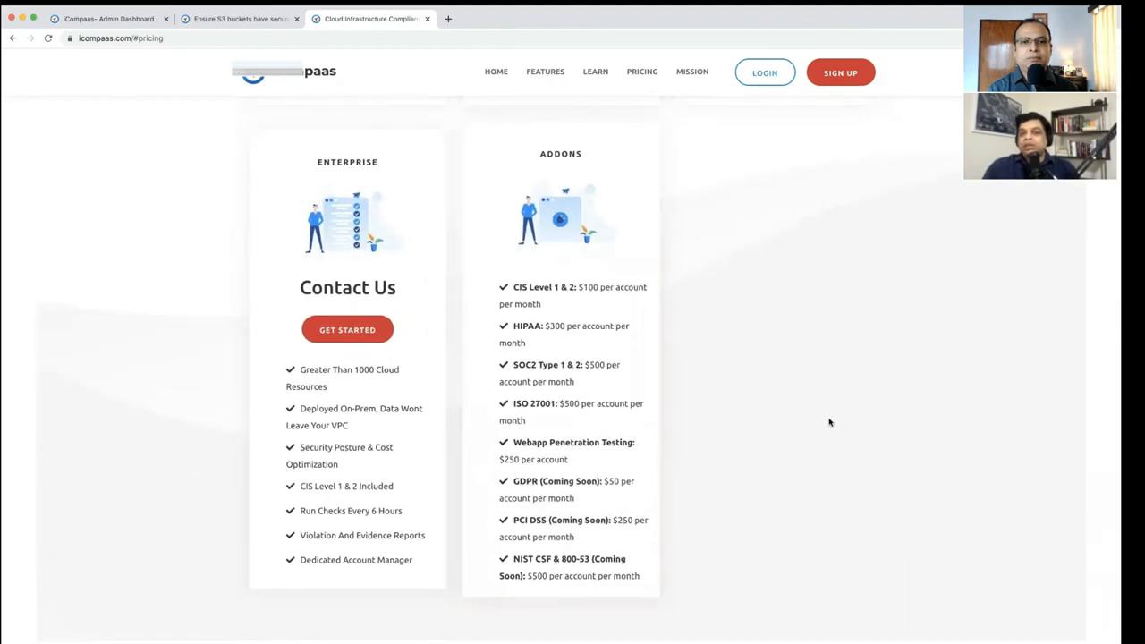
pyautogui.scroll(3)
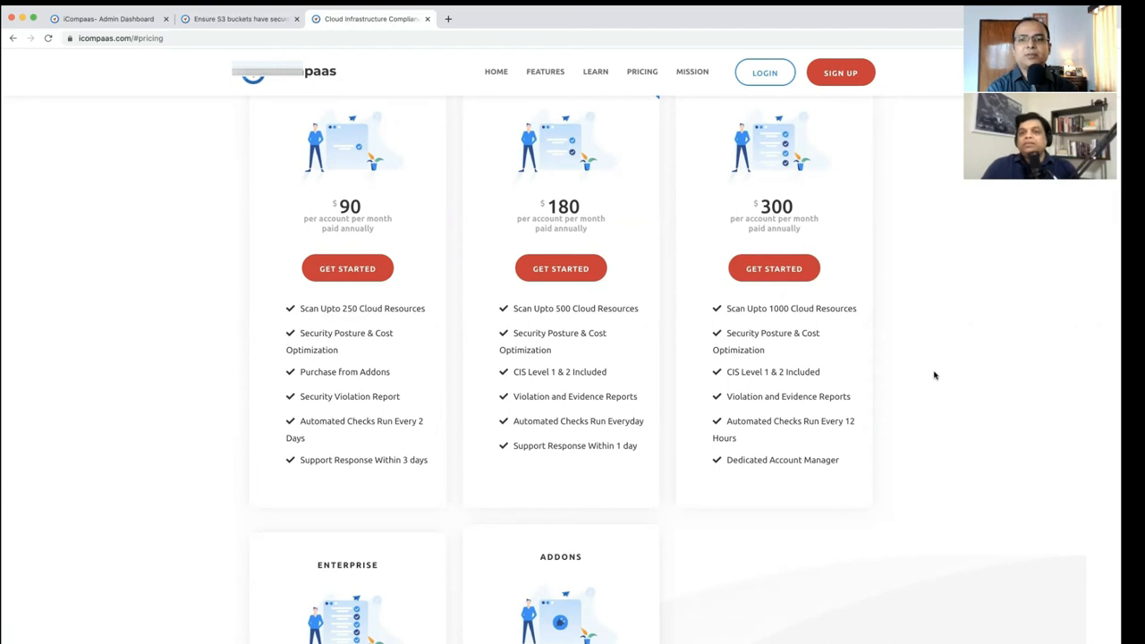
pyautogui.moveTo(501, 193)
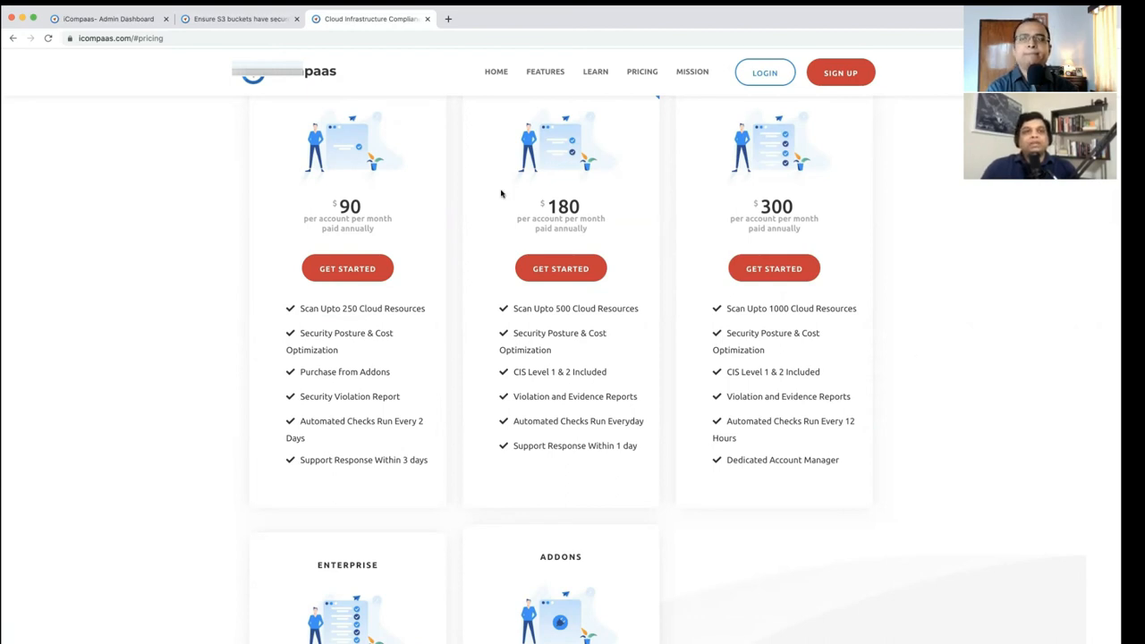
pyautogui.moveTo(472, 370)
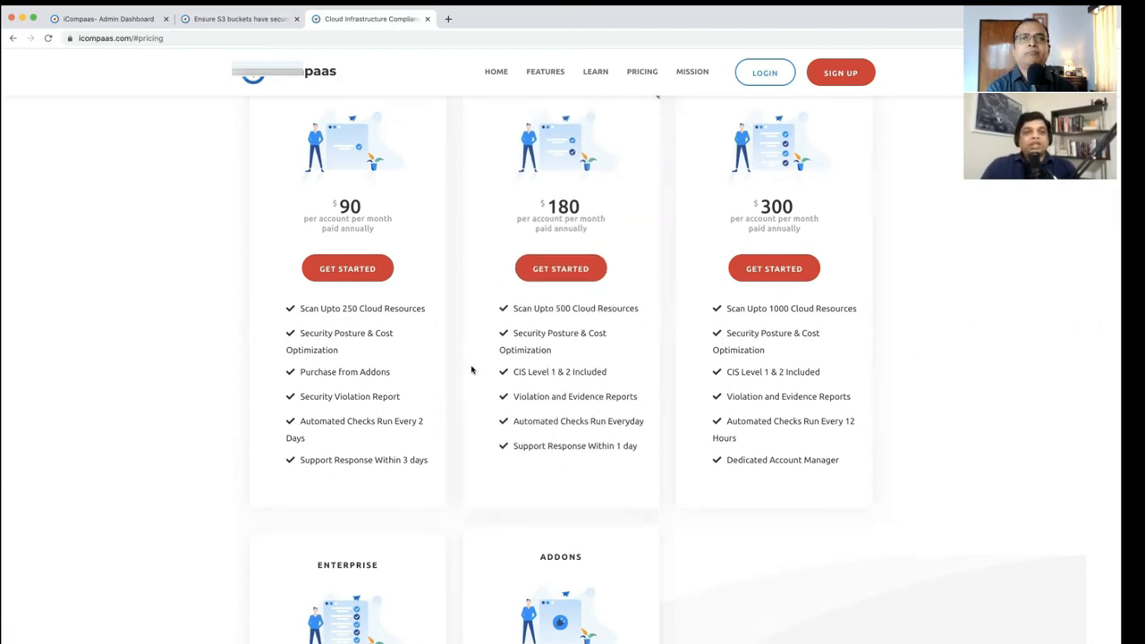
pyautogui.click(107, 19)
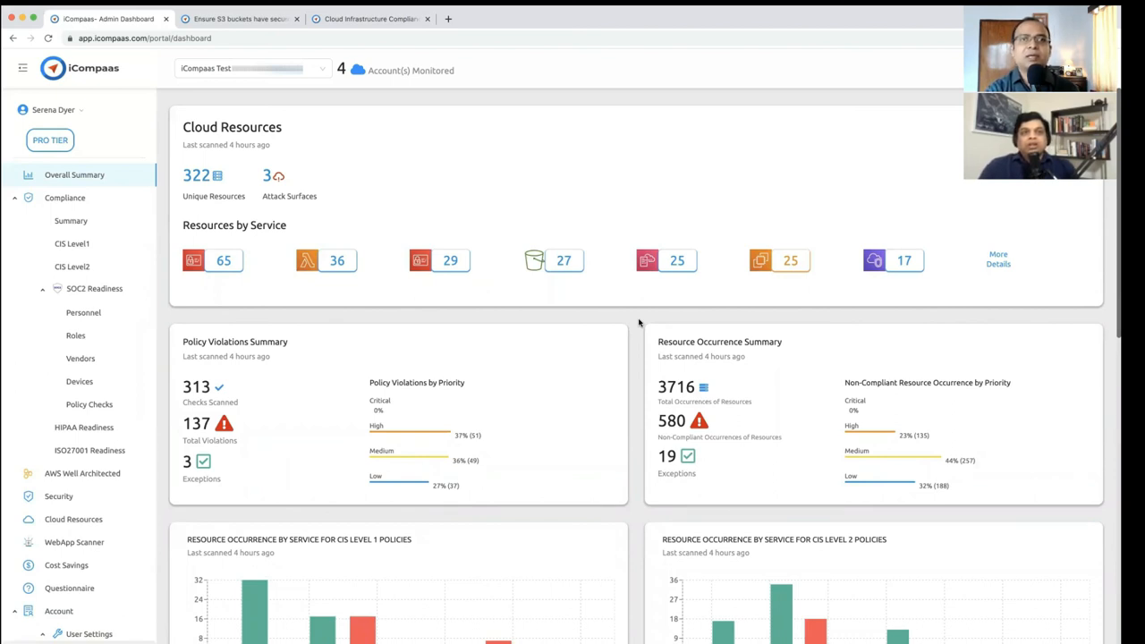
pyautogui.moveTo(371, 19)
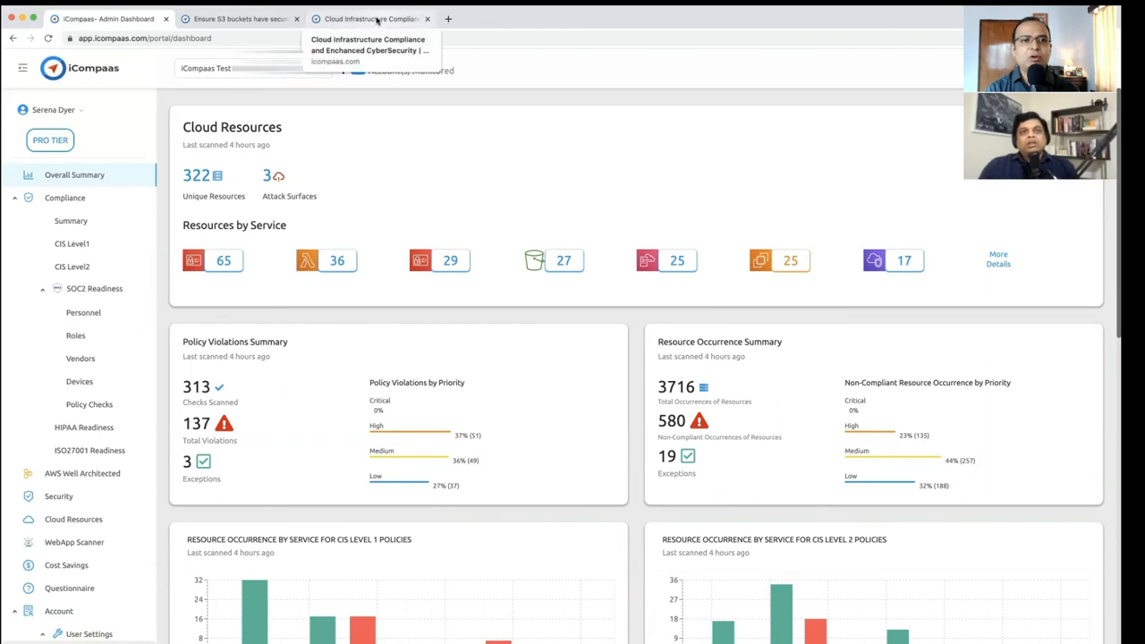
# Switch back to the icompaas.com marketing site tab showing the pricing plans.
pyautogui.click(370, 19)
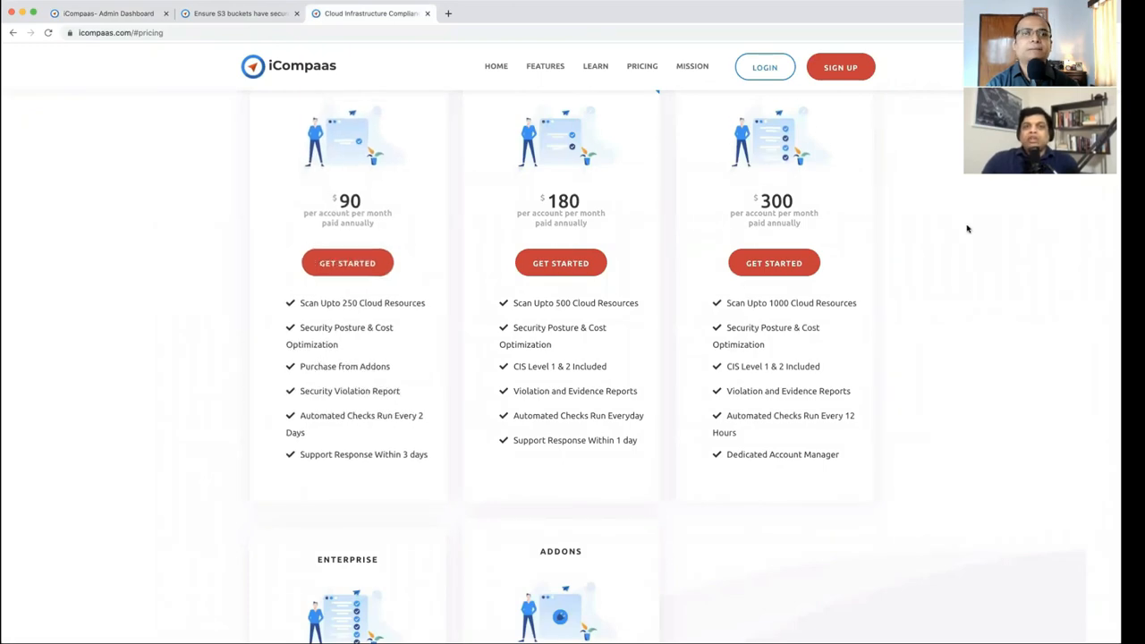
# Scroll up to the 'We help make your Cloud Infrastructure Secure' hero on the homepage.
pyautogui.scroll(3)
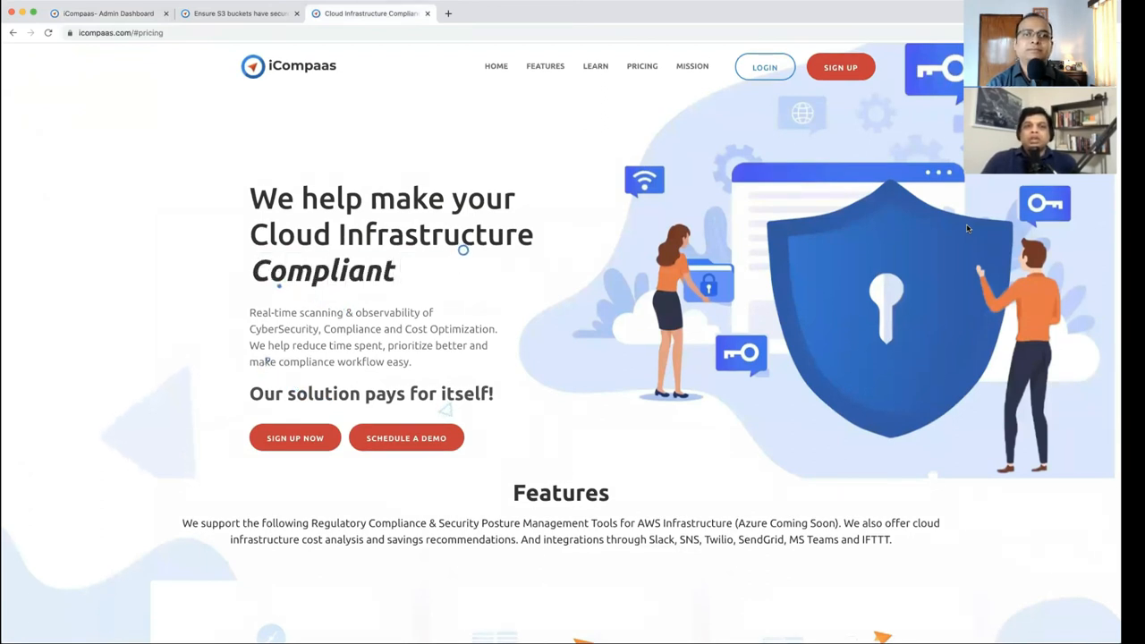
pyautogui.doubleClick(323, 270)
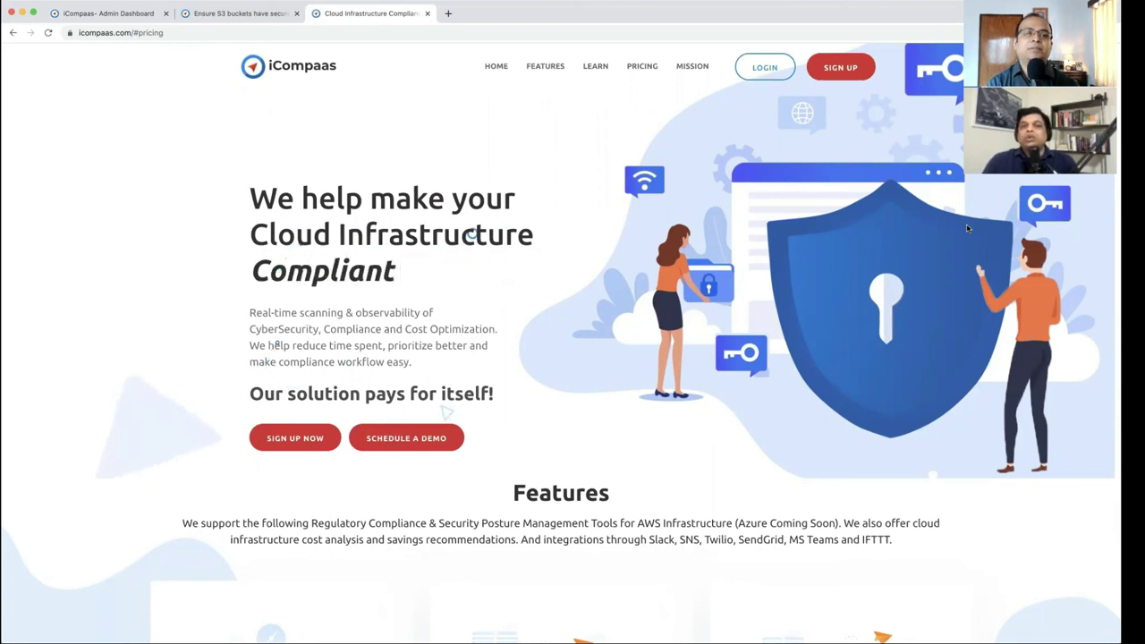
pyautogui.doubleClick(323, 270)
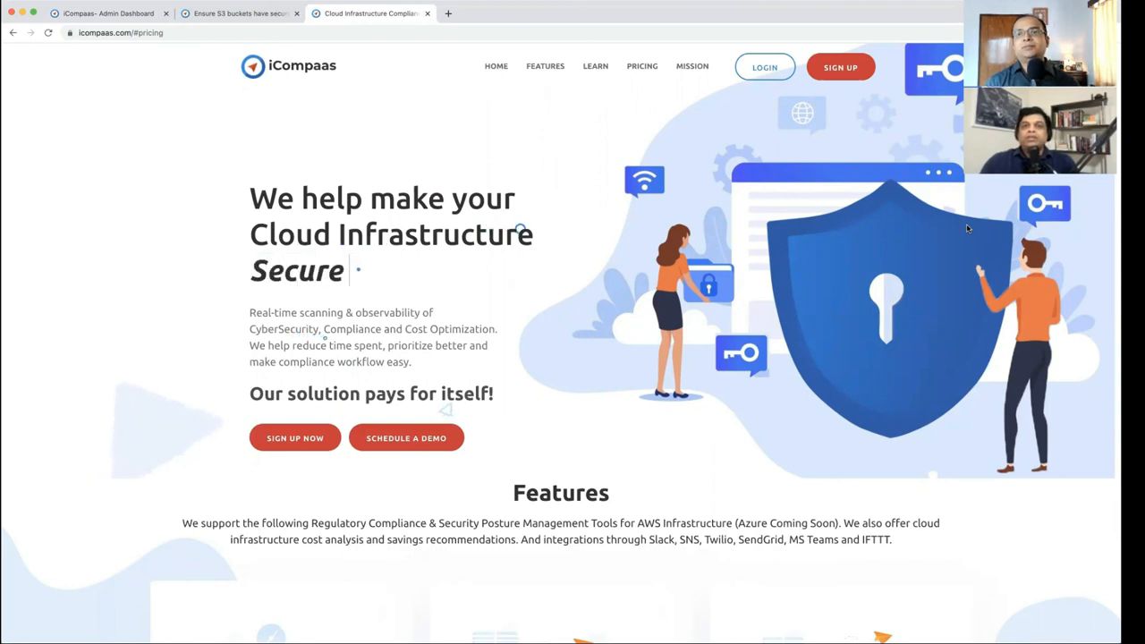
pyautogui.moveTo(807, 490)
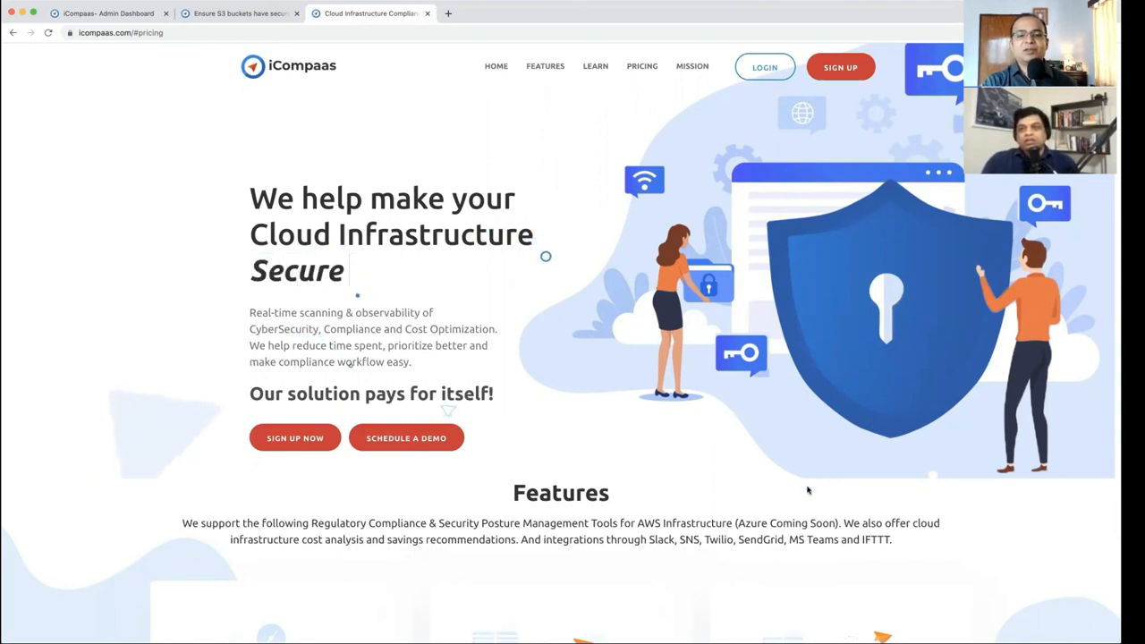